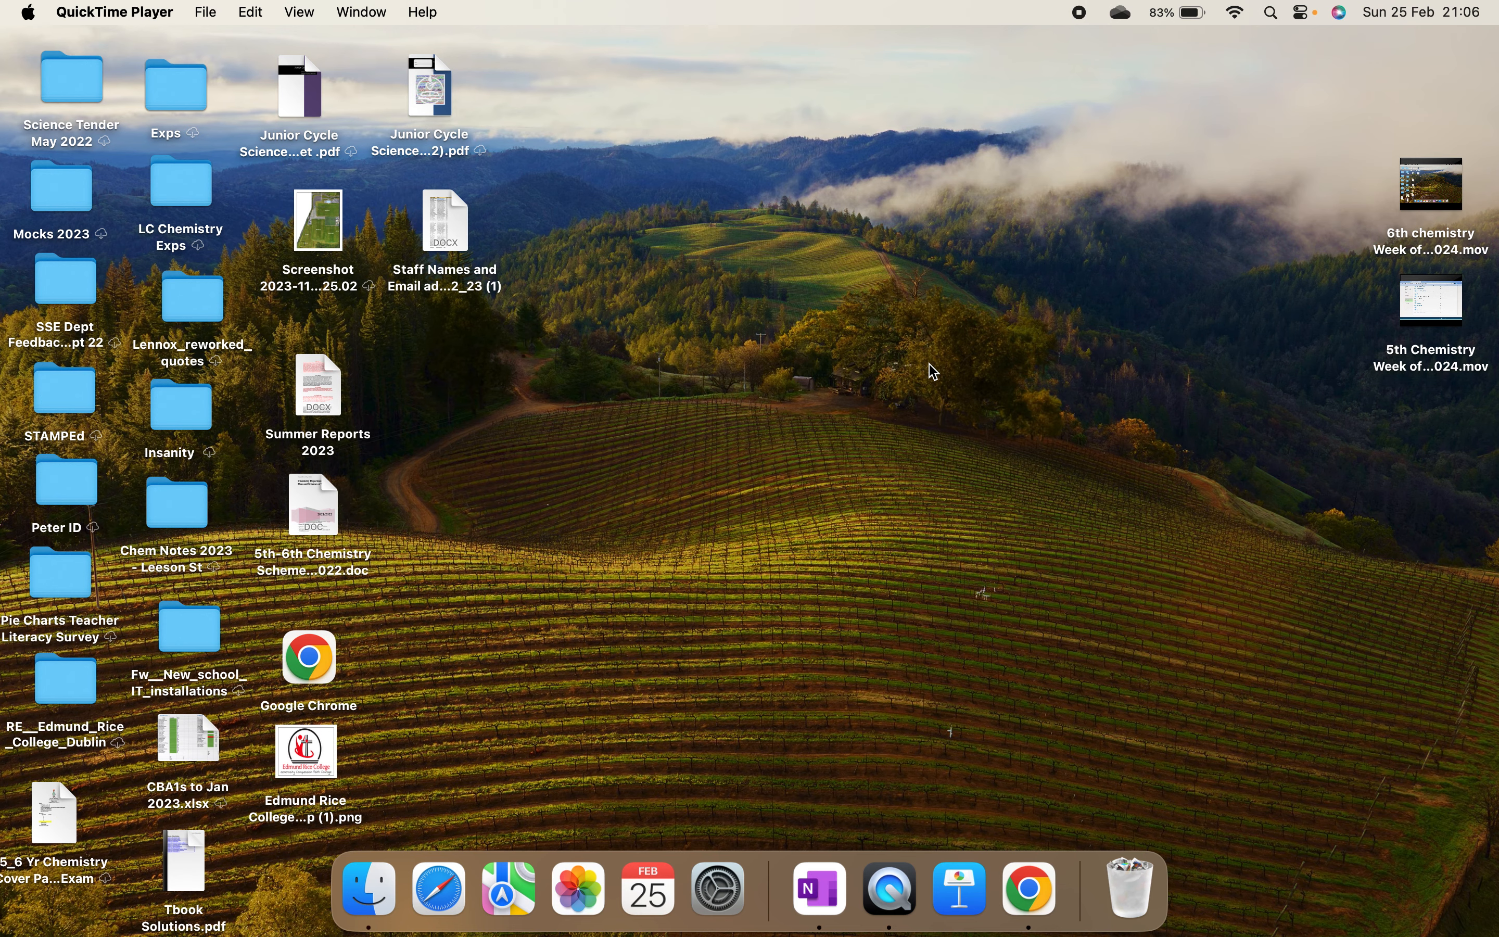
Open the class notebook's CBA 1 section and its Extended Experimental Investigation page.
left_click(817, 888)
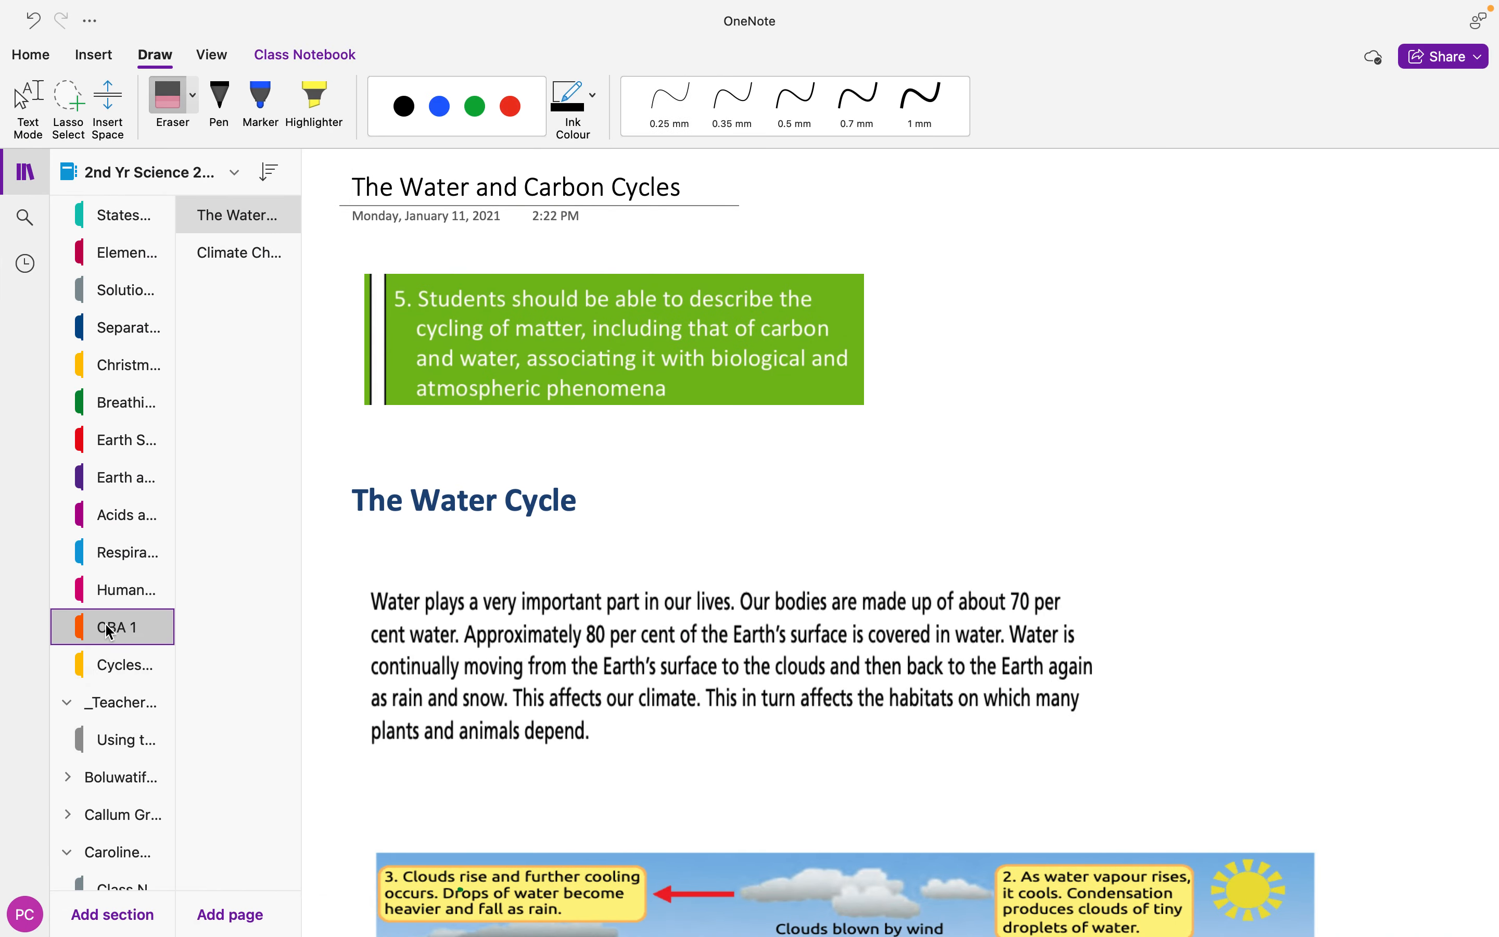
left_click(114, 626)
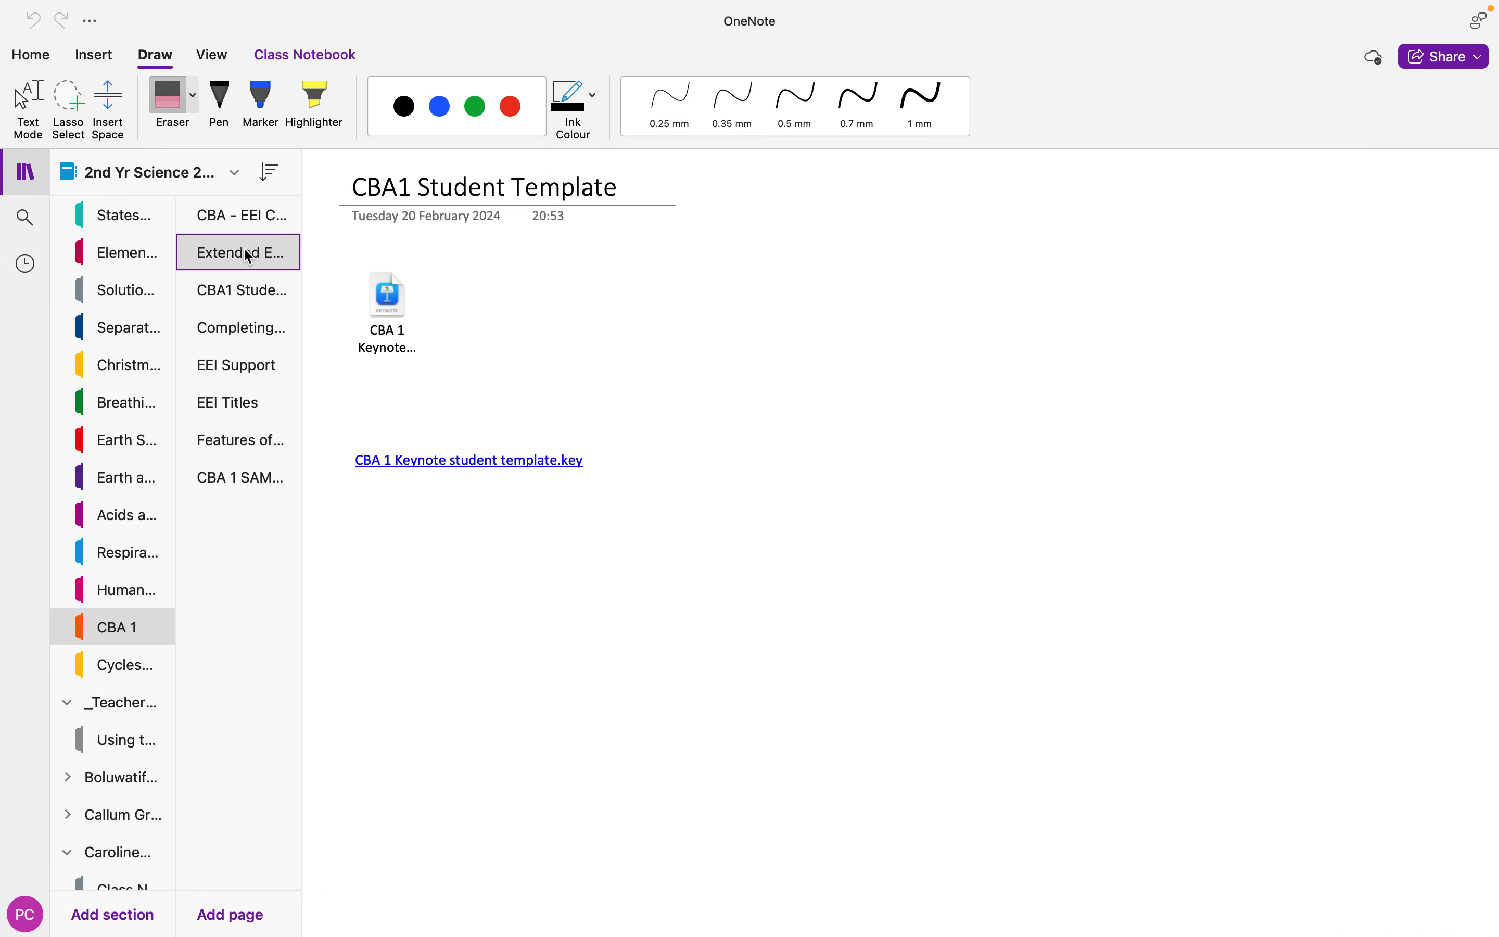
left_click(238, 252)
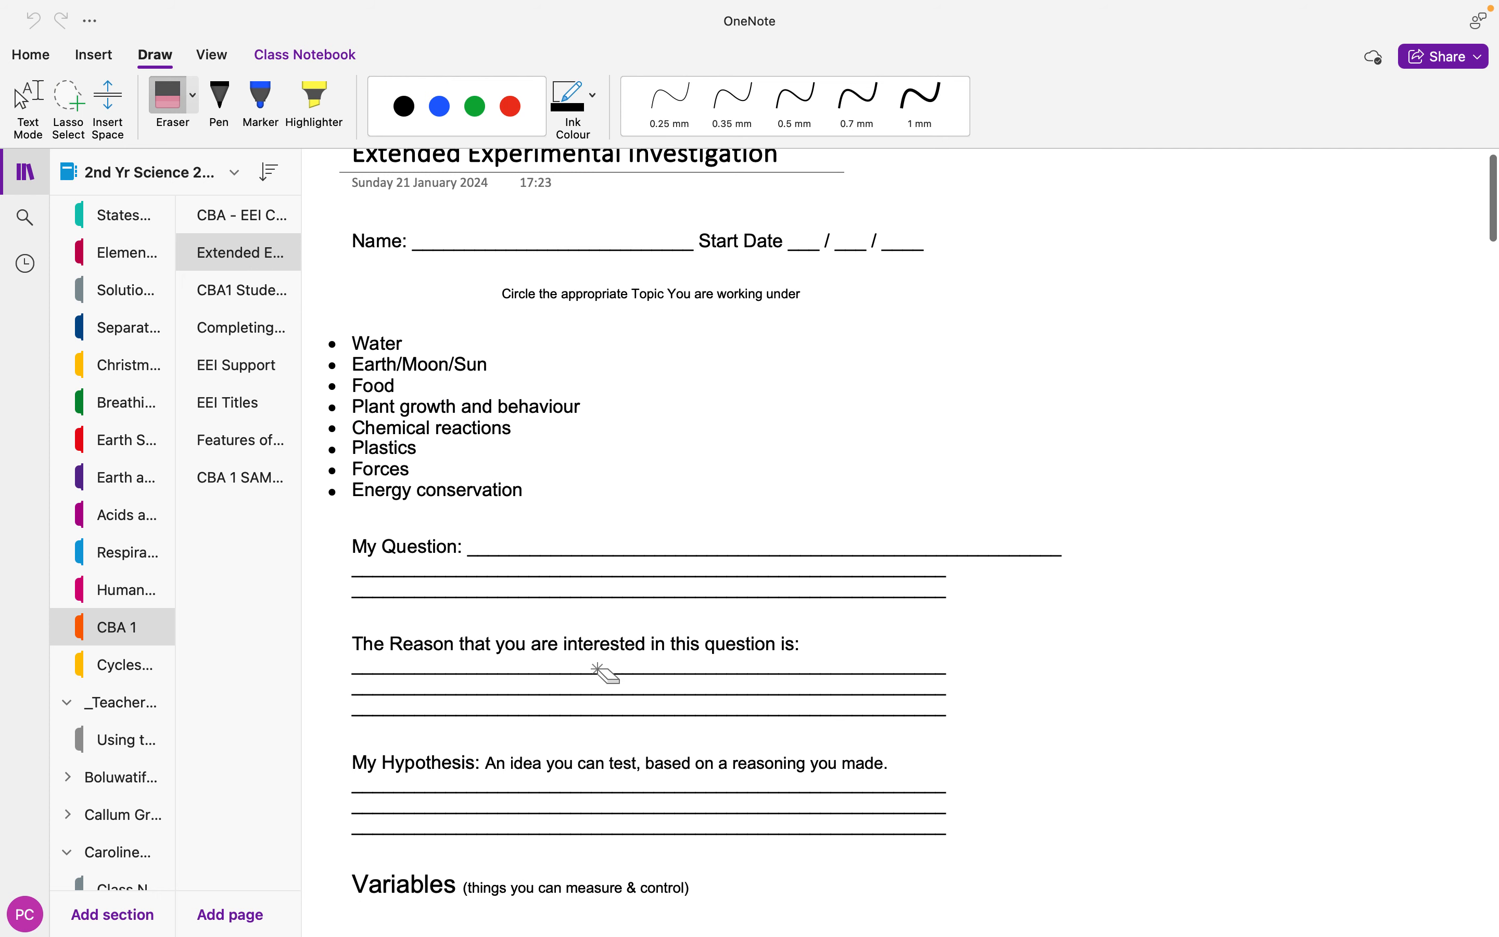
Scroll down through the Extended Experimental Investigation template to review it.
scroll("down", 3)
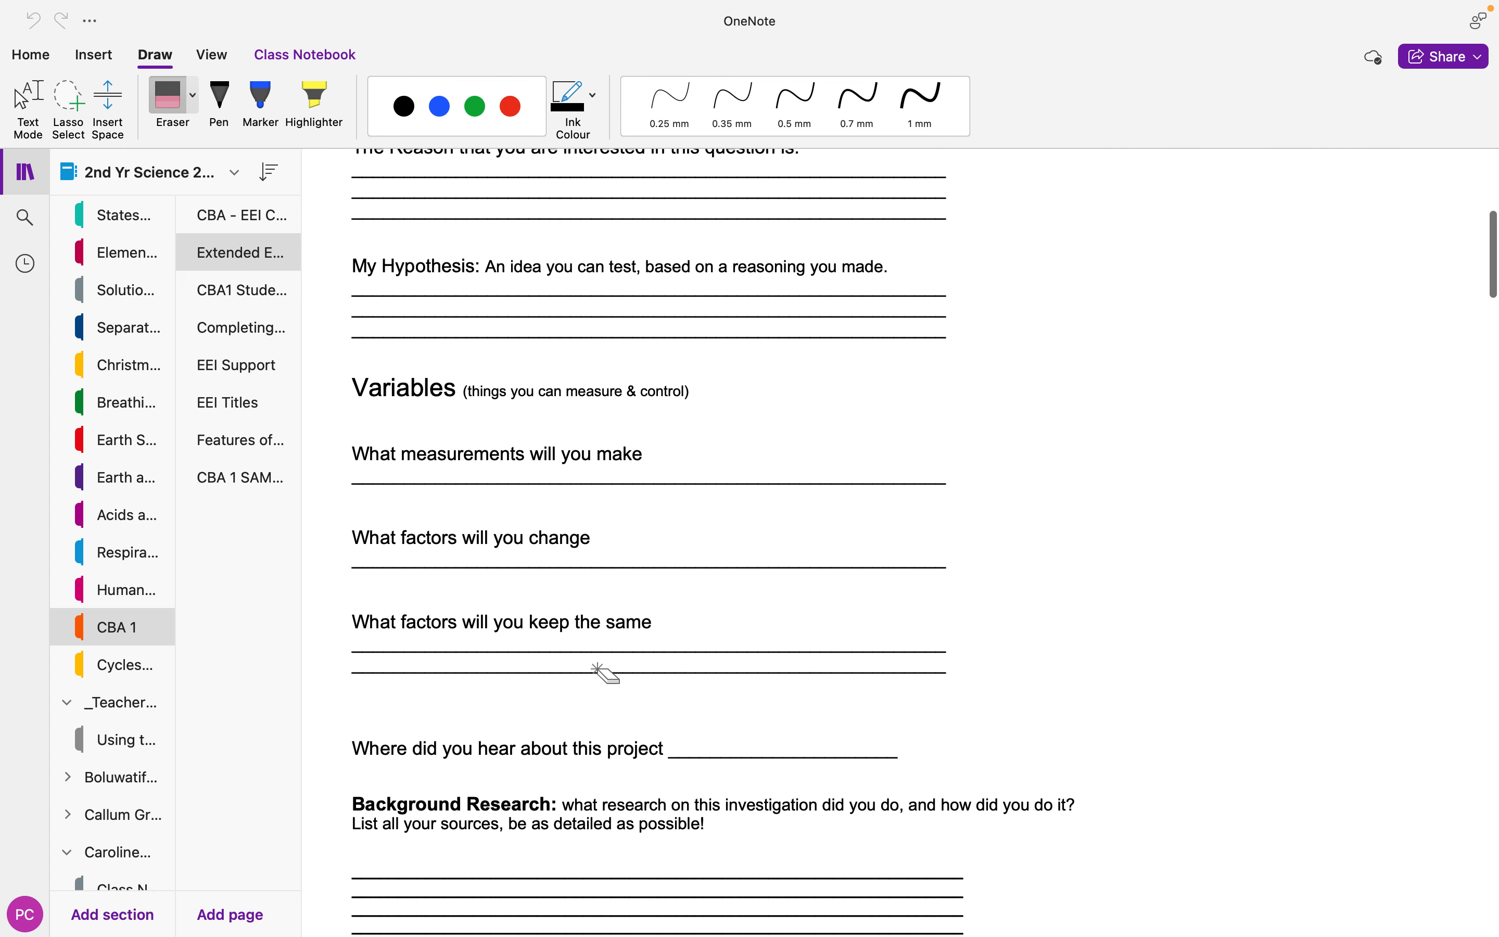
scroll("down", 3)
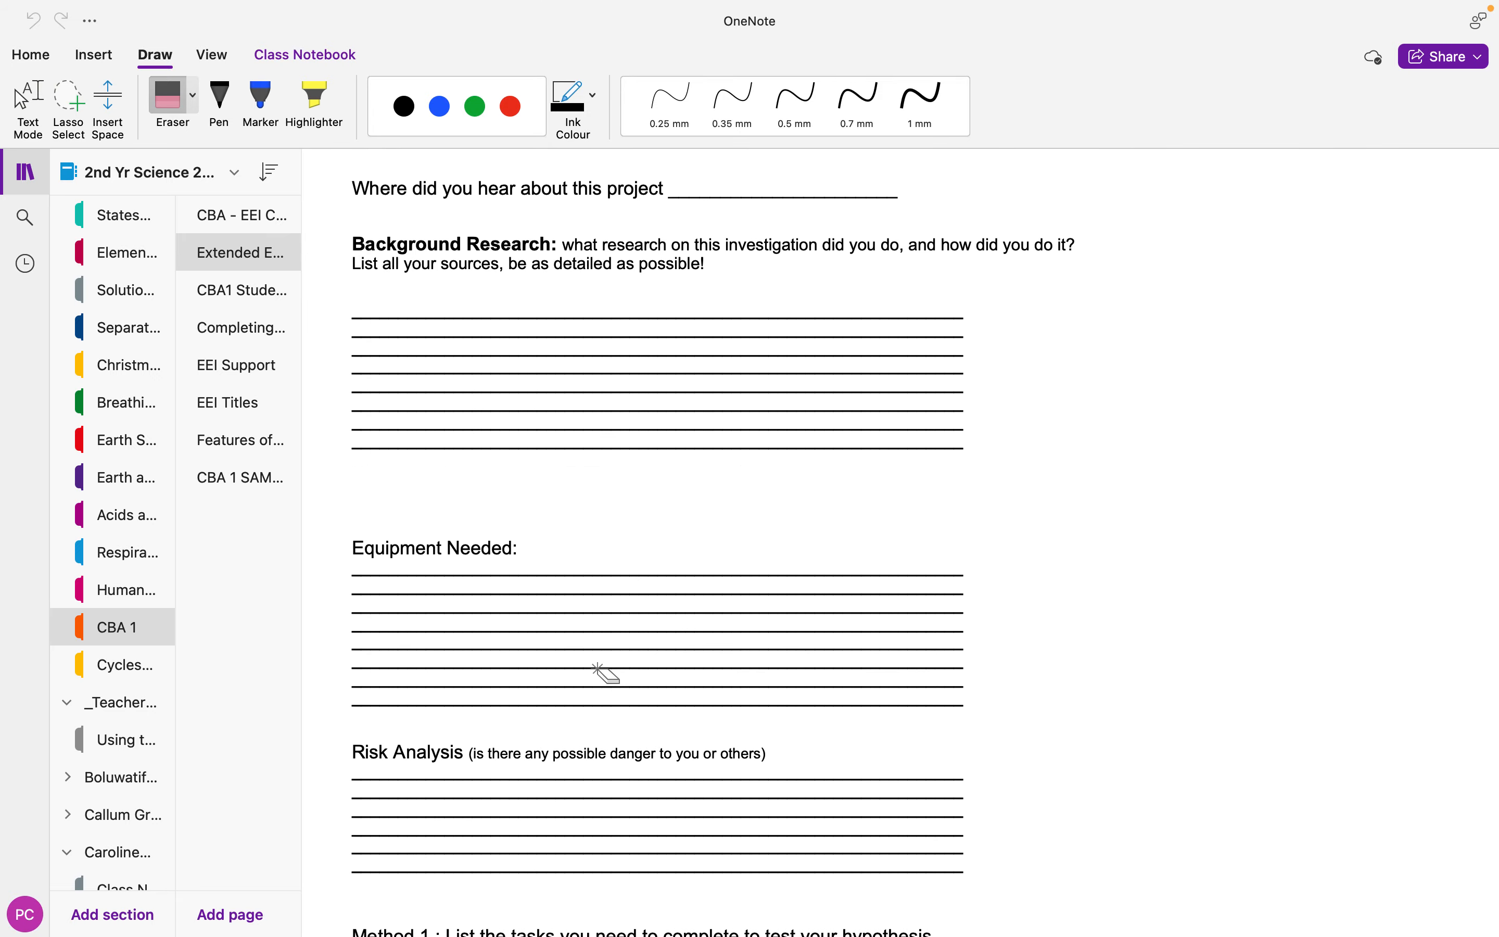
scroll("down", 3)
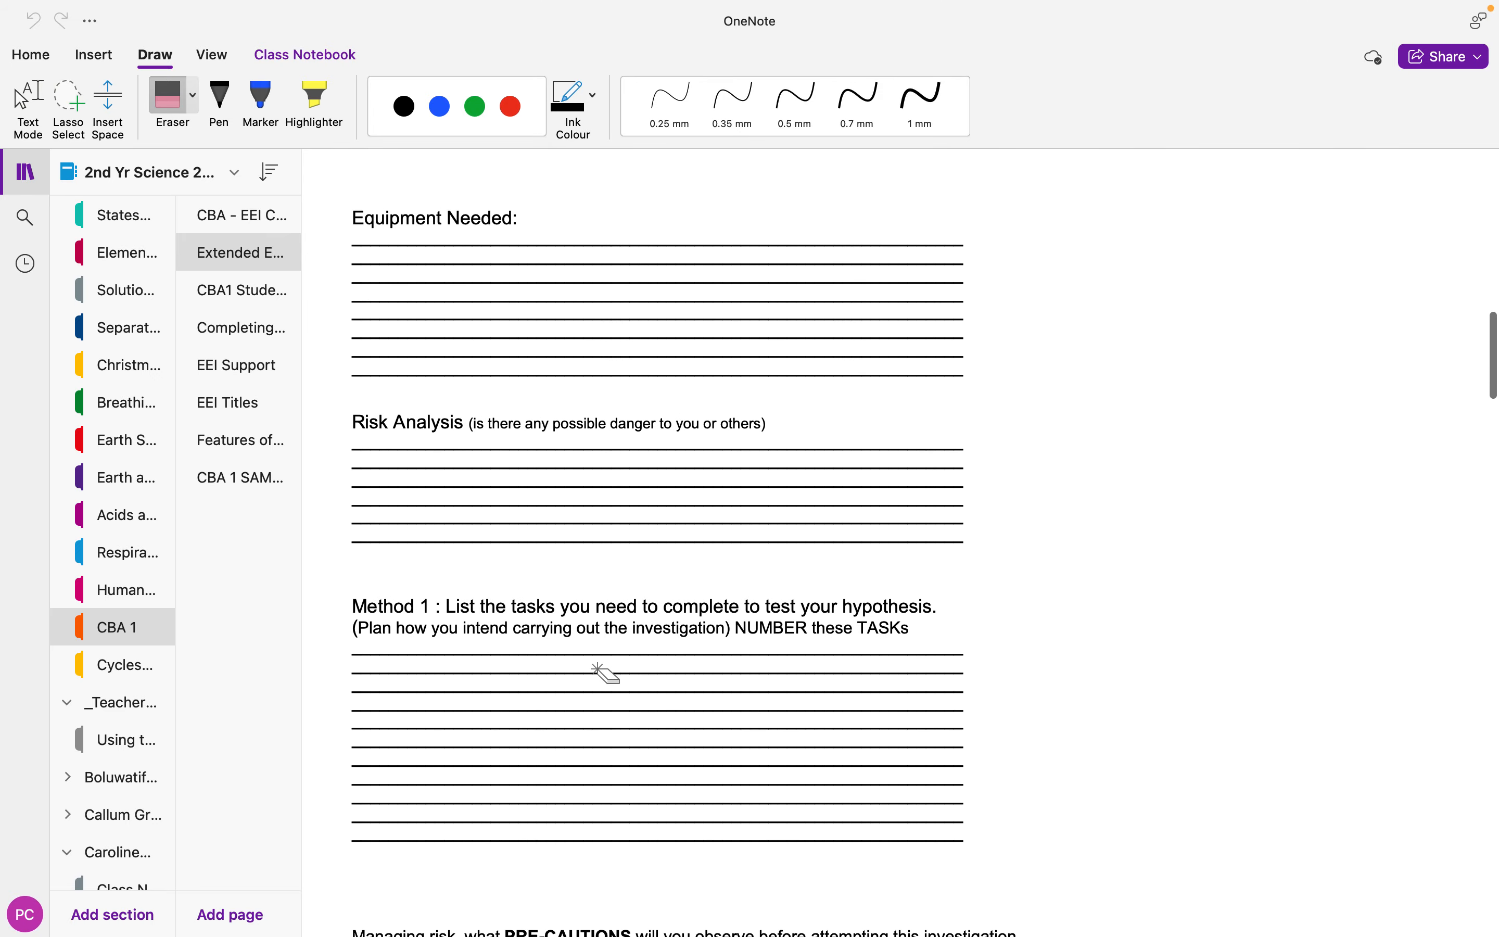
scroll("down", 3)
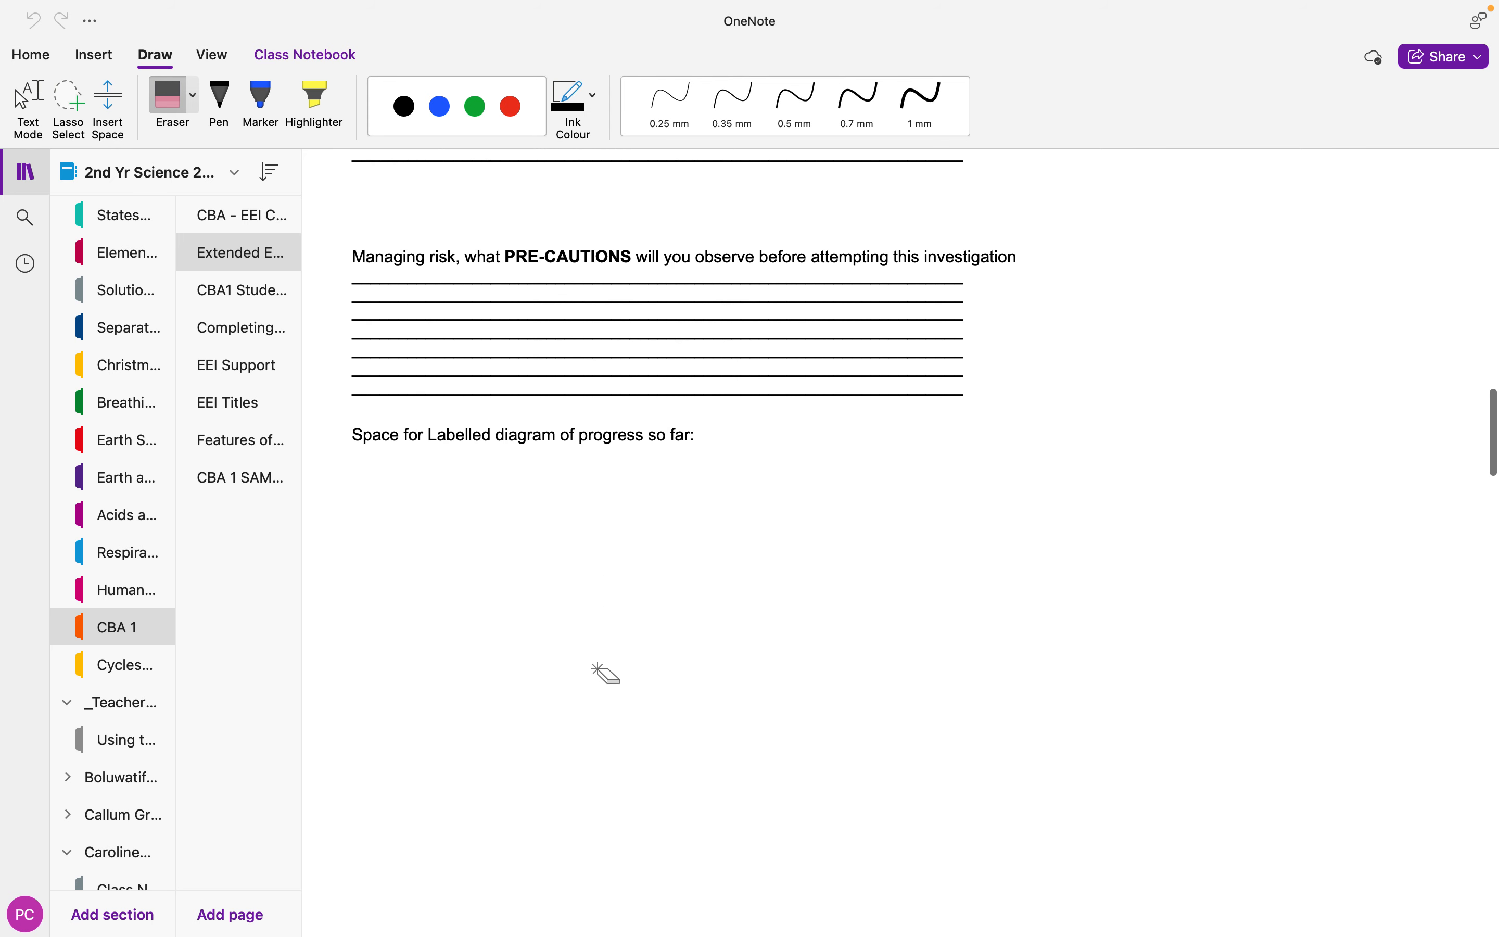
scroll("down", 3)
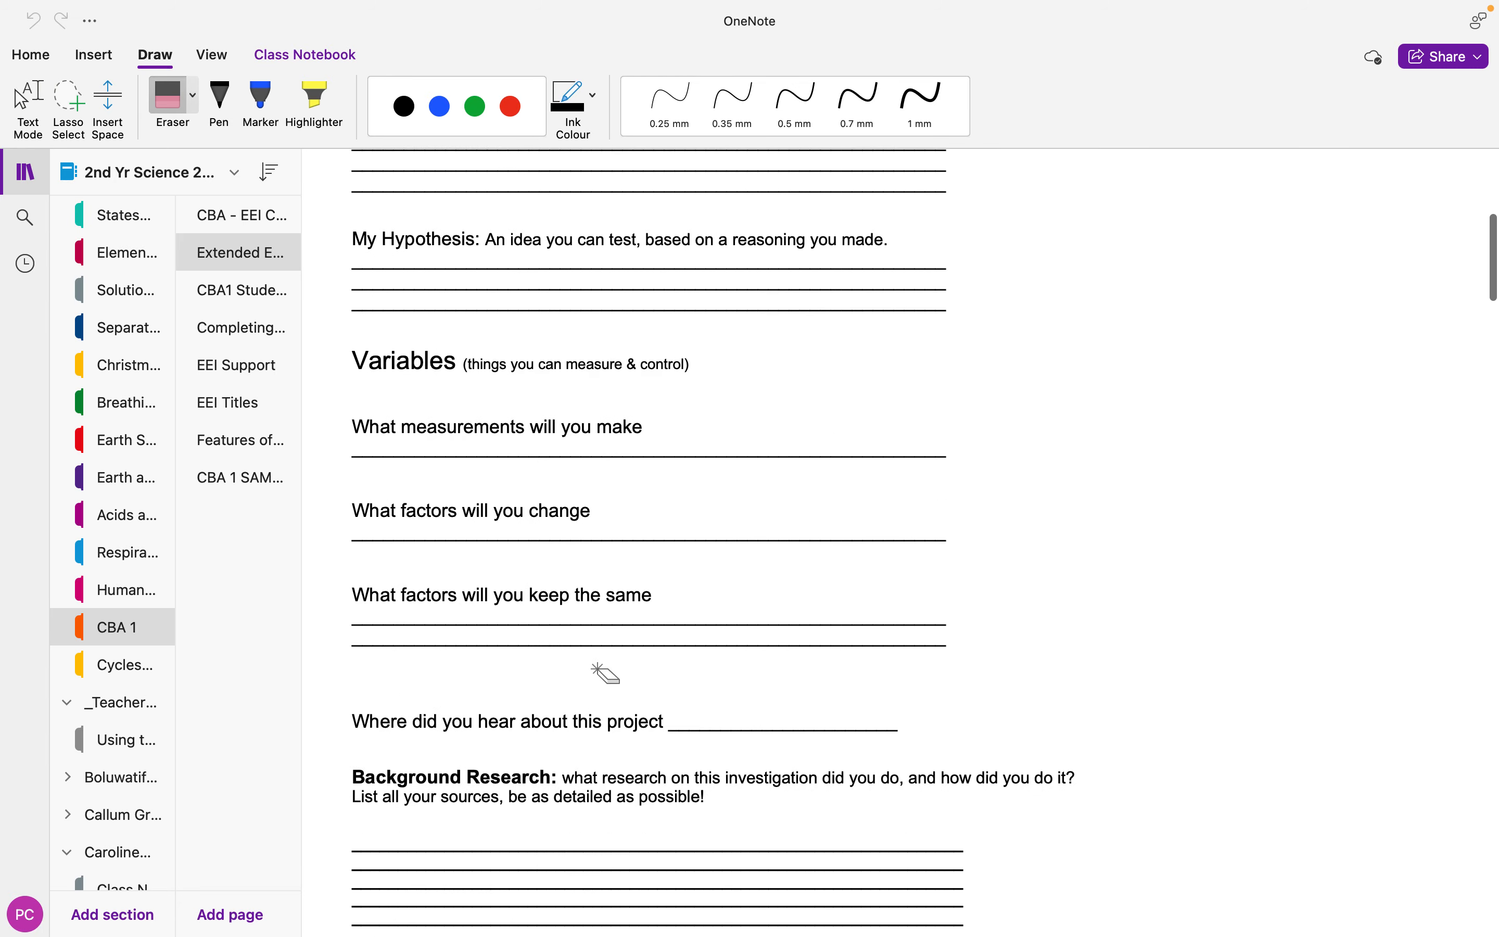
scroll("up", 3)
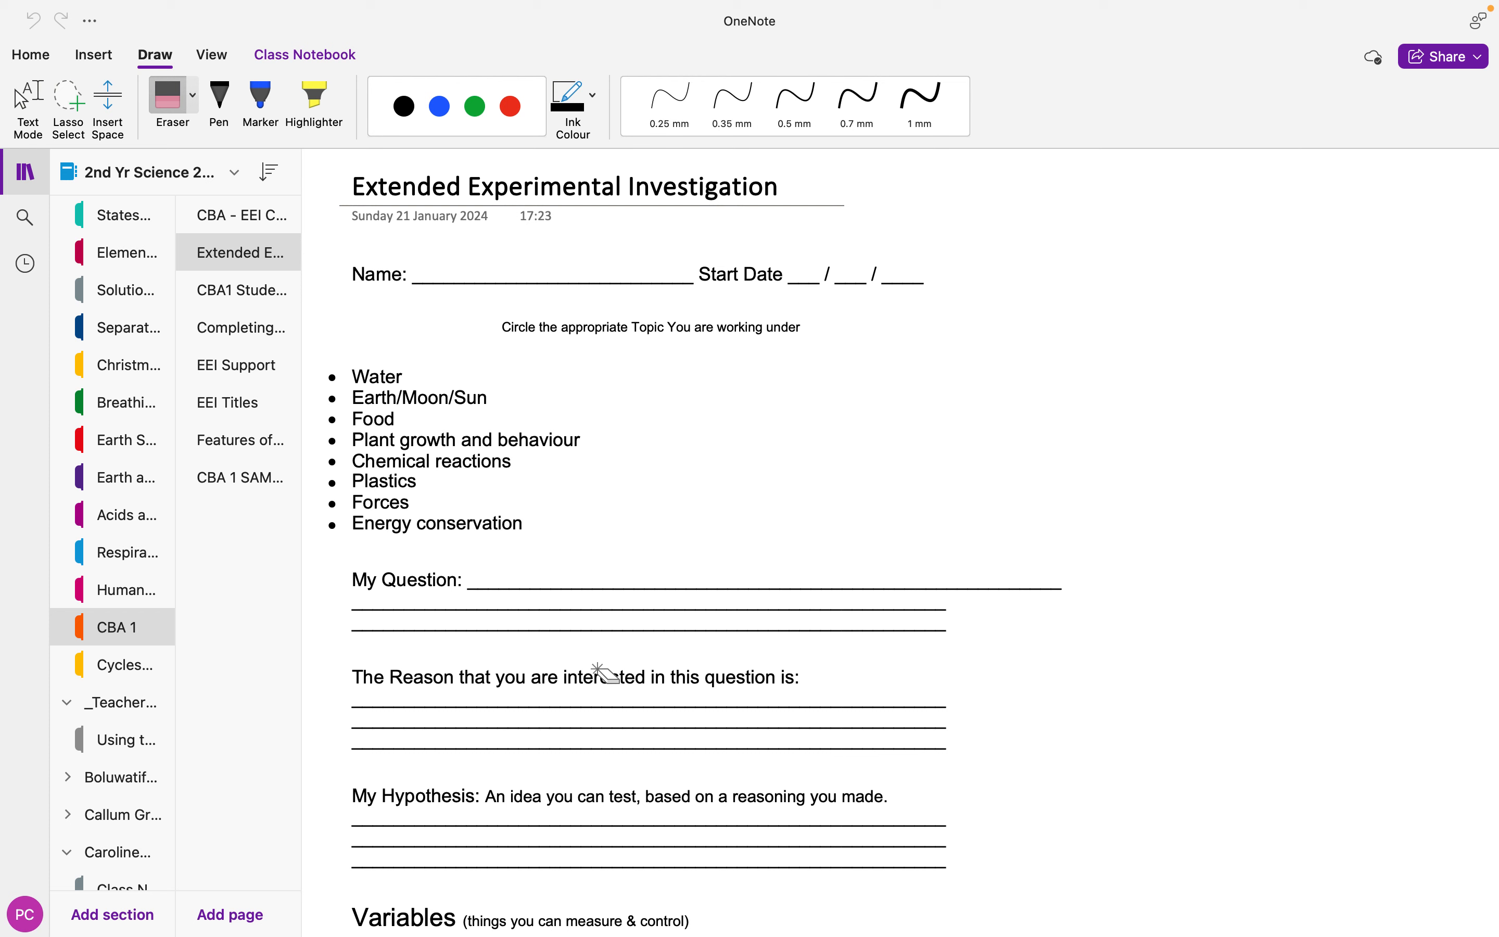
mouse_move(197, 700)
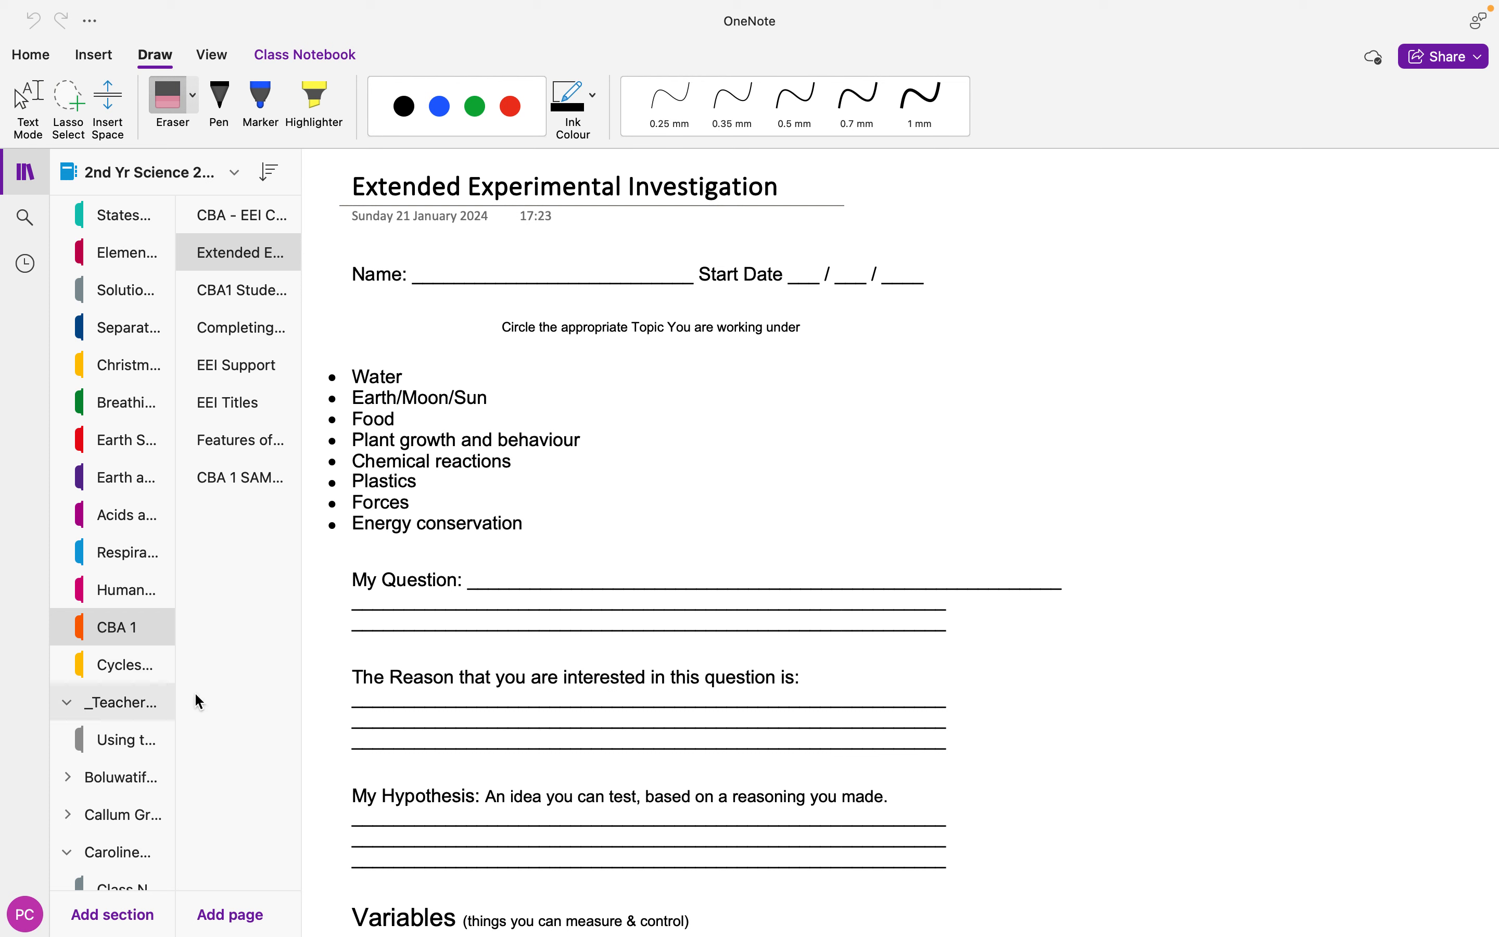
mouse_move(195, 643)
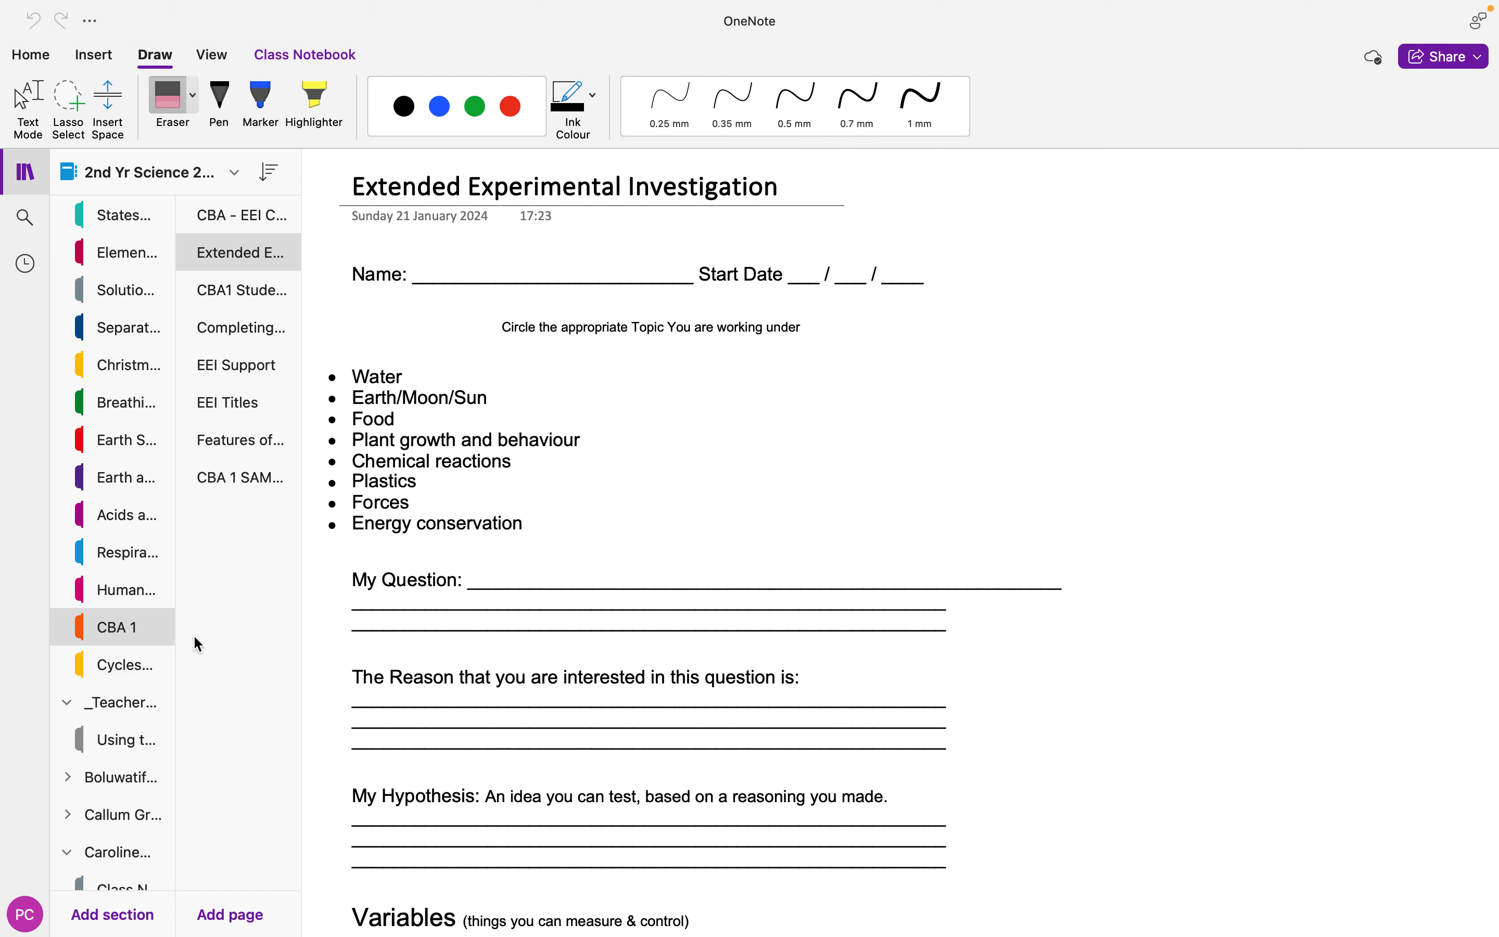
left_click(123, 664)
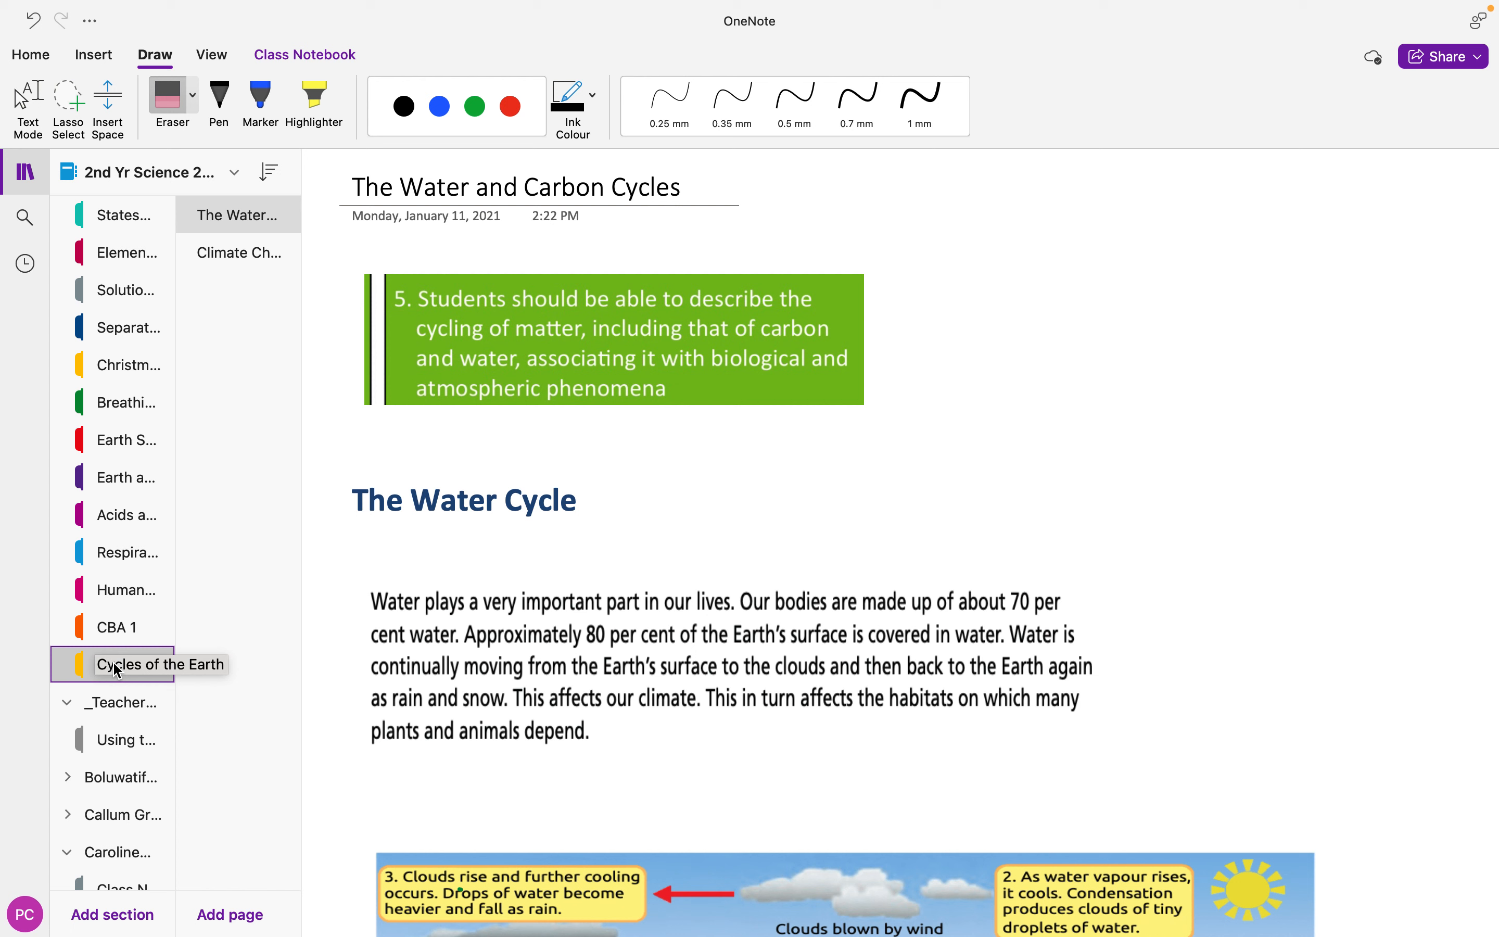
mouse_move(502, 540)
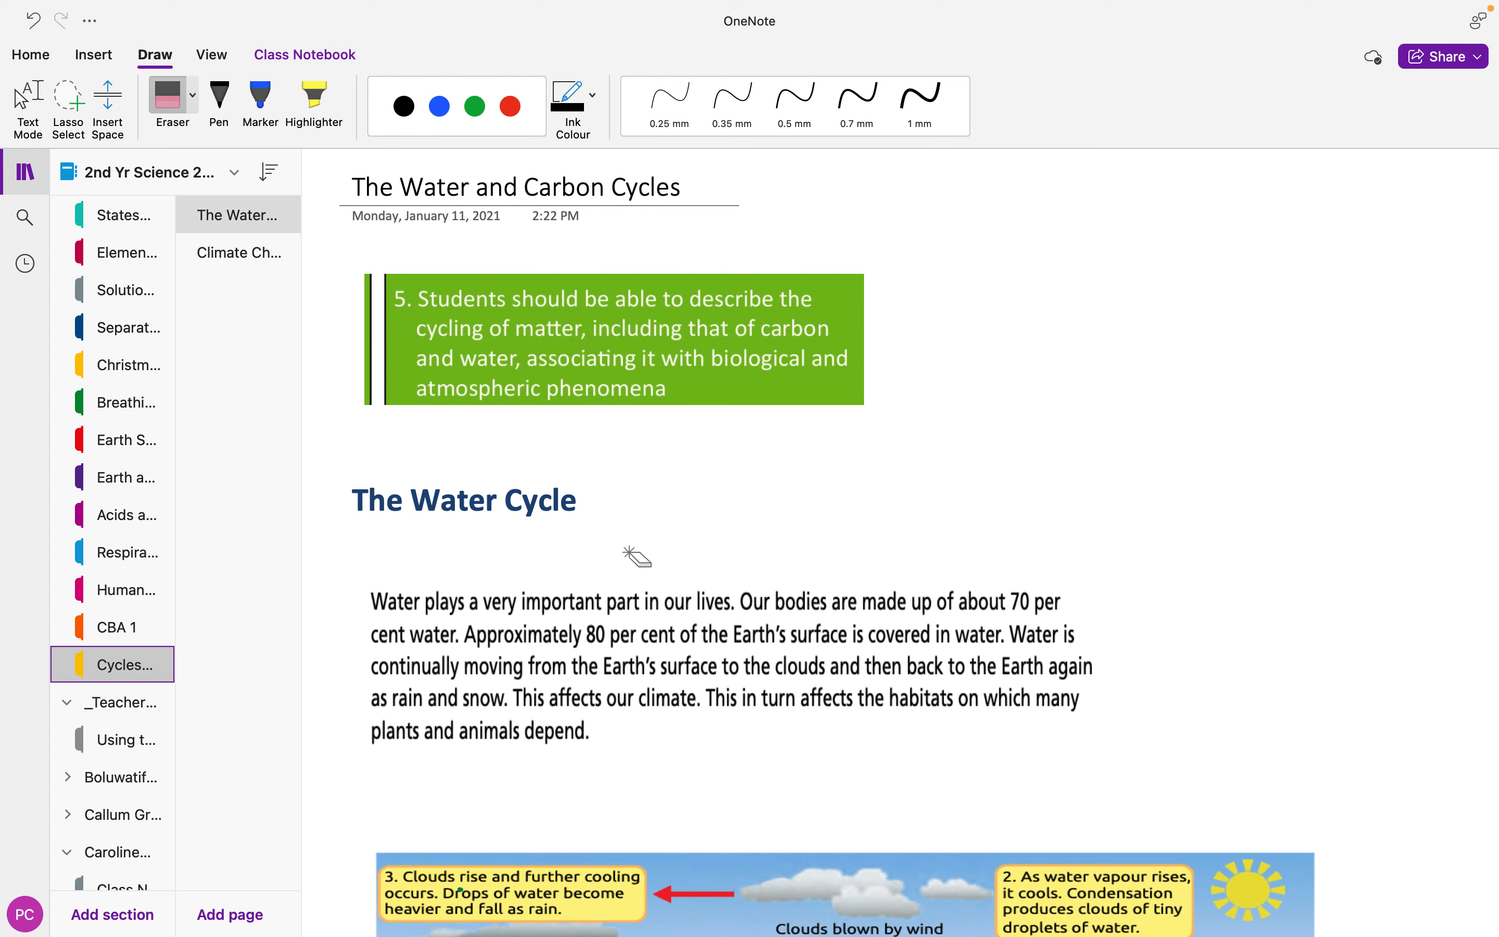
scroll("down", 3)
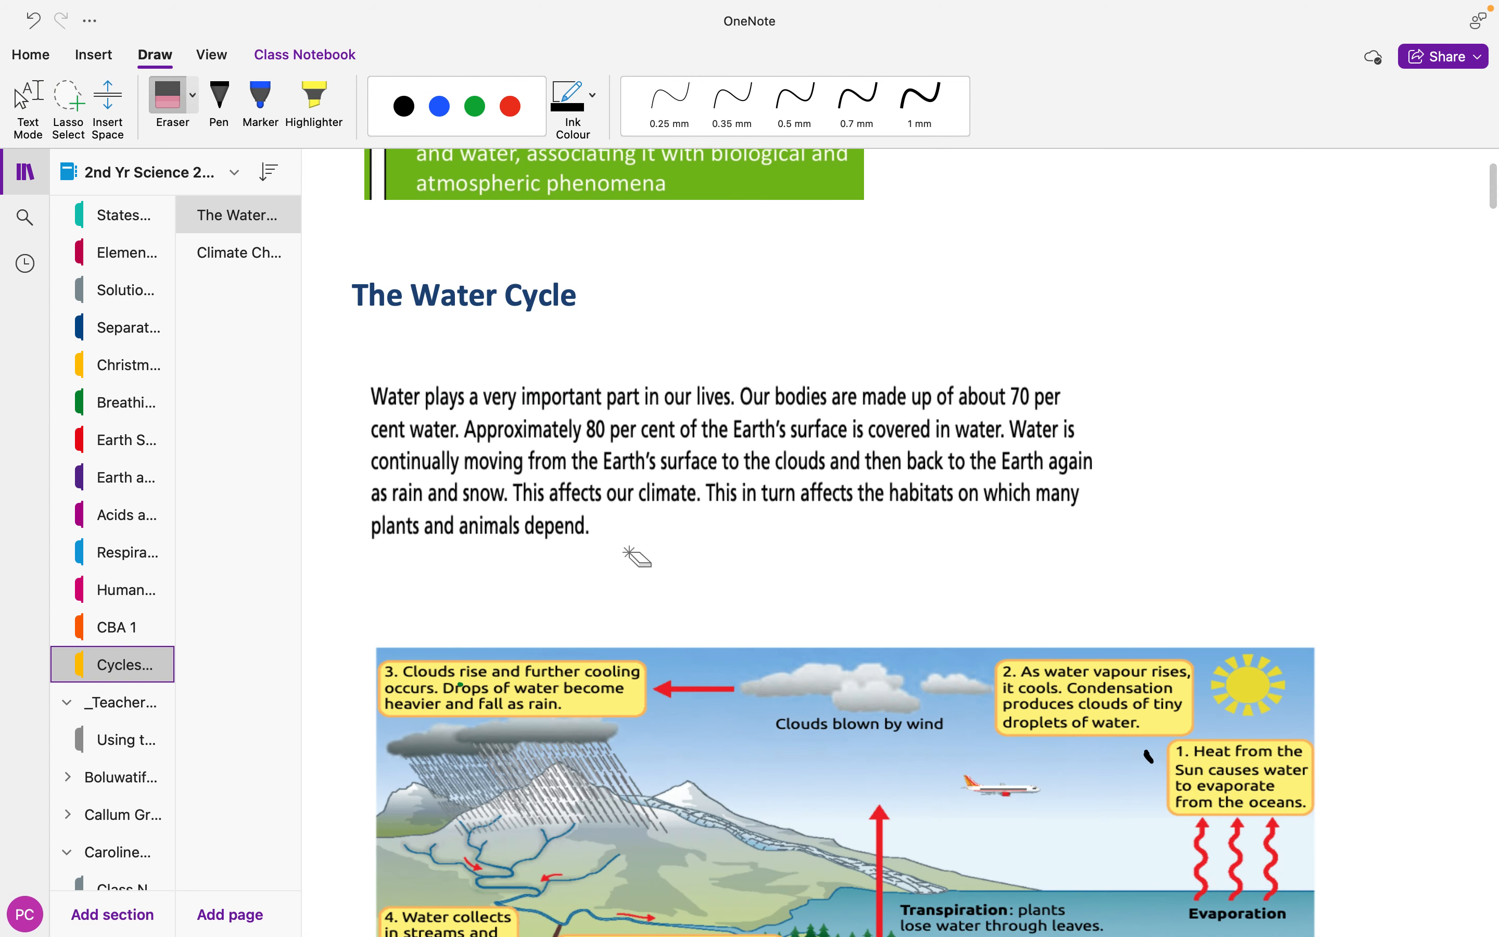
scroll("down", 3)
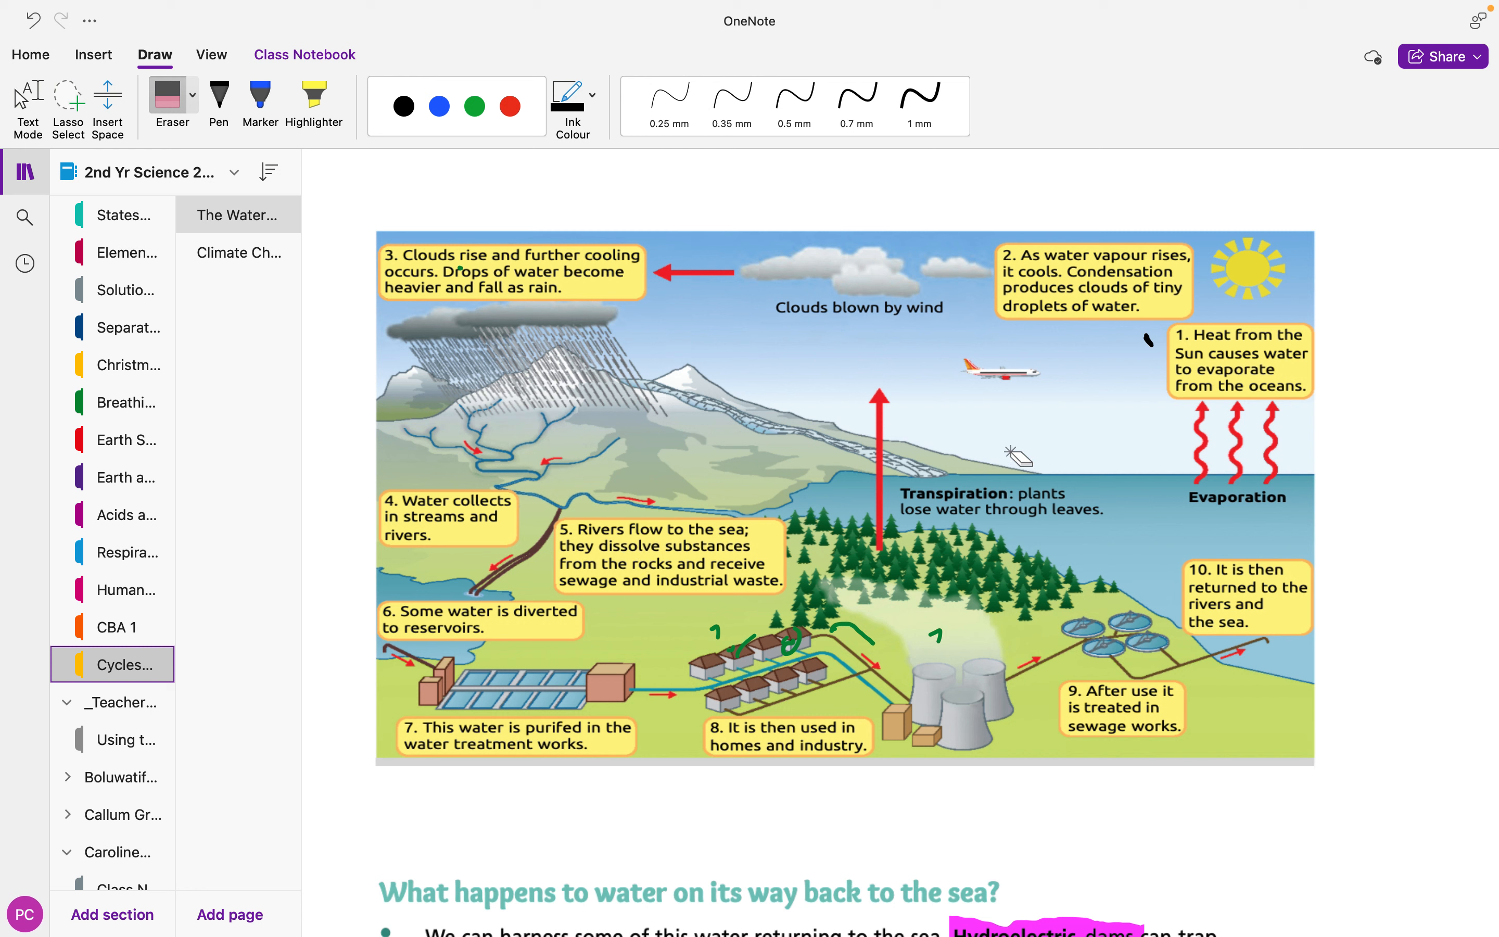
mouse_move(1247, 559)
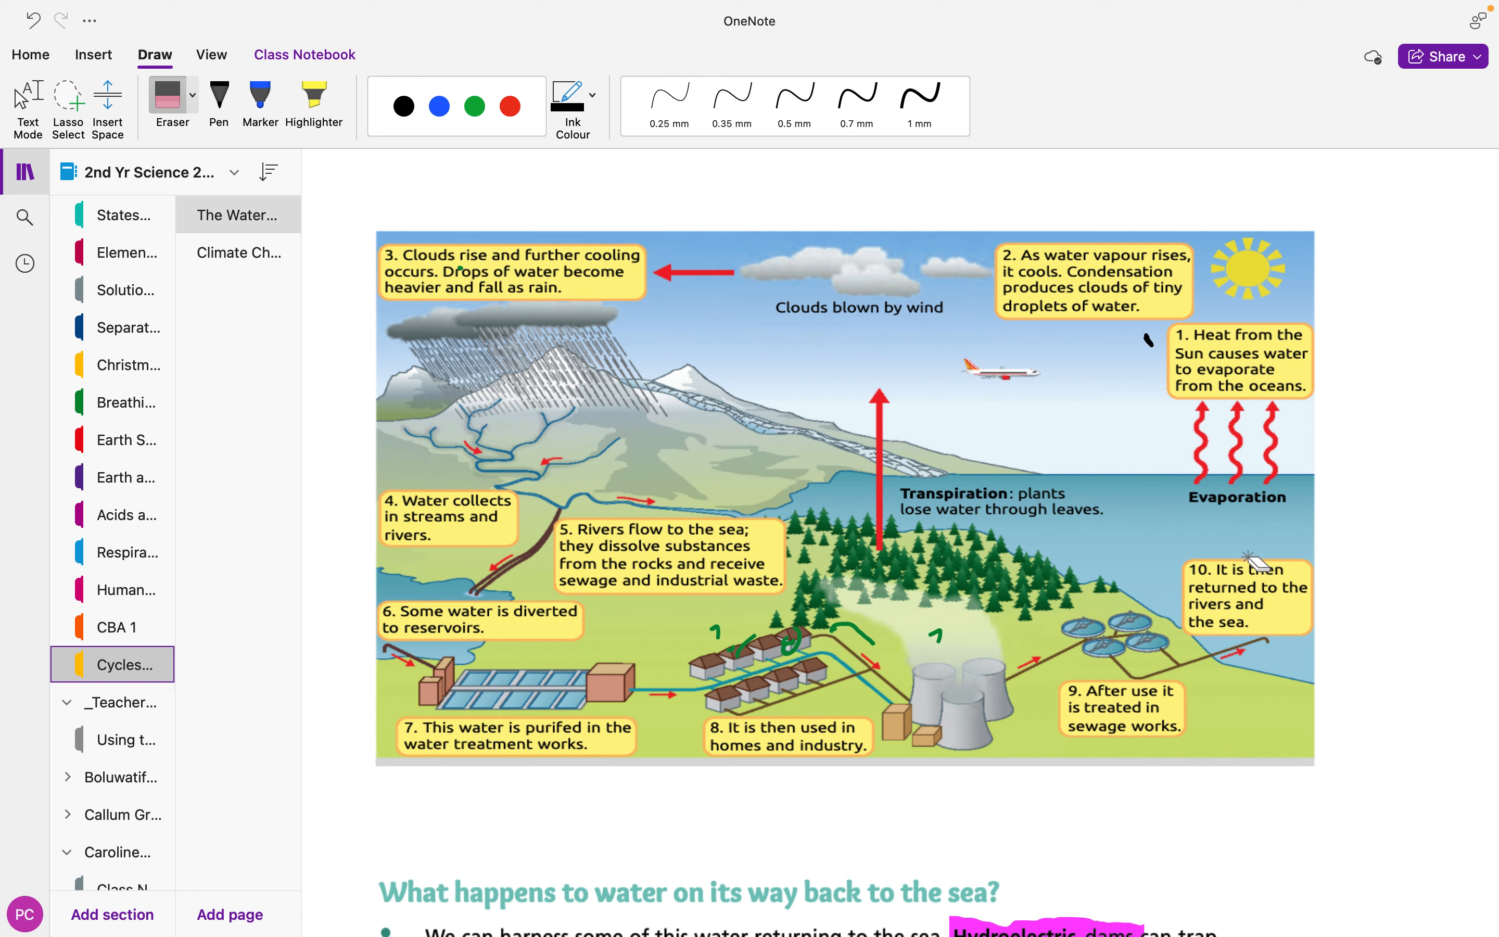
mouse_move(1224, 310)
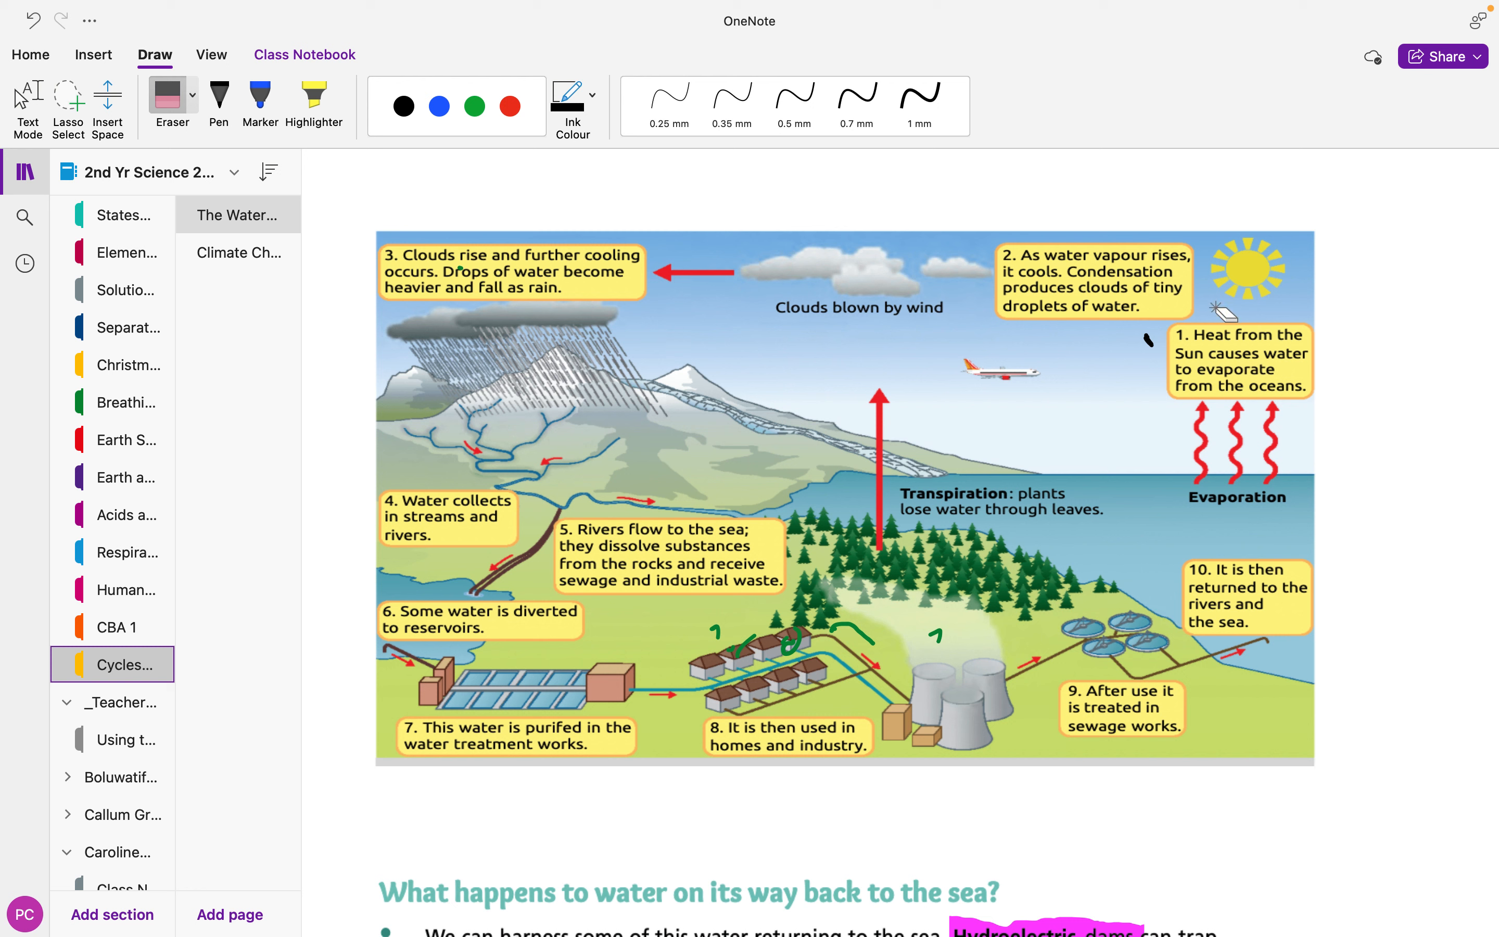
mouse_move(492, 321)
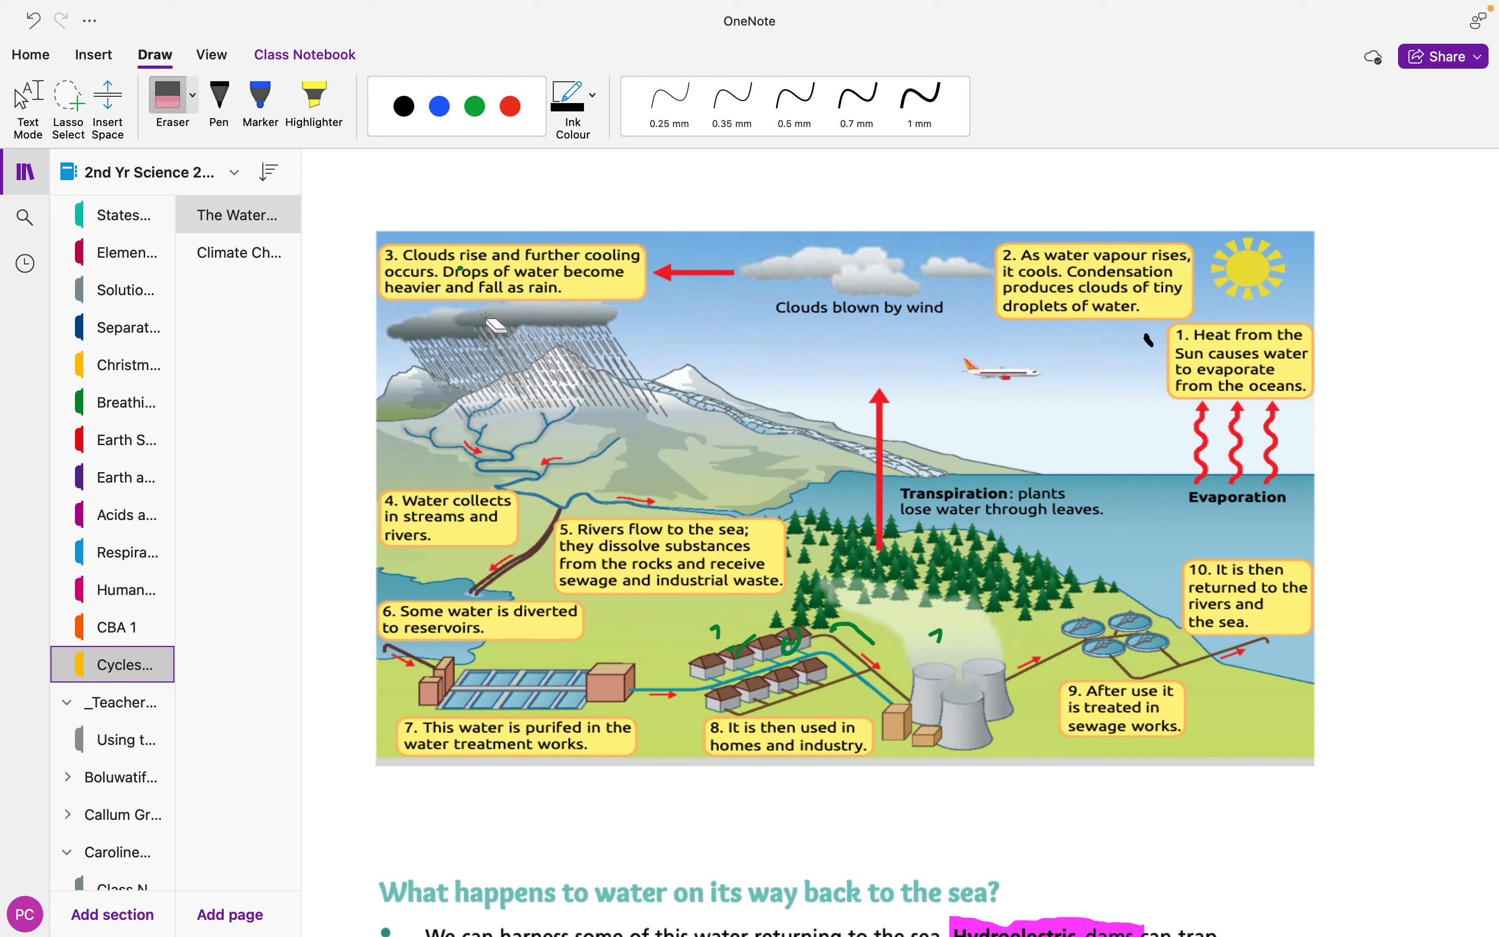
mouse_move(573, 516)
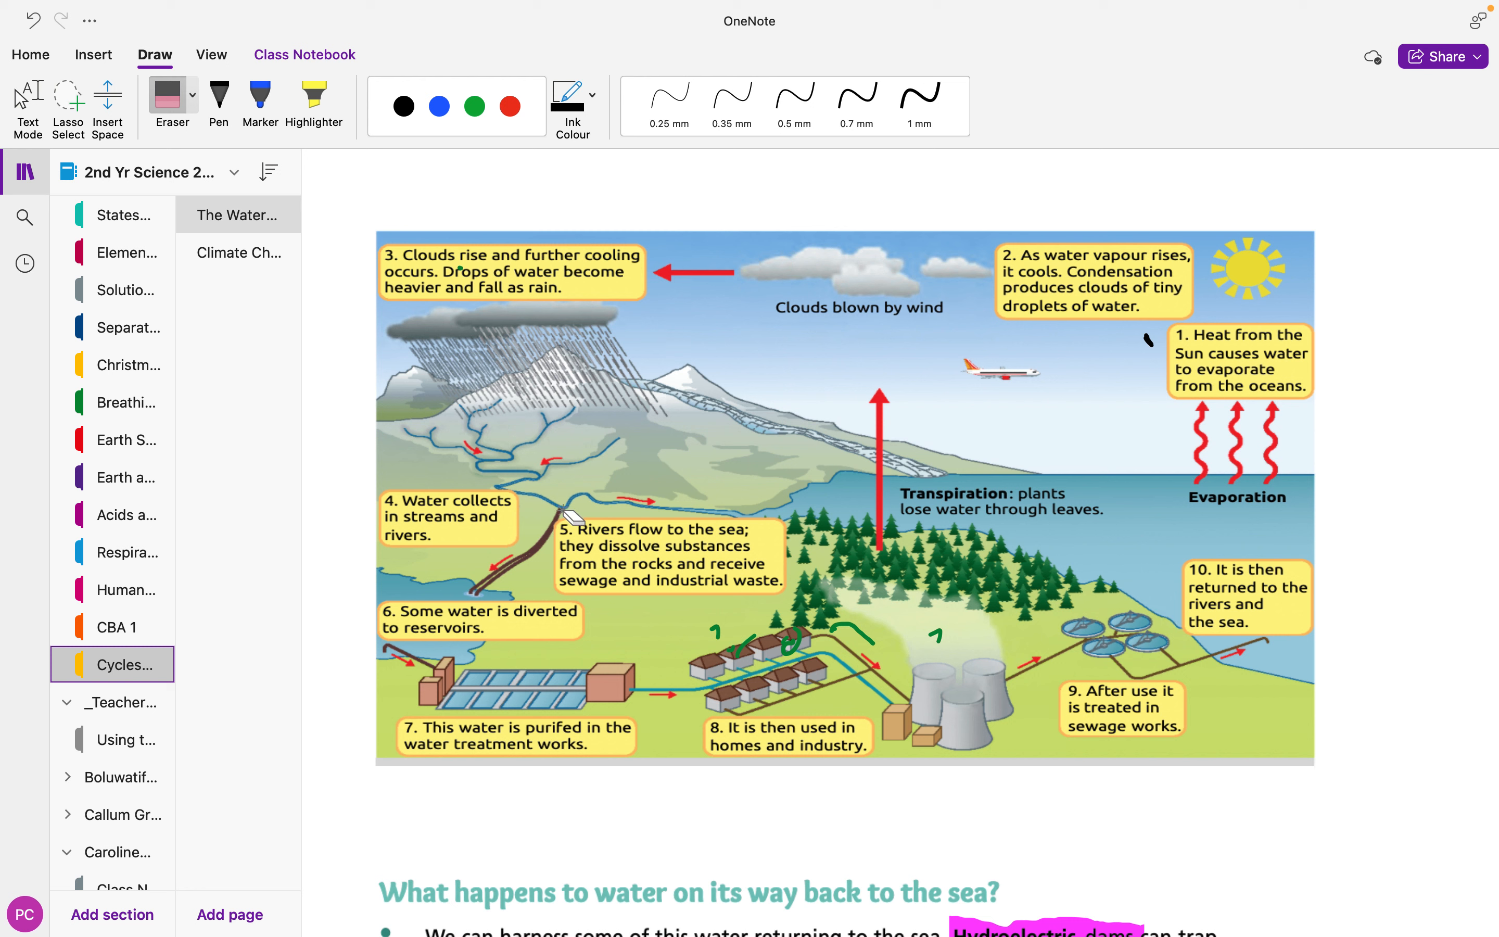
mouse_move(922, 736)
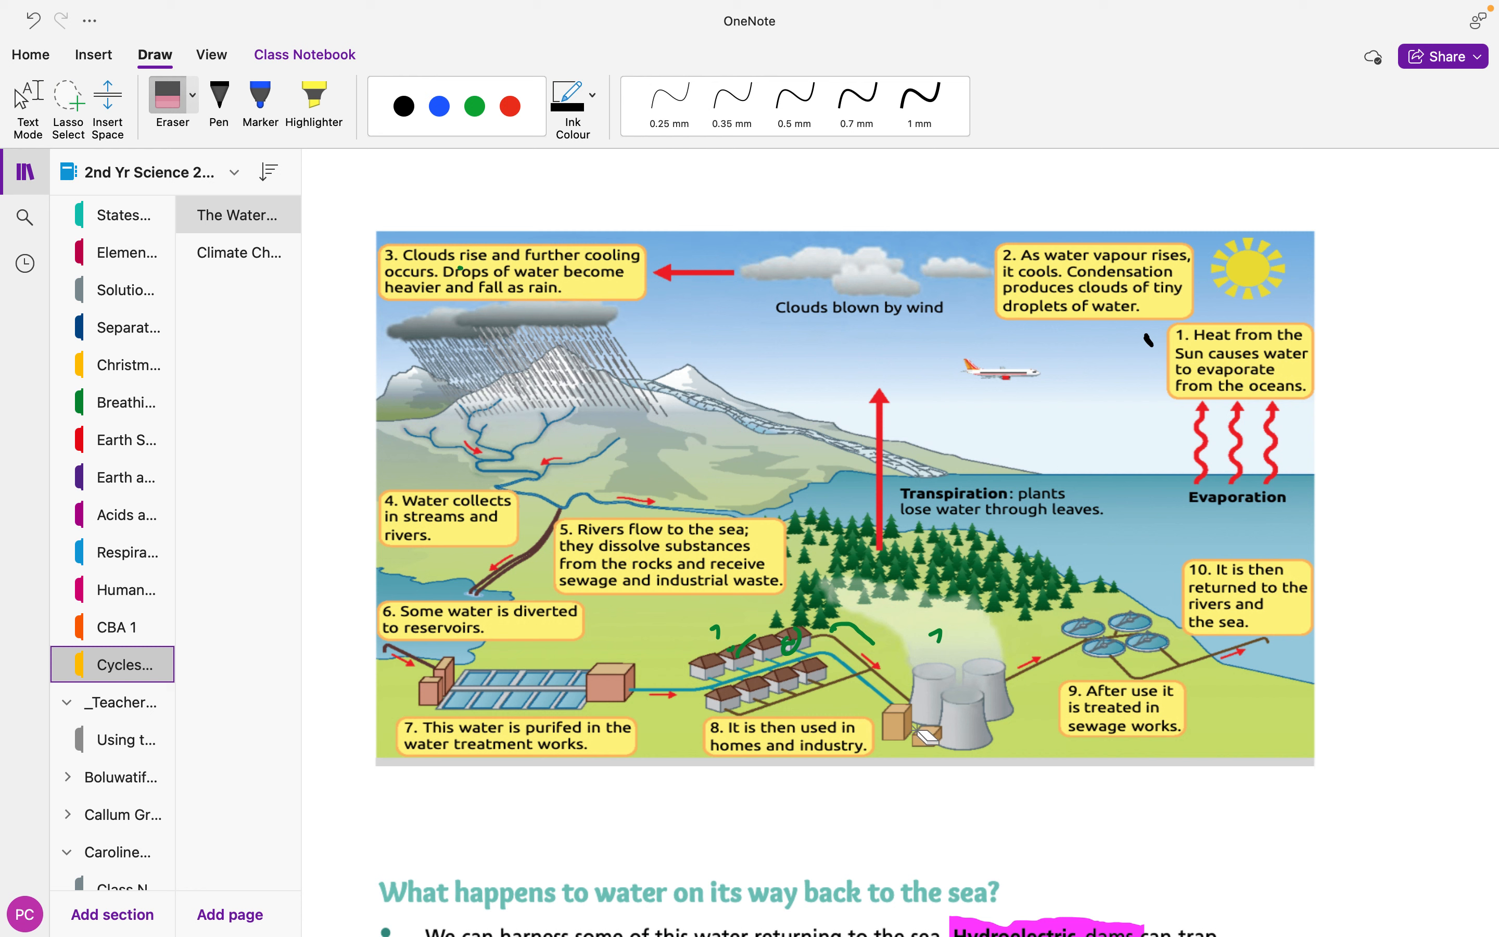
mouse_move(768, 568)
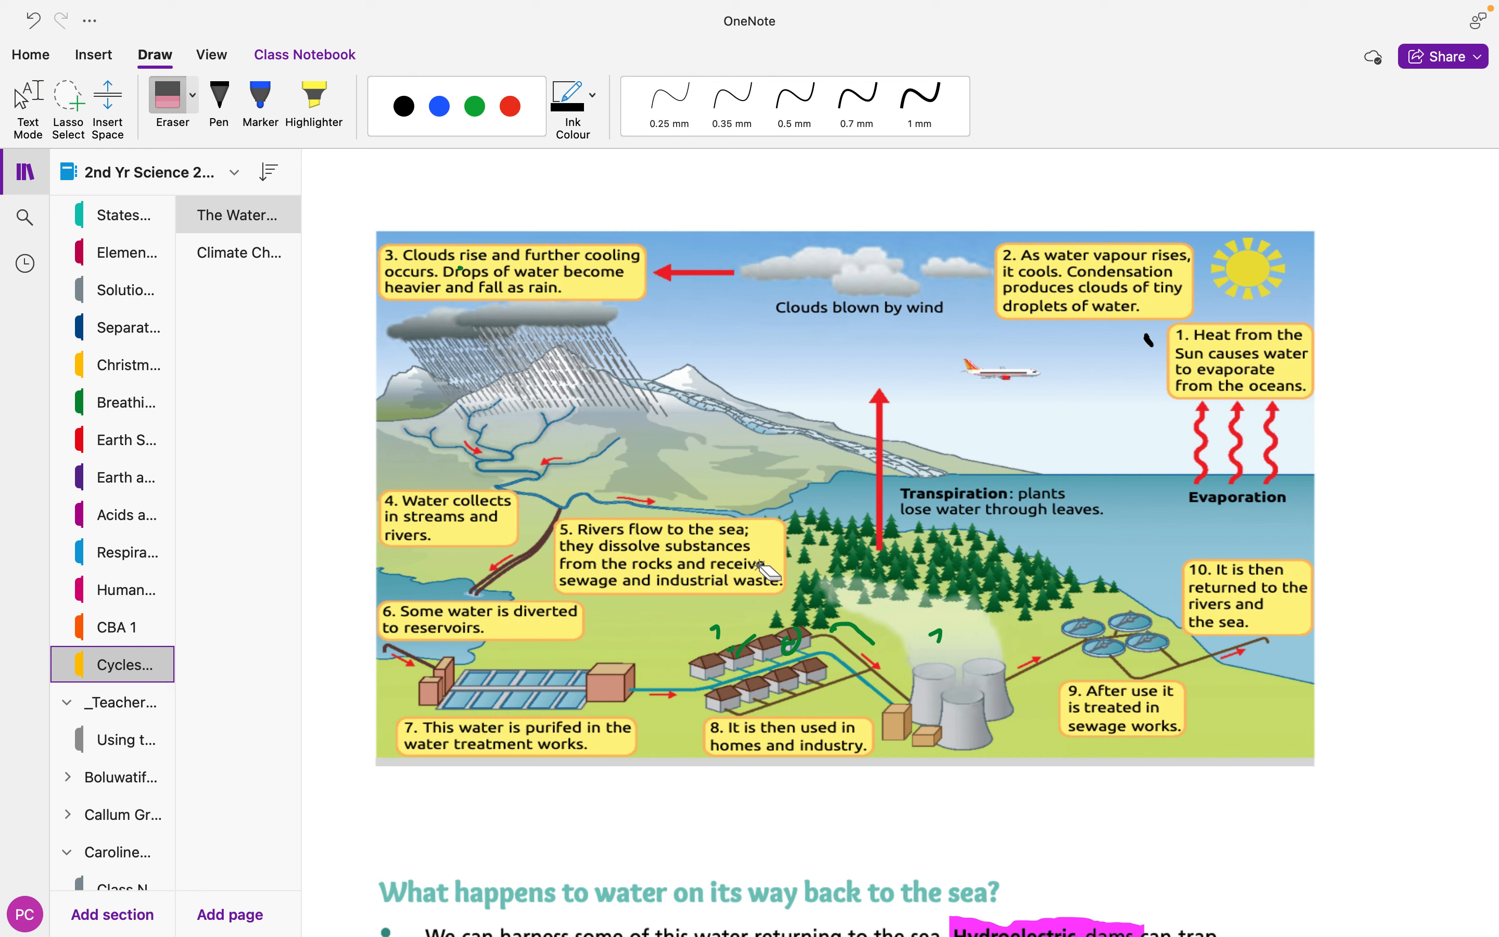
mouse_move(1071, 522)
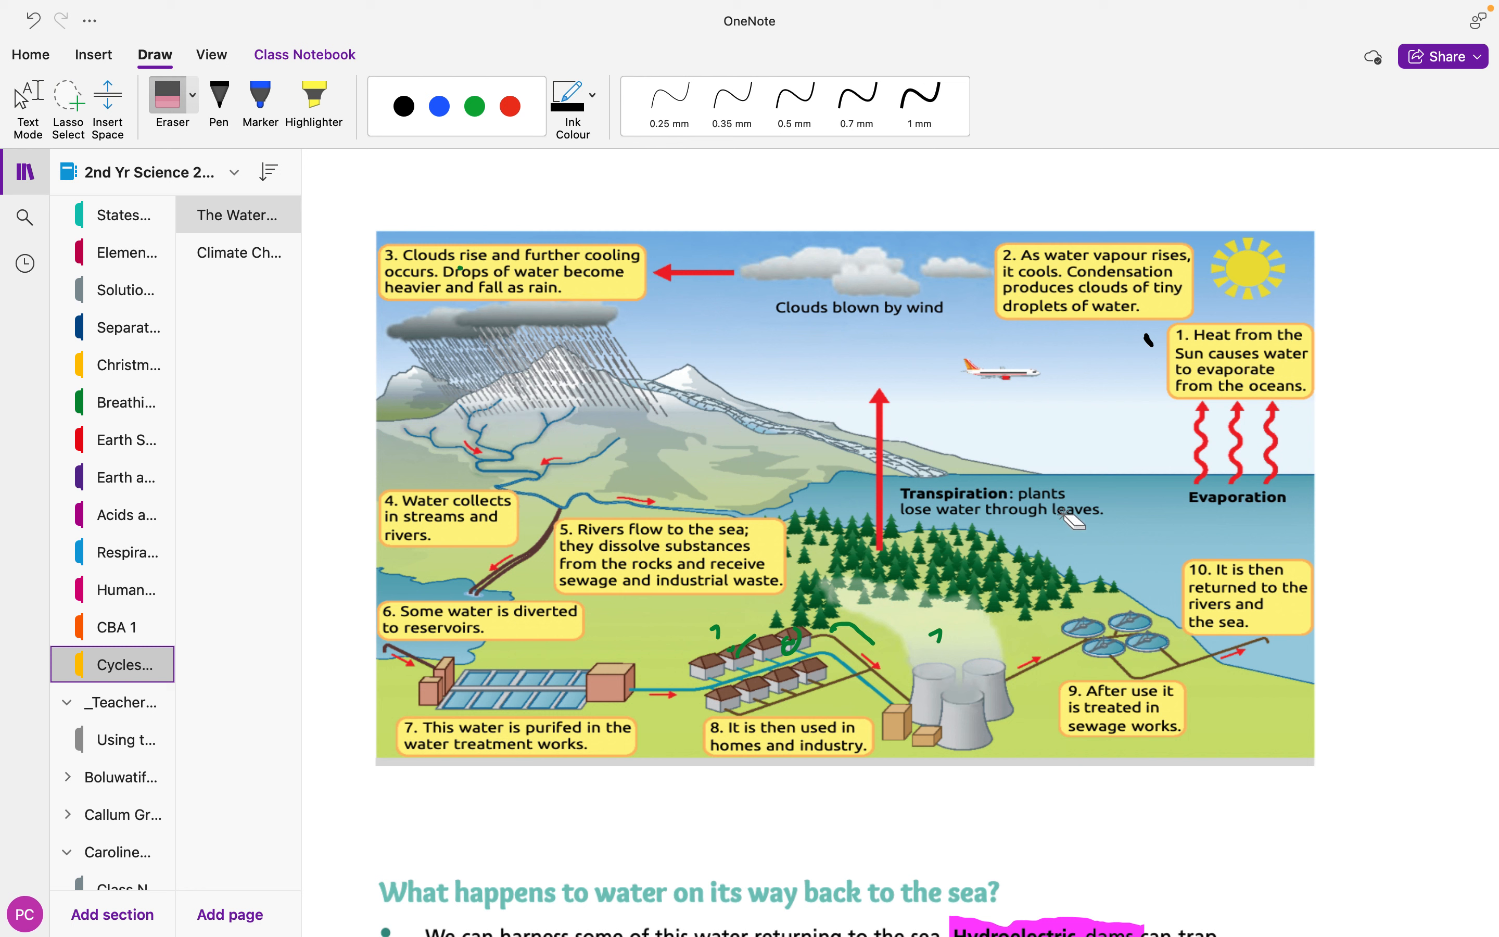
mouse_move(1032, 559)
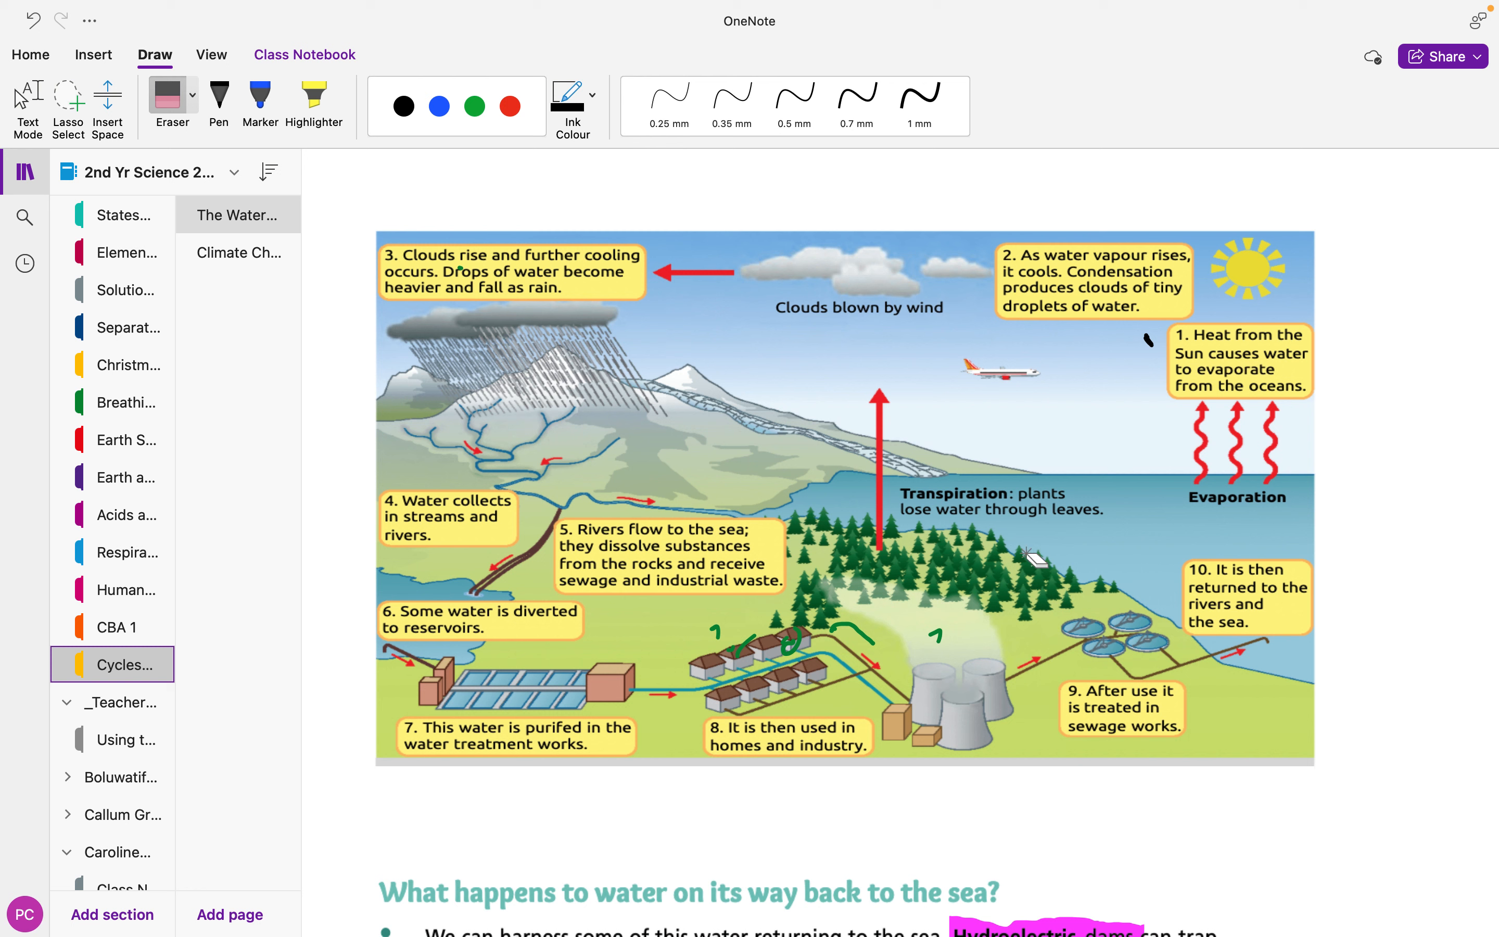
mouse_move(765, 593)
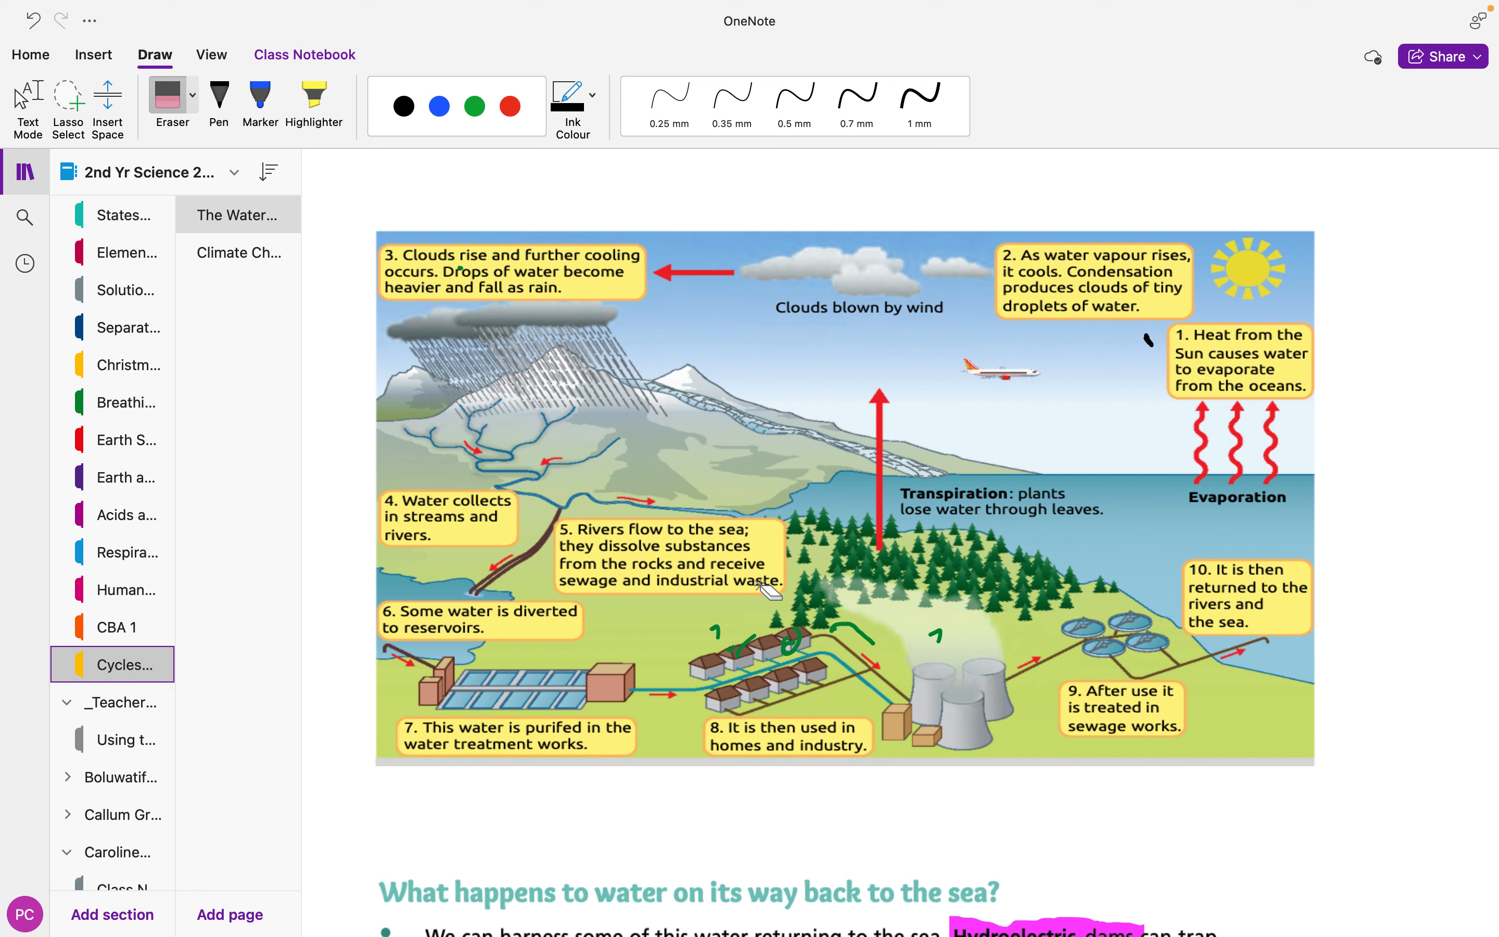
mouse_move(963, 418)
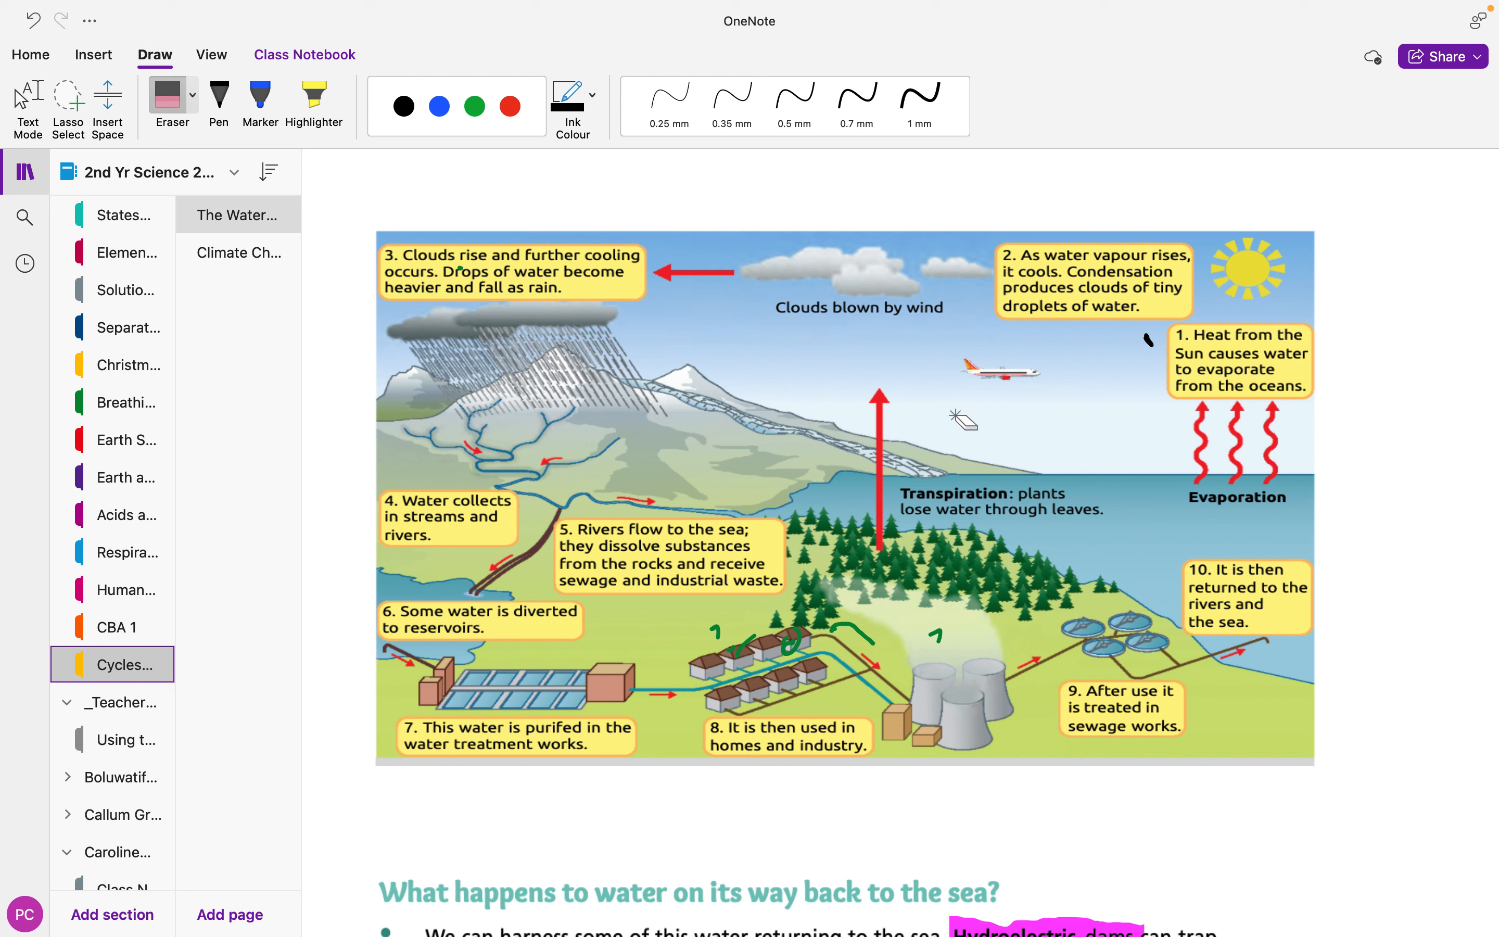
mouse_move(1138, 509)
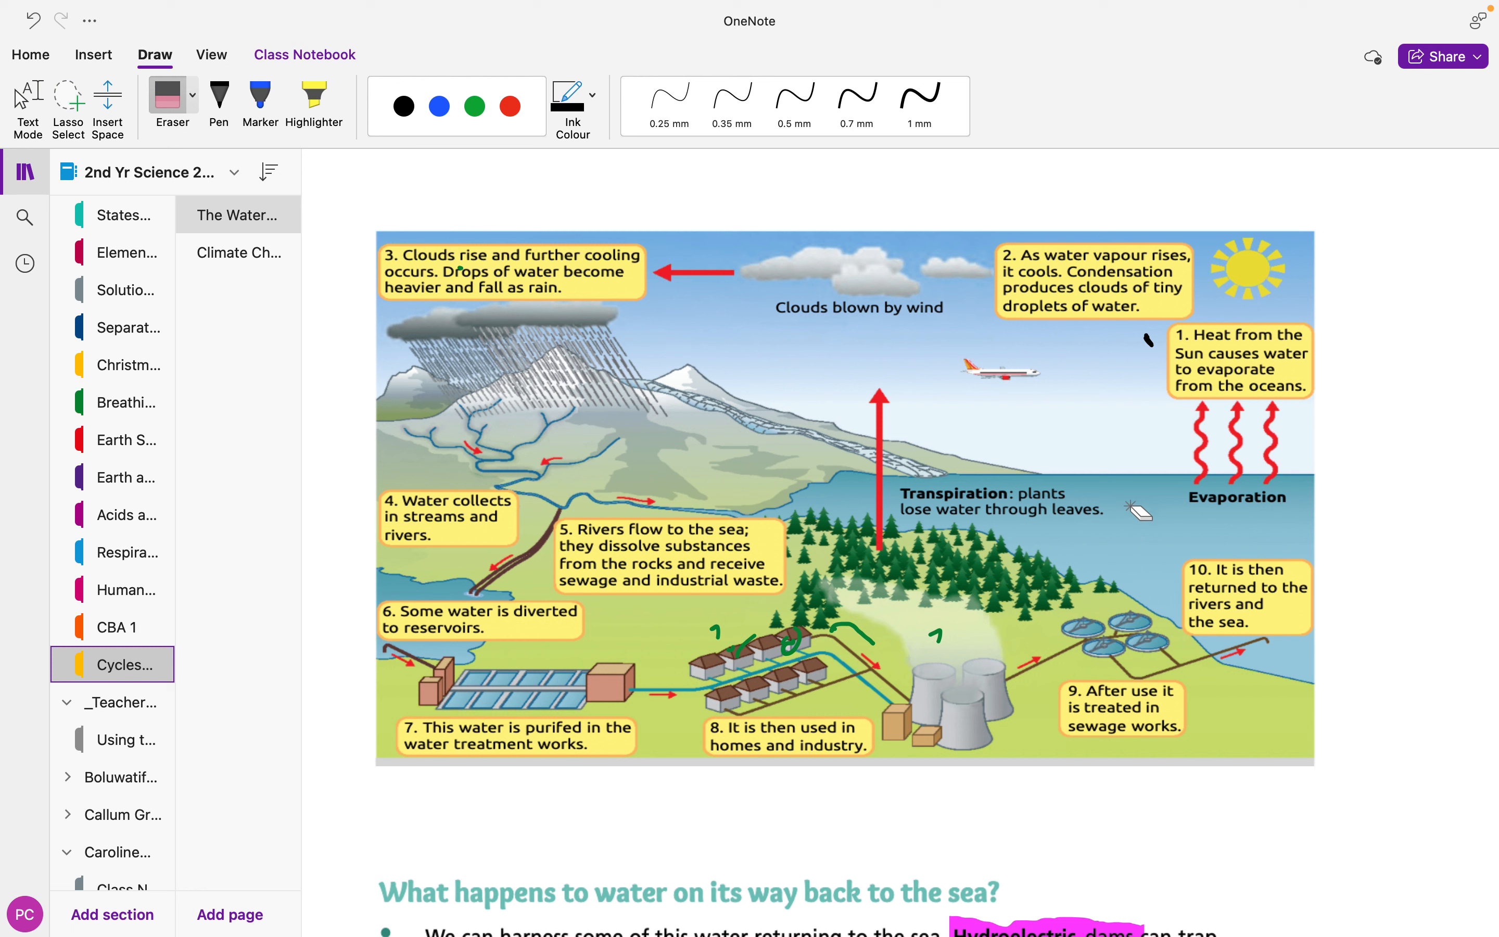
mouse_move(1324, 524)
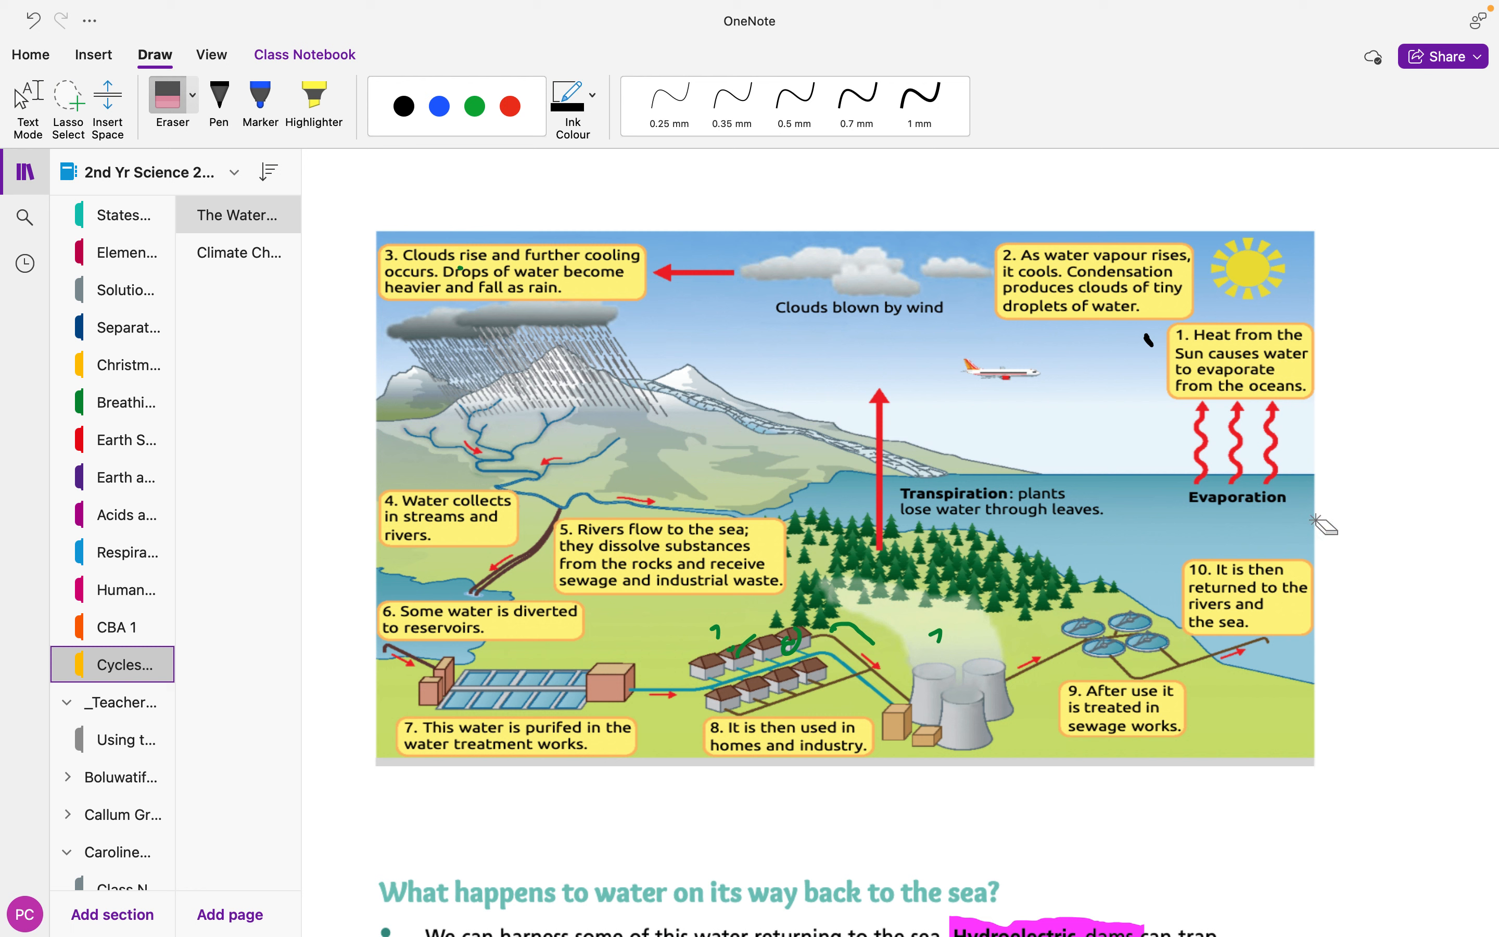
mouse_move(1185, 561)
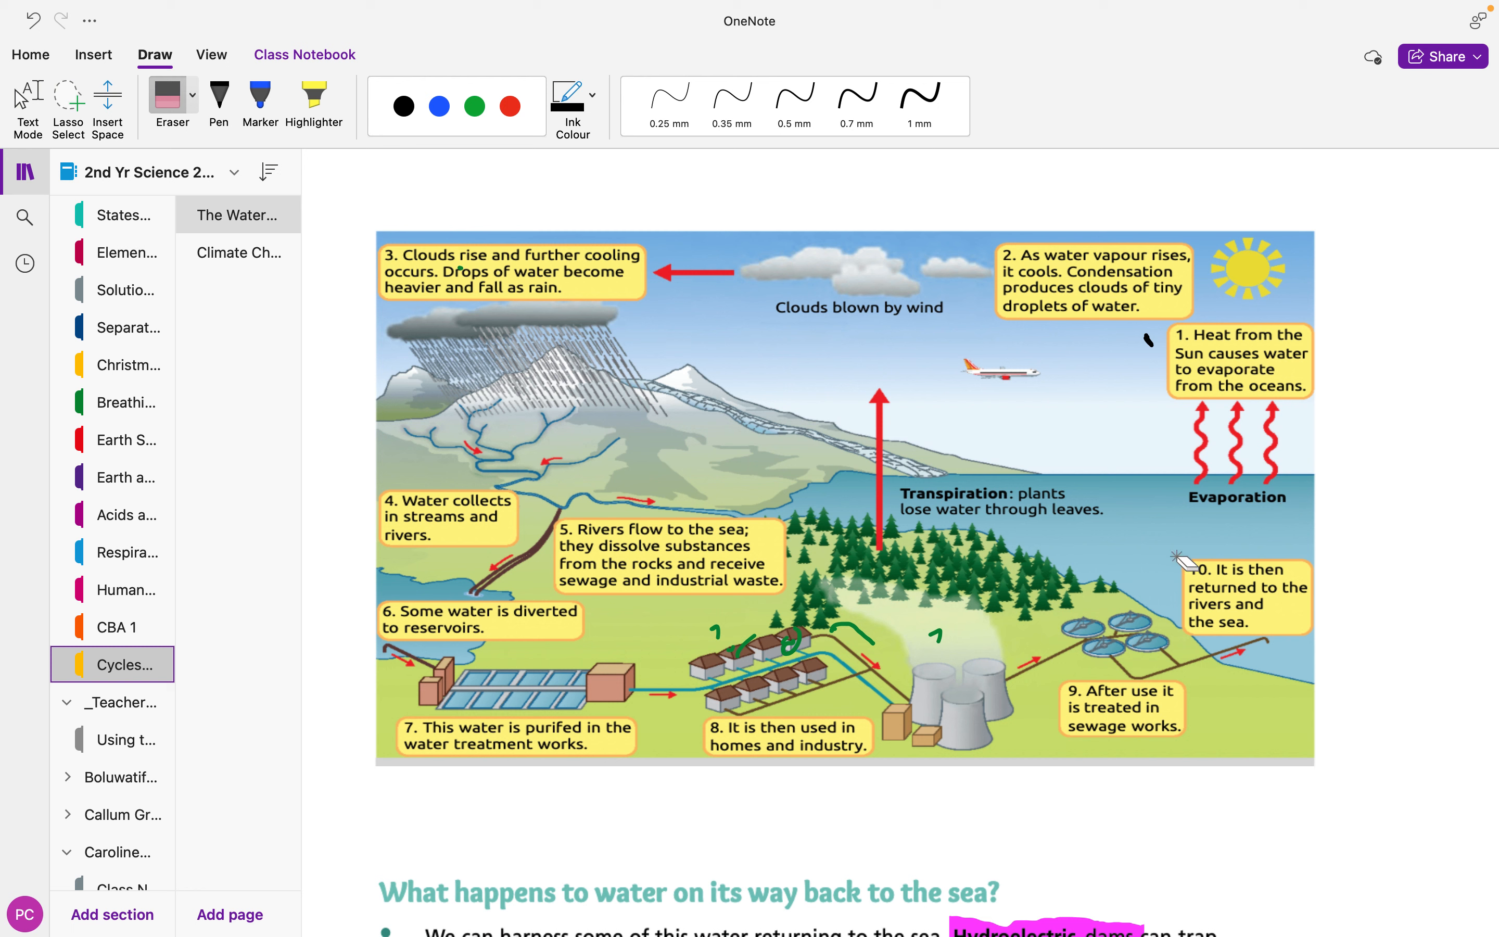
mouse_move(1211, 291)
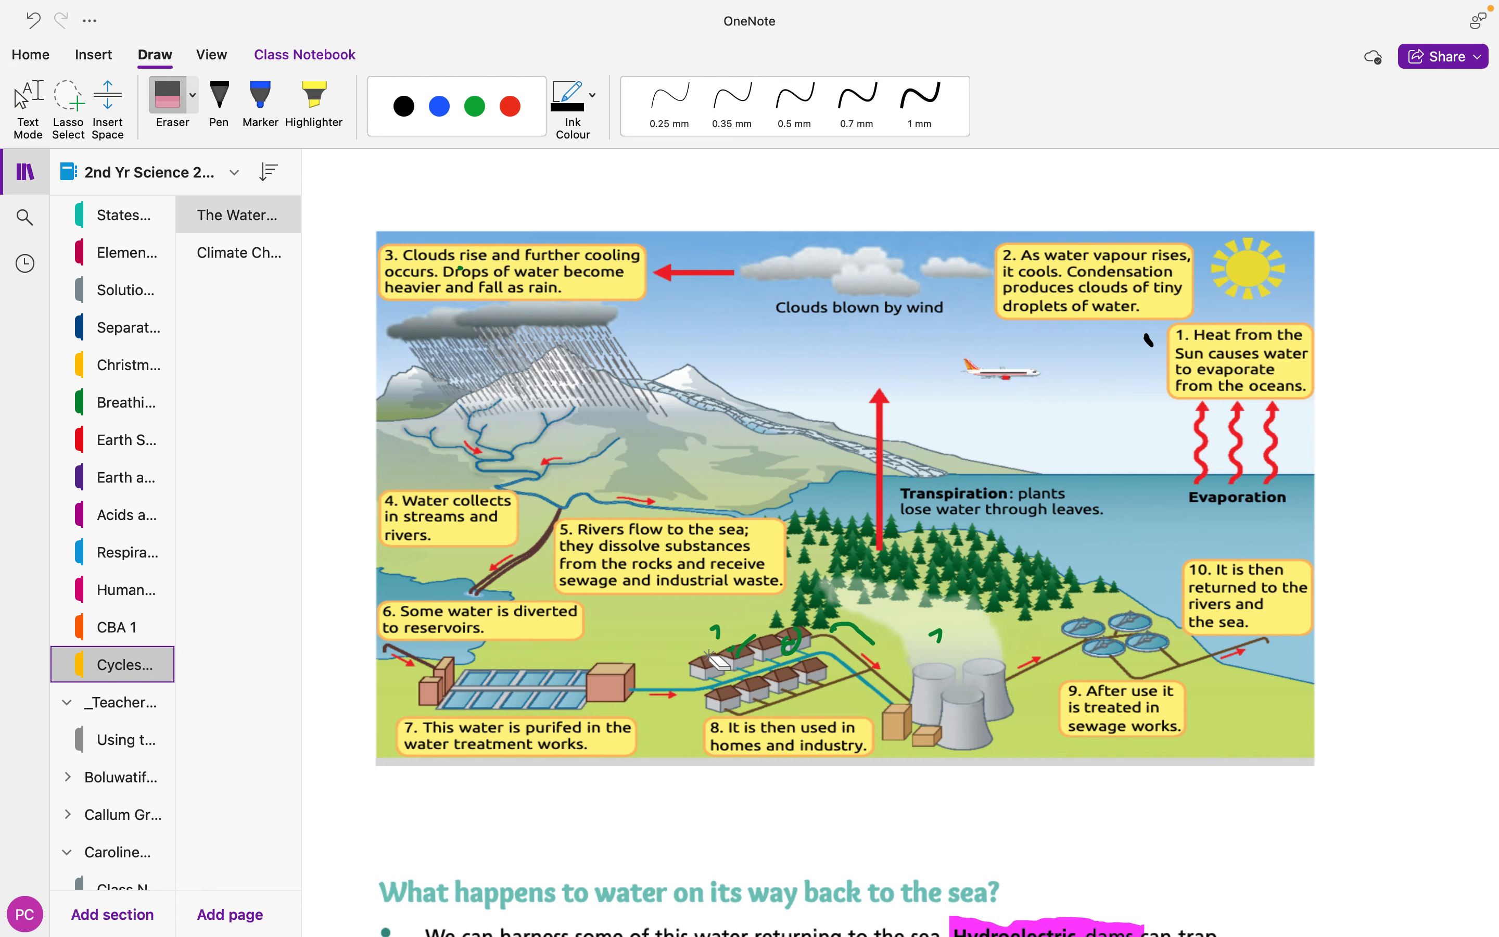
Scroll past the water cycle notes and video link to The Carbon Cycle heading.
scroll("down", 3)
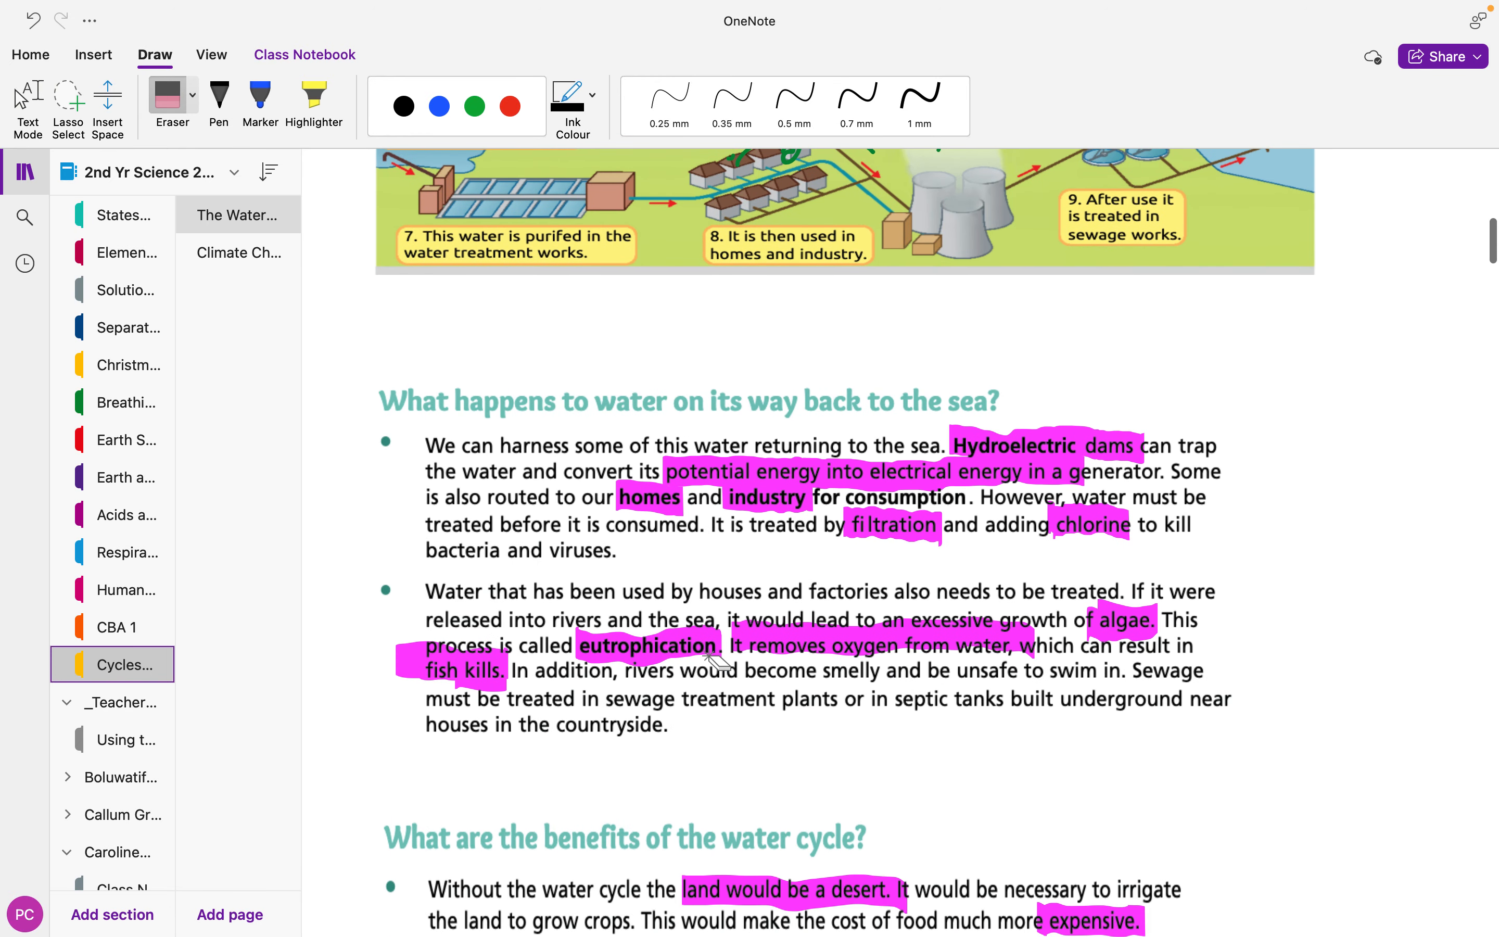
scroll("down", 3)
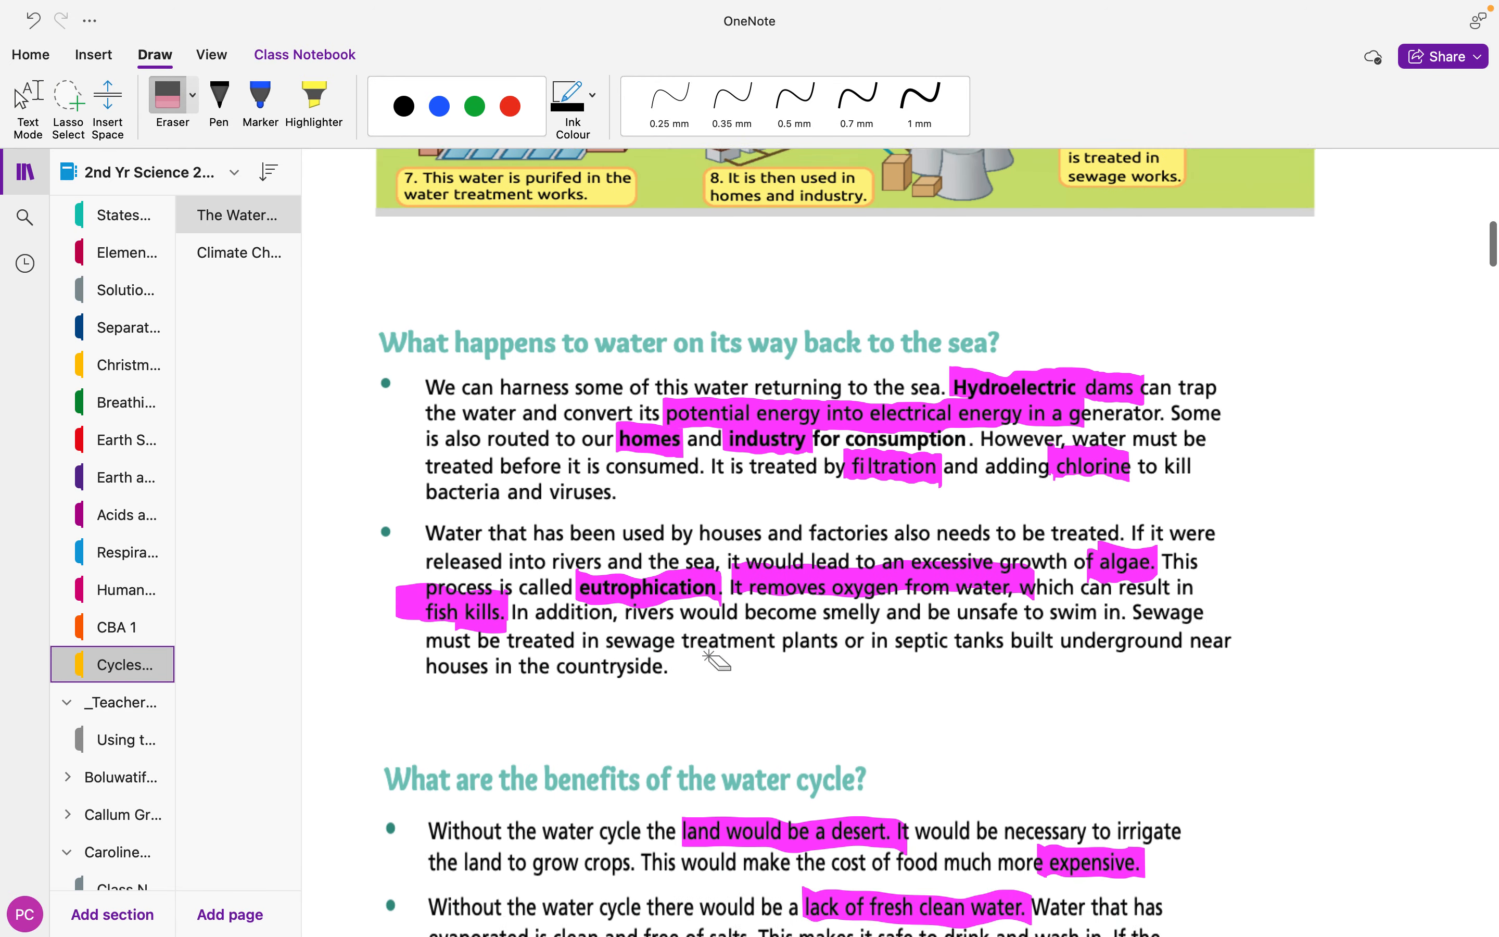
scroll("down", 3)
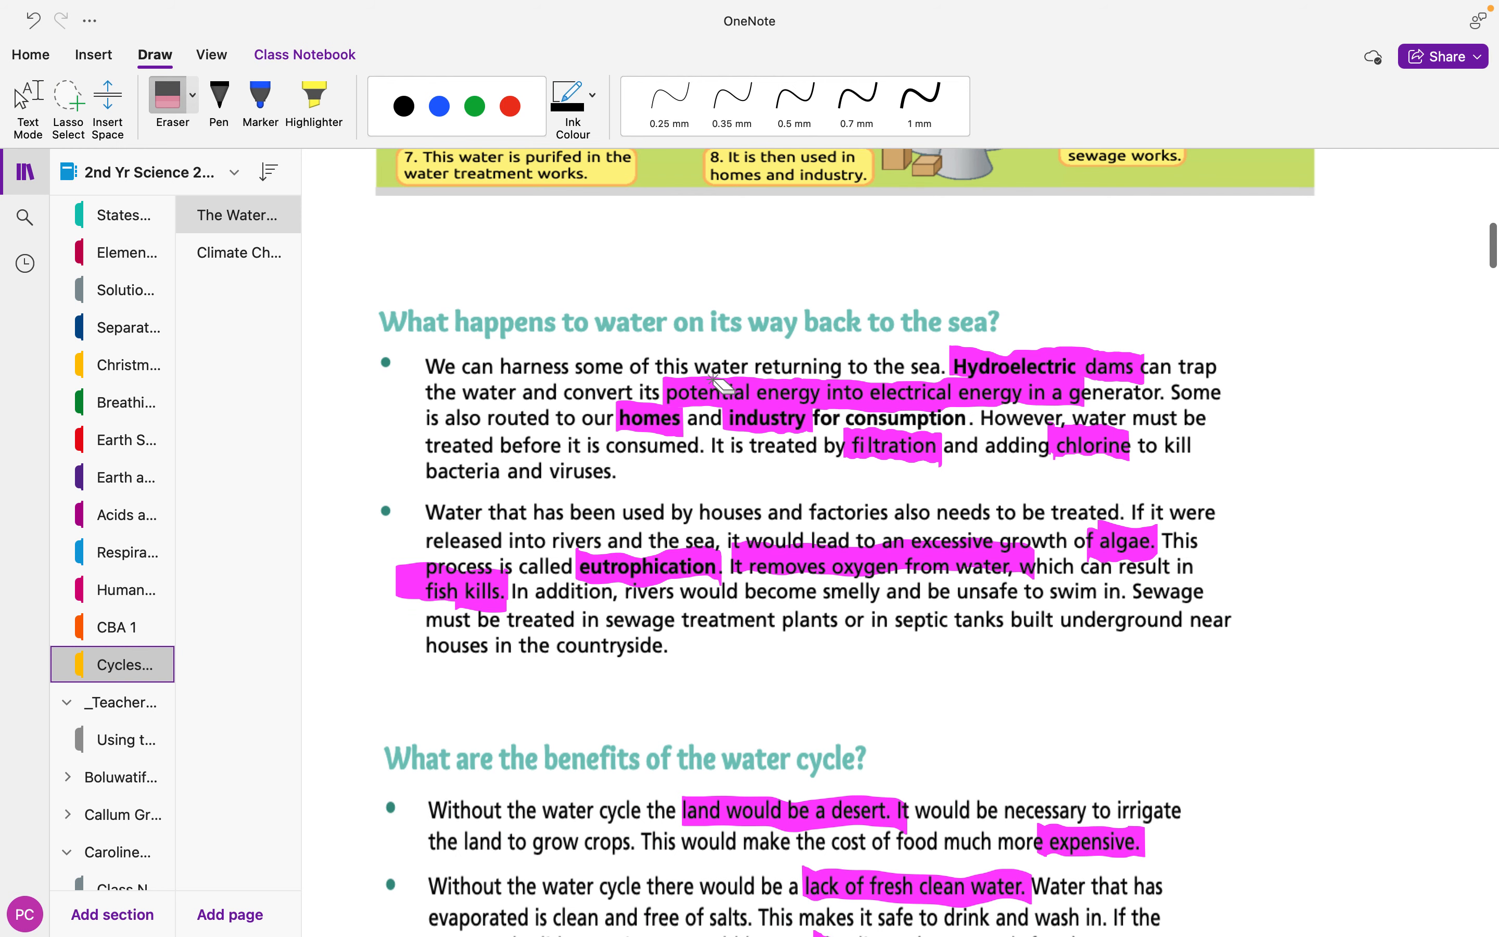
scroll("down", 3)
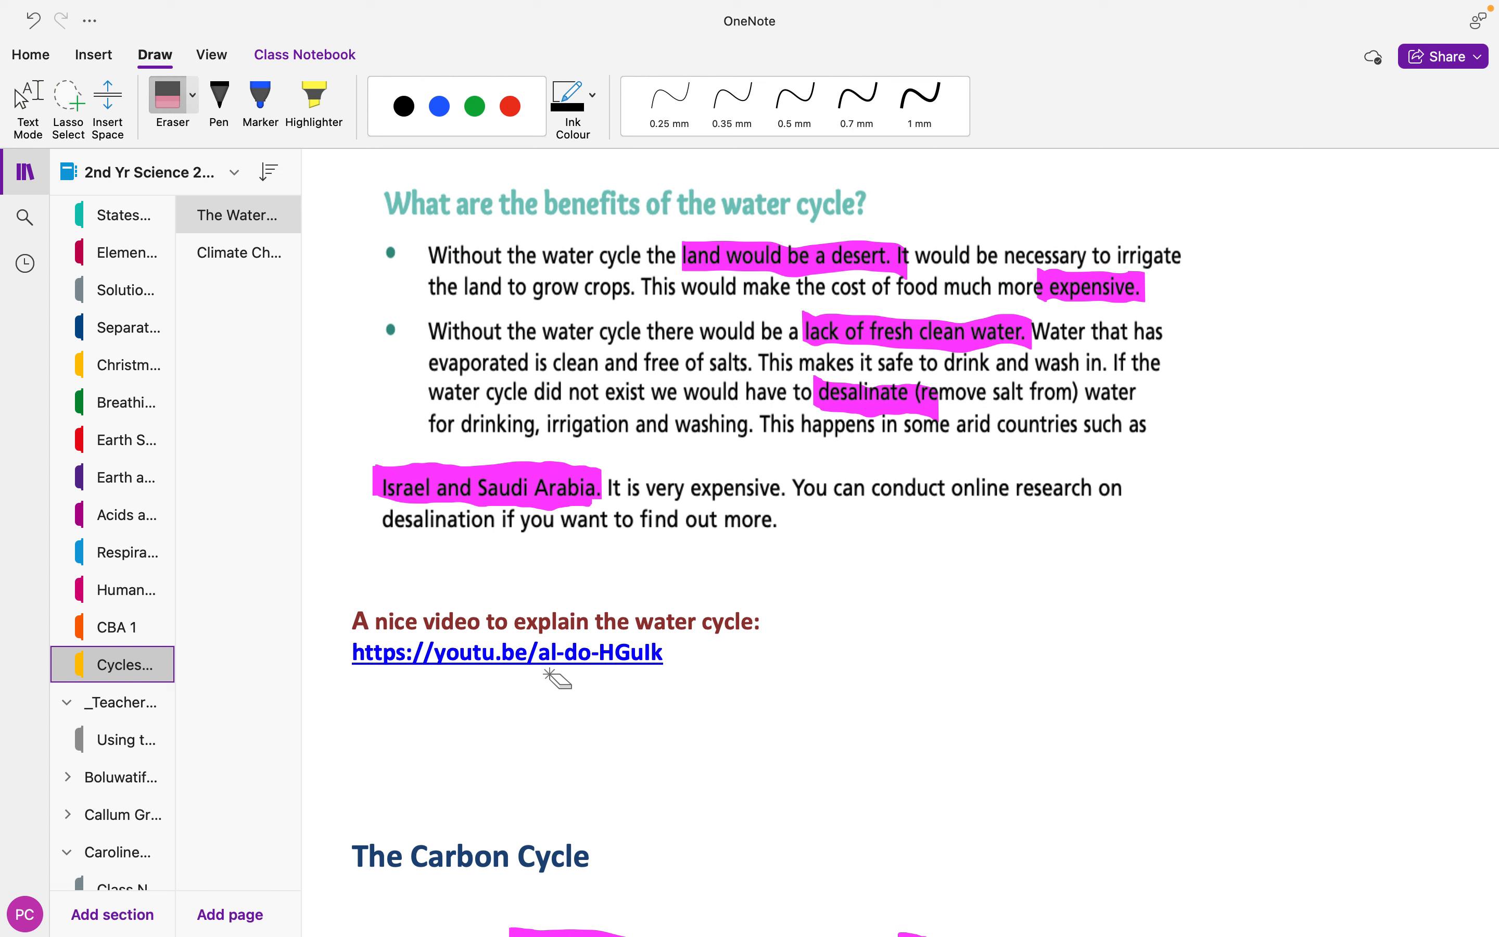
mouse_move(278, 673)
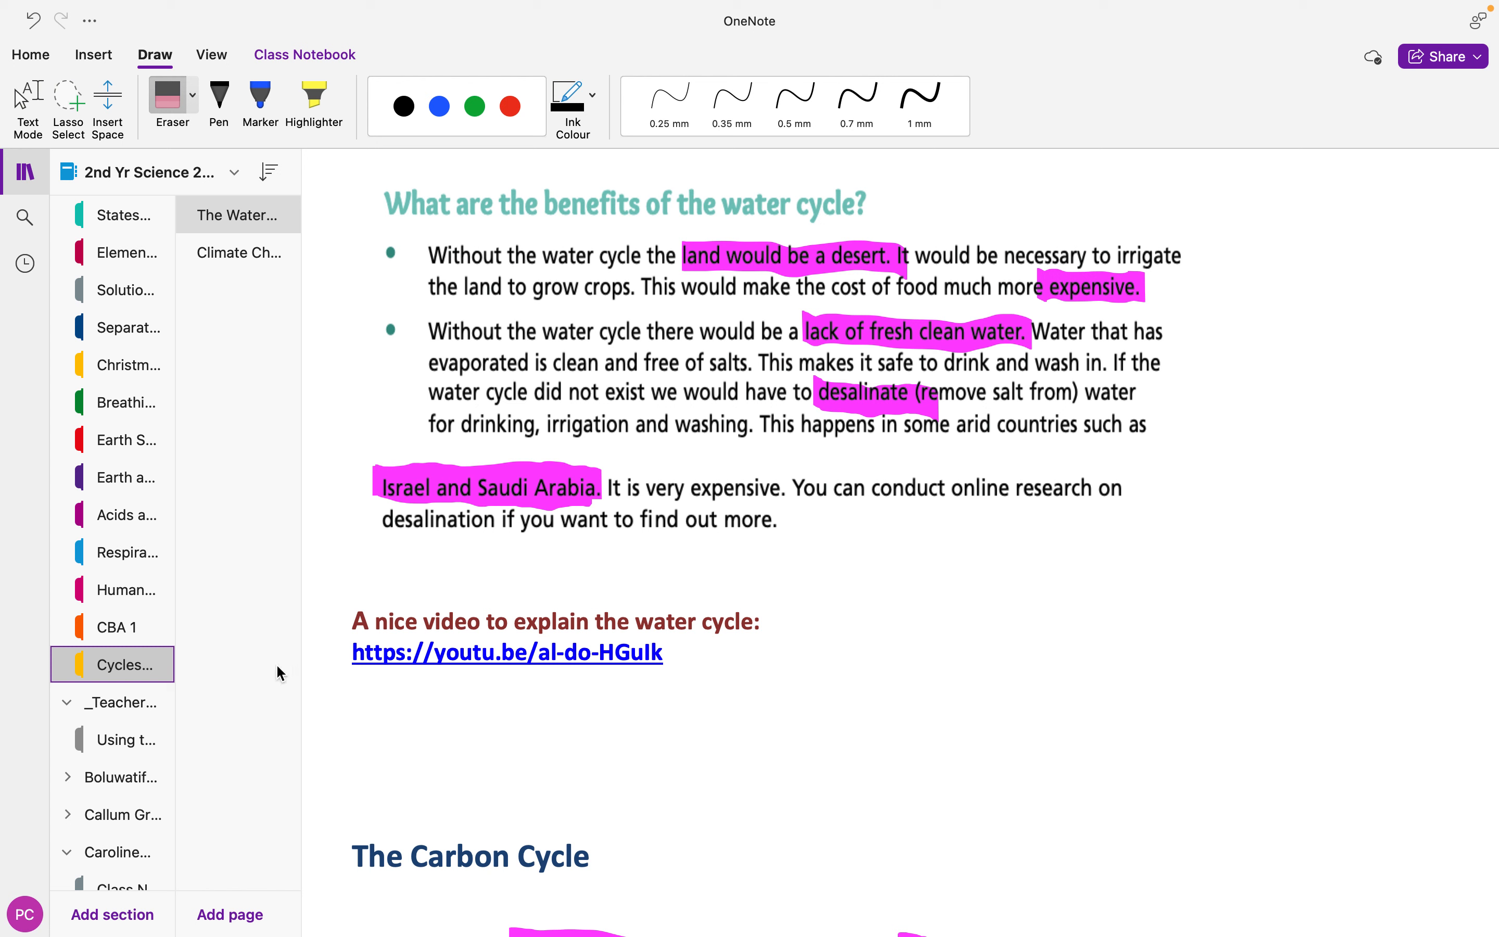
mouse_move(298, 657)
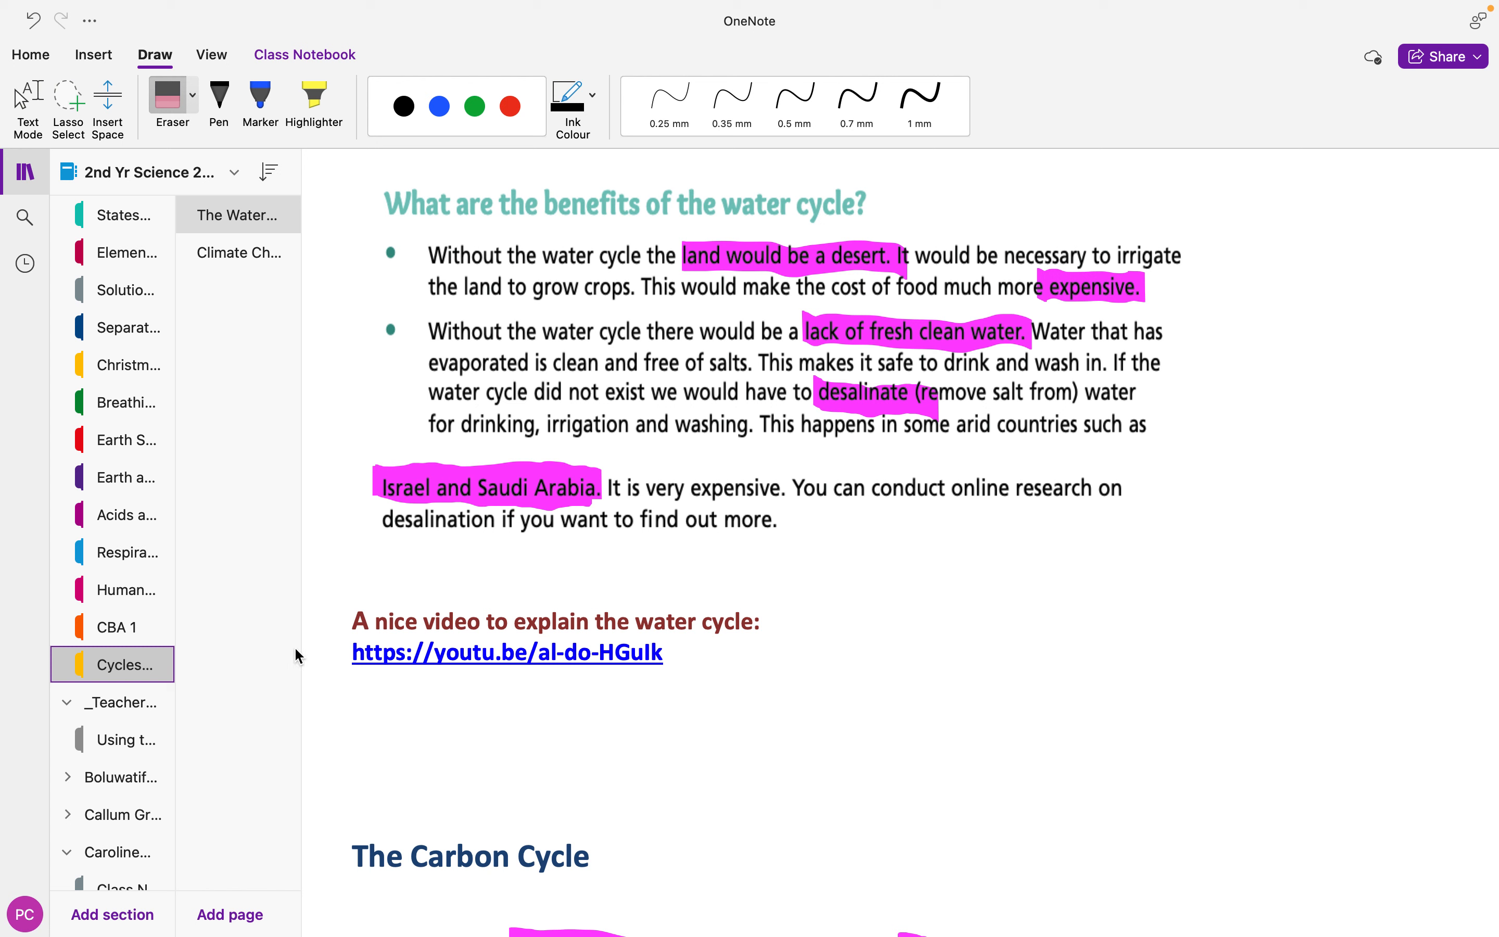
mouse_move(775, 668)
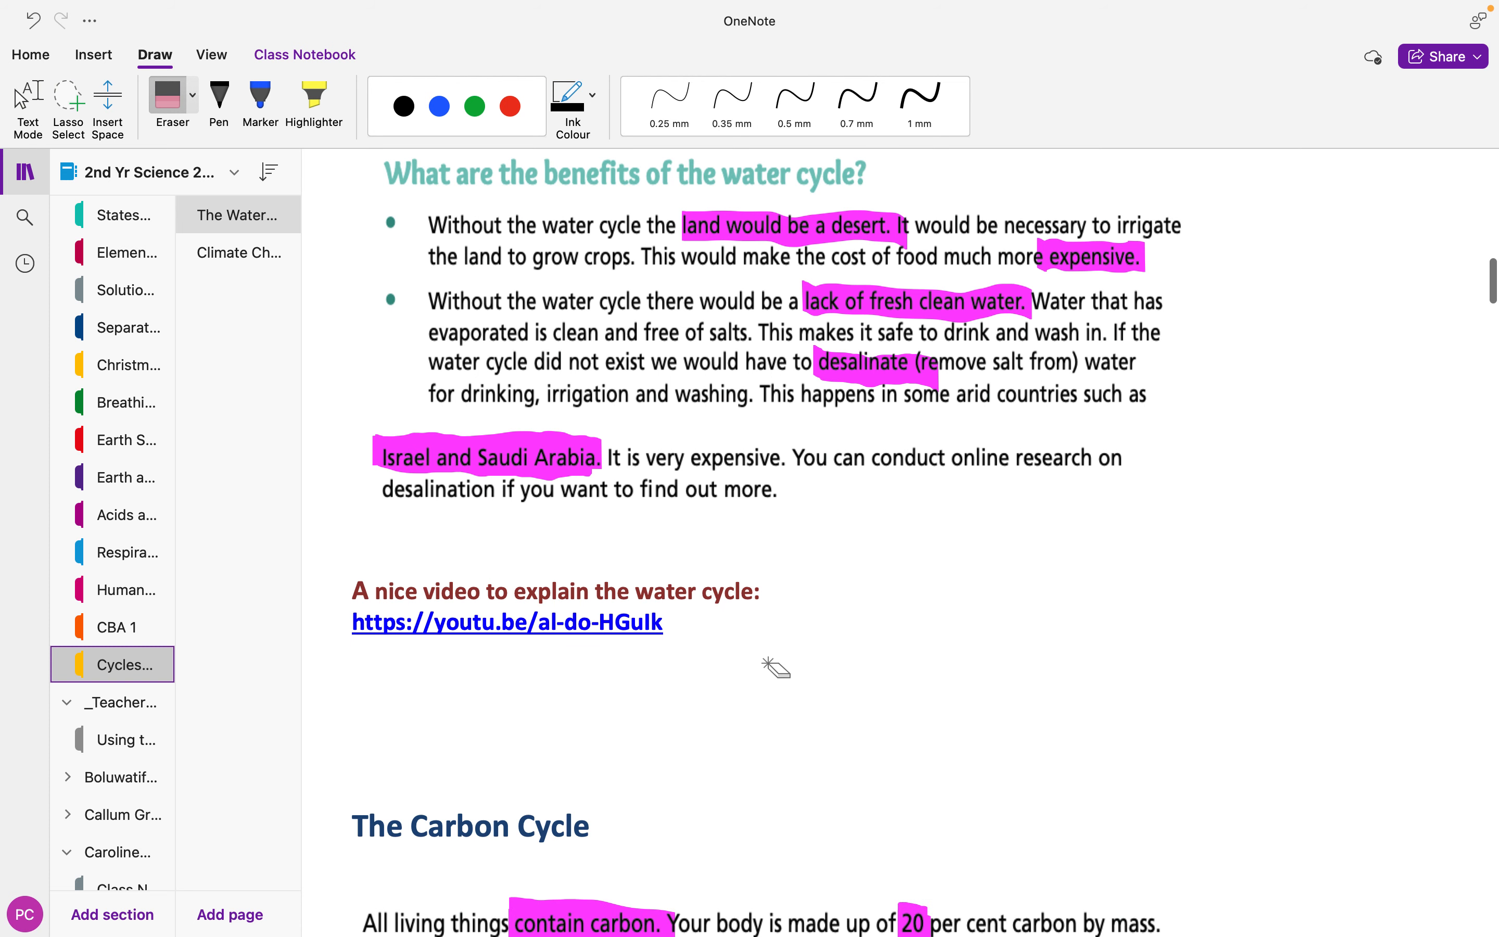
scroll("up", 3)
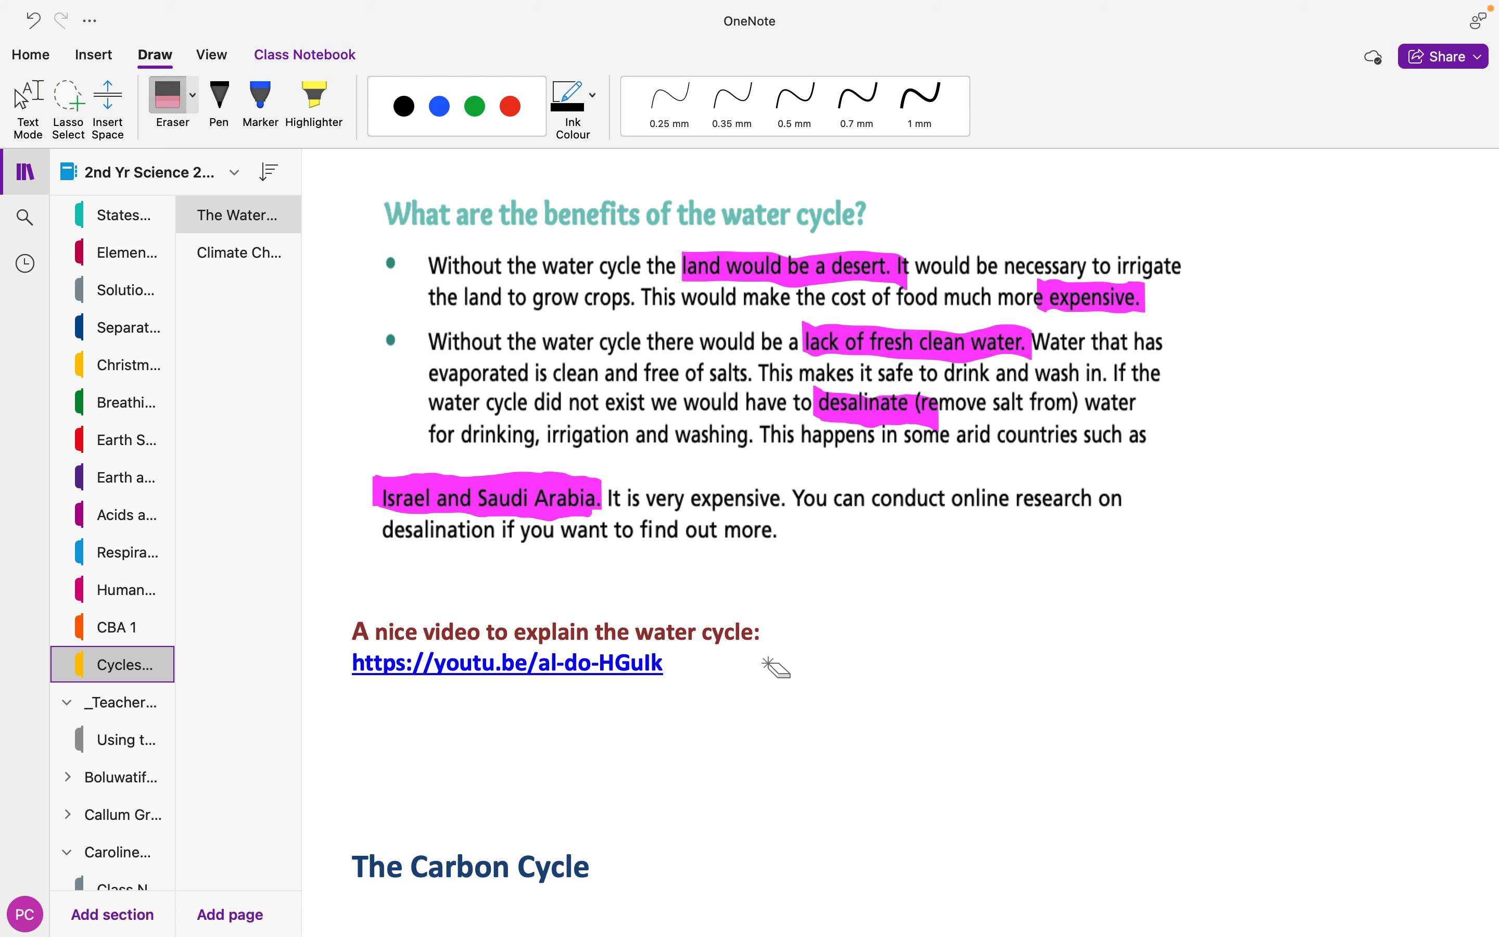
scroll("down", 3)
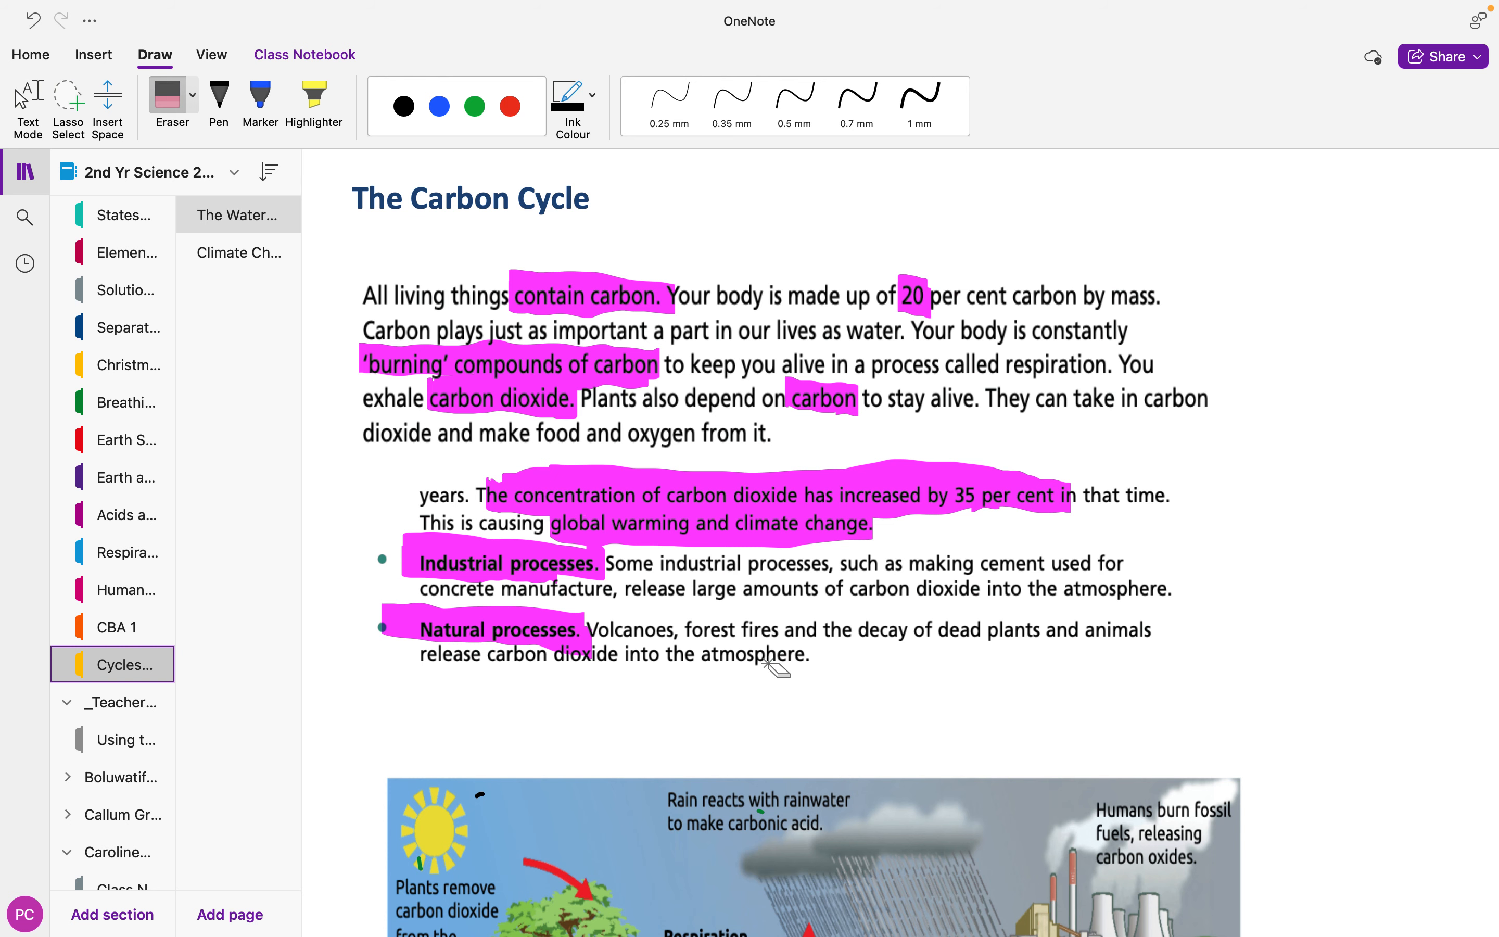
Scroll down until the full carbon cycle diagram is in view.
scroll("down", 3)
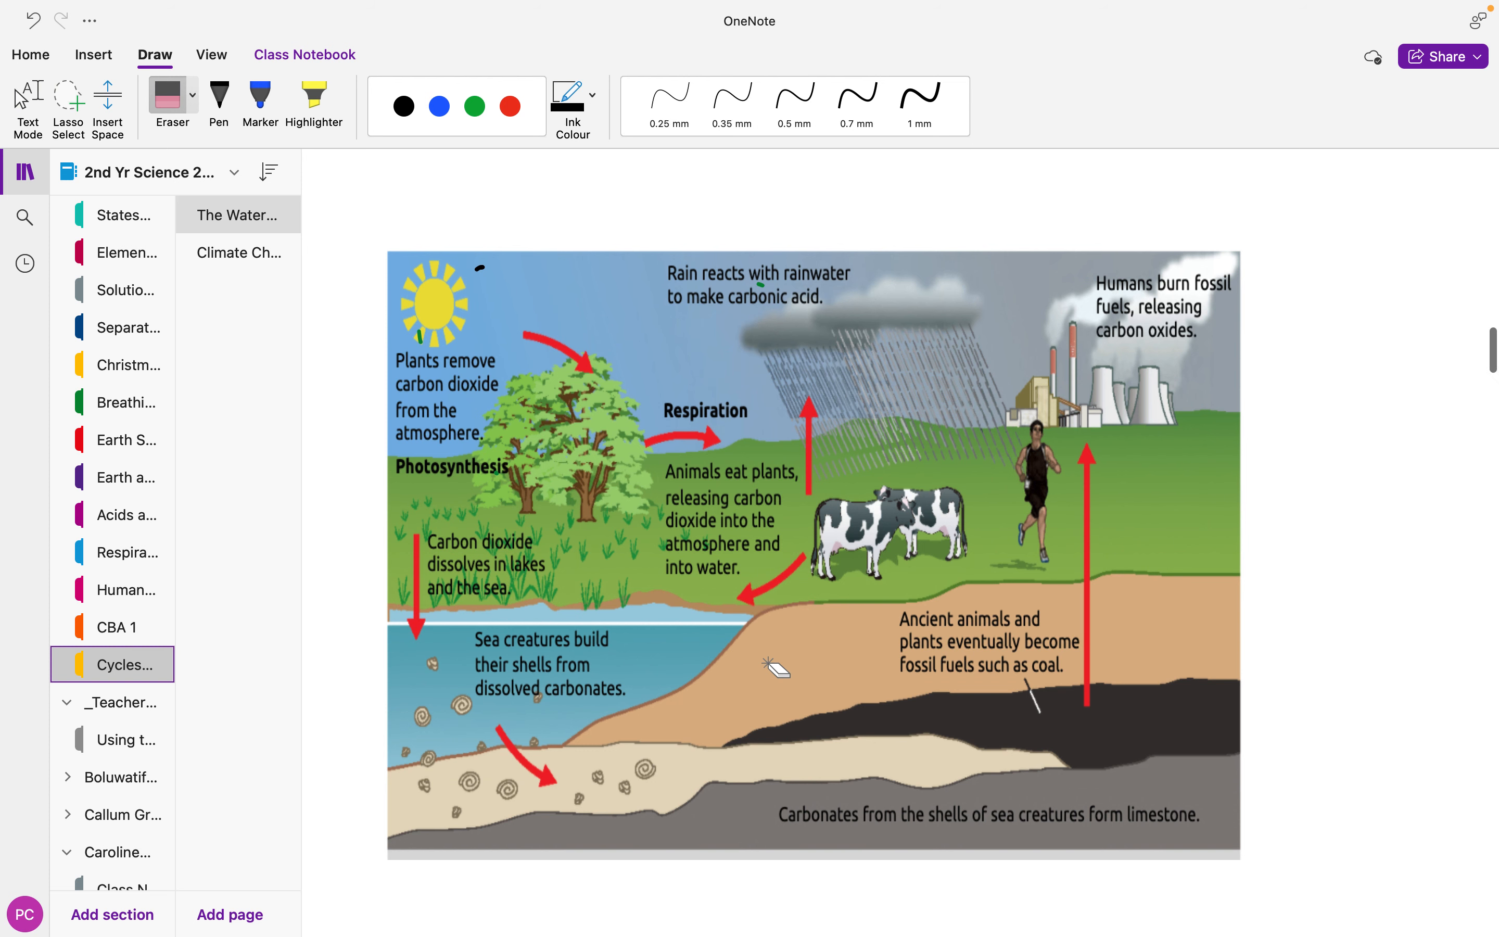
scroll("down", 3)
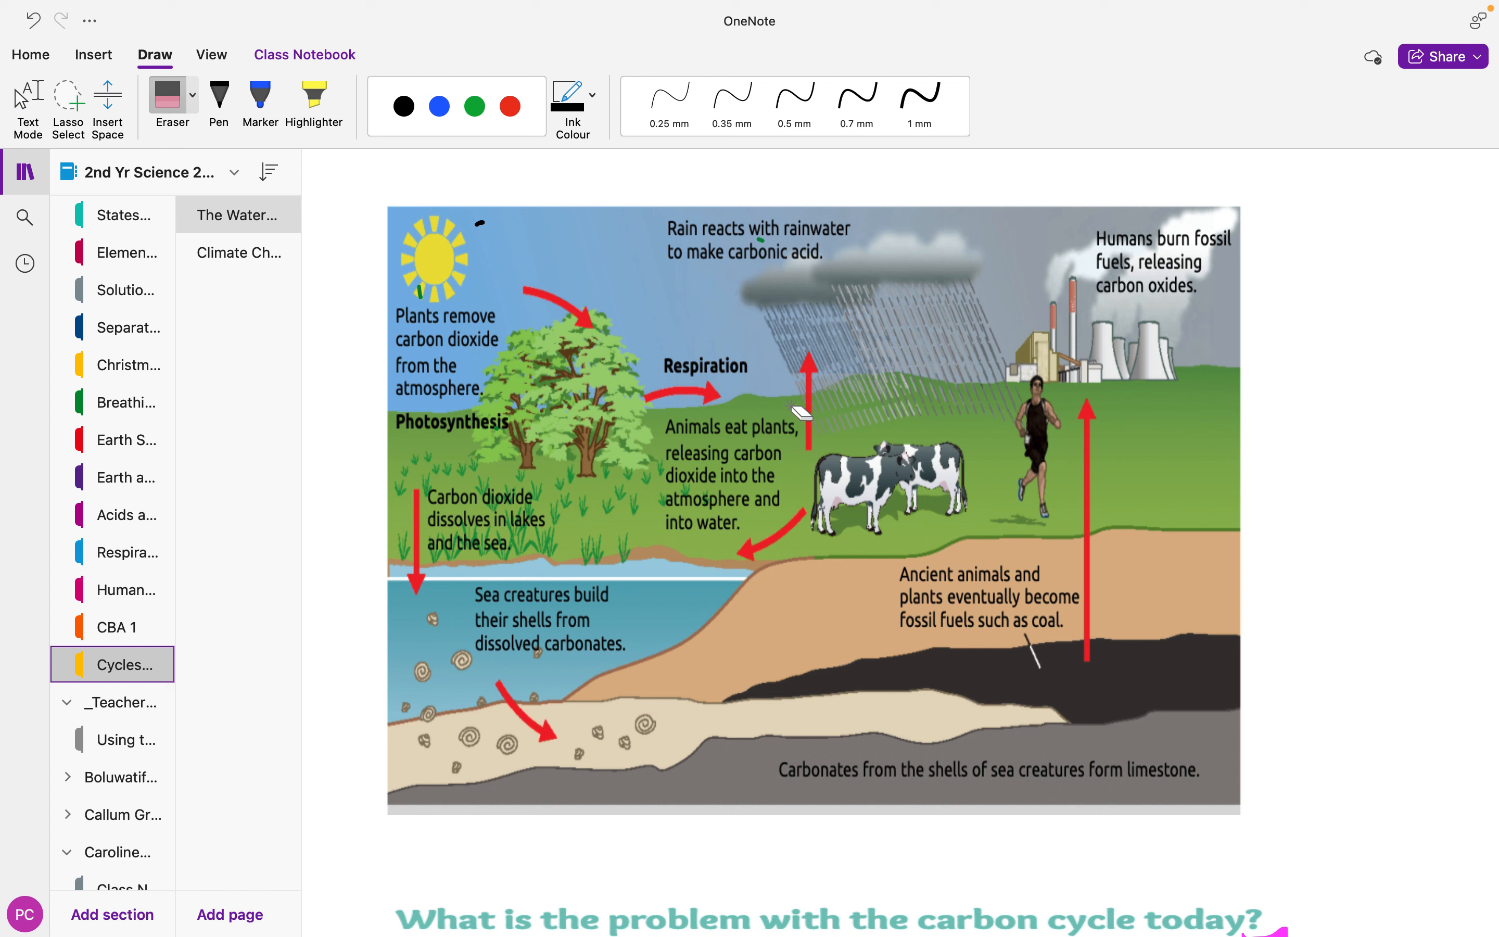
mouse_move(1174, 334)
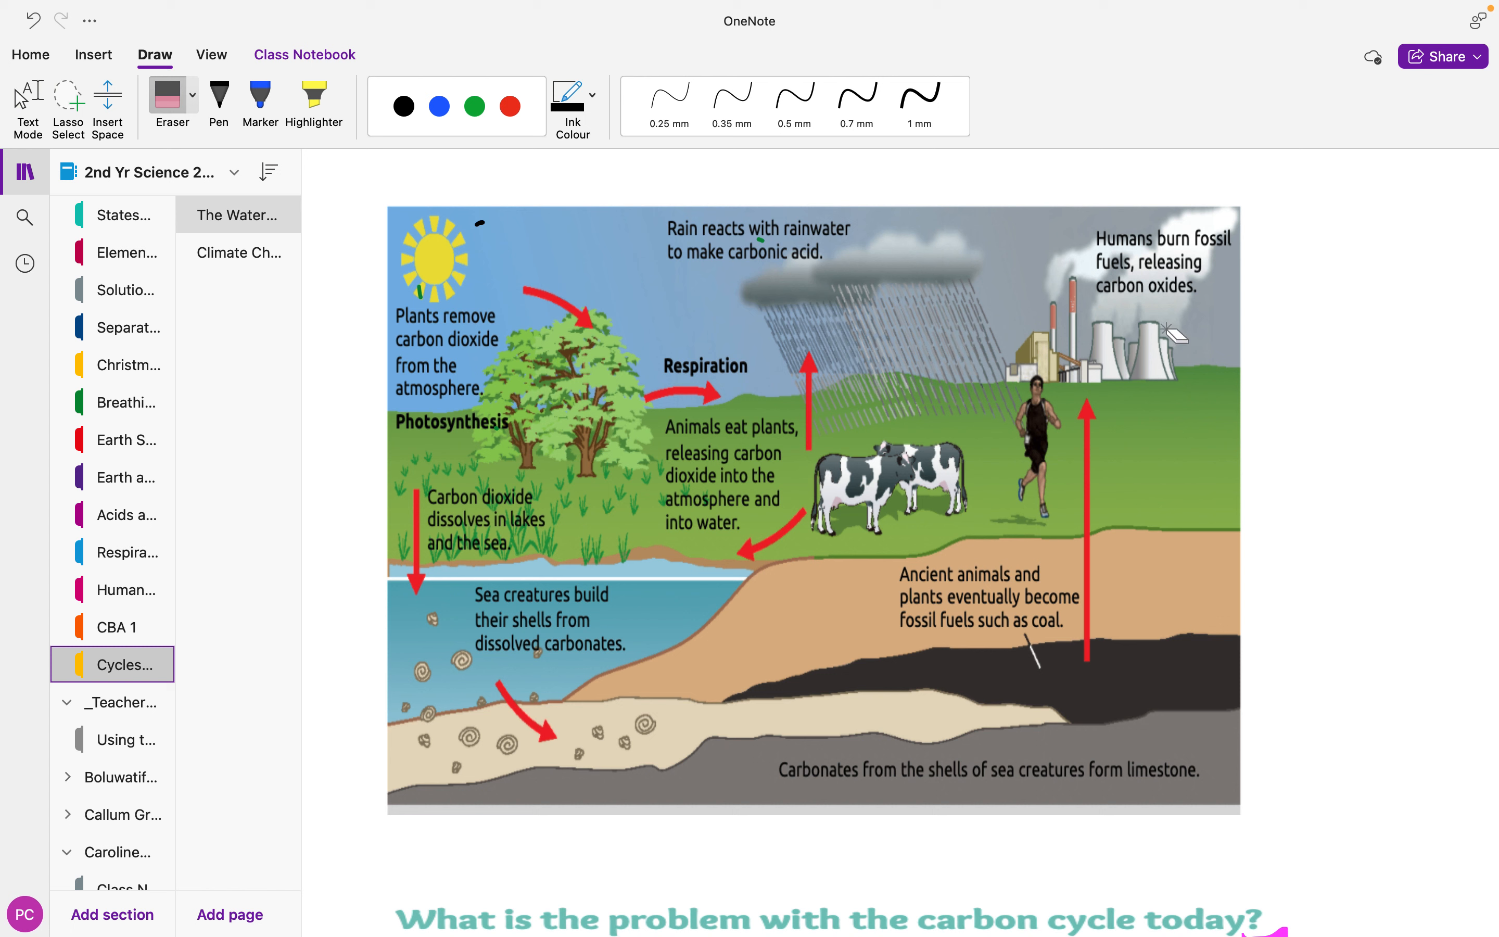
mouse_move(1099, 146)
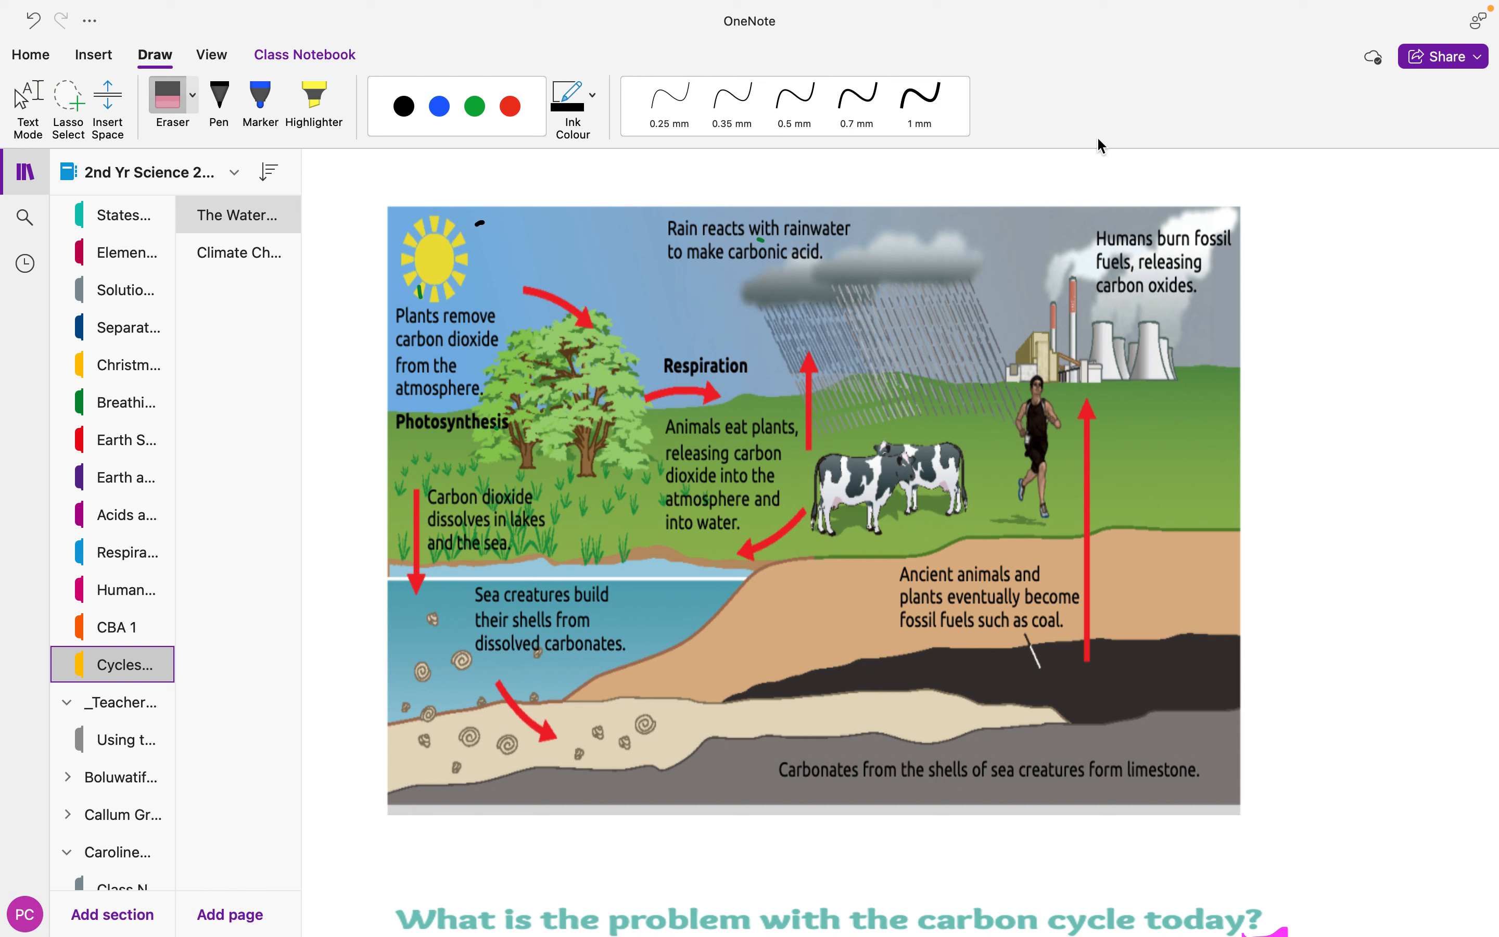
mouse_move(590, 341)
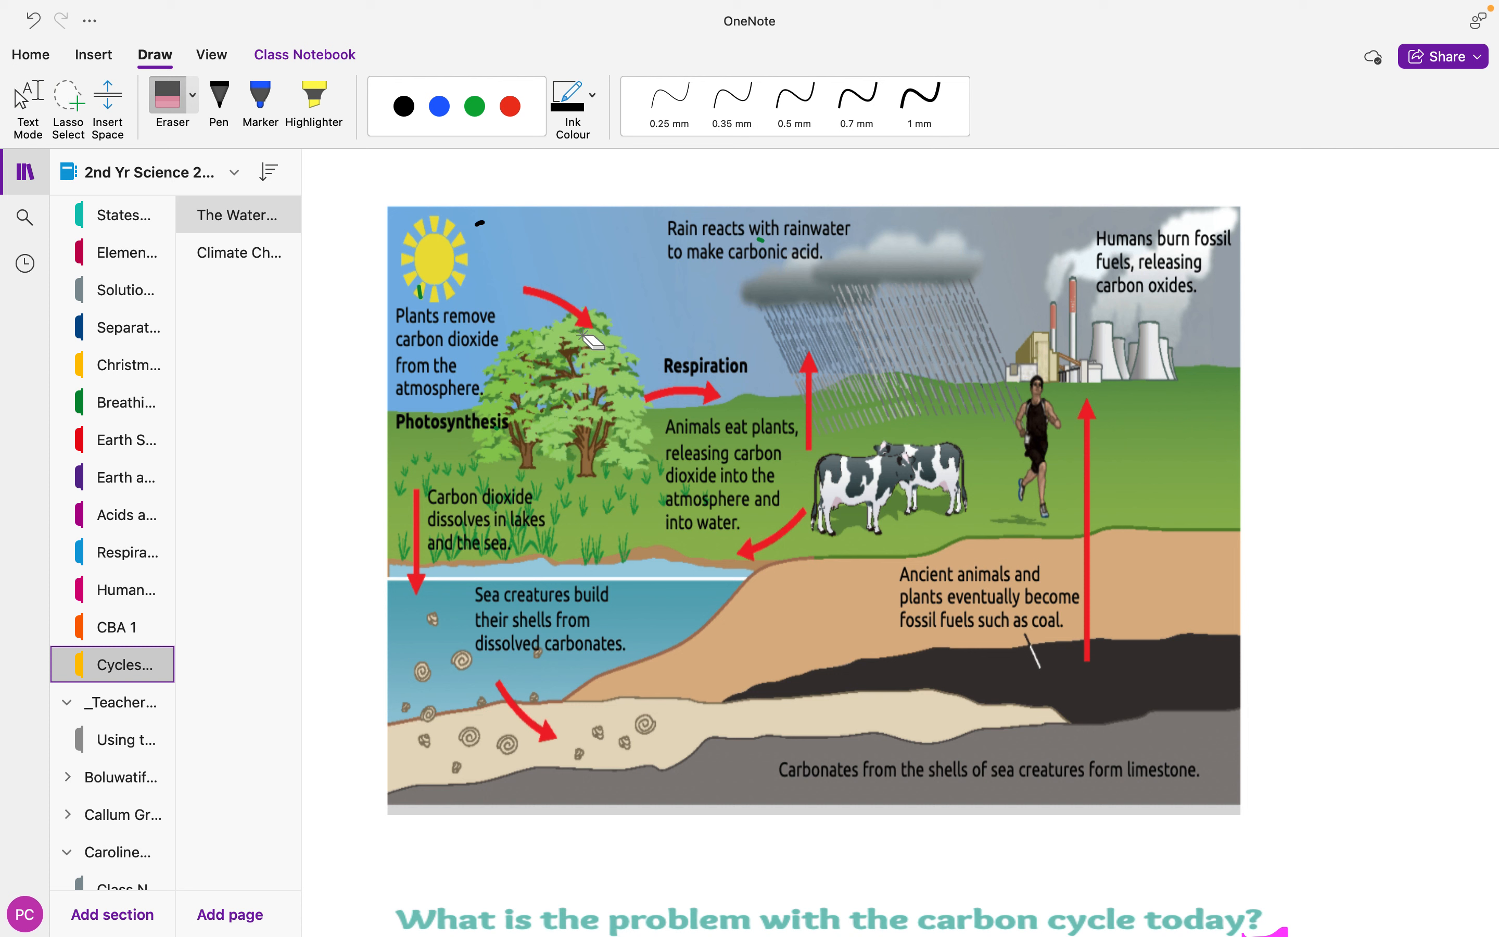
mouse_move(753, 274)
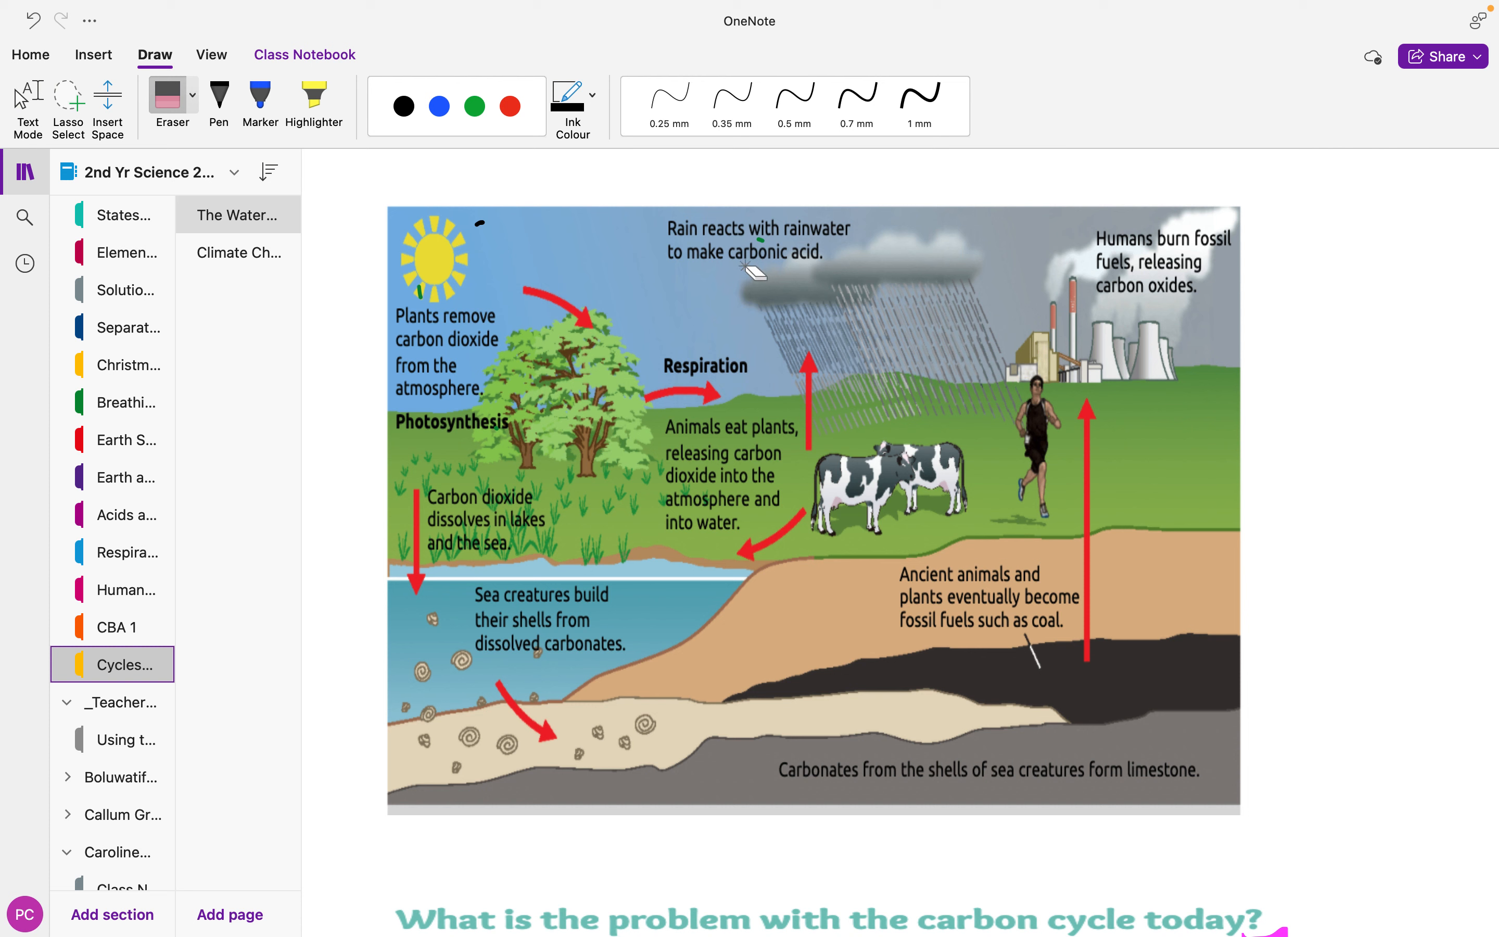
mouse_move(645, 351)
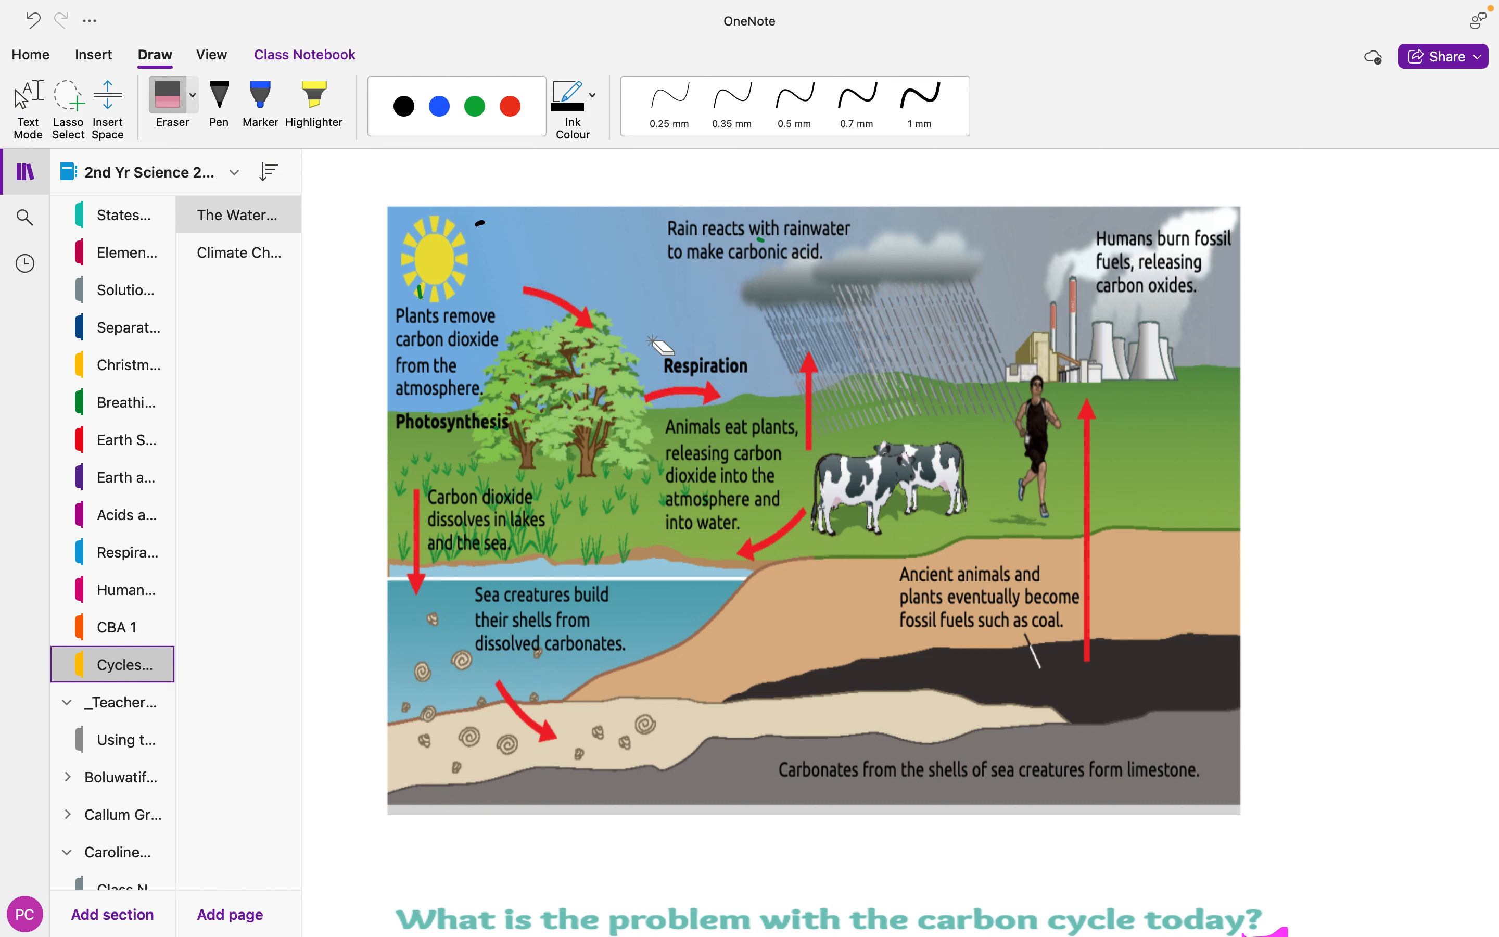
mouse_move(566, 489)
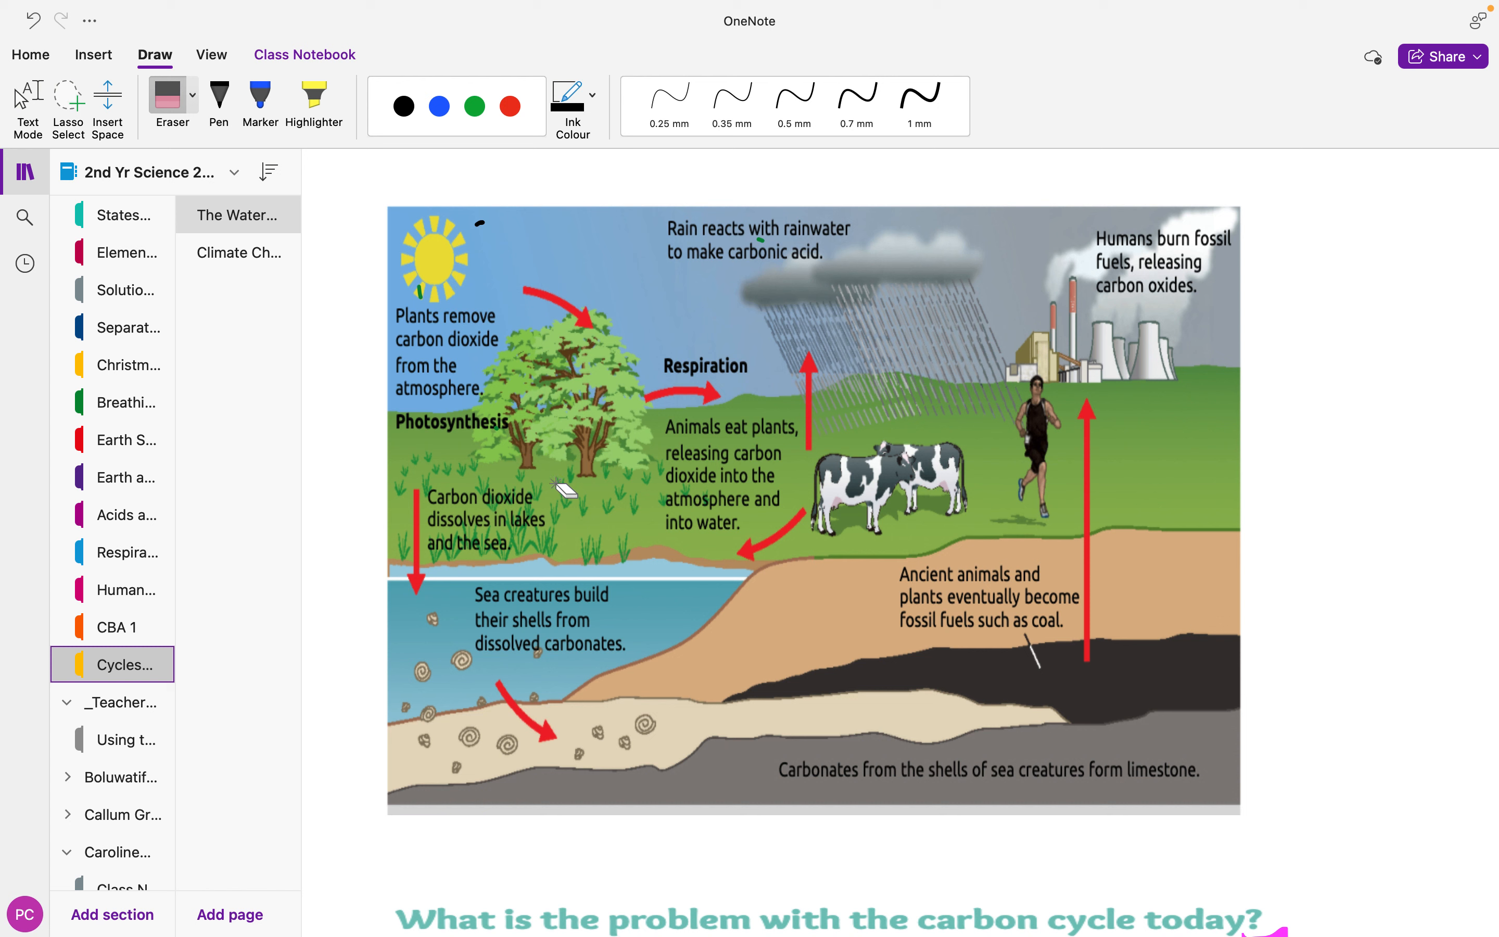
mouse_move(1081, 229)
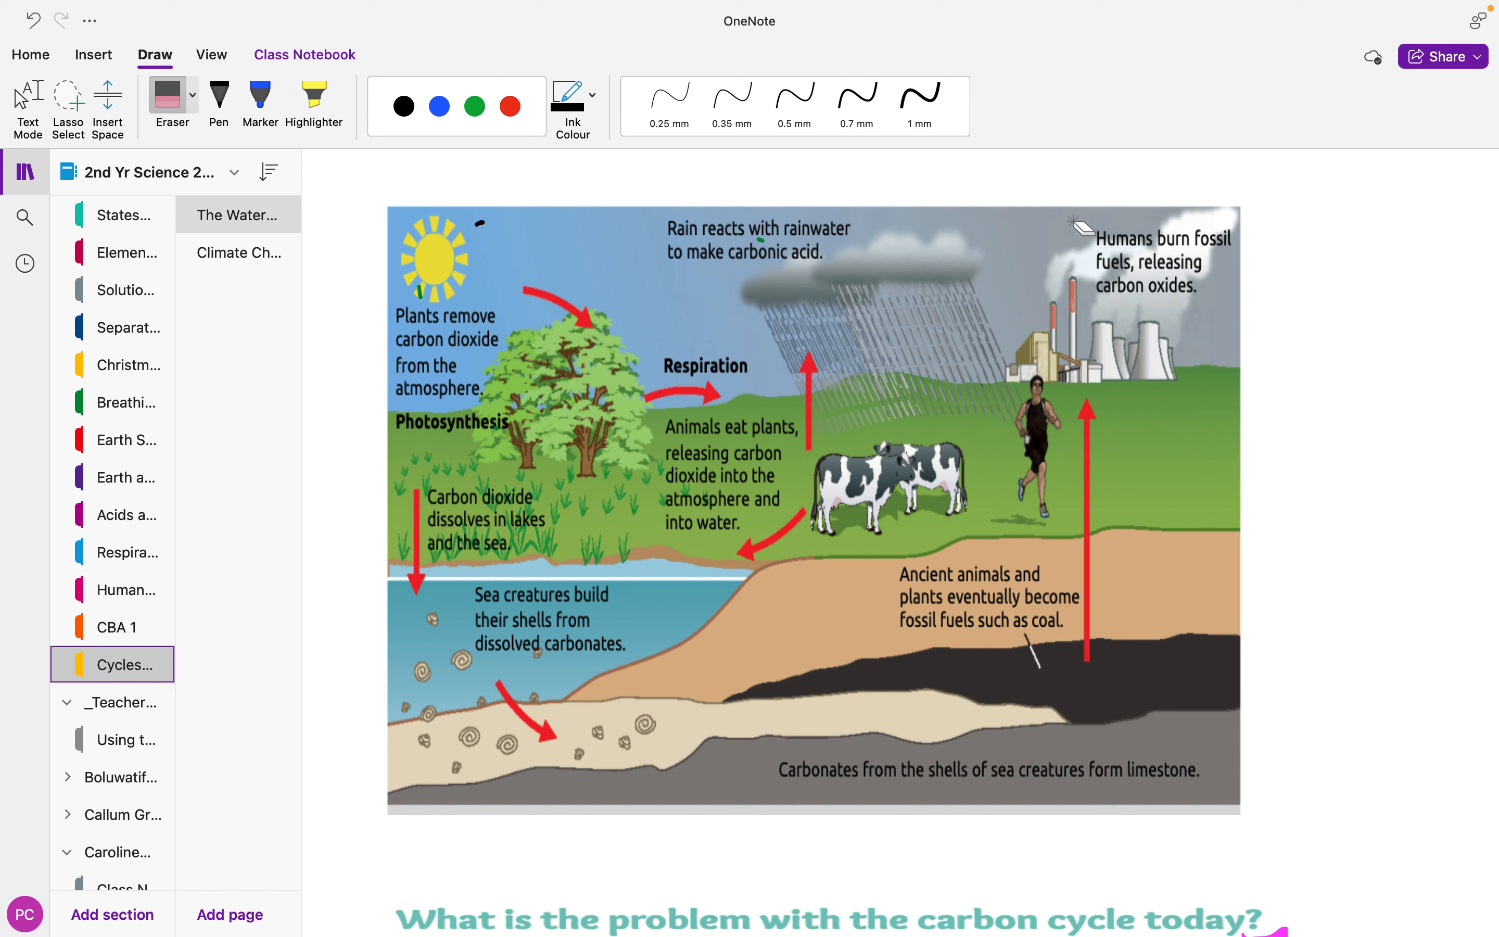
mouse_move(977, 291)
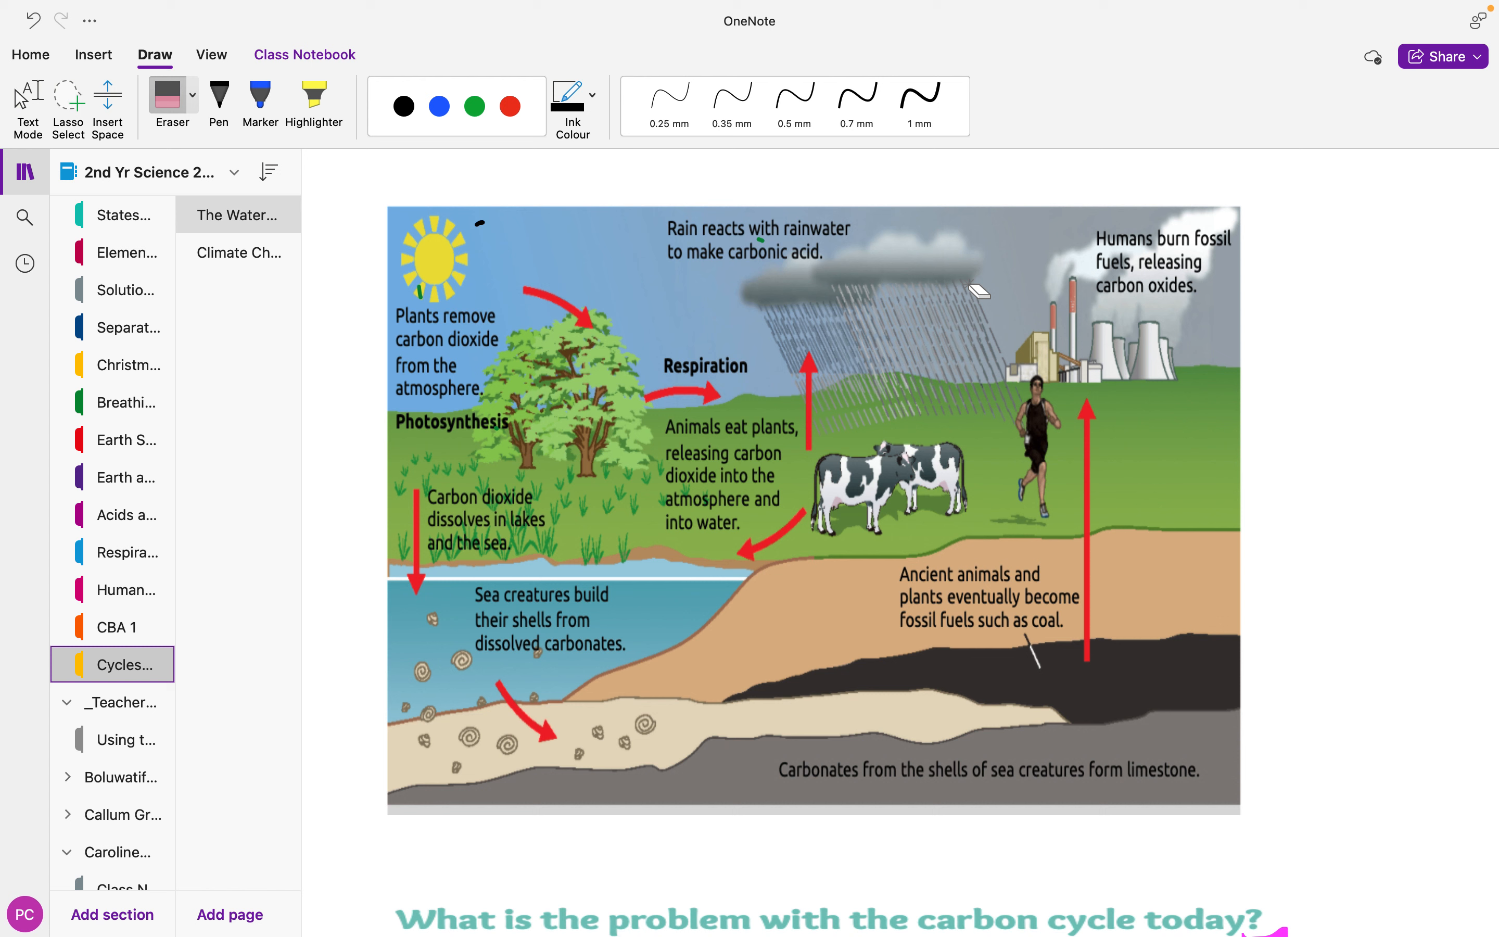
mouse_move(1080, 444)
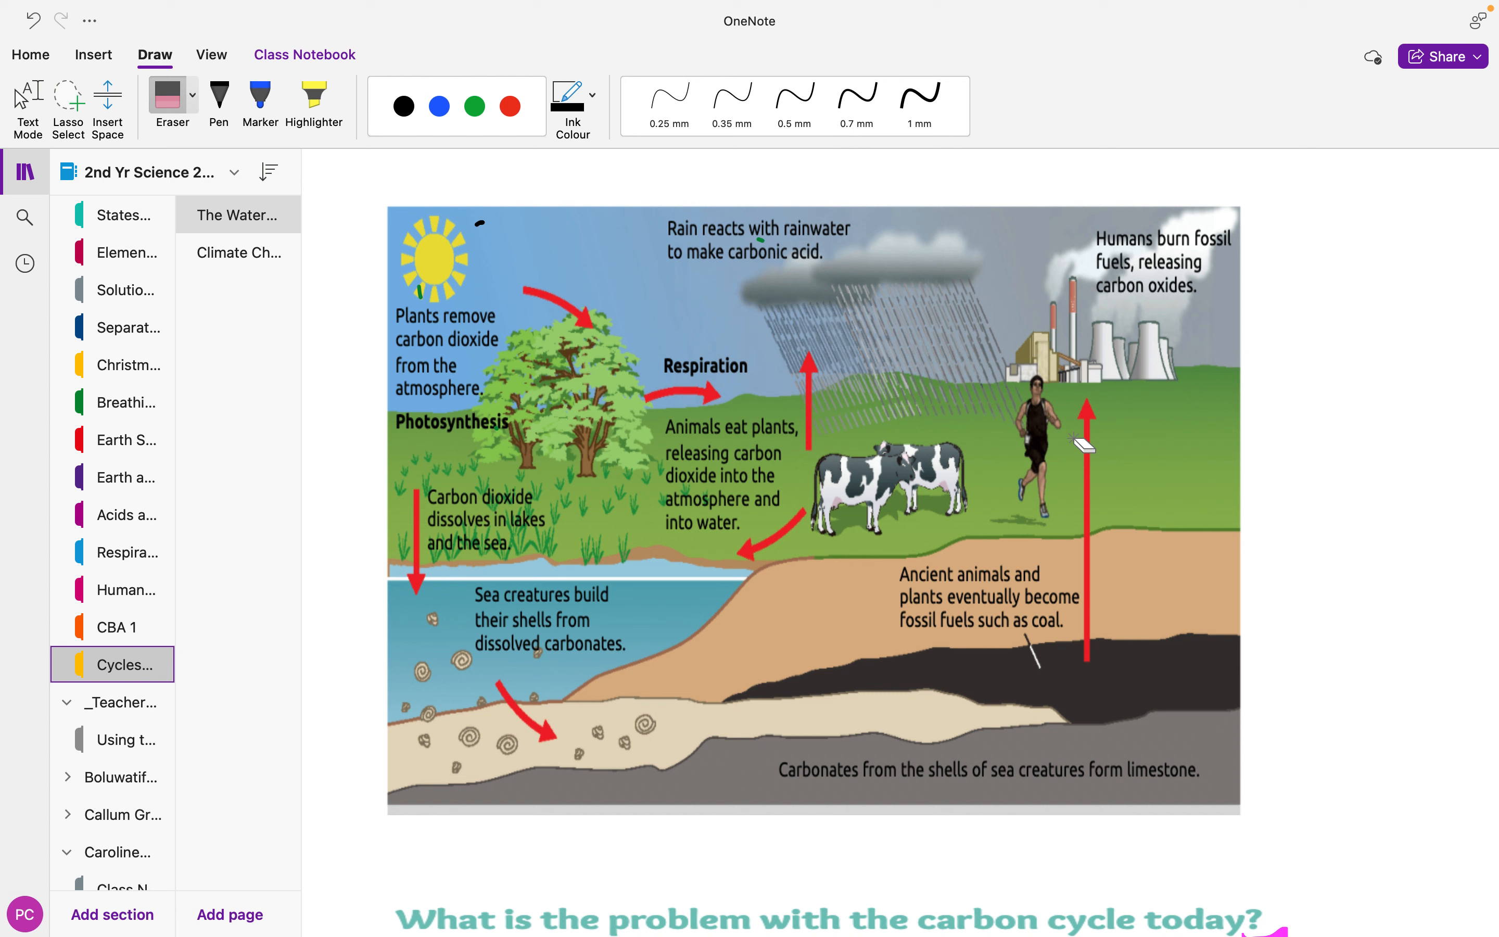
Scroll past the carbon cycle problem notes and video link to the Homework Due For Thursday list.
scroll("down", 3)
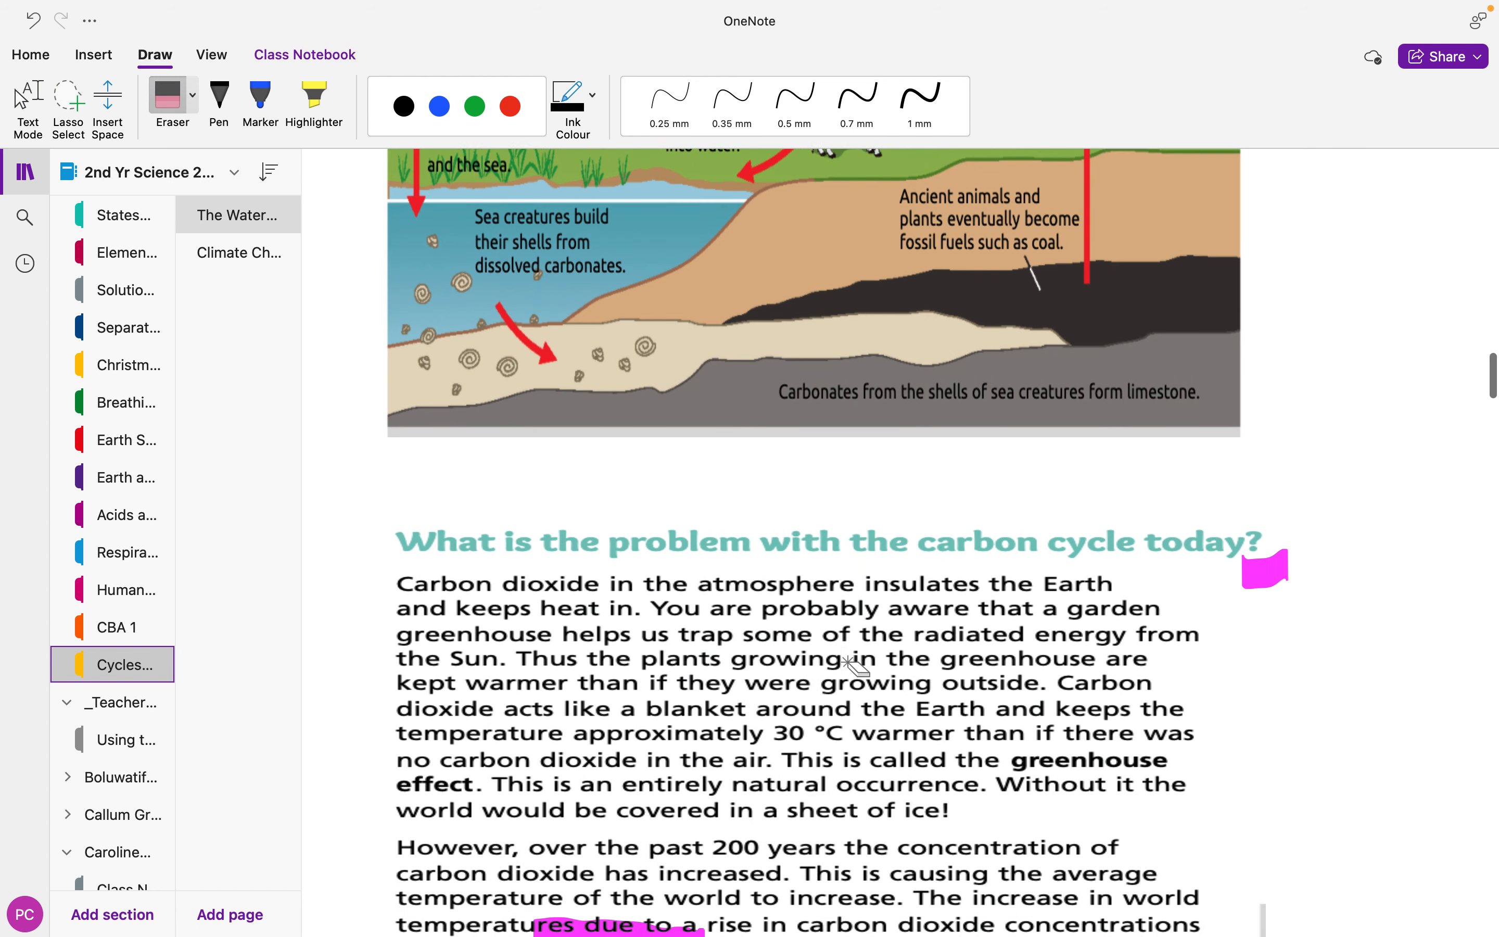
scroll("down", 3)
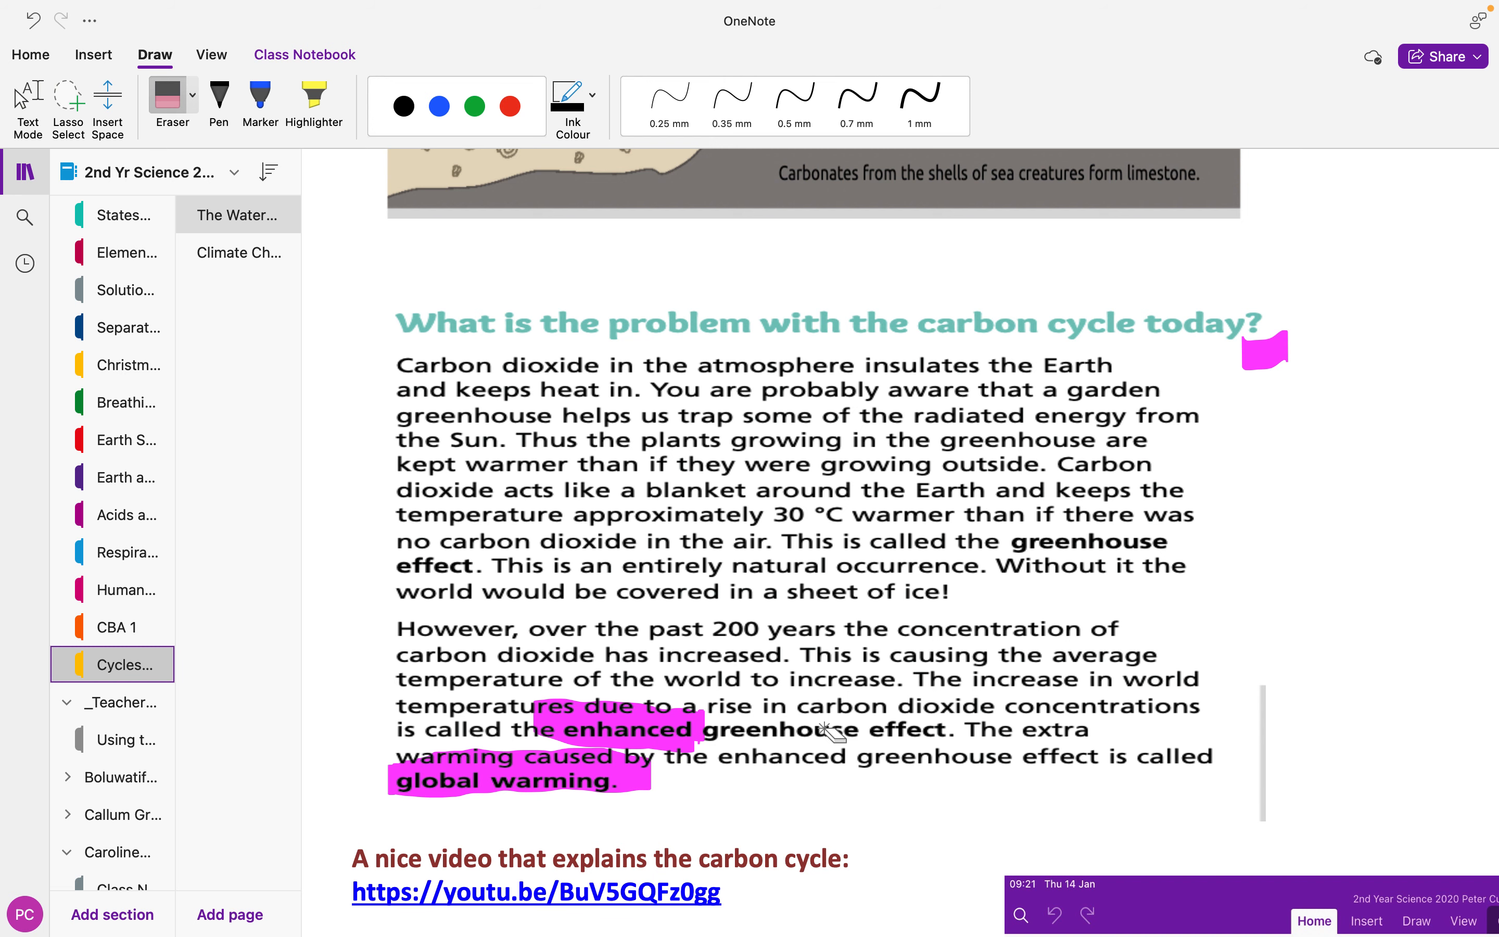
scroll("down", 3)
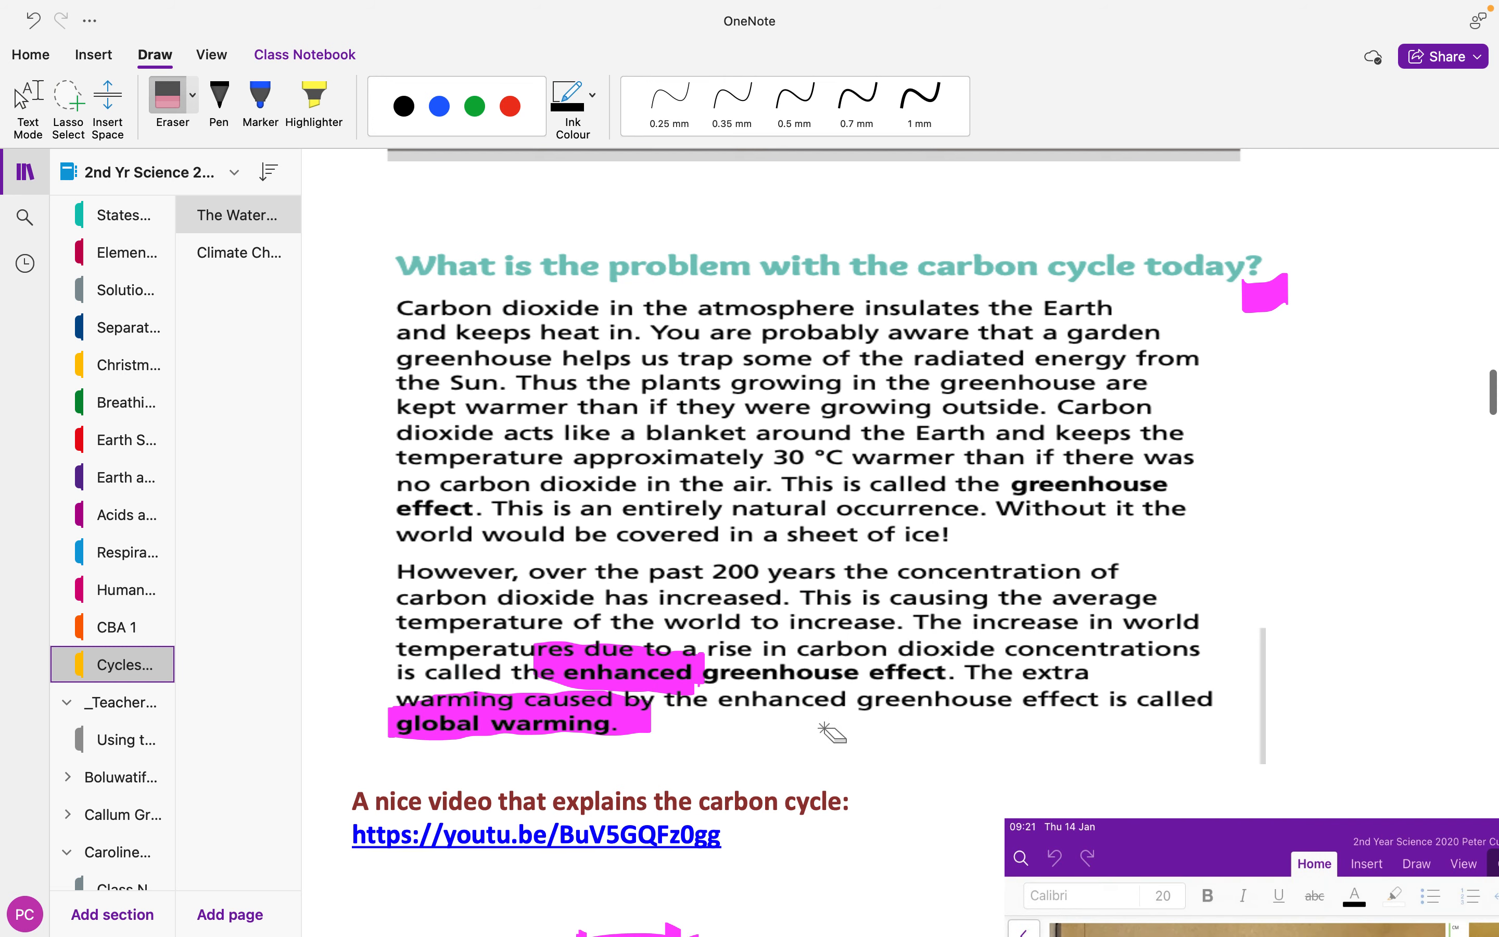
scroll("down", 3)
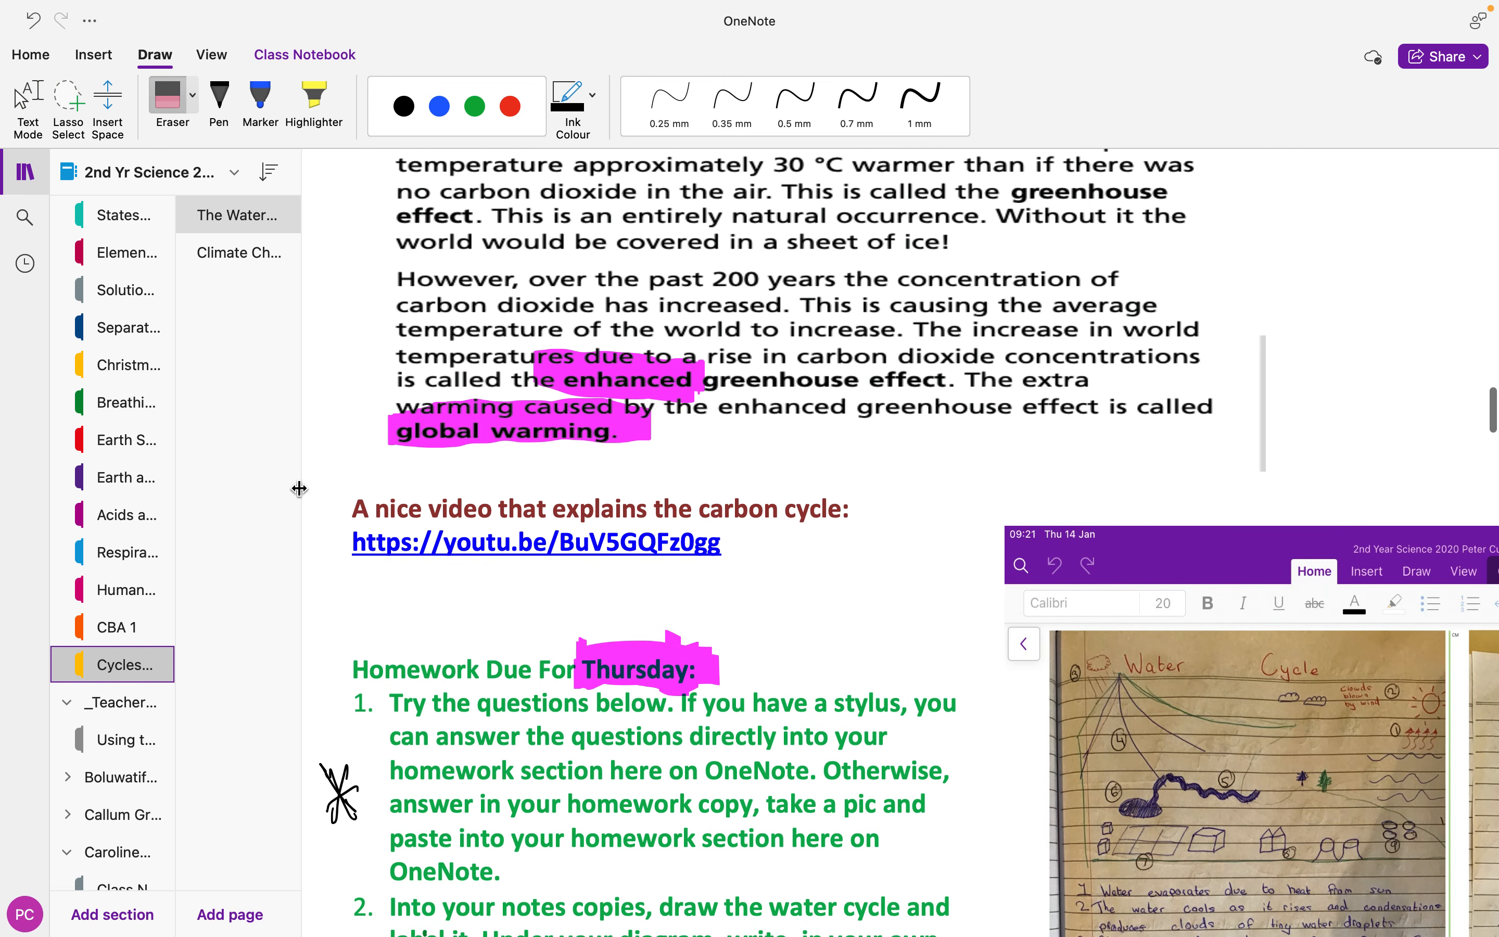
mouse_move(612, 670)
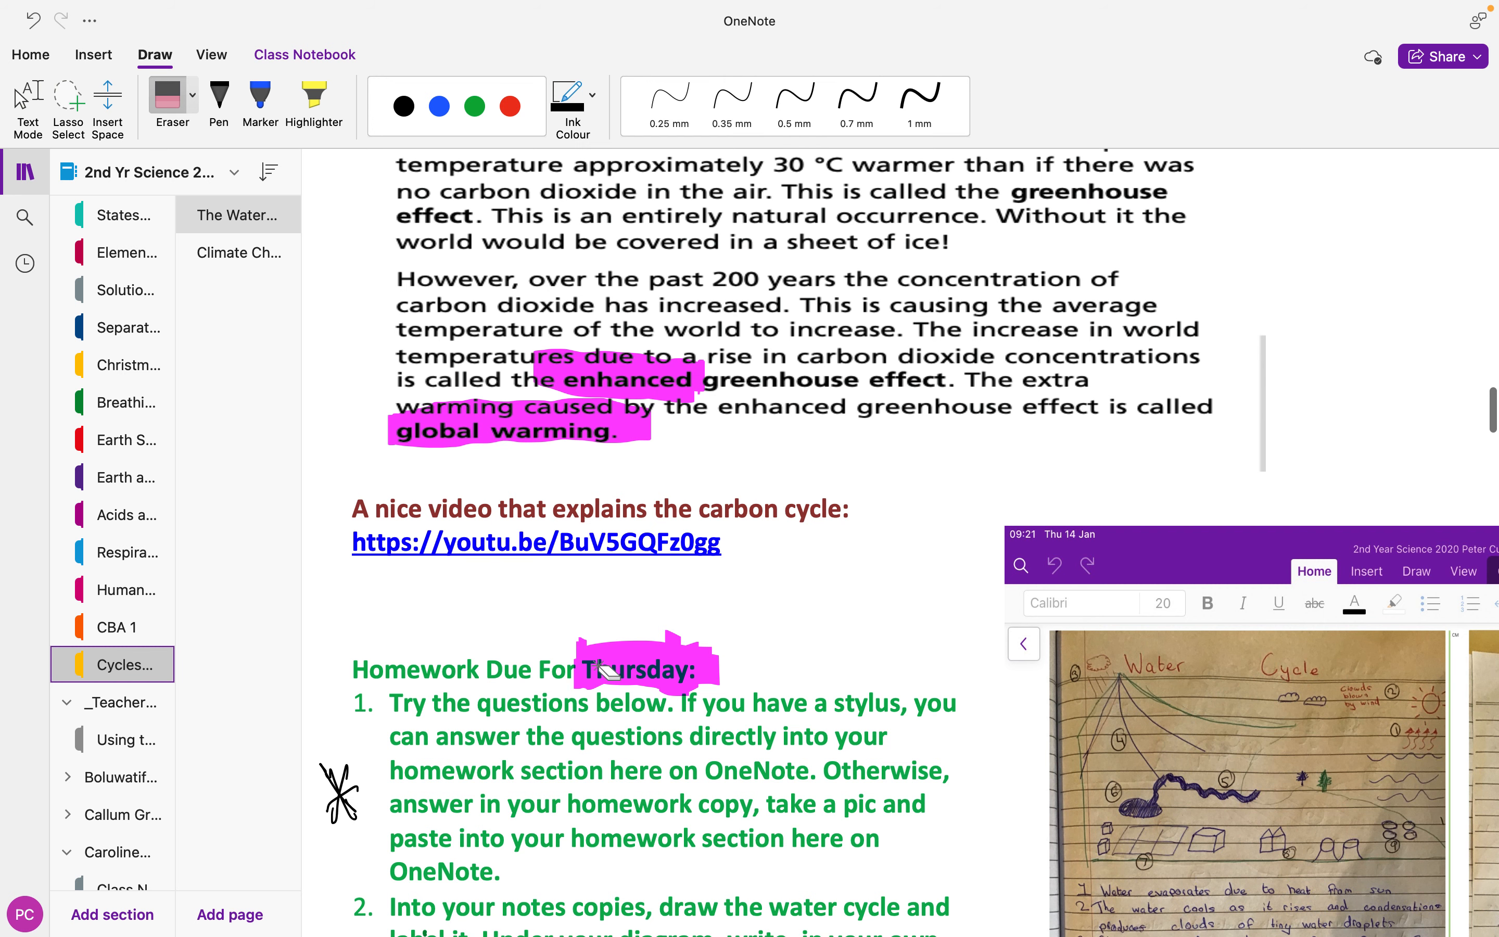
scroll("down", 3)
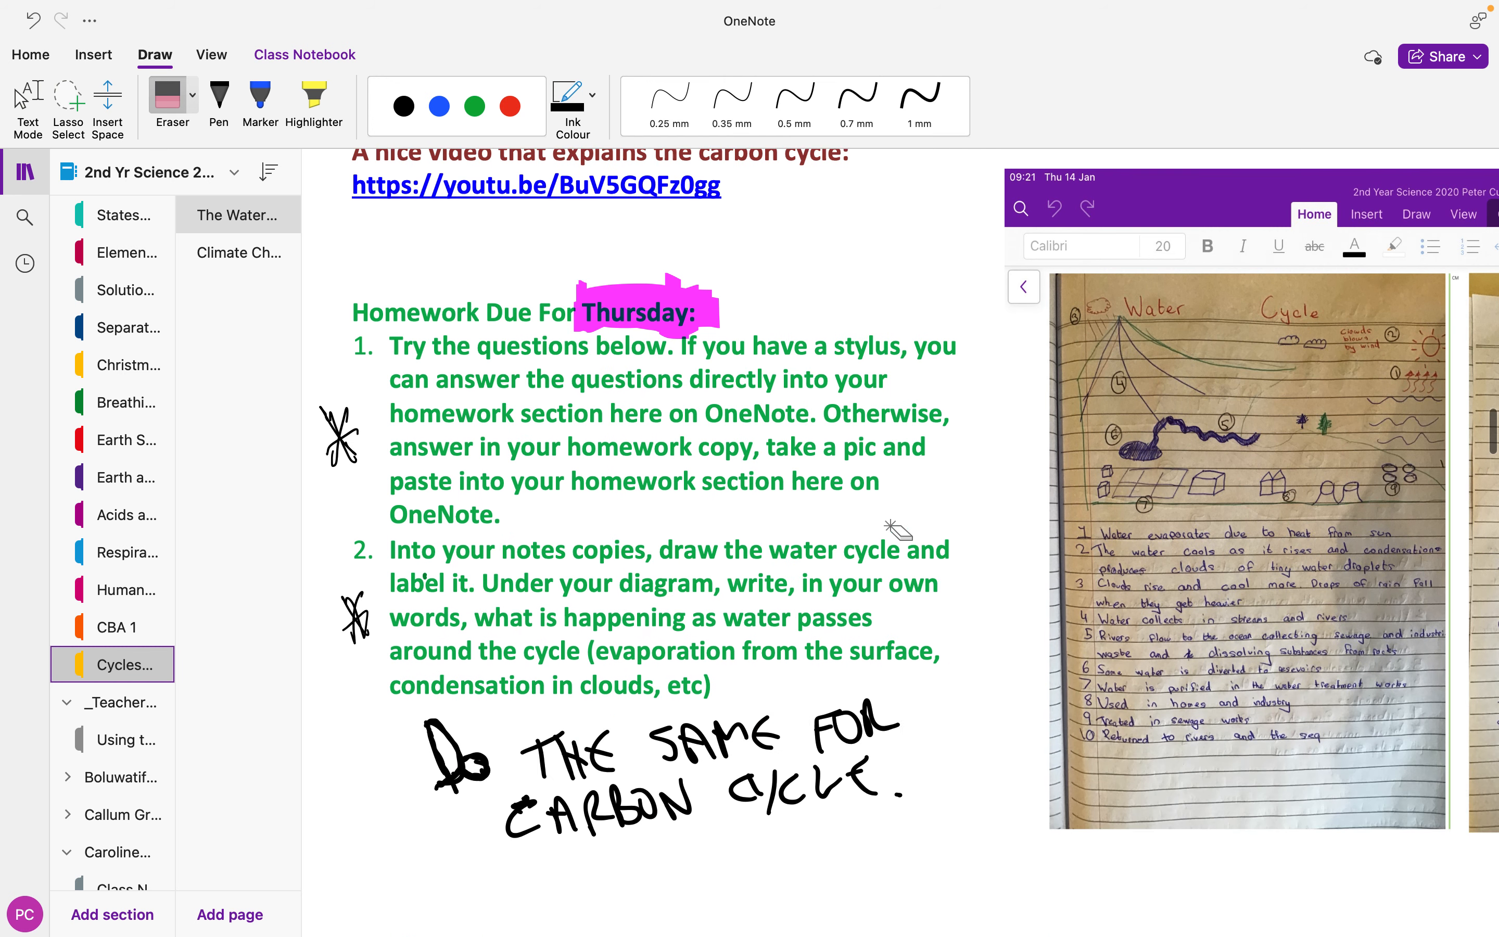
scroll("down", 3)
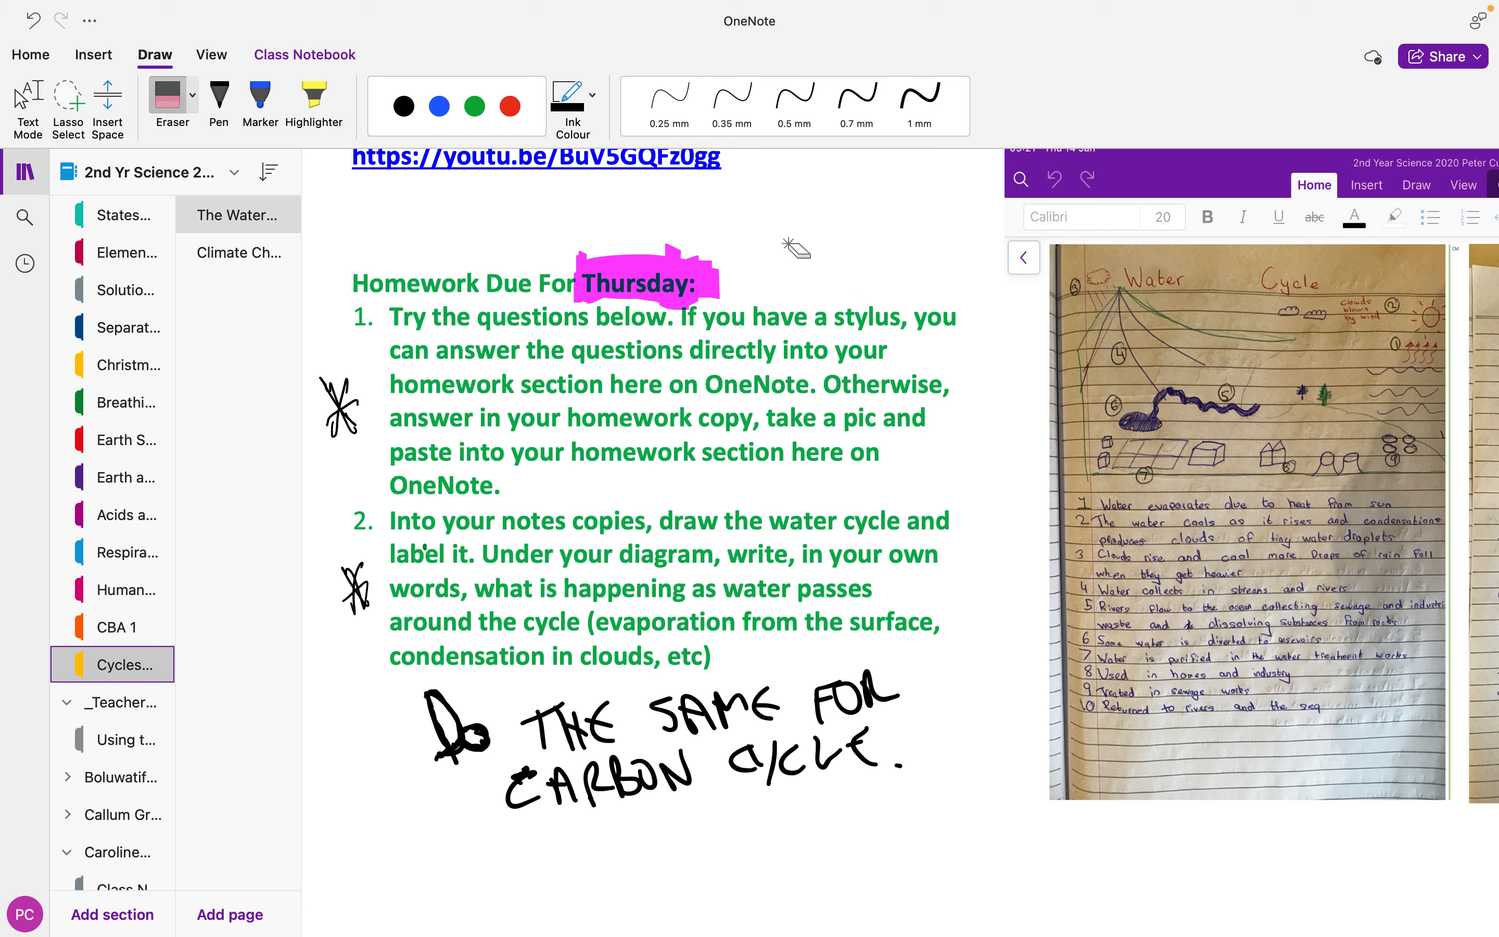
mouse_move(904, 425)
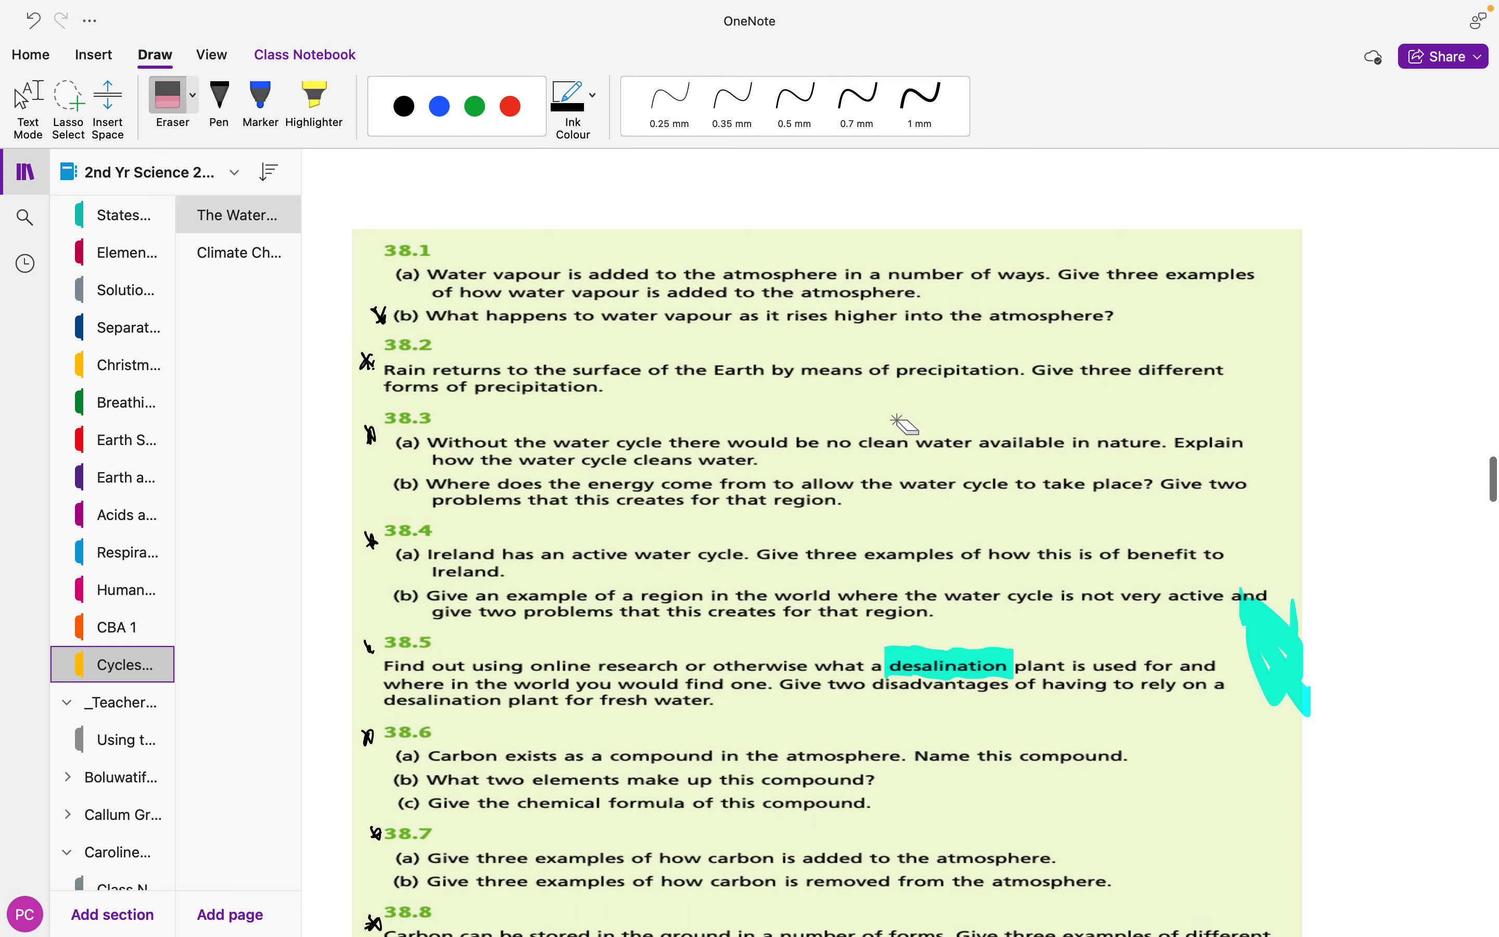
scroll("down", 3)
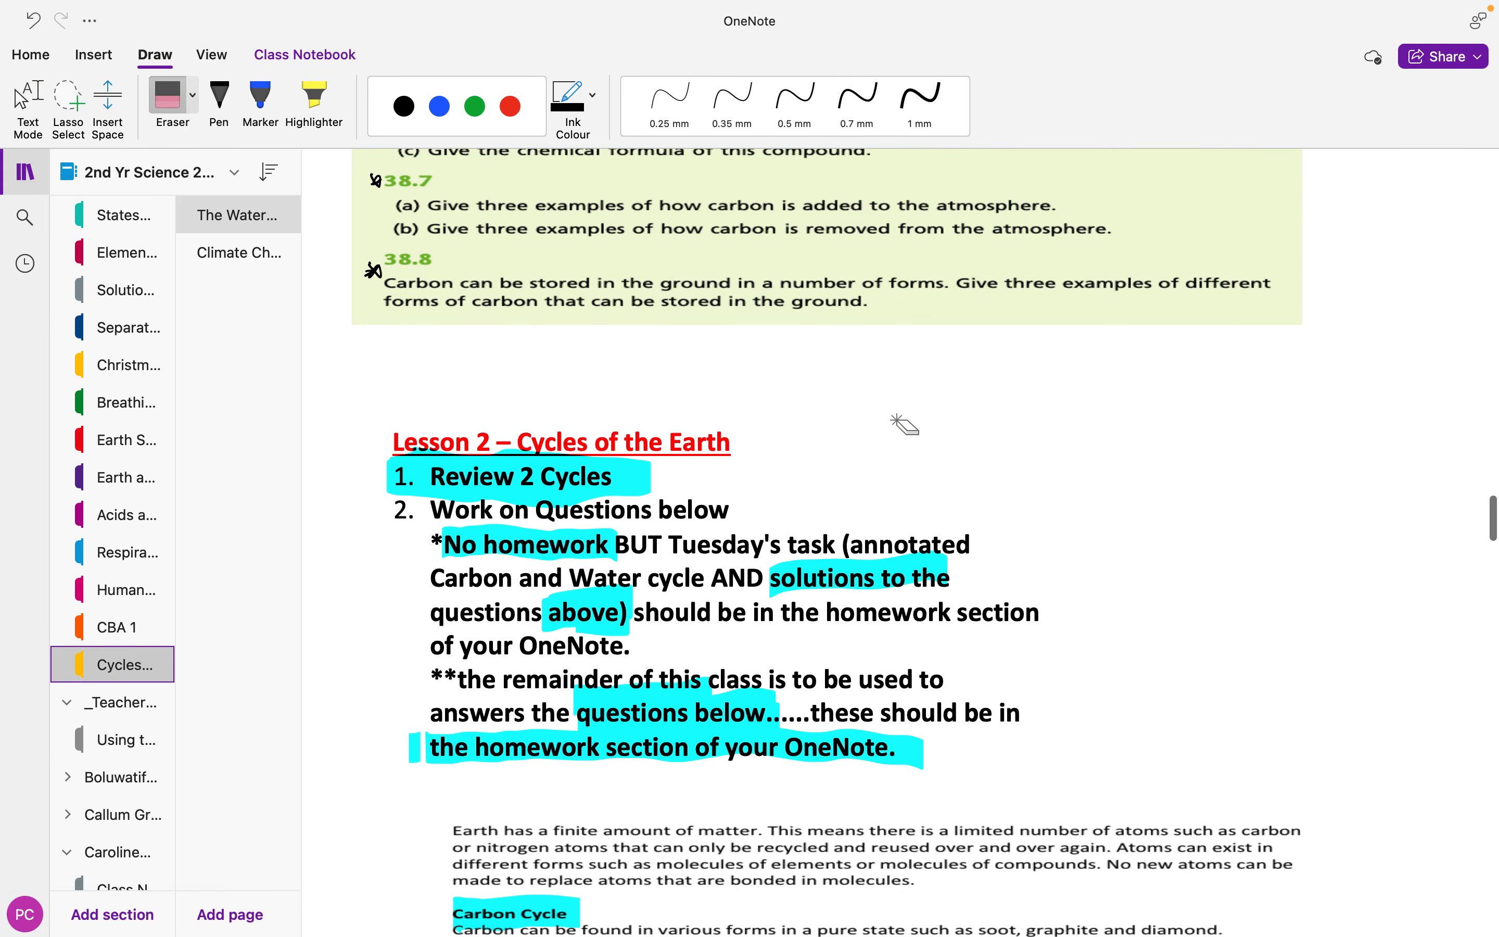
scroll("up", 3)
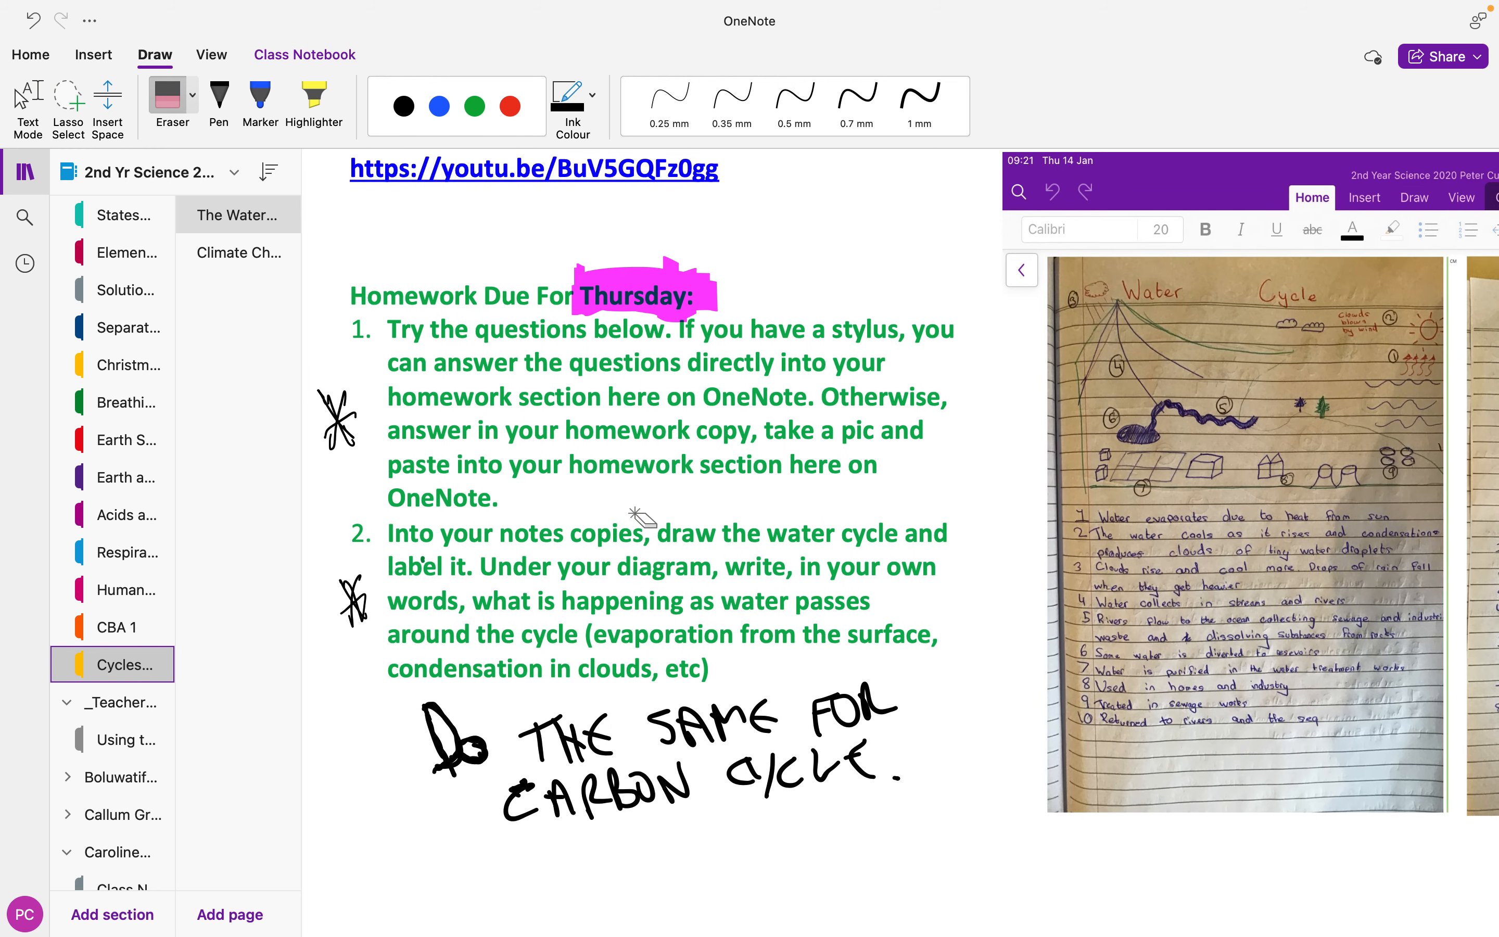
mouse_move(780, 546)
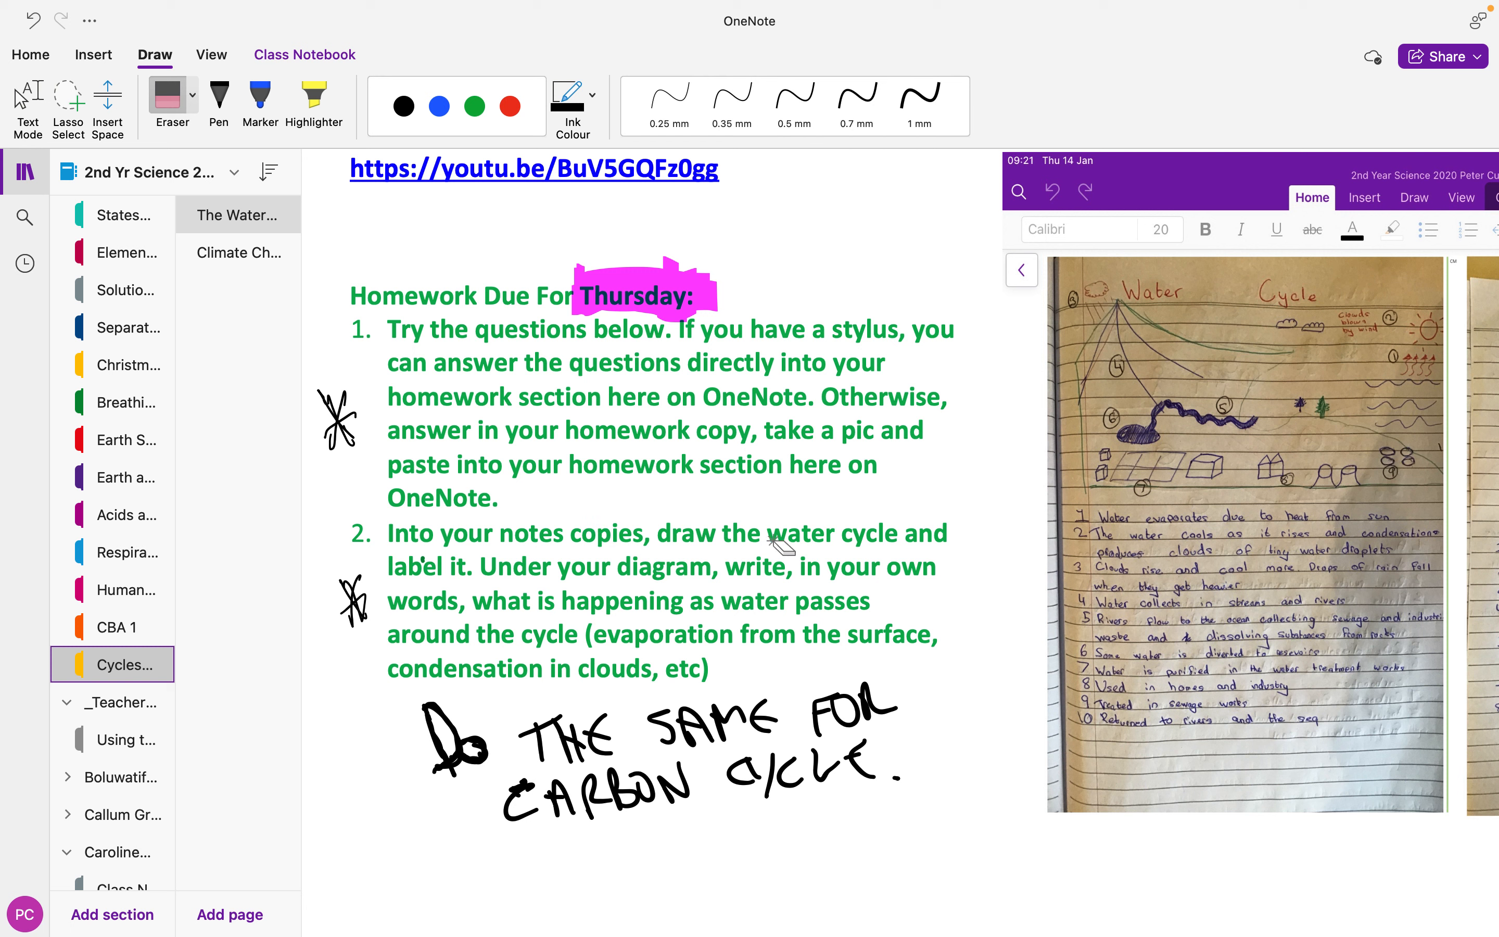
mouse_move(896, 546)
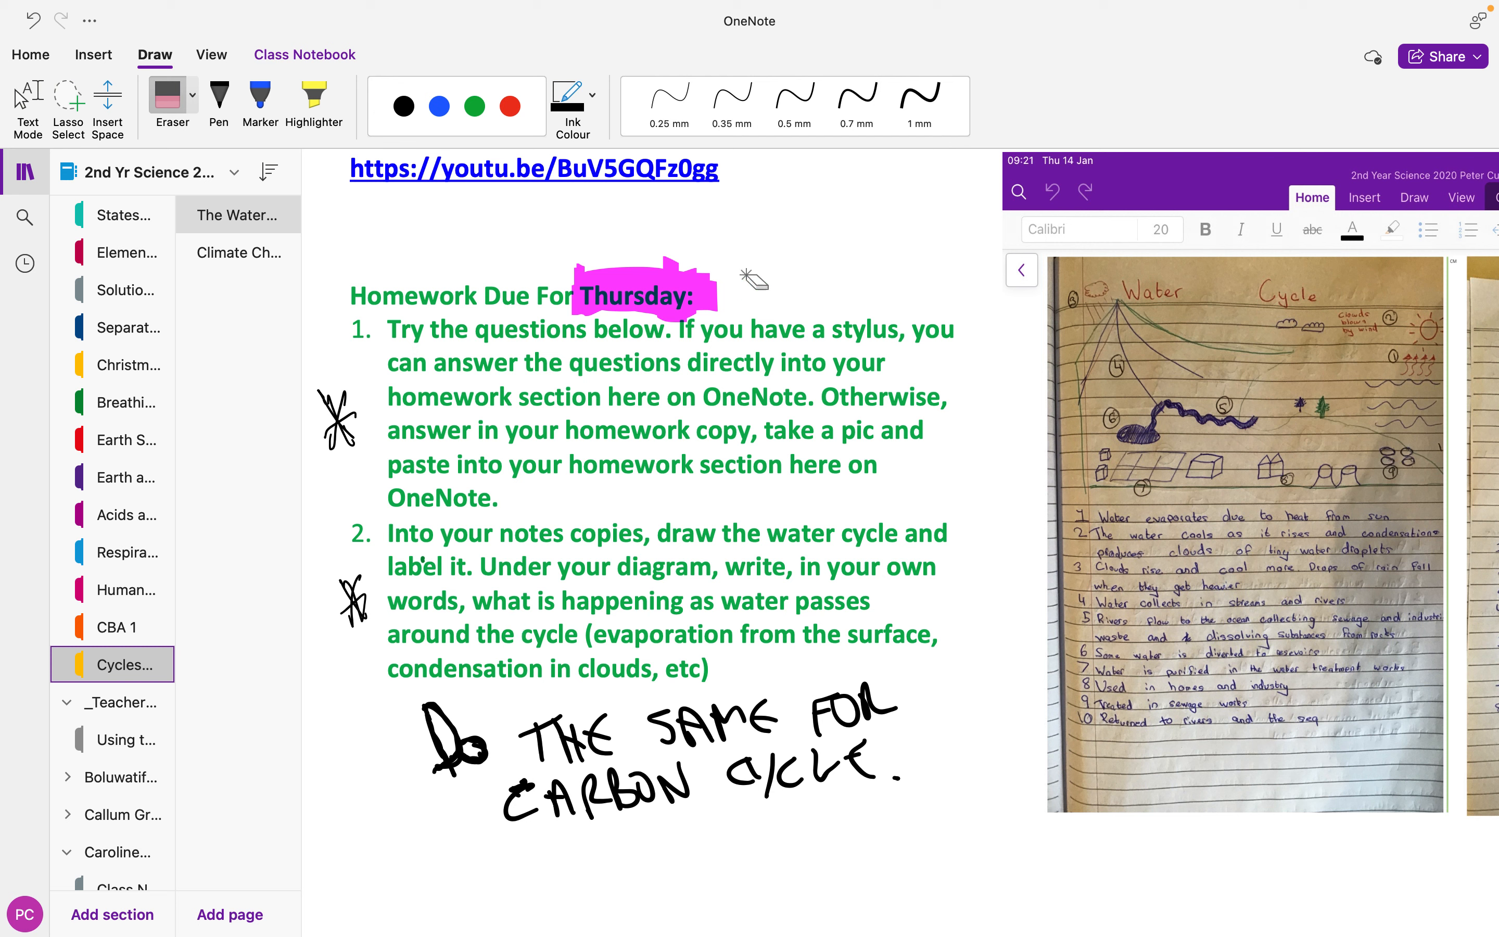
mouse_move(567, 672)
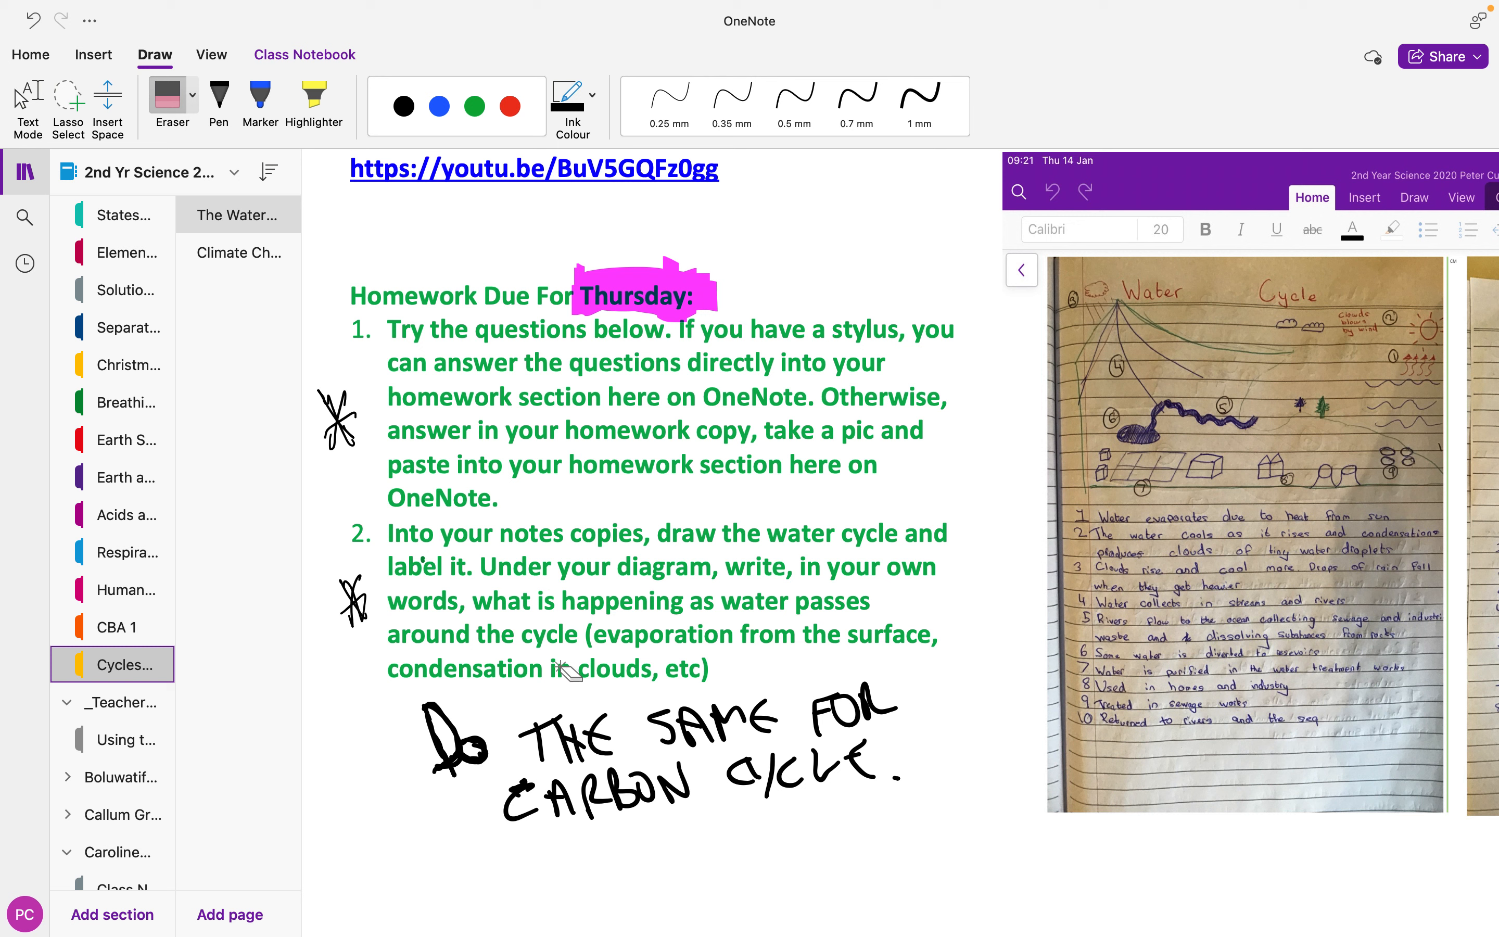
mouse_move(765, 450)
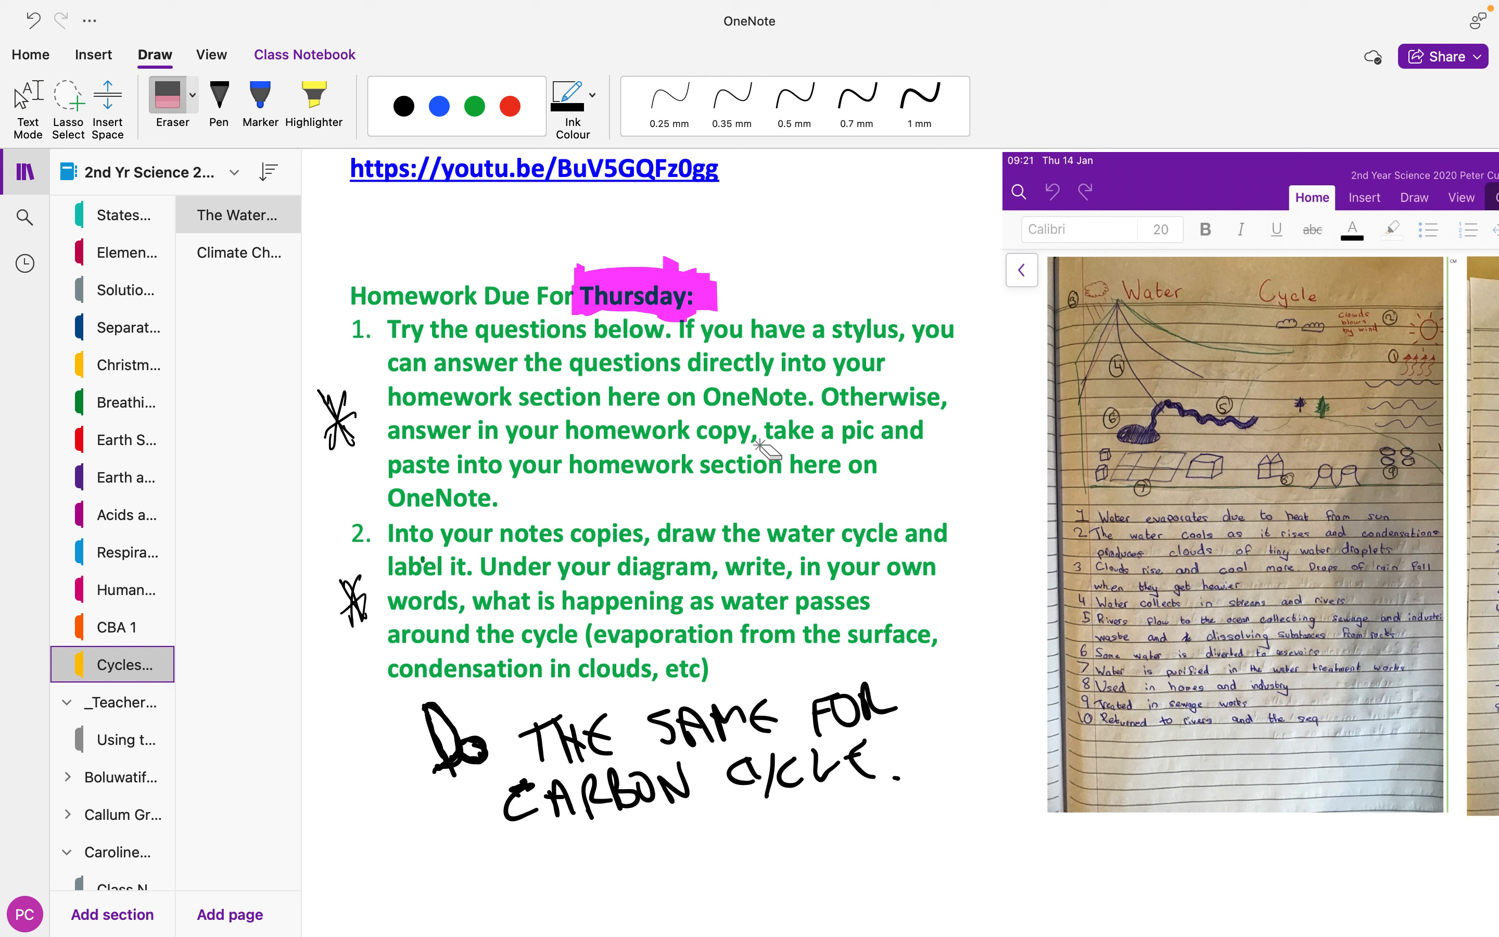
mouse_move(794, 547)
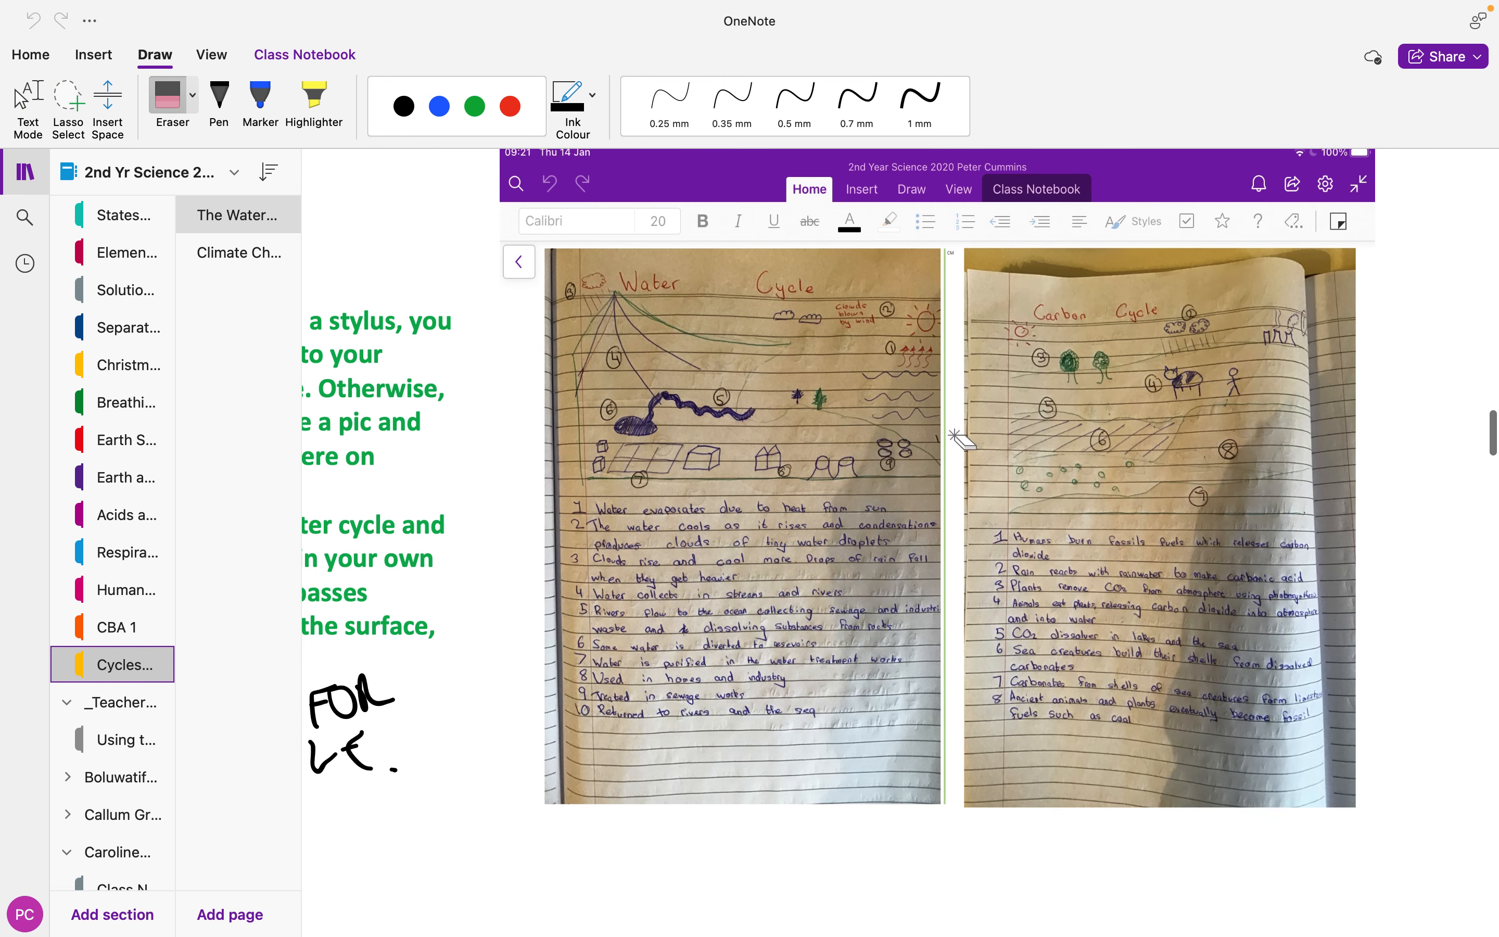
mouse_move(789, 310)
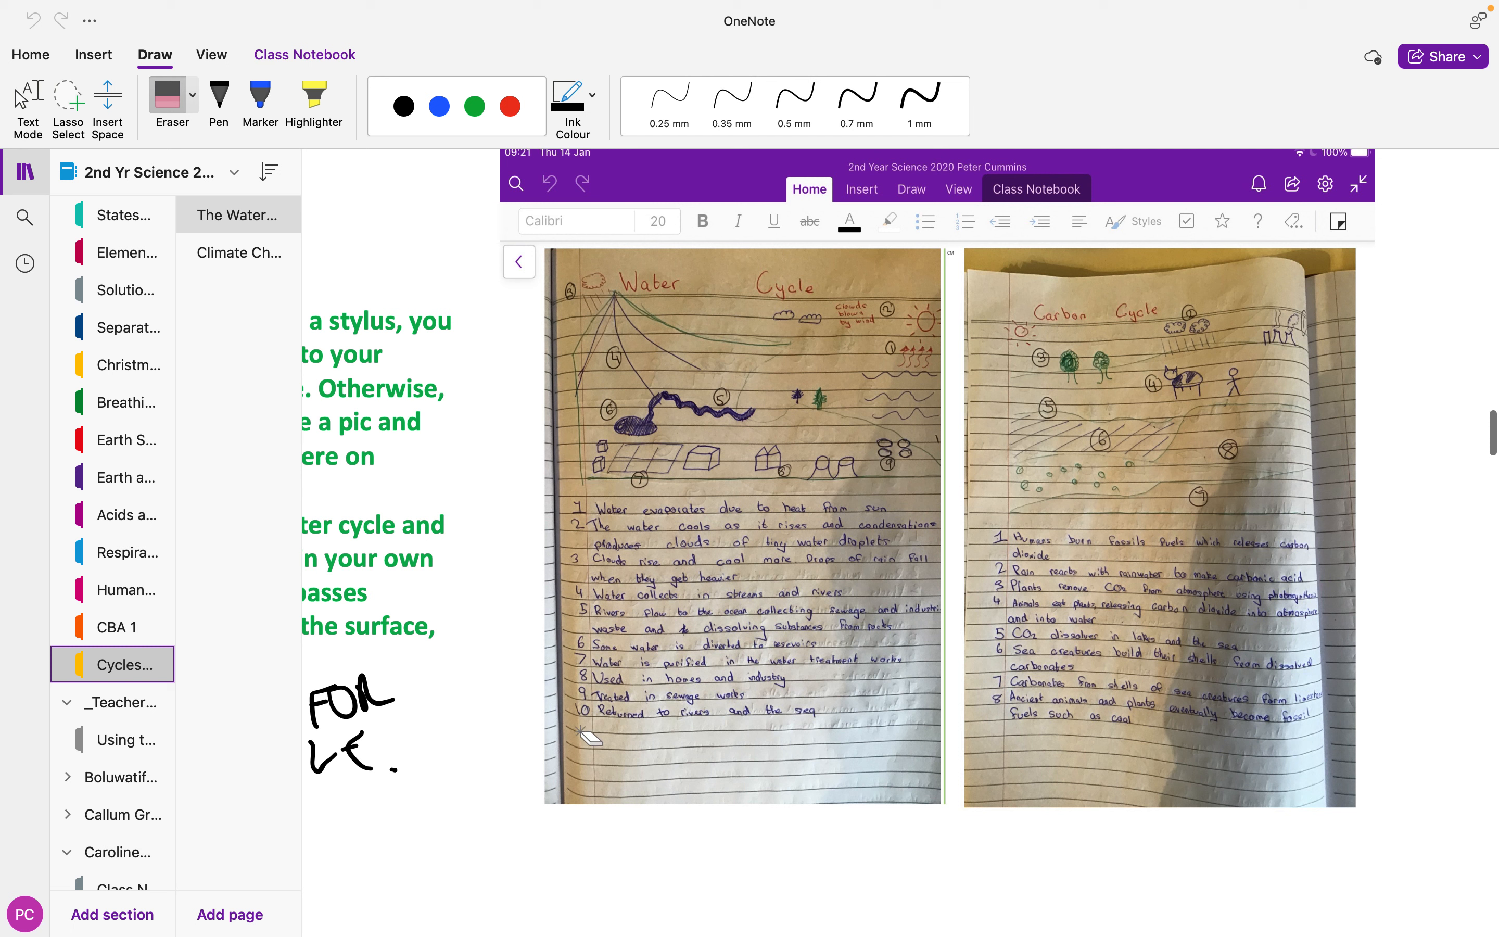
mouse_move(1071, 470)
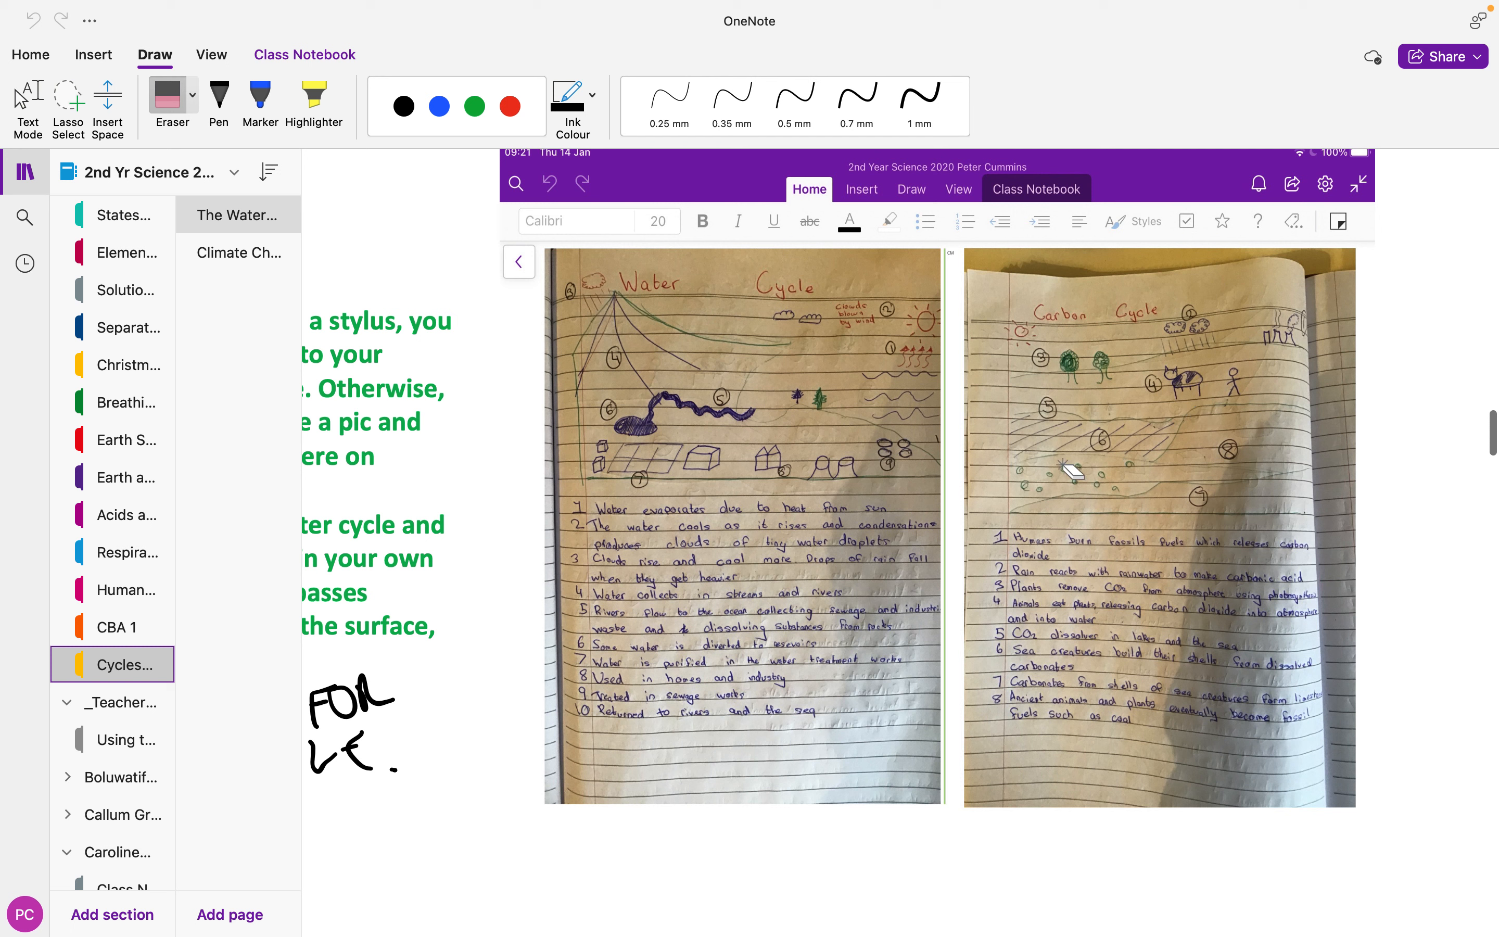
mouse_move(880, 601)
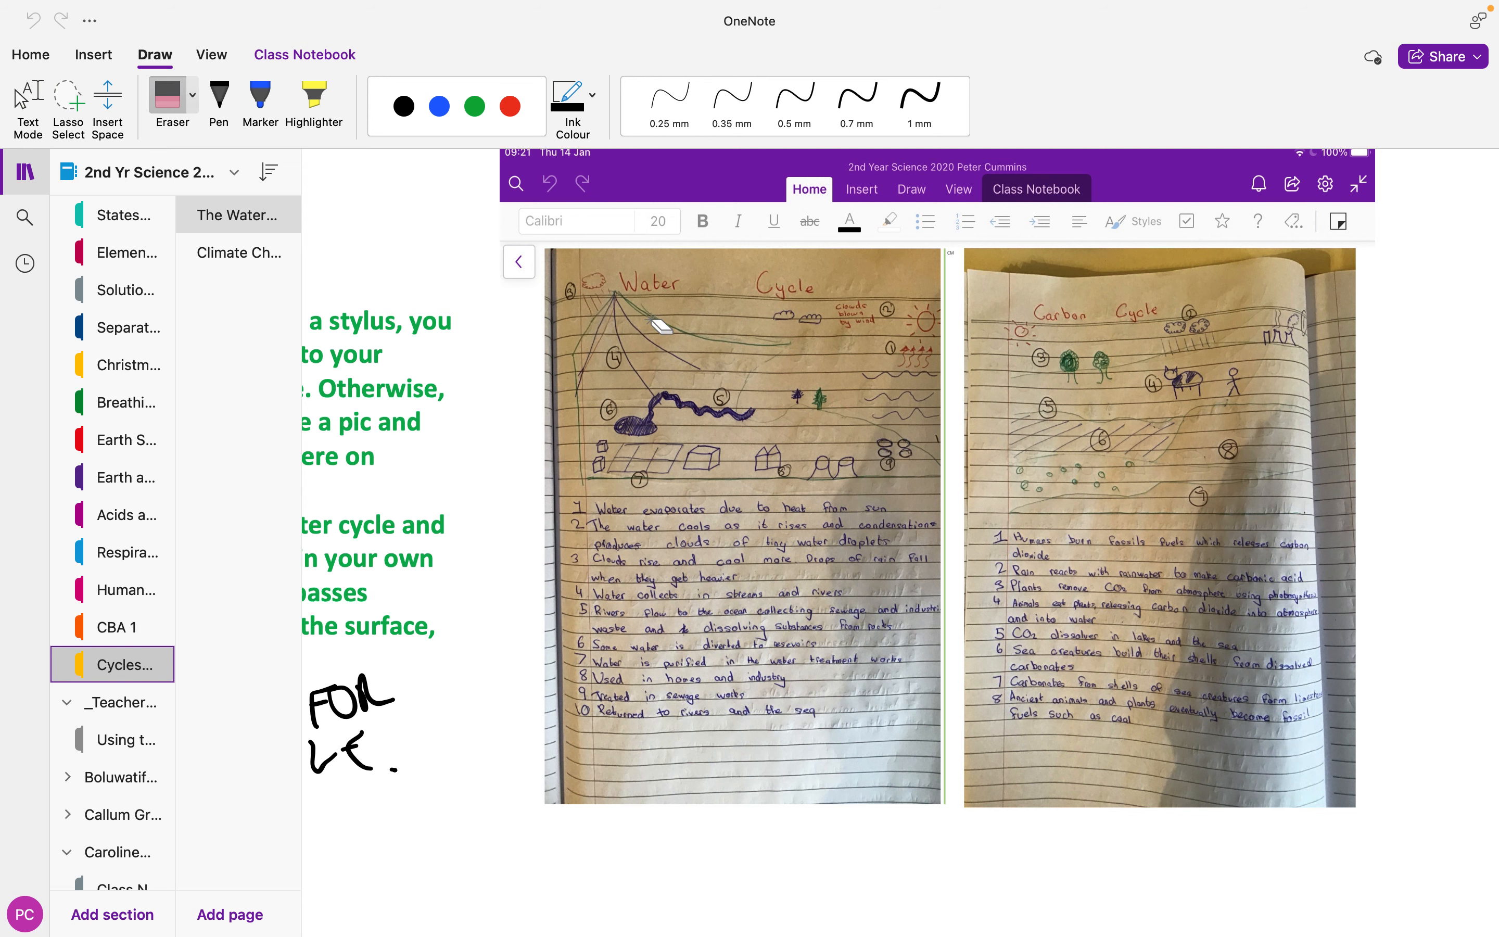
mouse_move(674, 778)
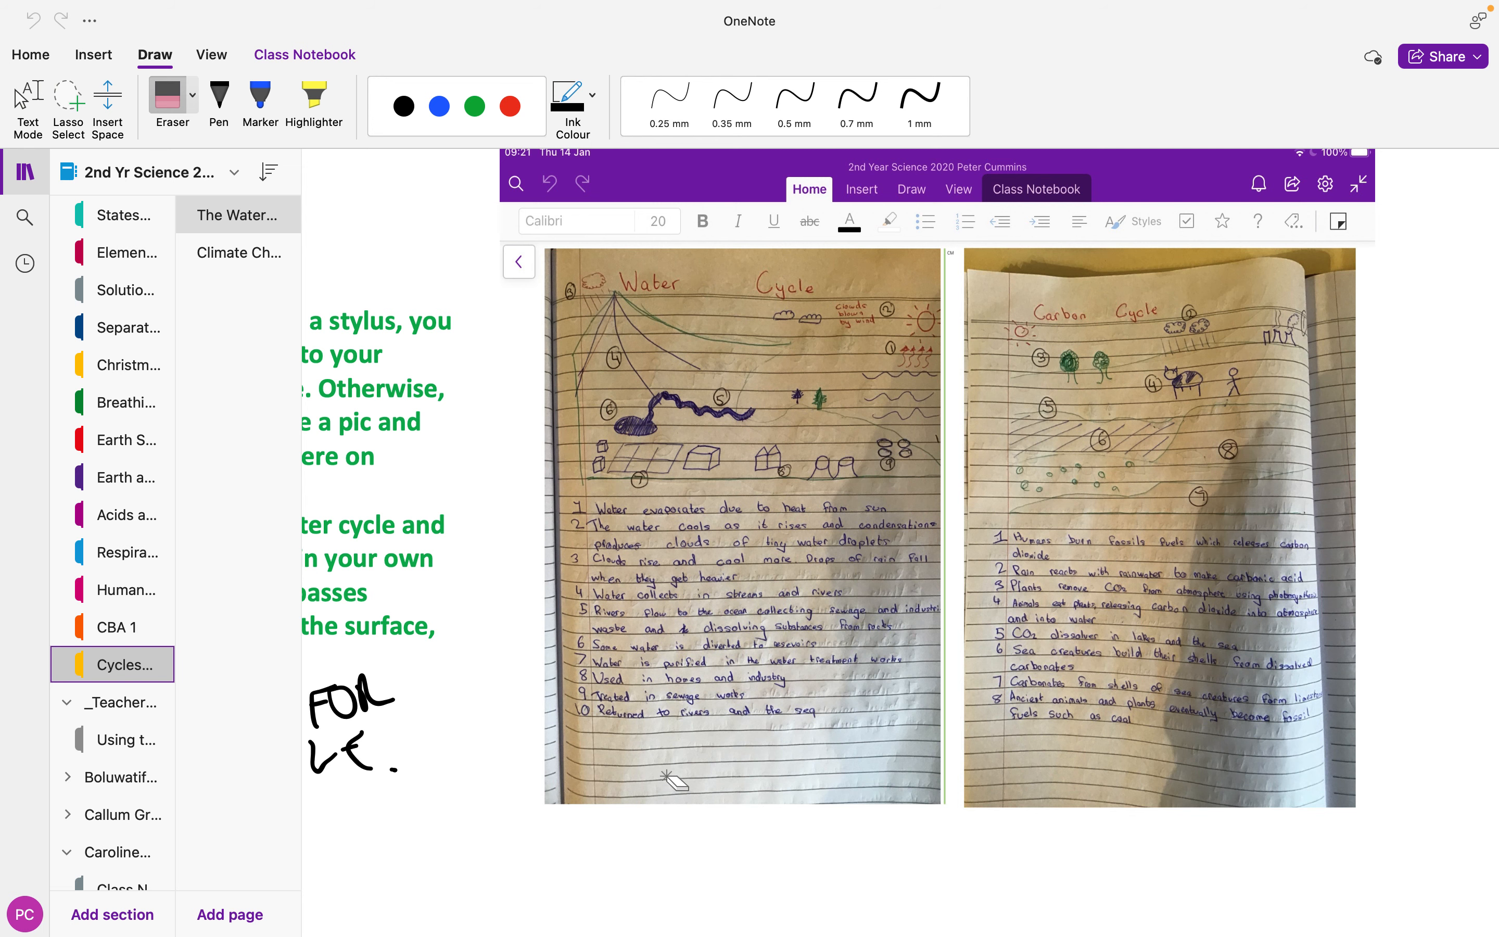
scroll("down", 3)
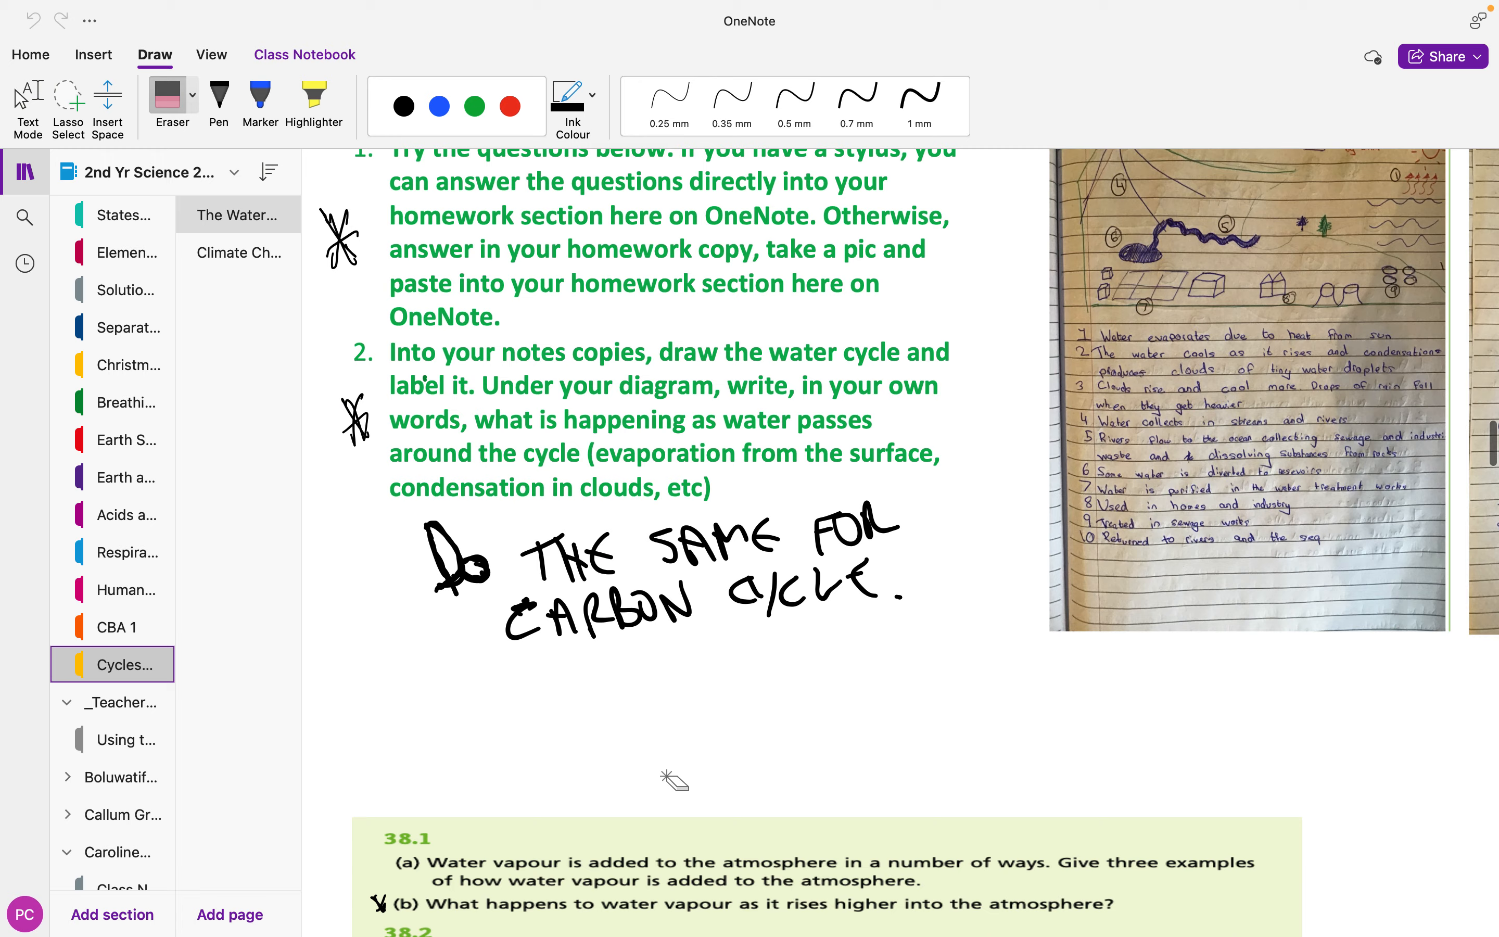
scroll("down", 3)
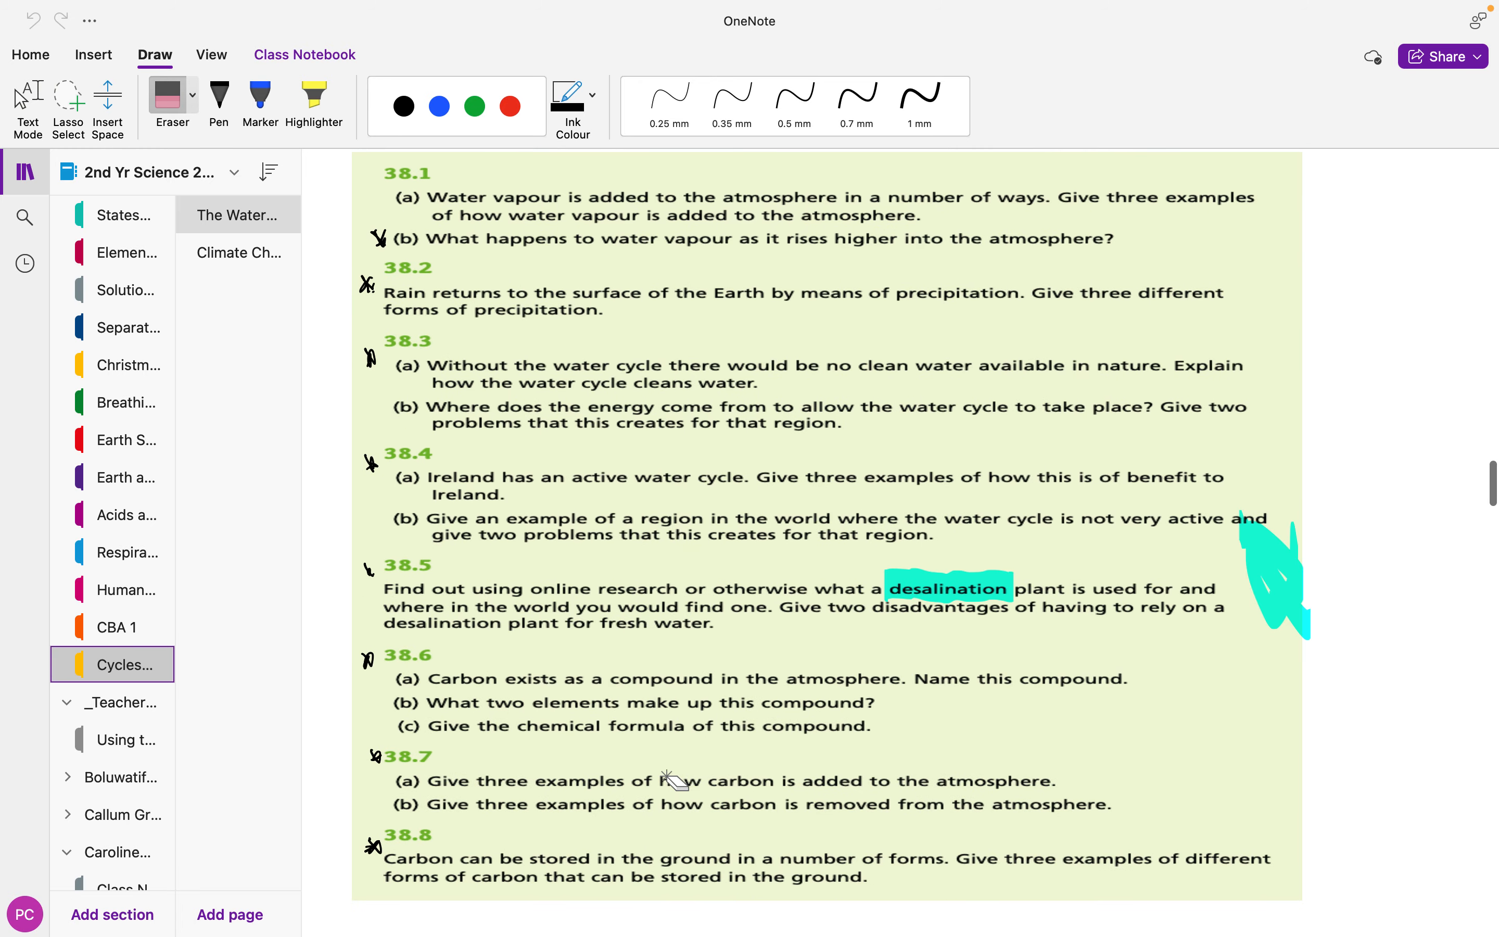
scroll("down", 3)
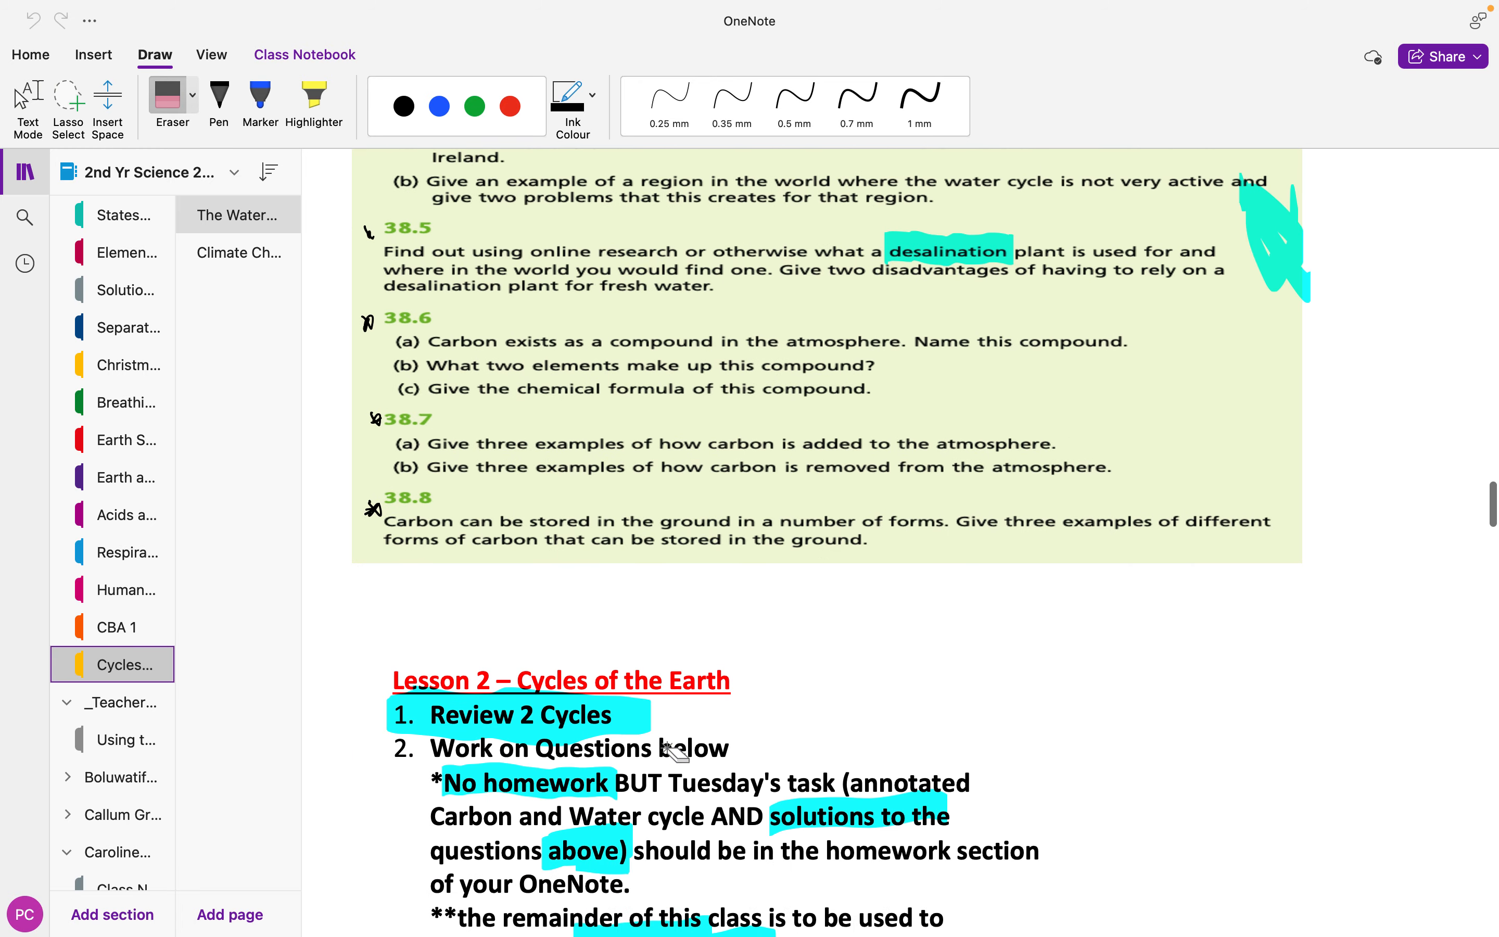
scroll("down", 3)
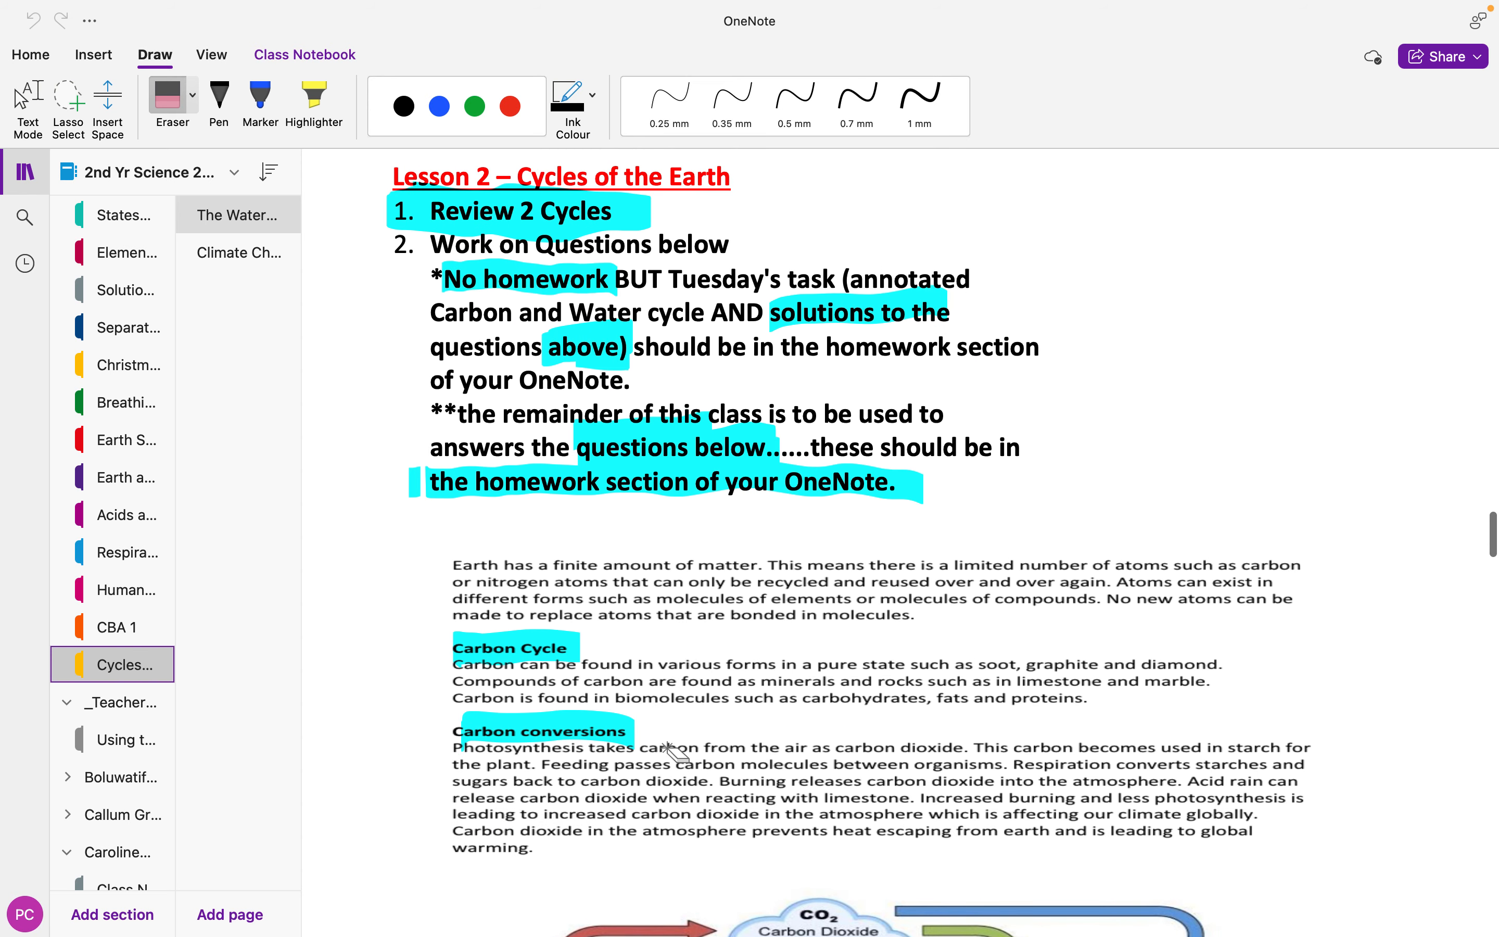
mouse_move(415, 449)
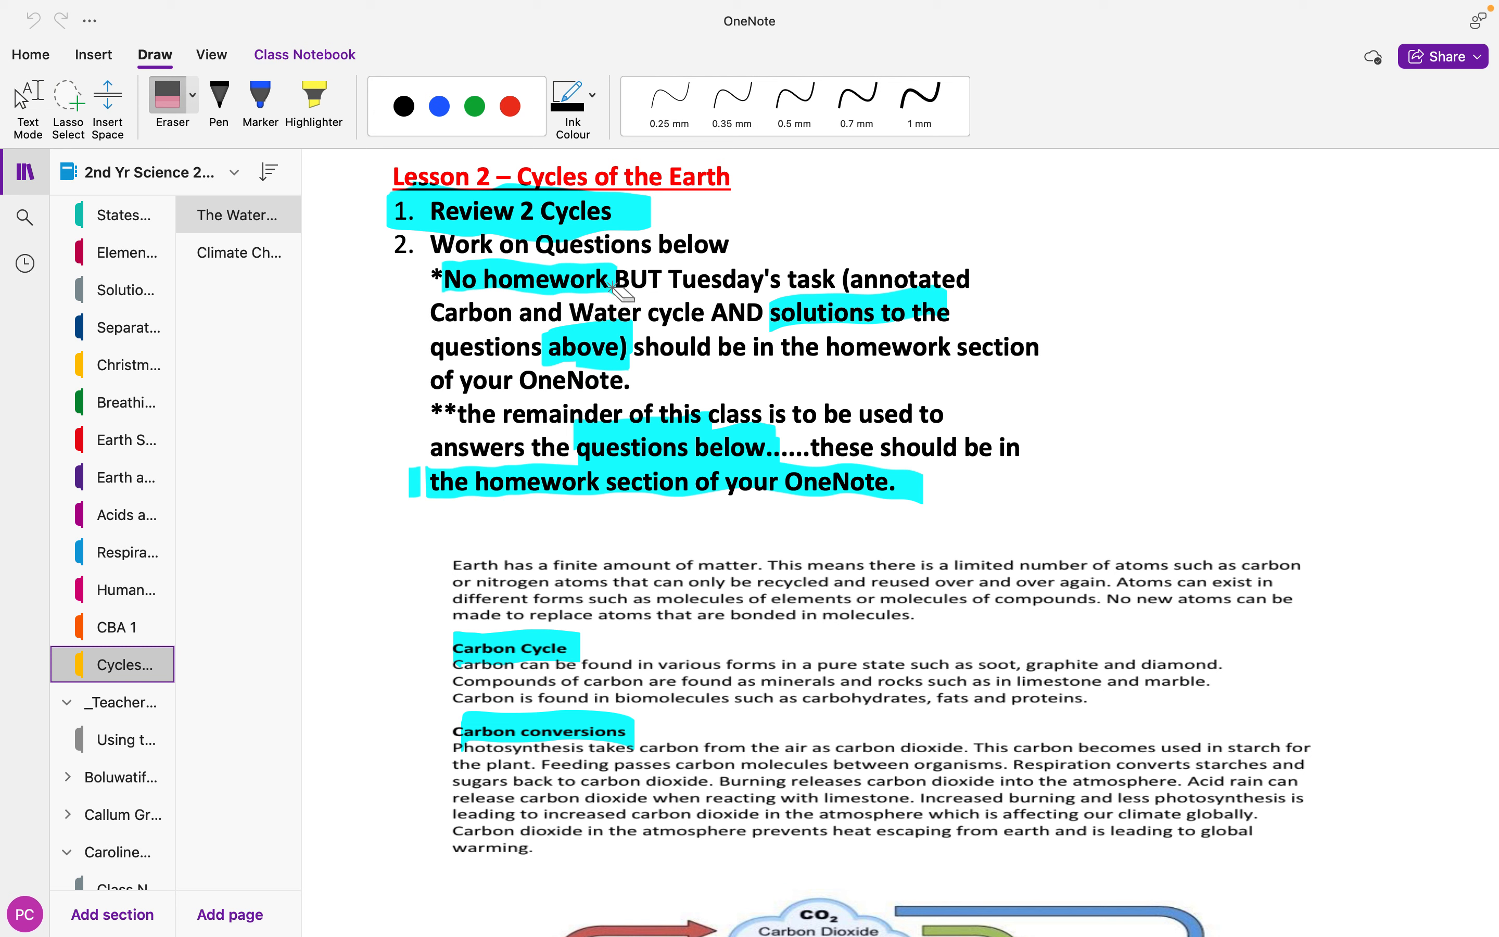
mouse_move(487, 363)
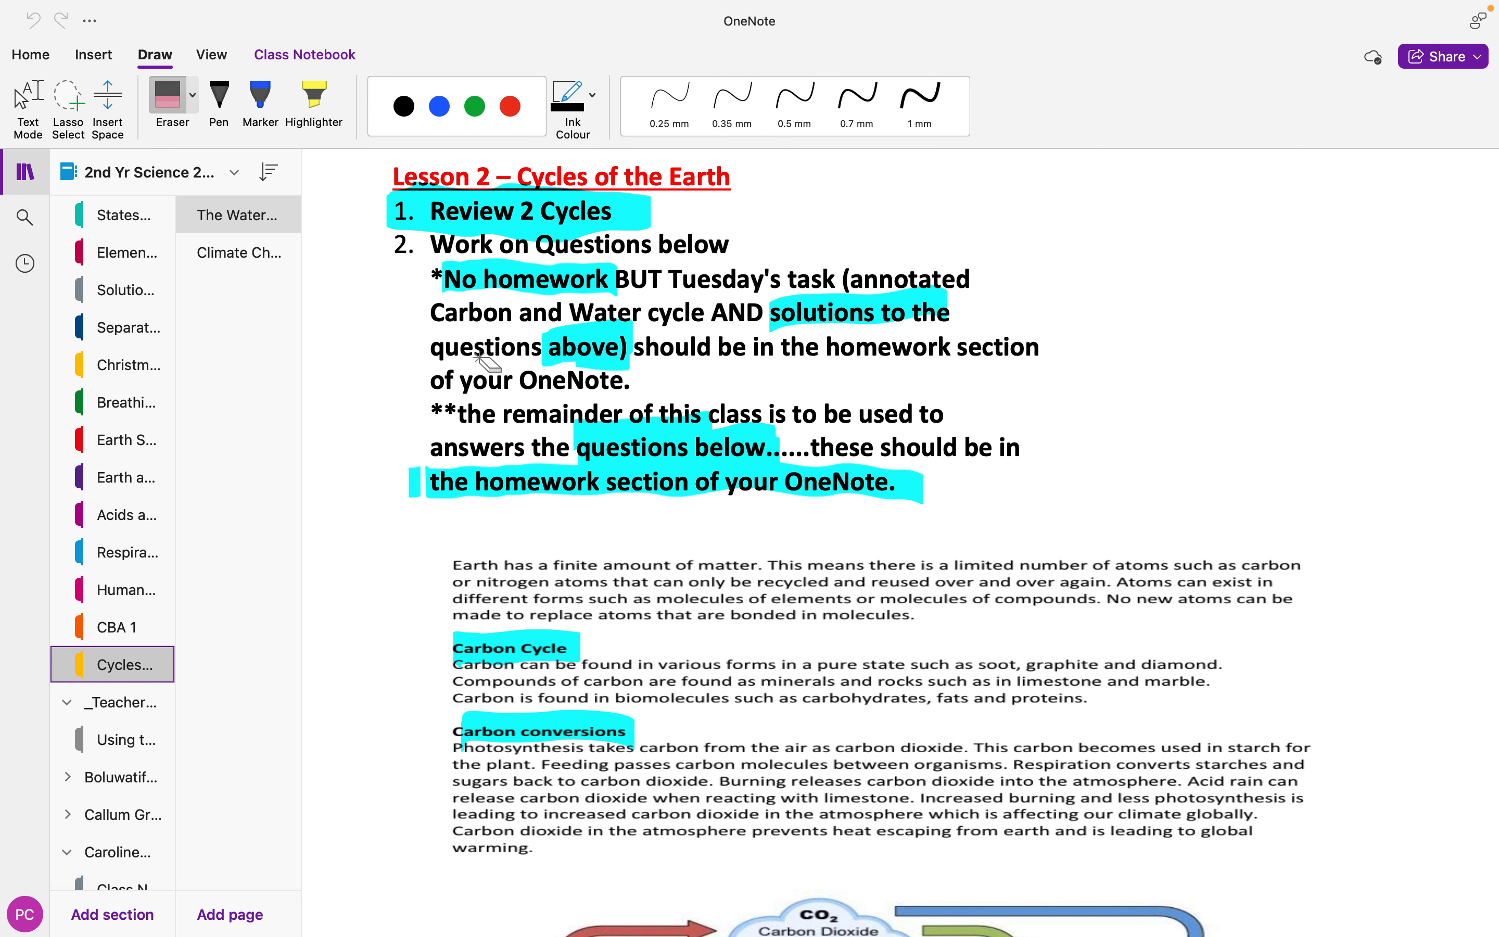
scroll("down", 3)
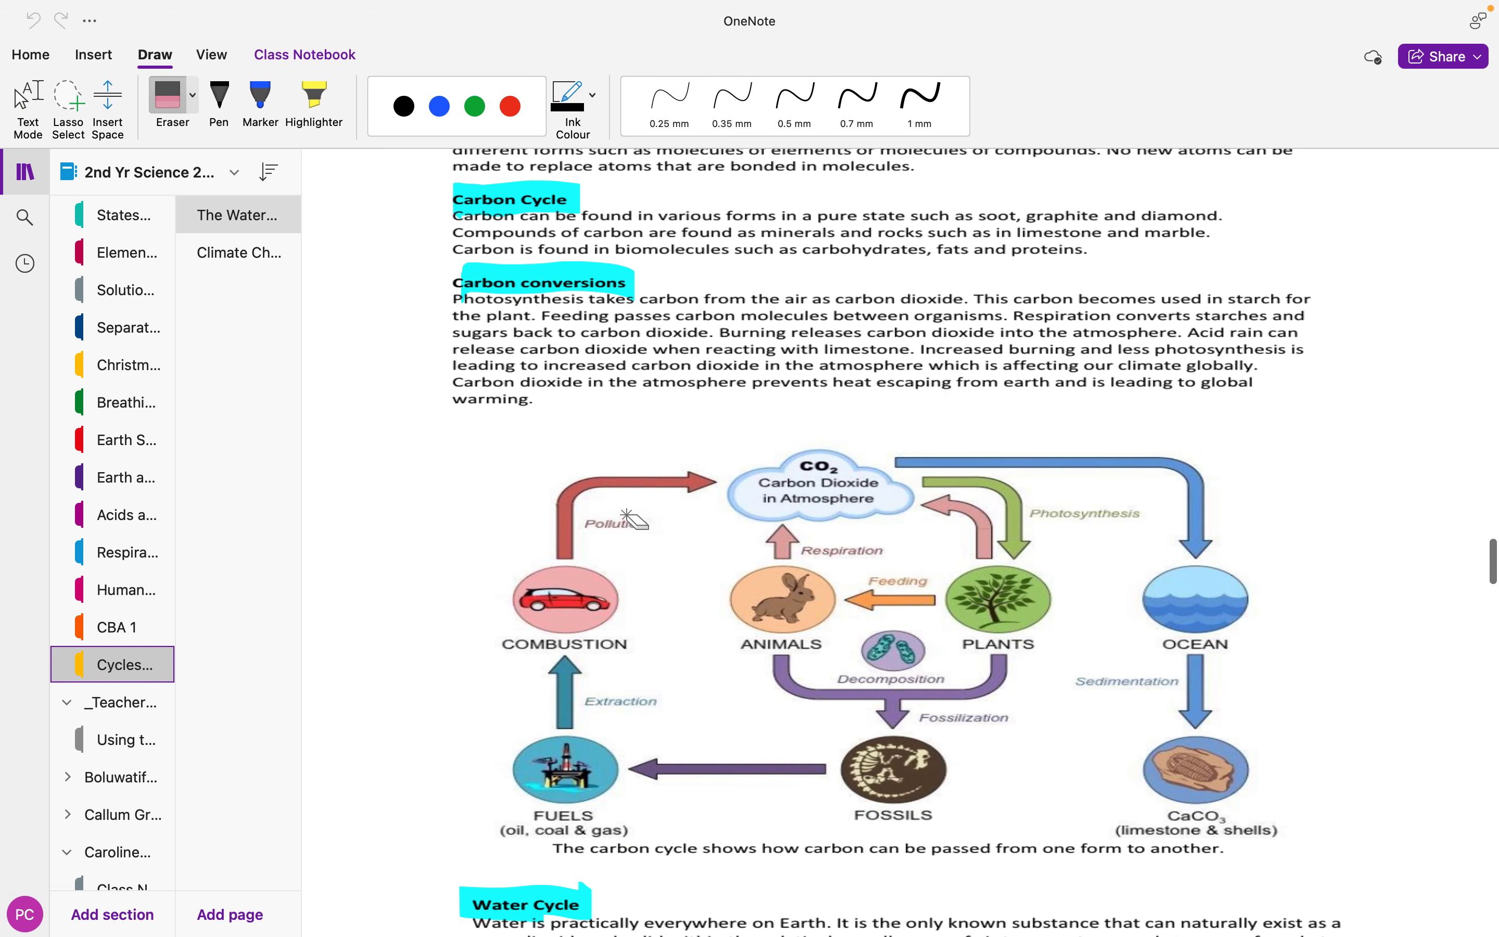
scroll("up", 3)
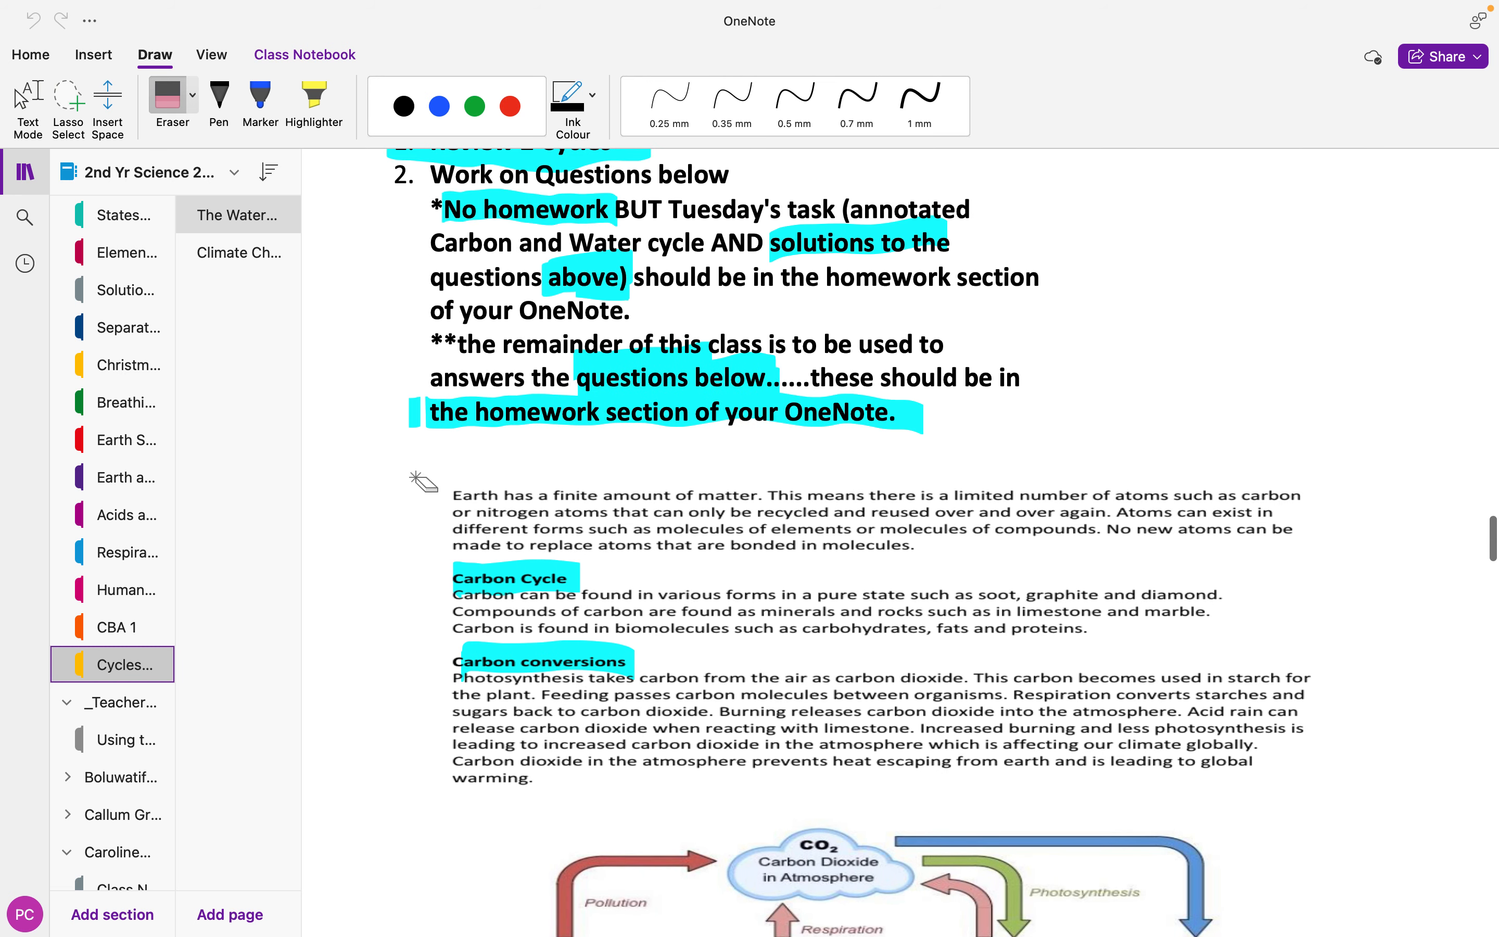
scroll("down", 3)
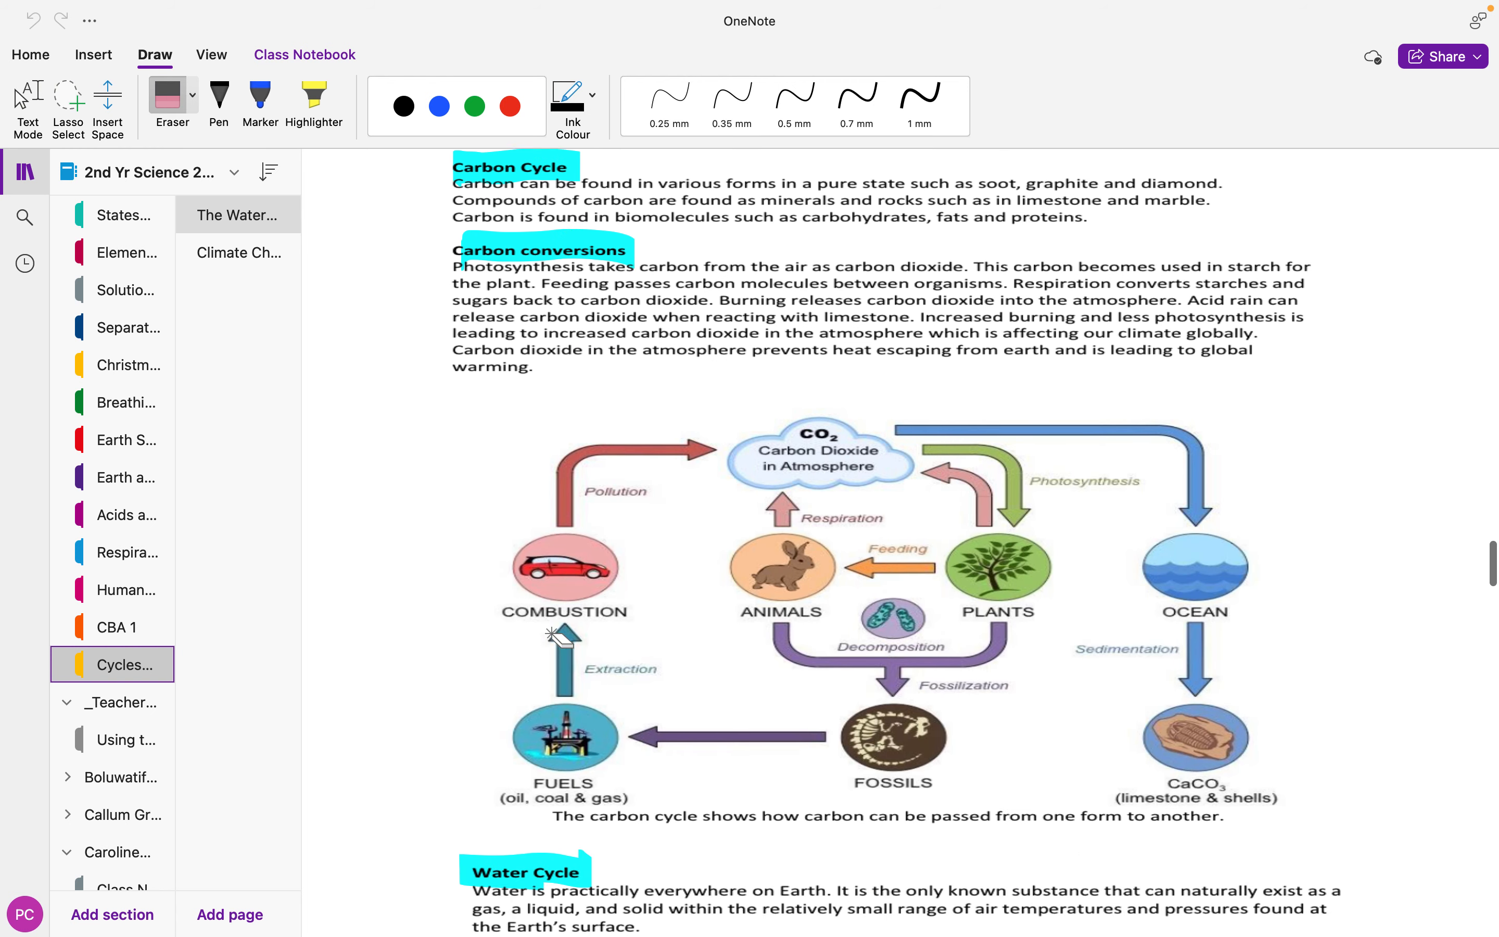
scroll("down", 3)
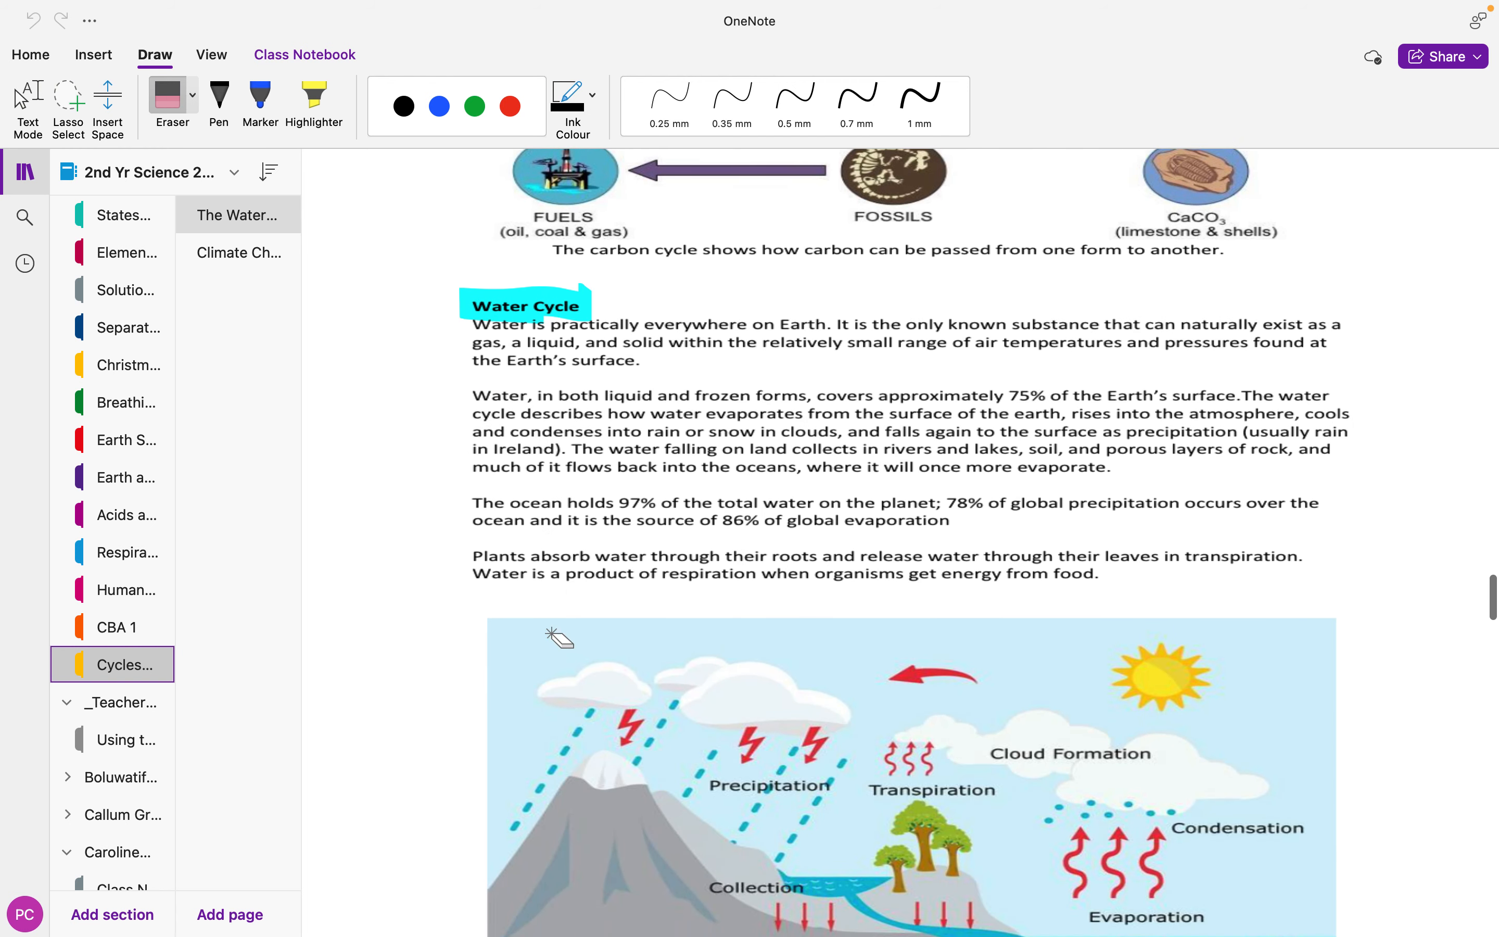
scroll("down", 3)
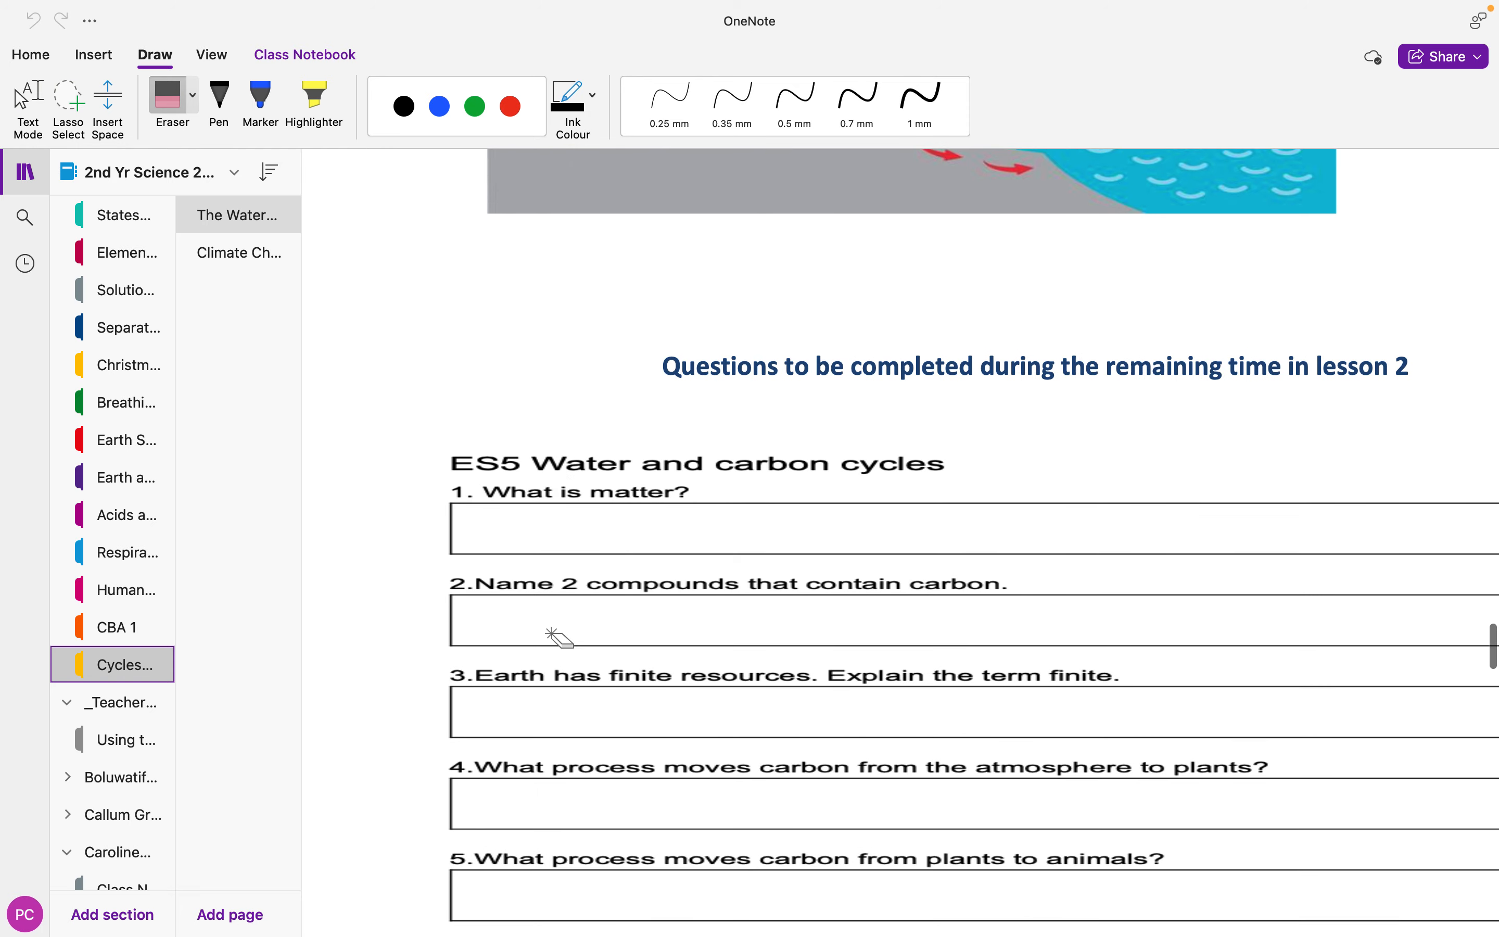
scroll("down", 3)
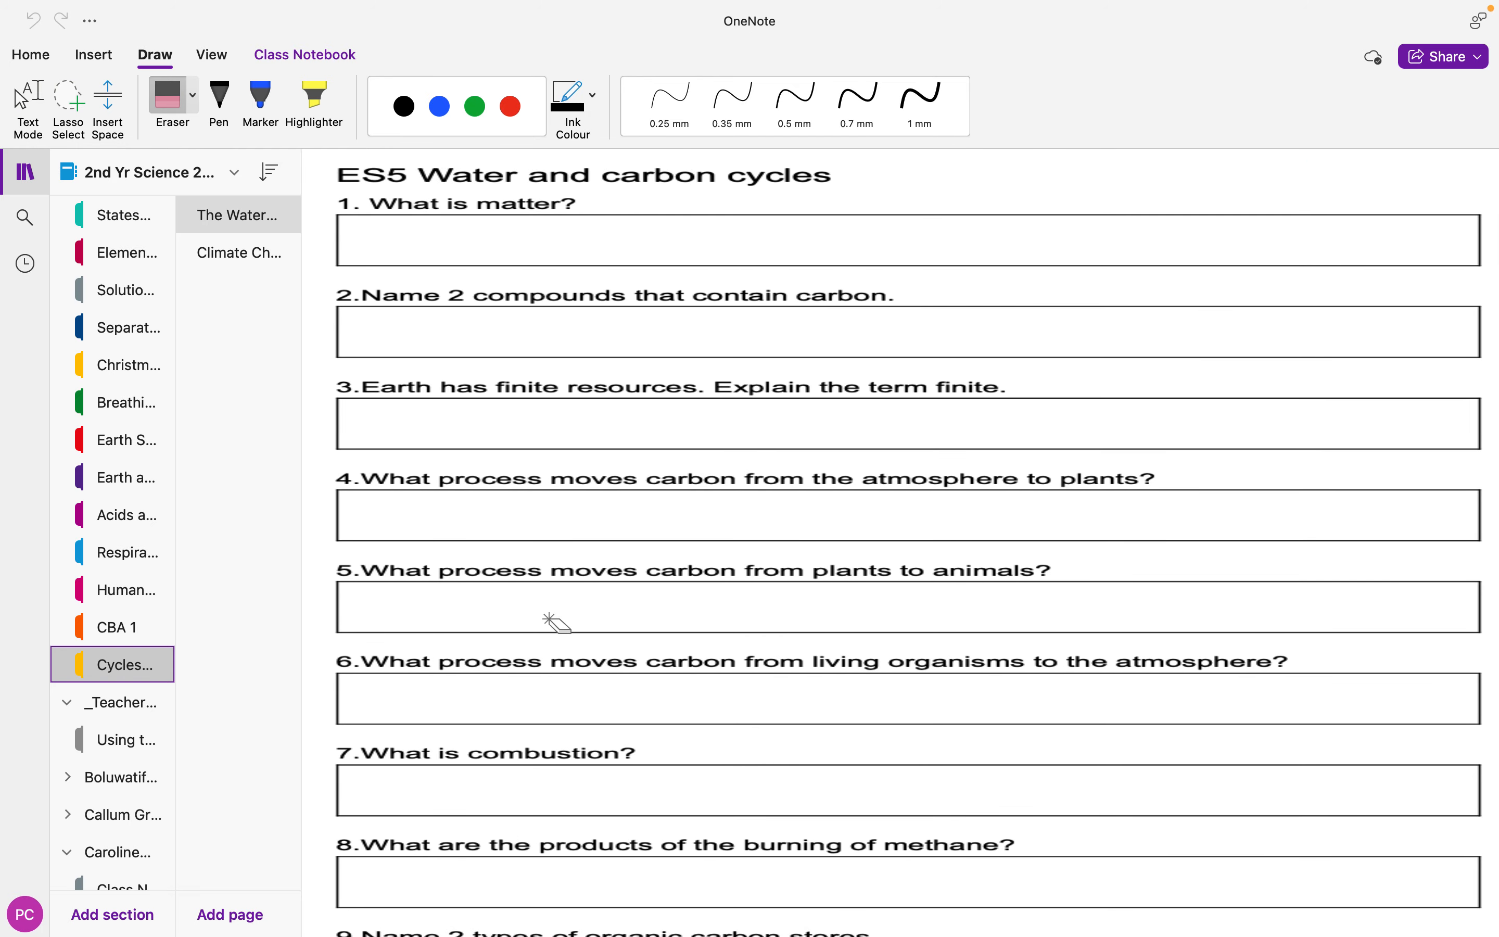
left_click(238, 214)
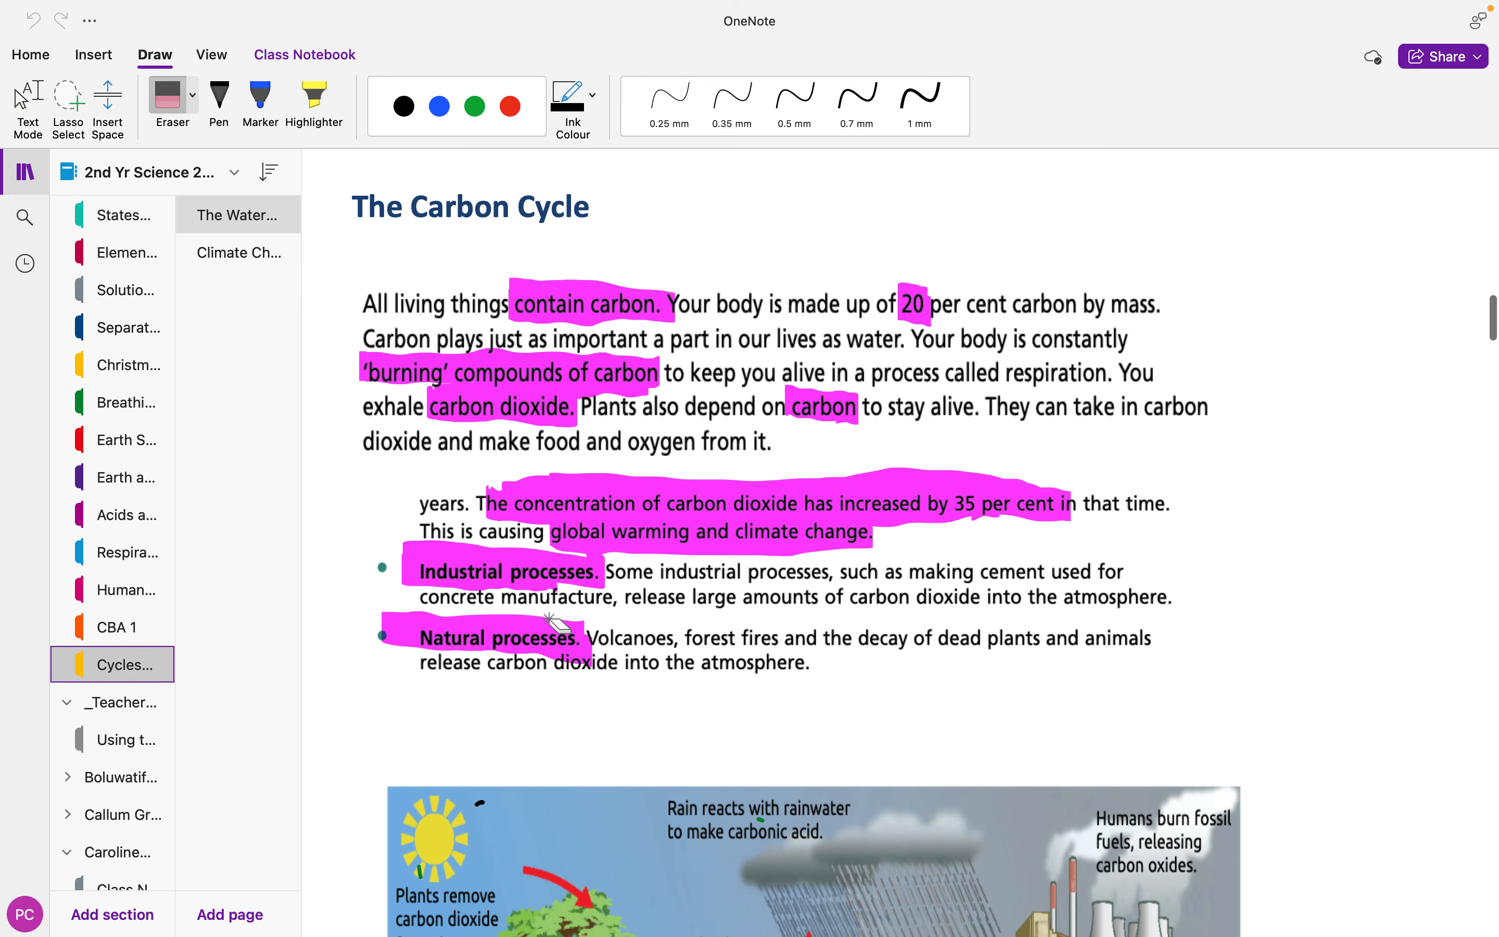
scroll("down", 3)
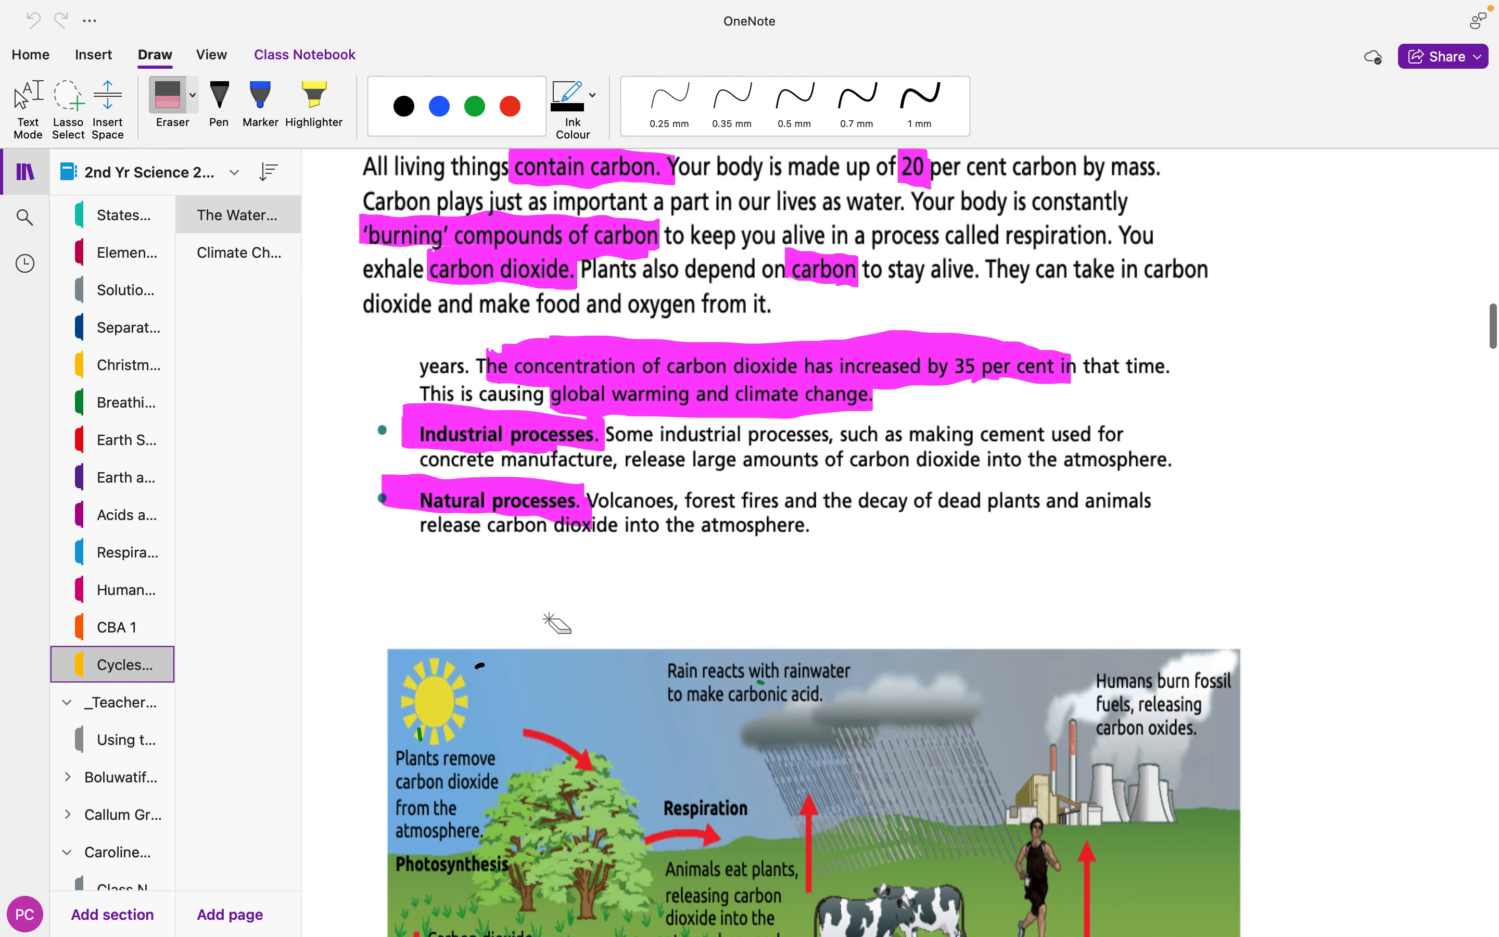
scroll("down", 3)
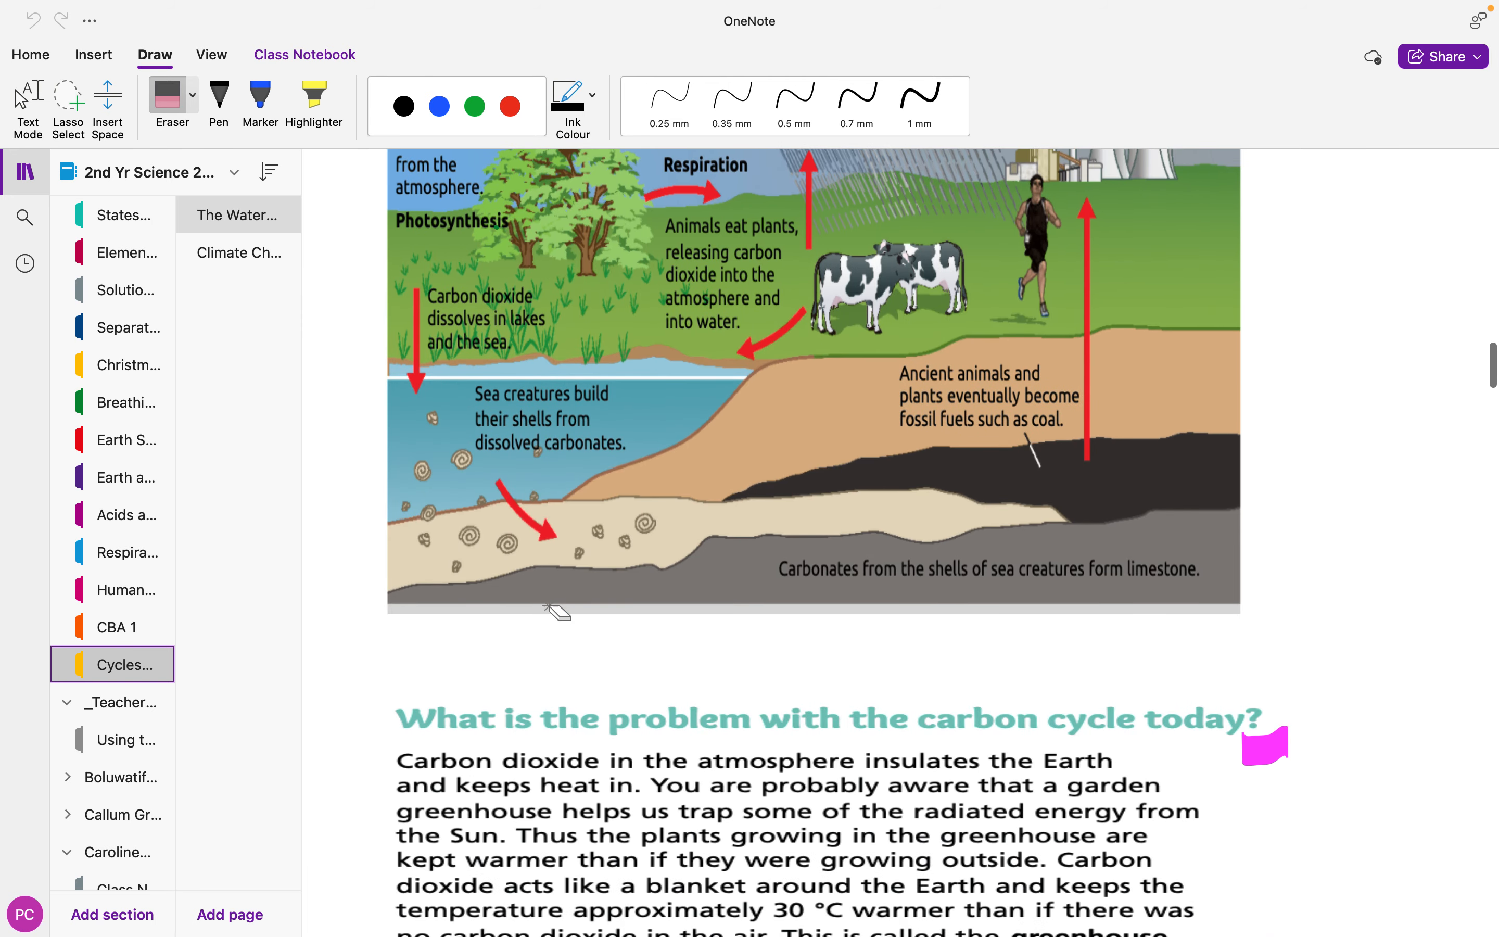
scroll("down", 3)
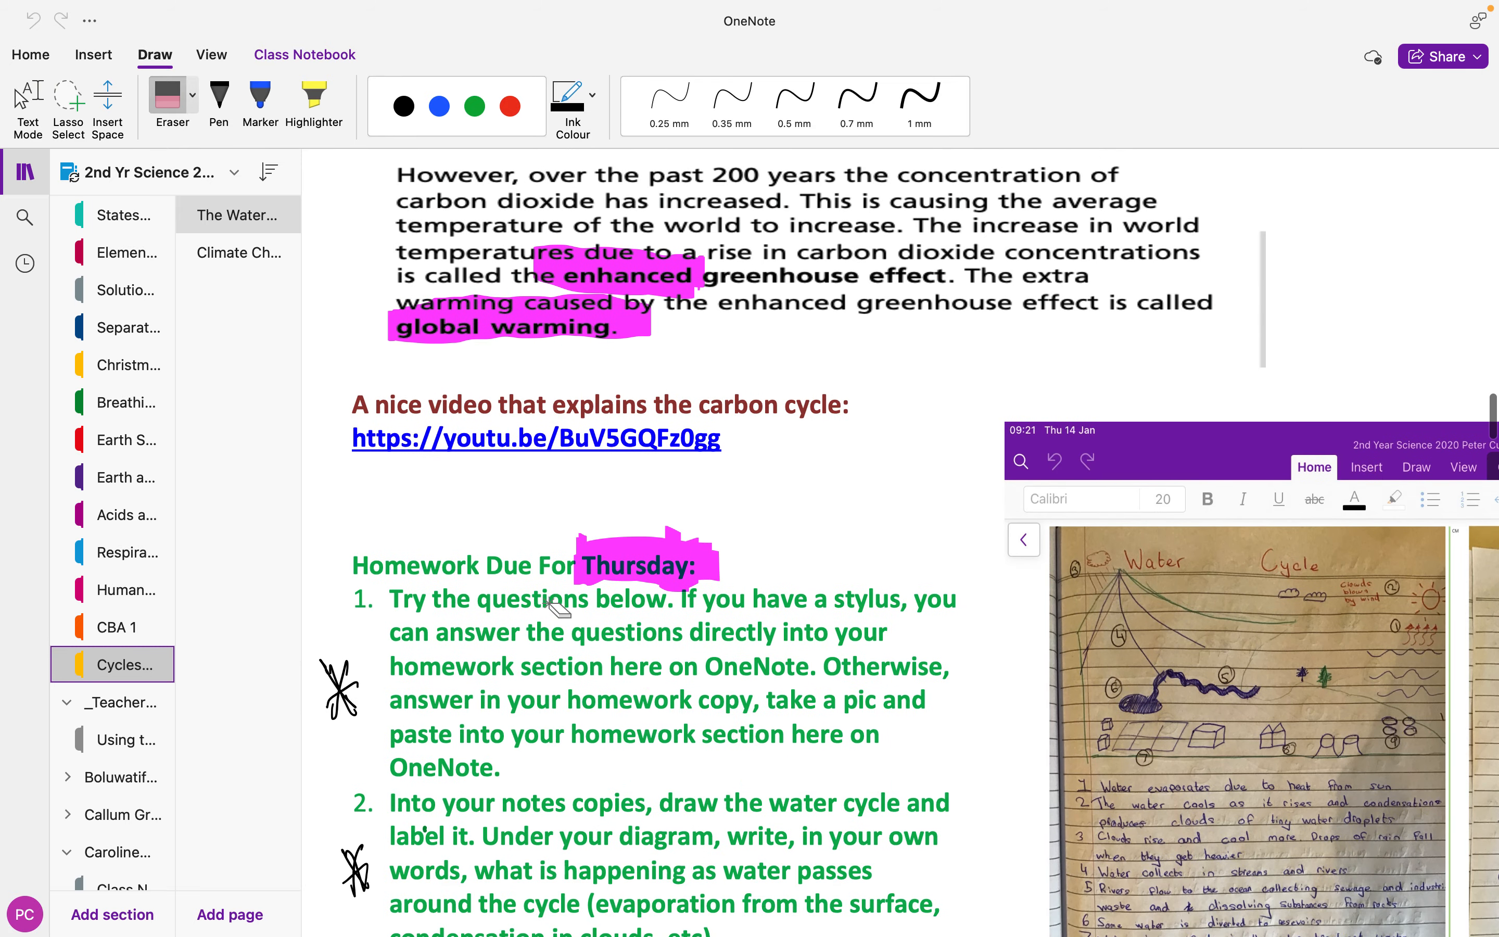
scroll("down", 3)
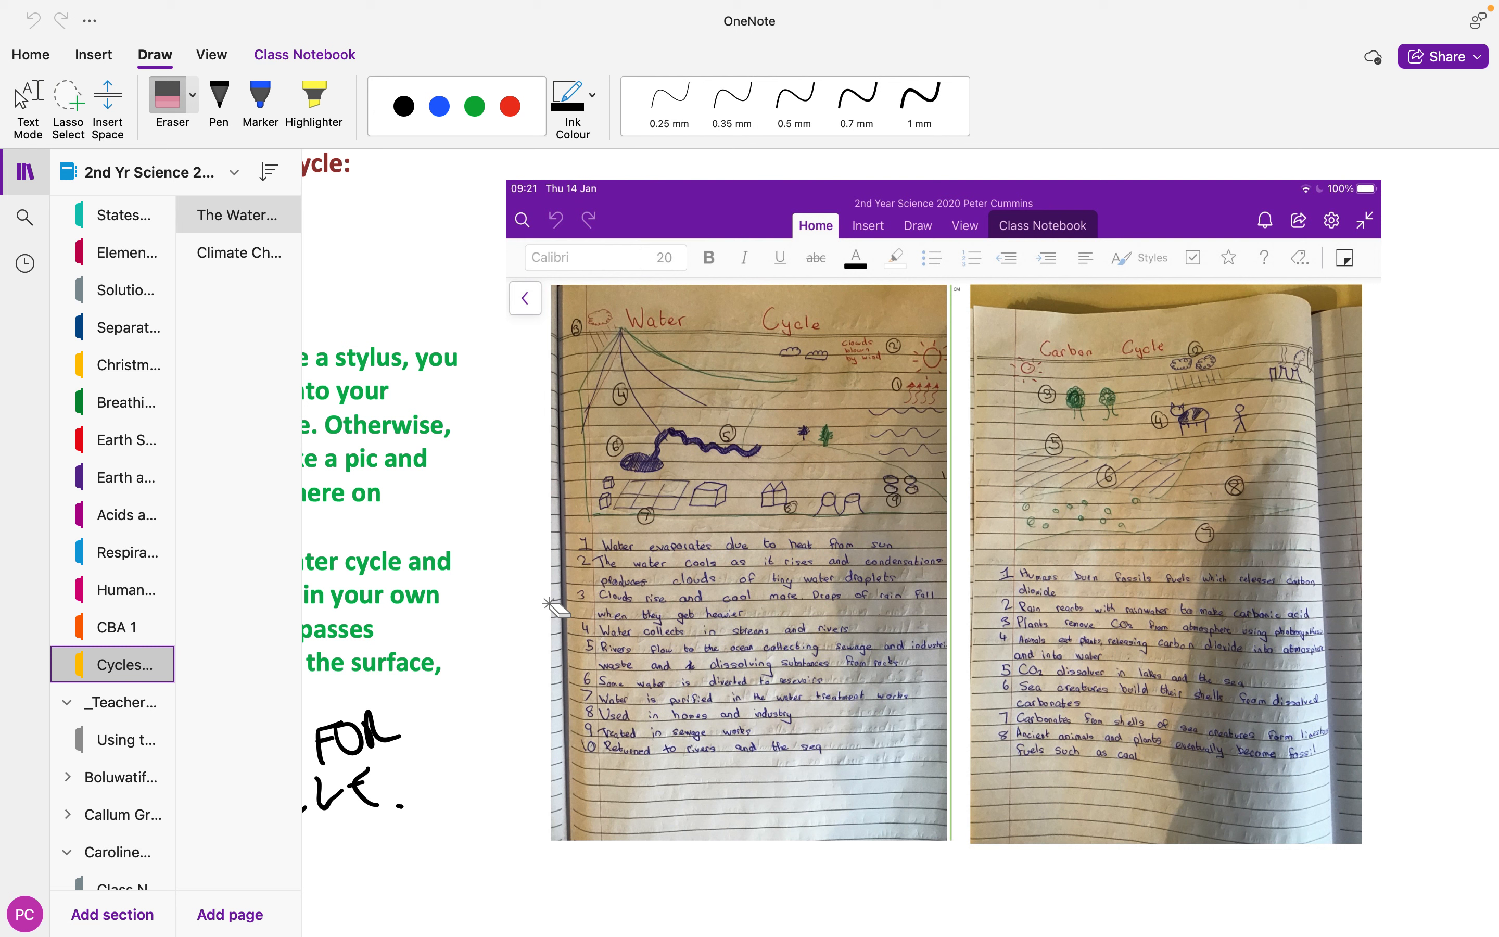
mouse_move(793, 358)
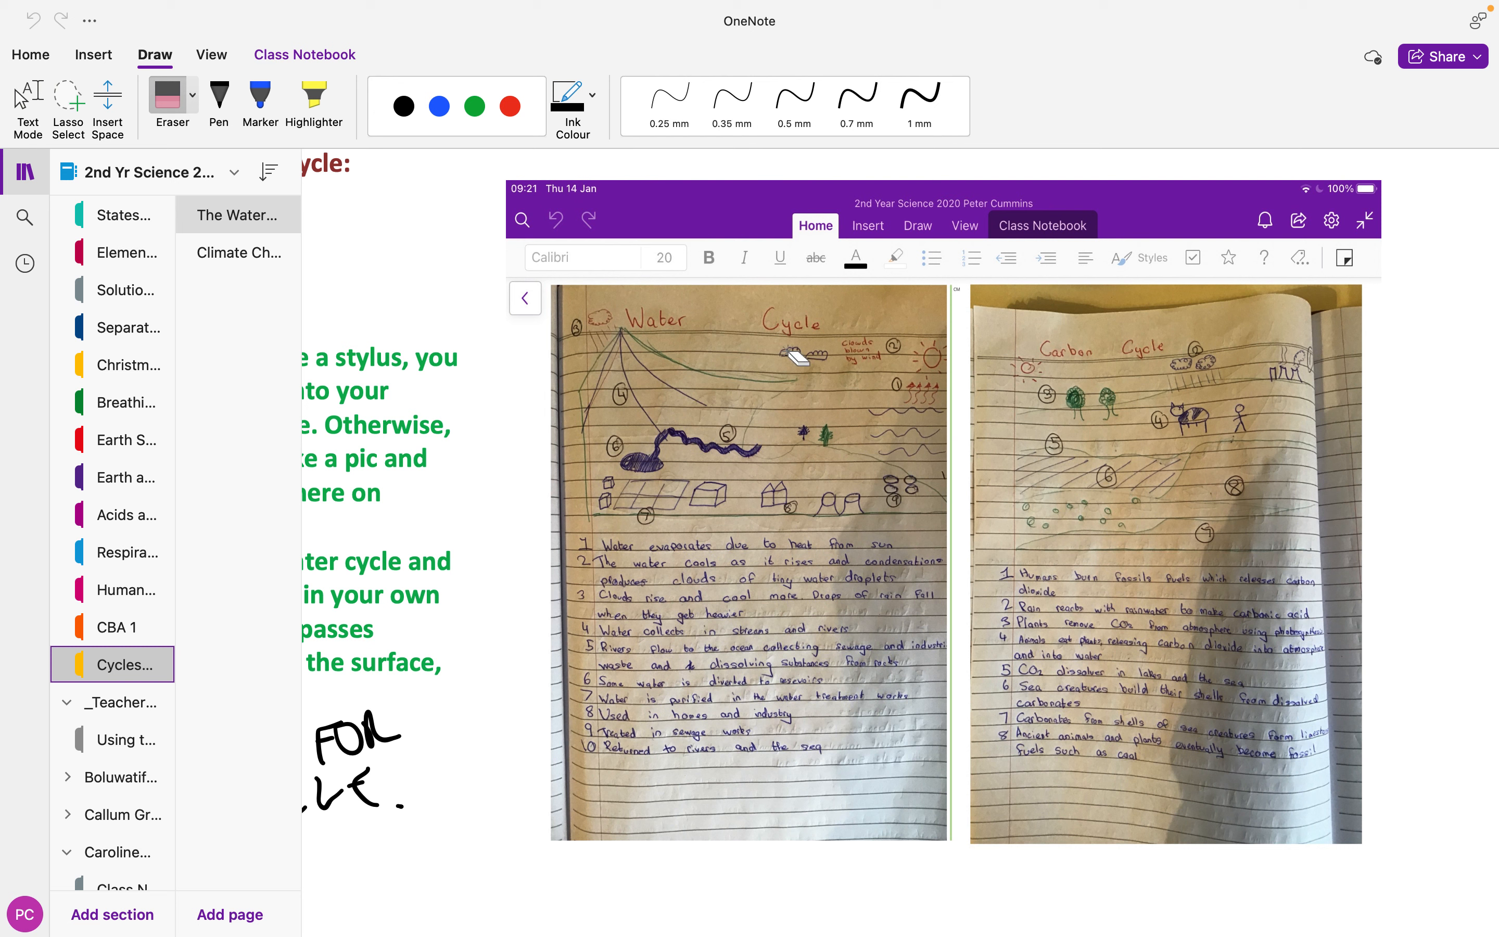
mouse_move(1080, 497)
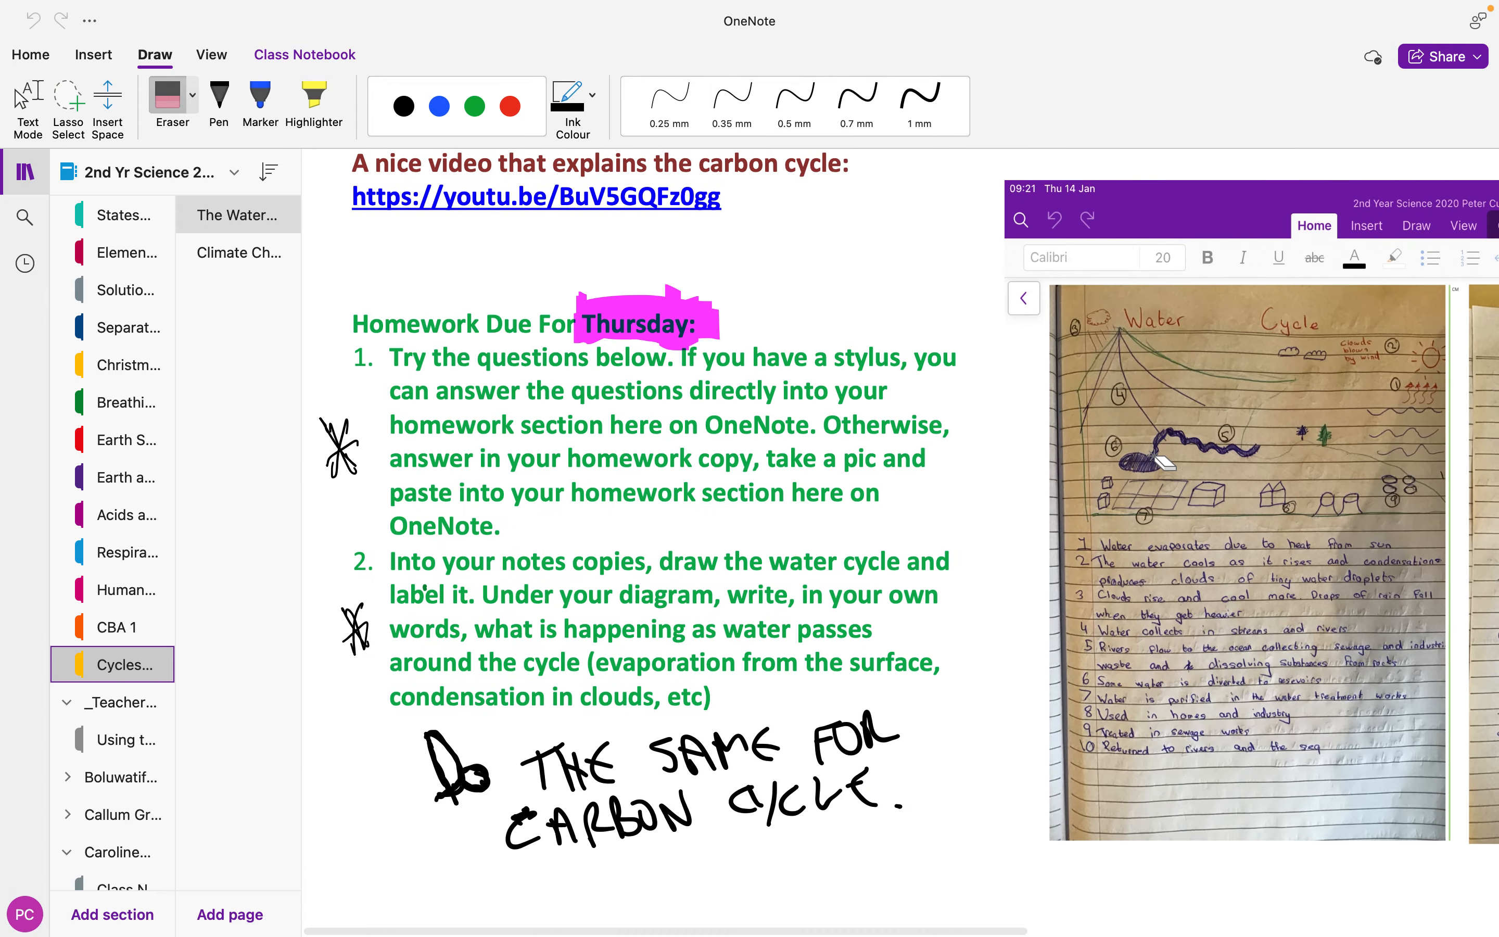
scroll("down", 3)
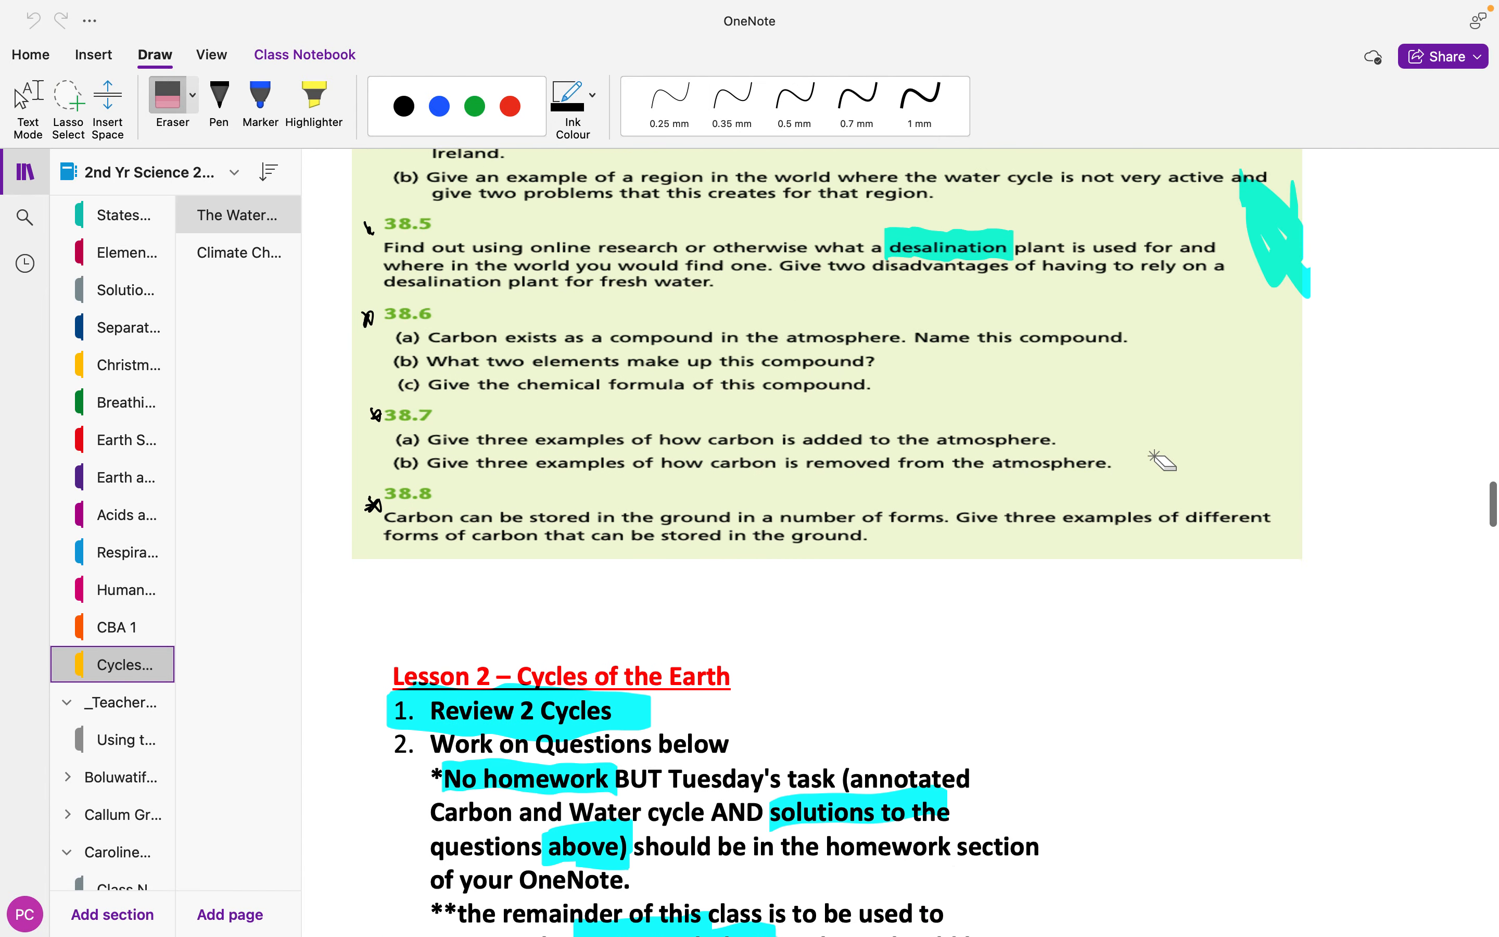
scroll("down", 3)
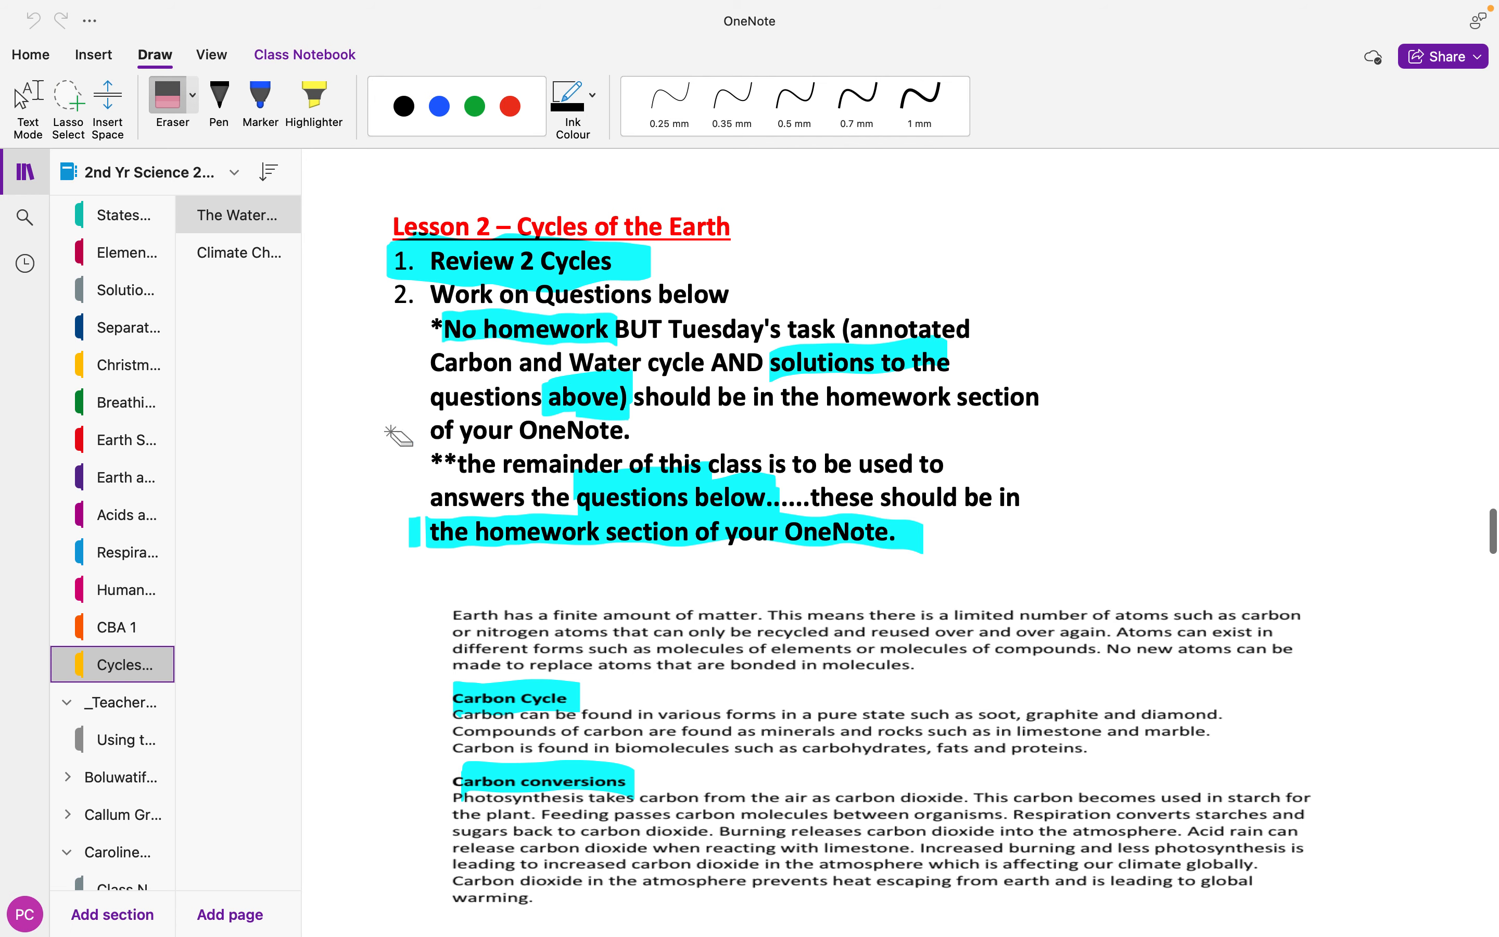
scroll("down", 3)
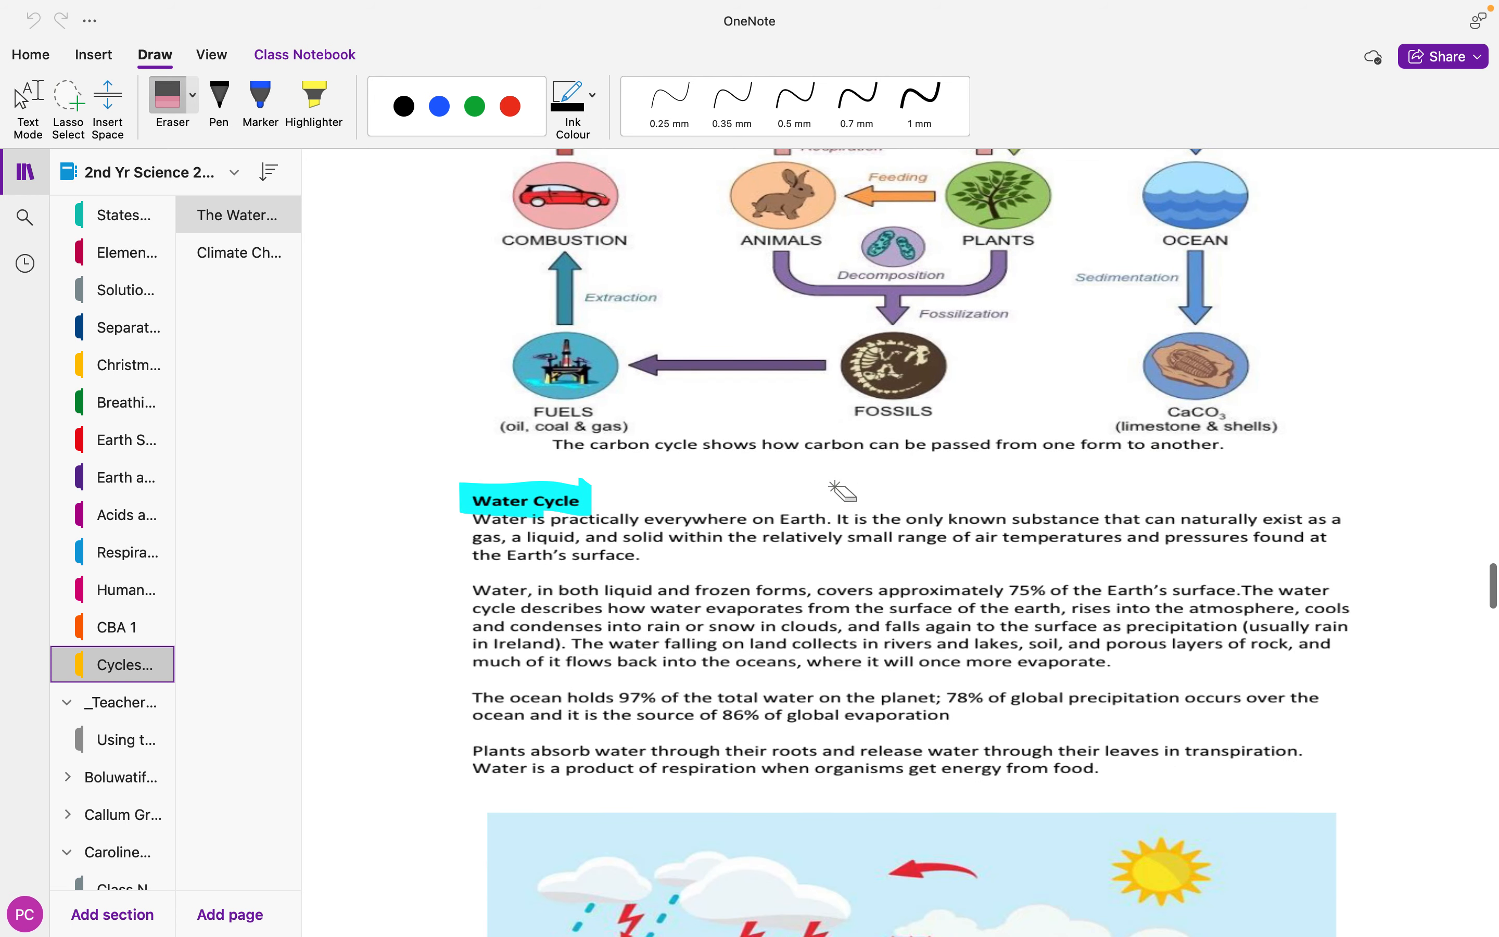
scroll("down", 3)
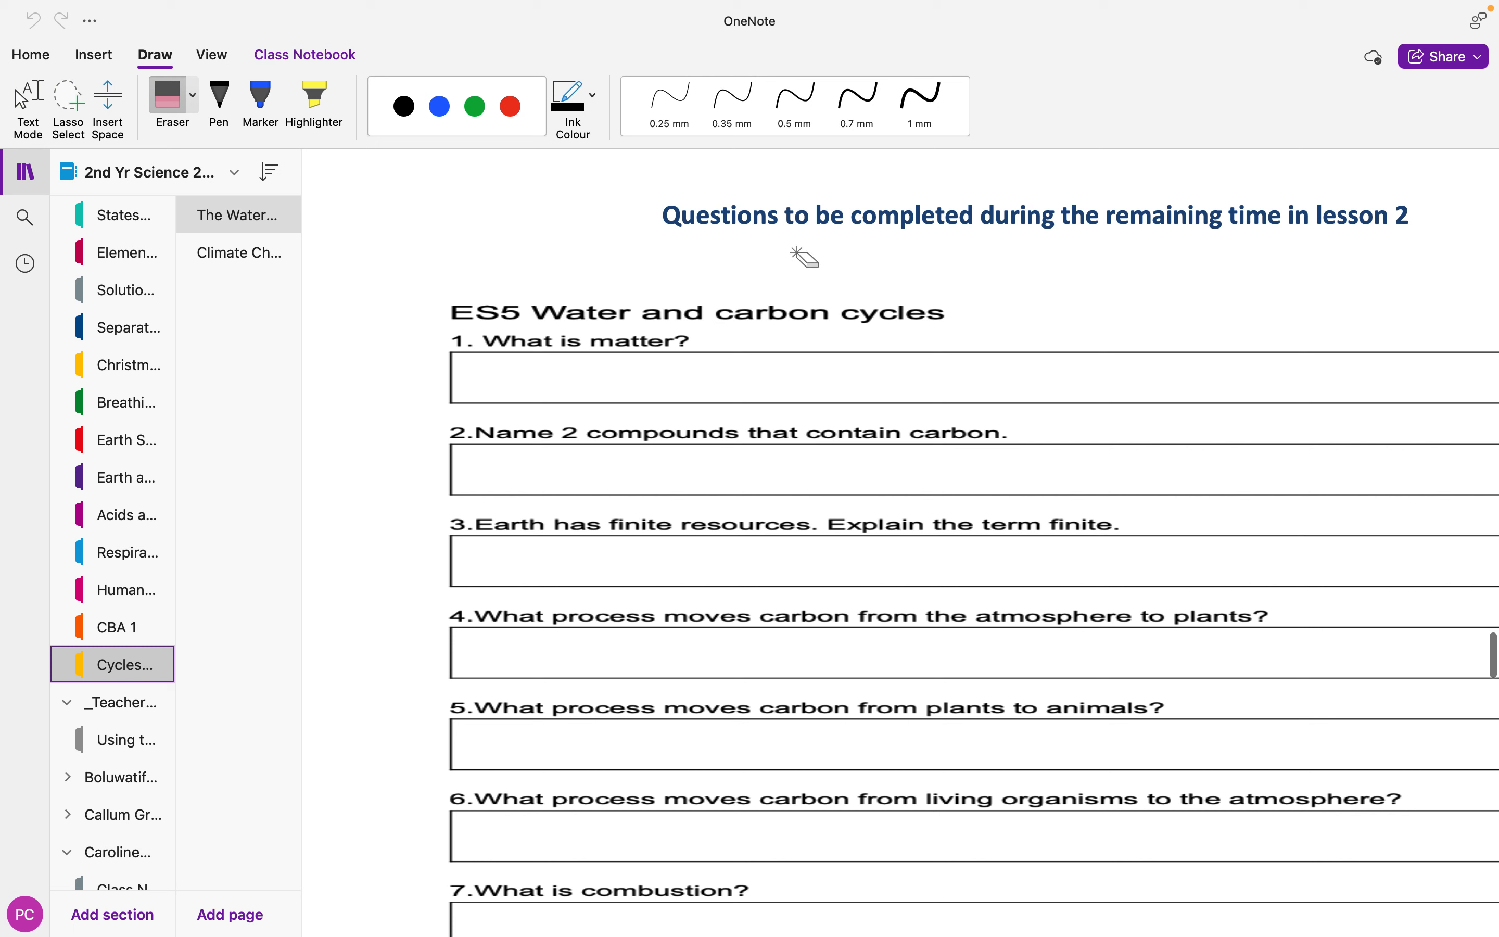
mouse_move(724, 557)
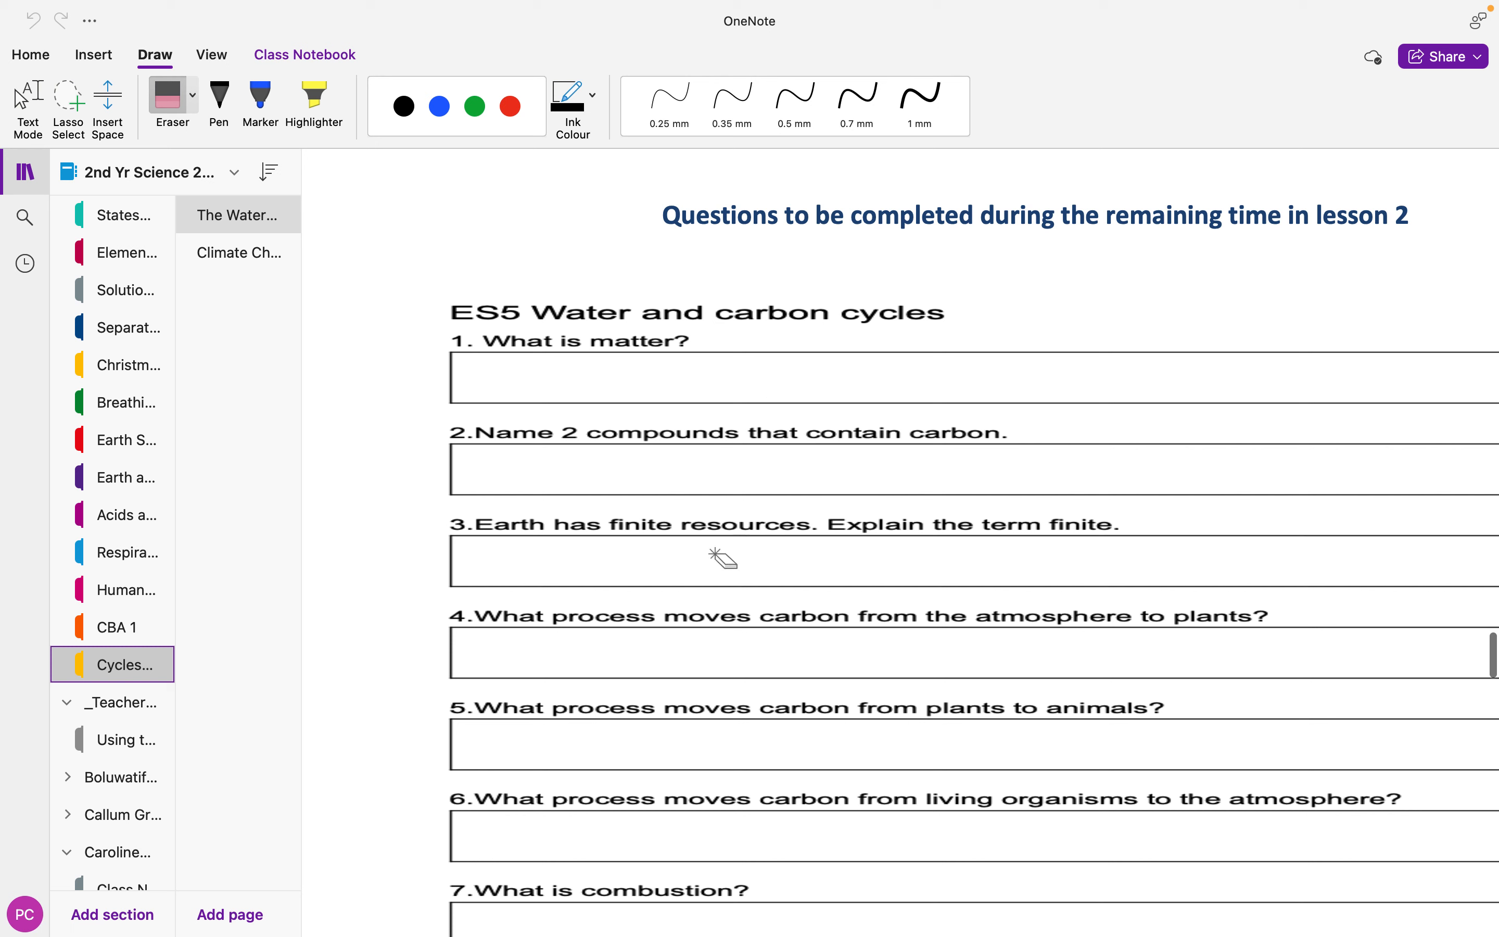
mouse_move(600, 546)
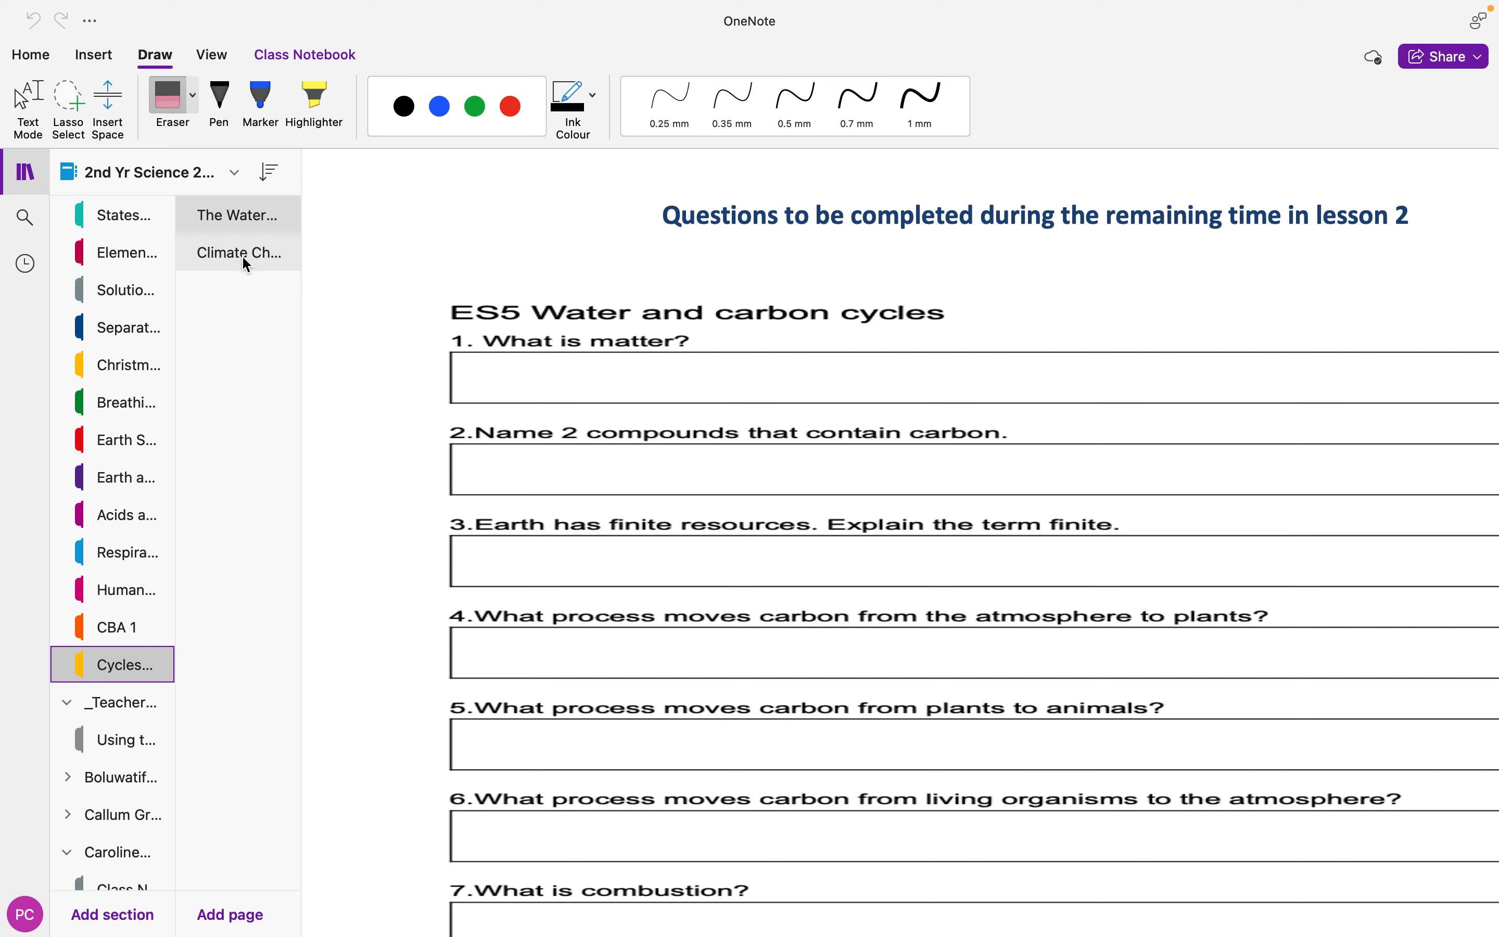
Open the Climate Change page in the Cycles section.
left_click(239, 252)
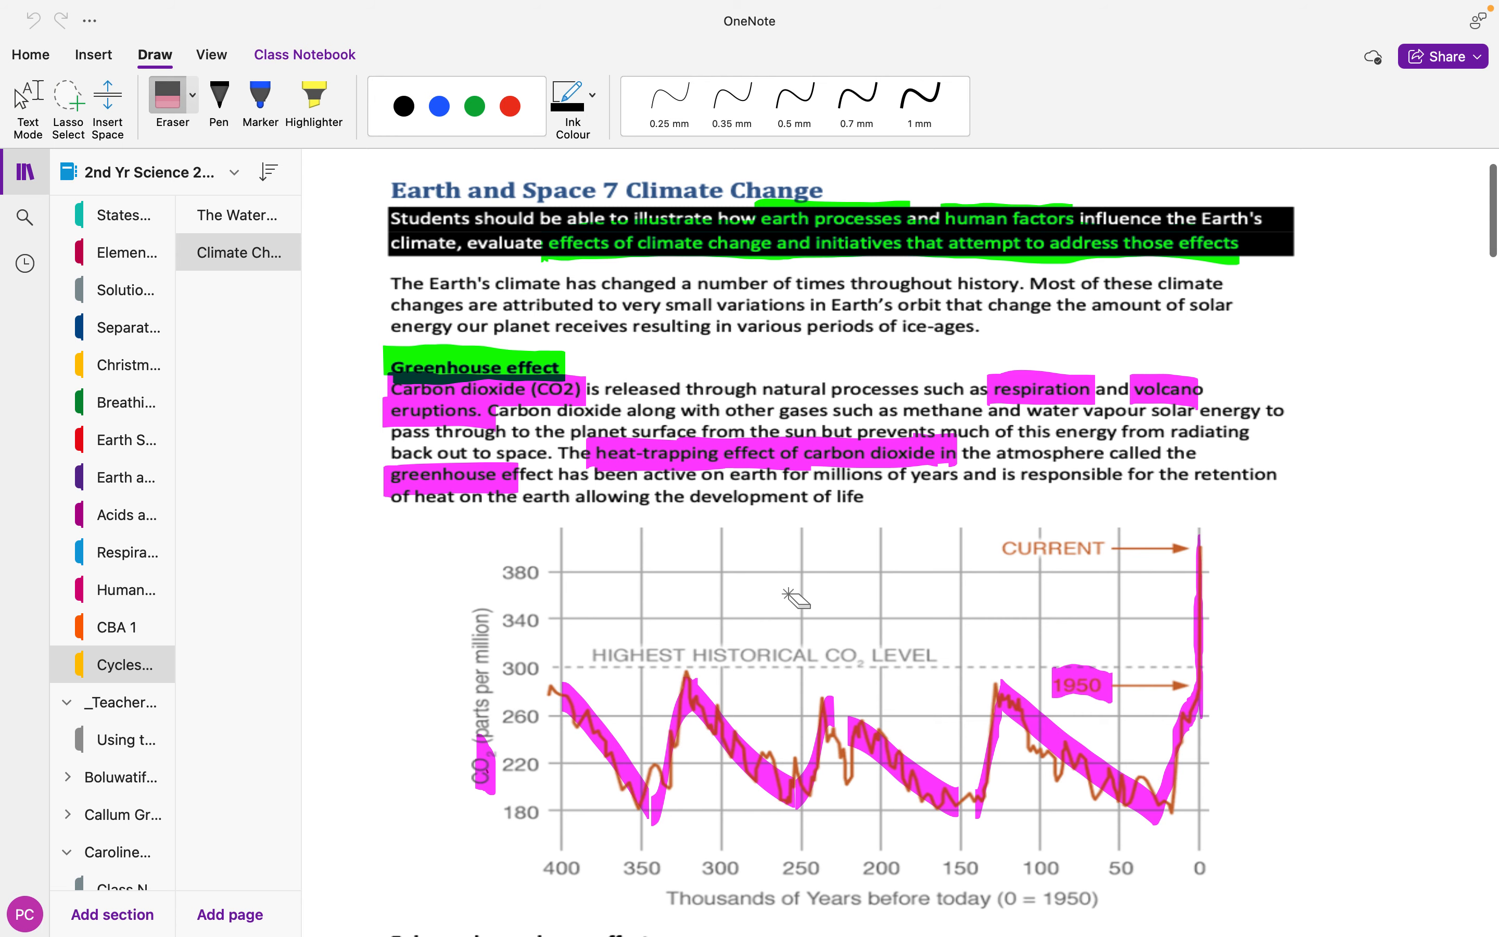
mouse_move(747, 851)
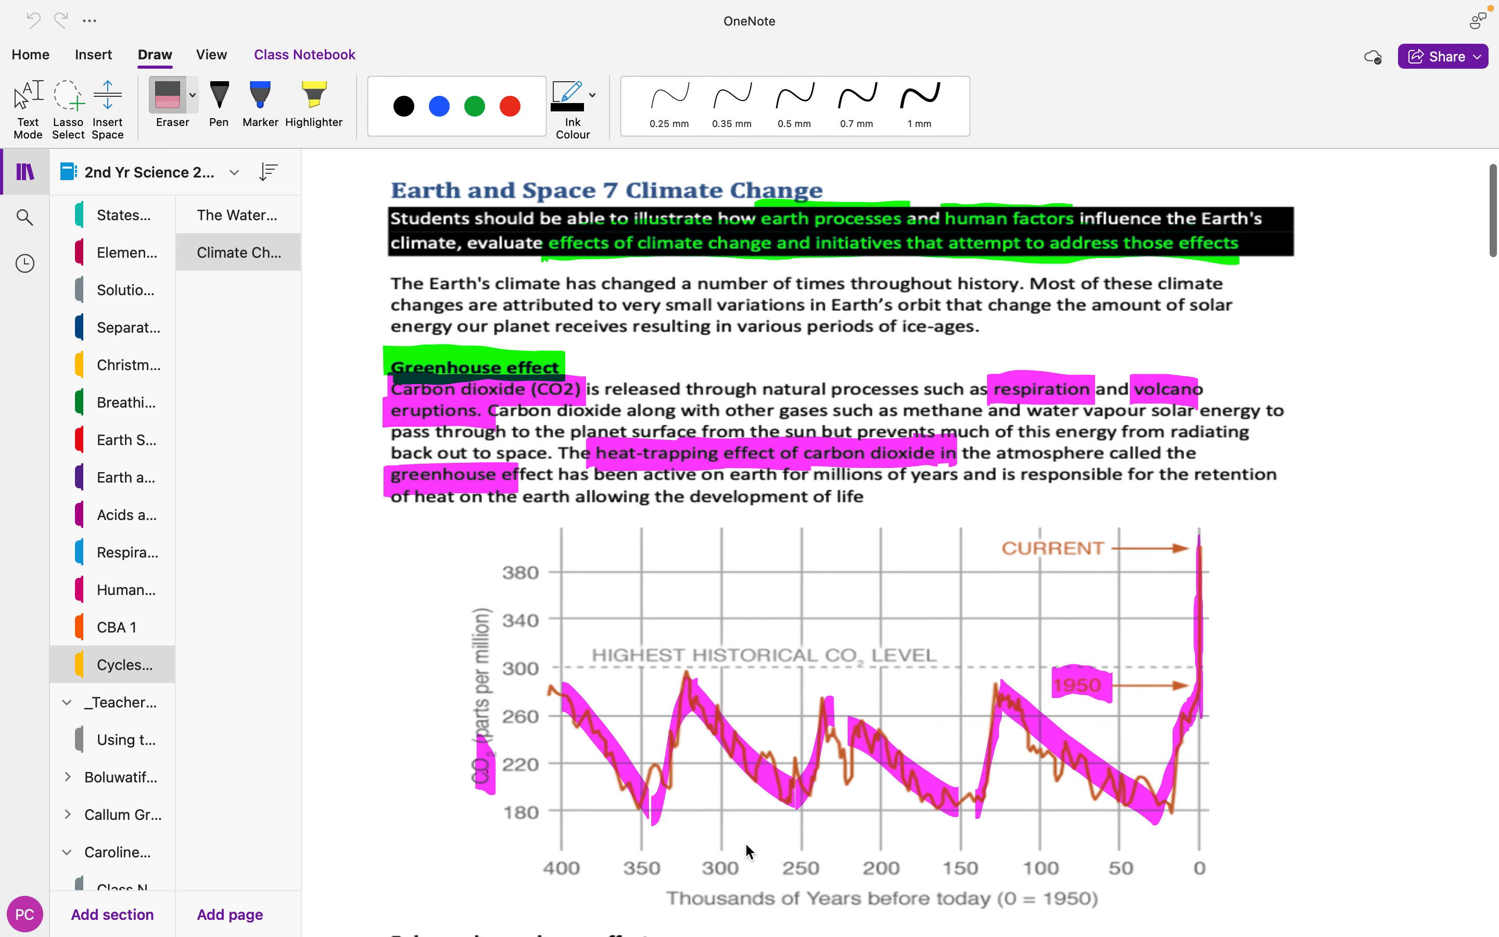
Scroll past the greenhouse effect diagram to the role of human activity notes.
scroll("down", 3)
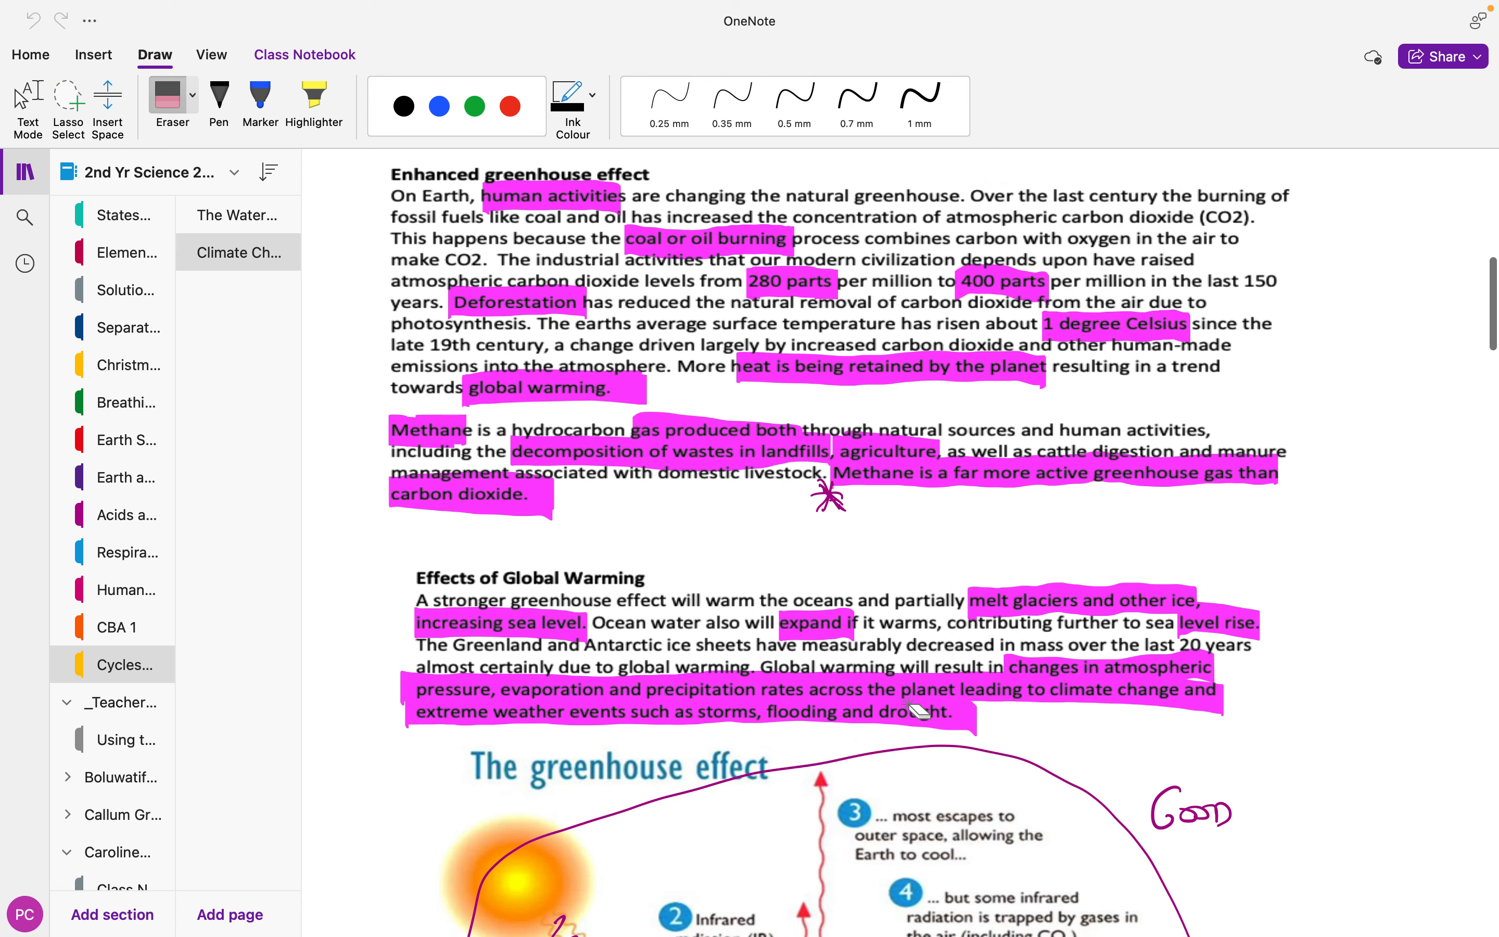
scroll("down", 3)
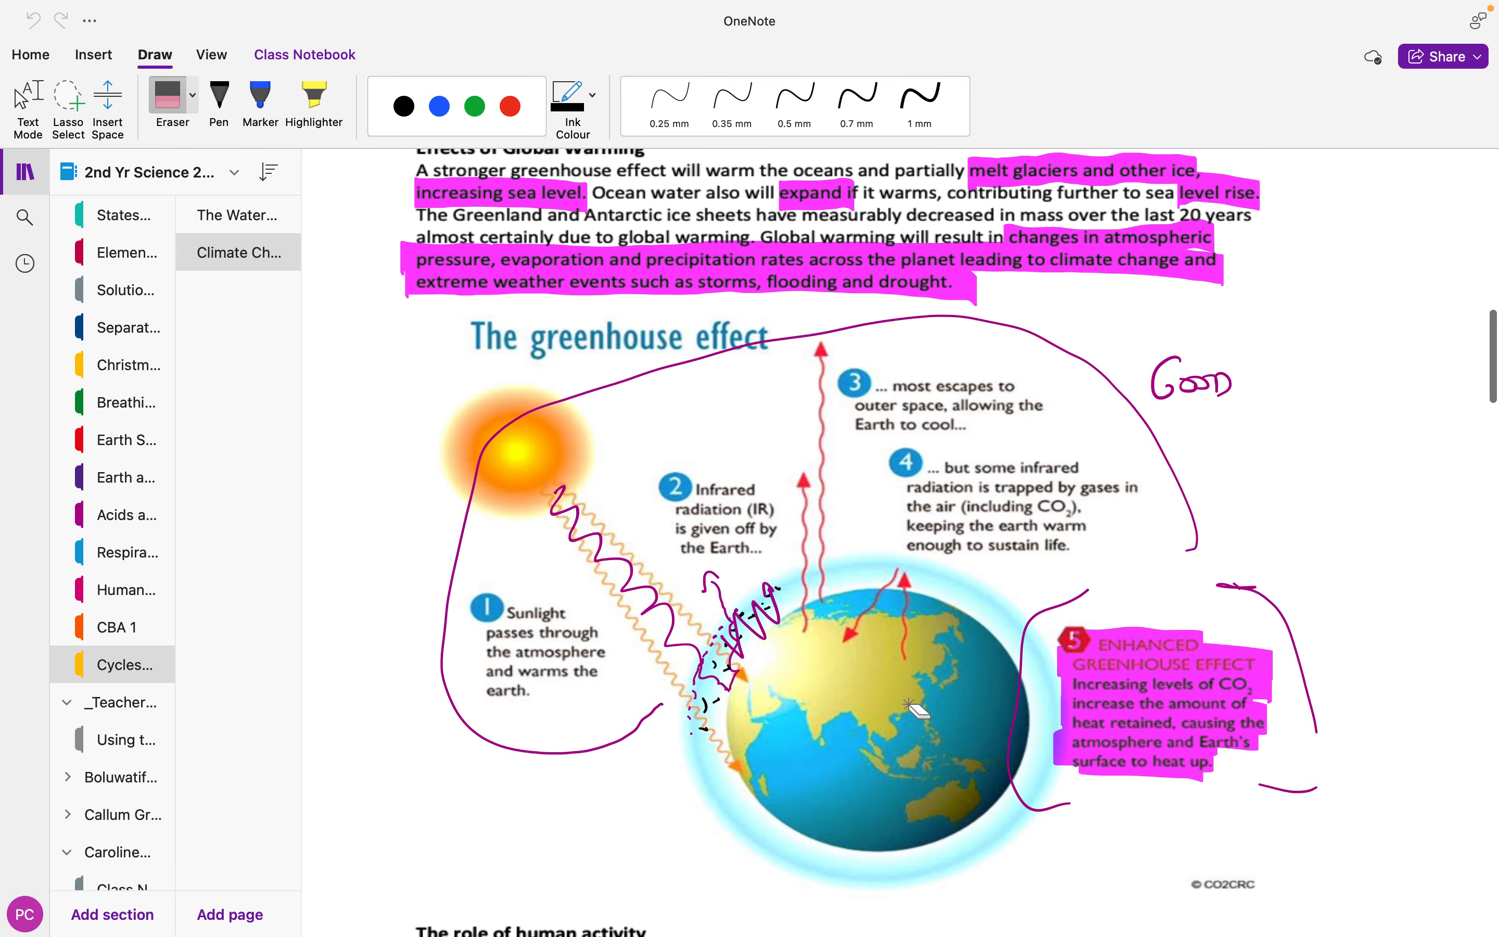
scroll("down", 3)
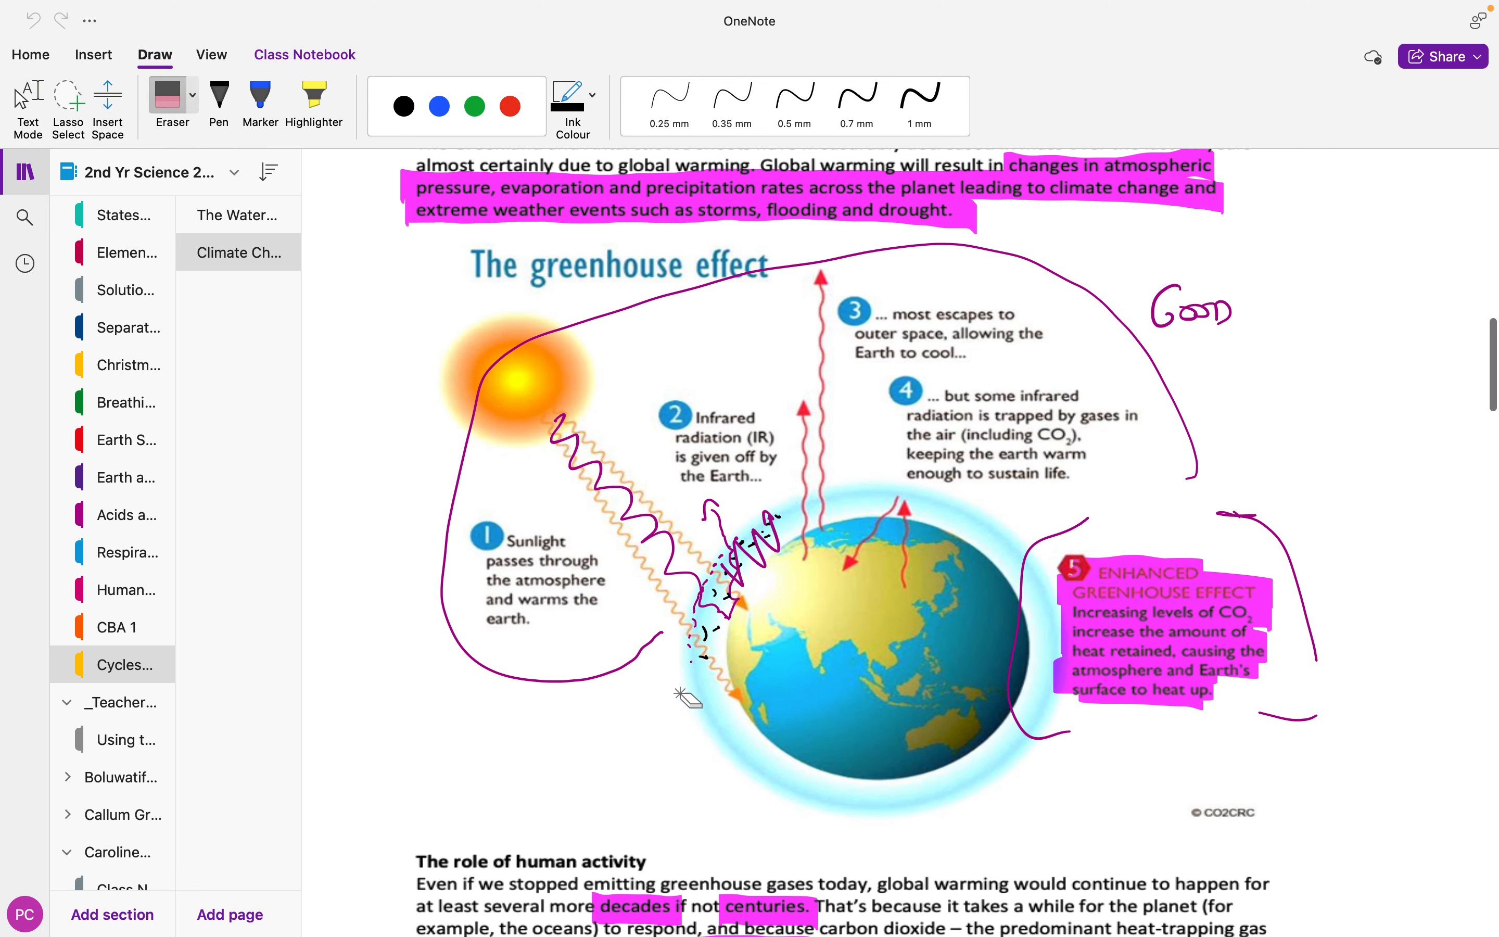
scroll("down", 3)
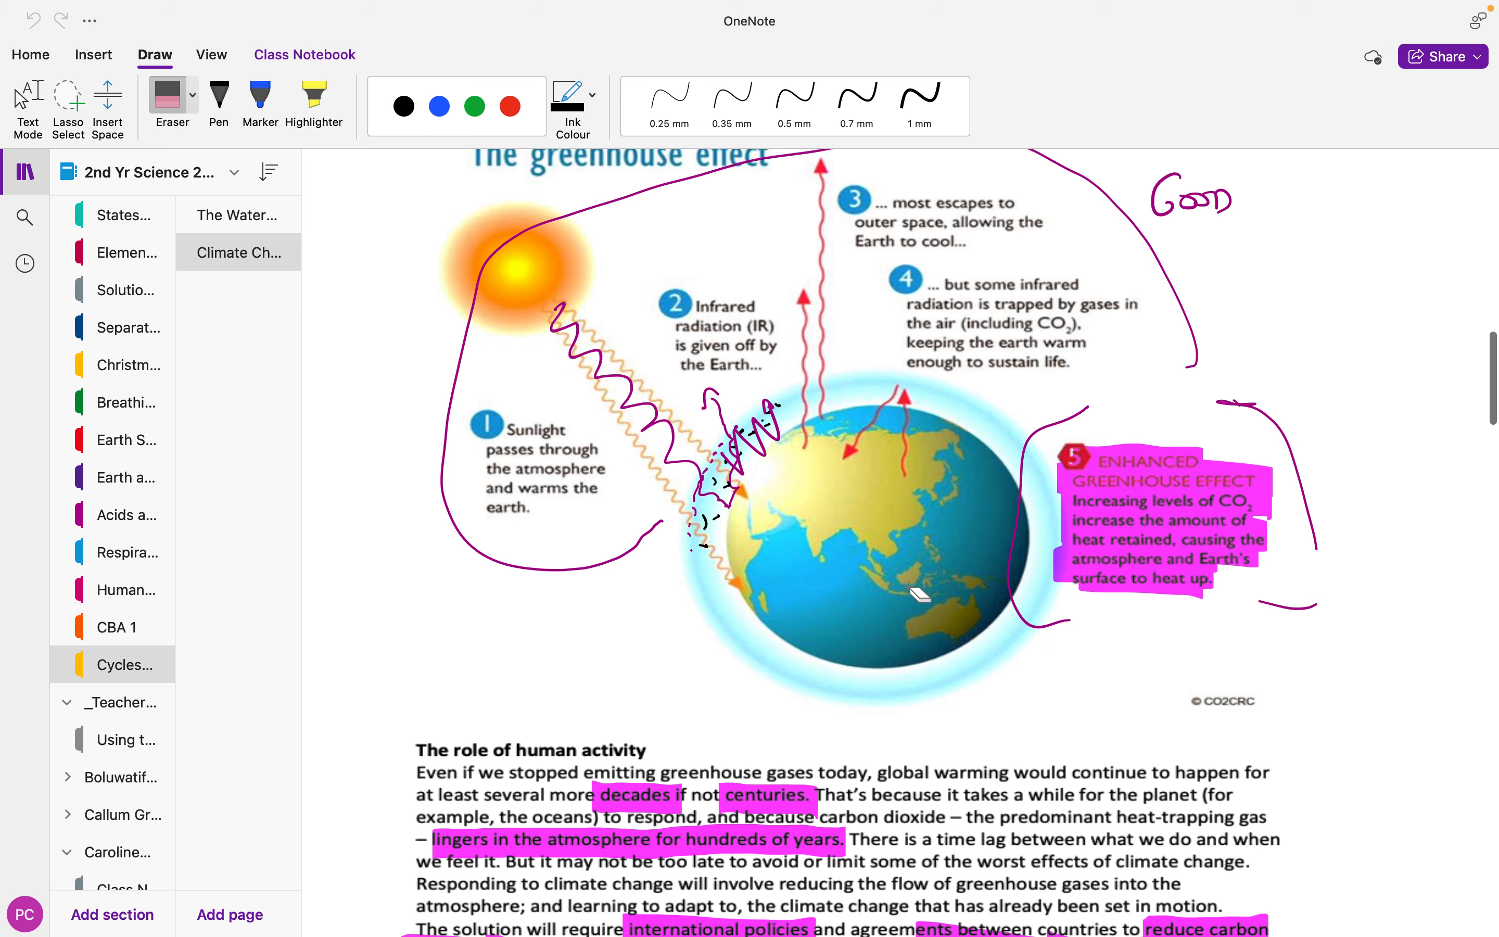
scroll("down", 3)
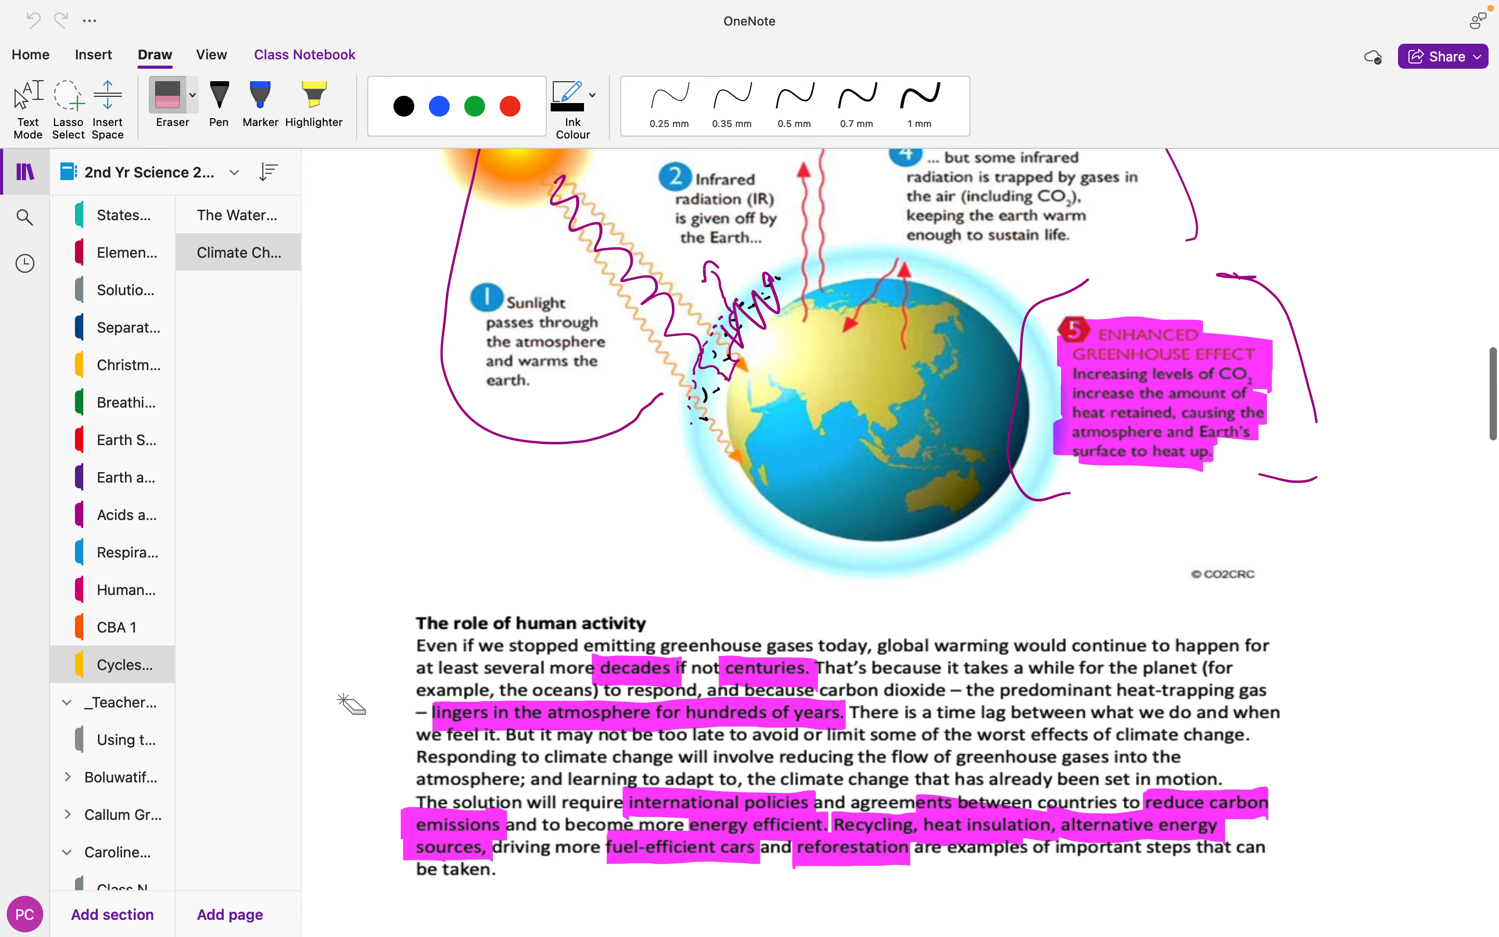
scroll("down", 3)
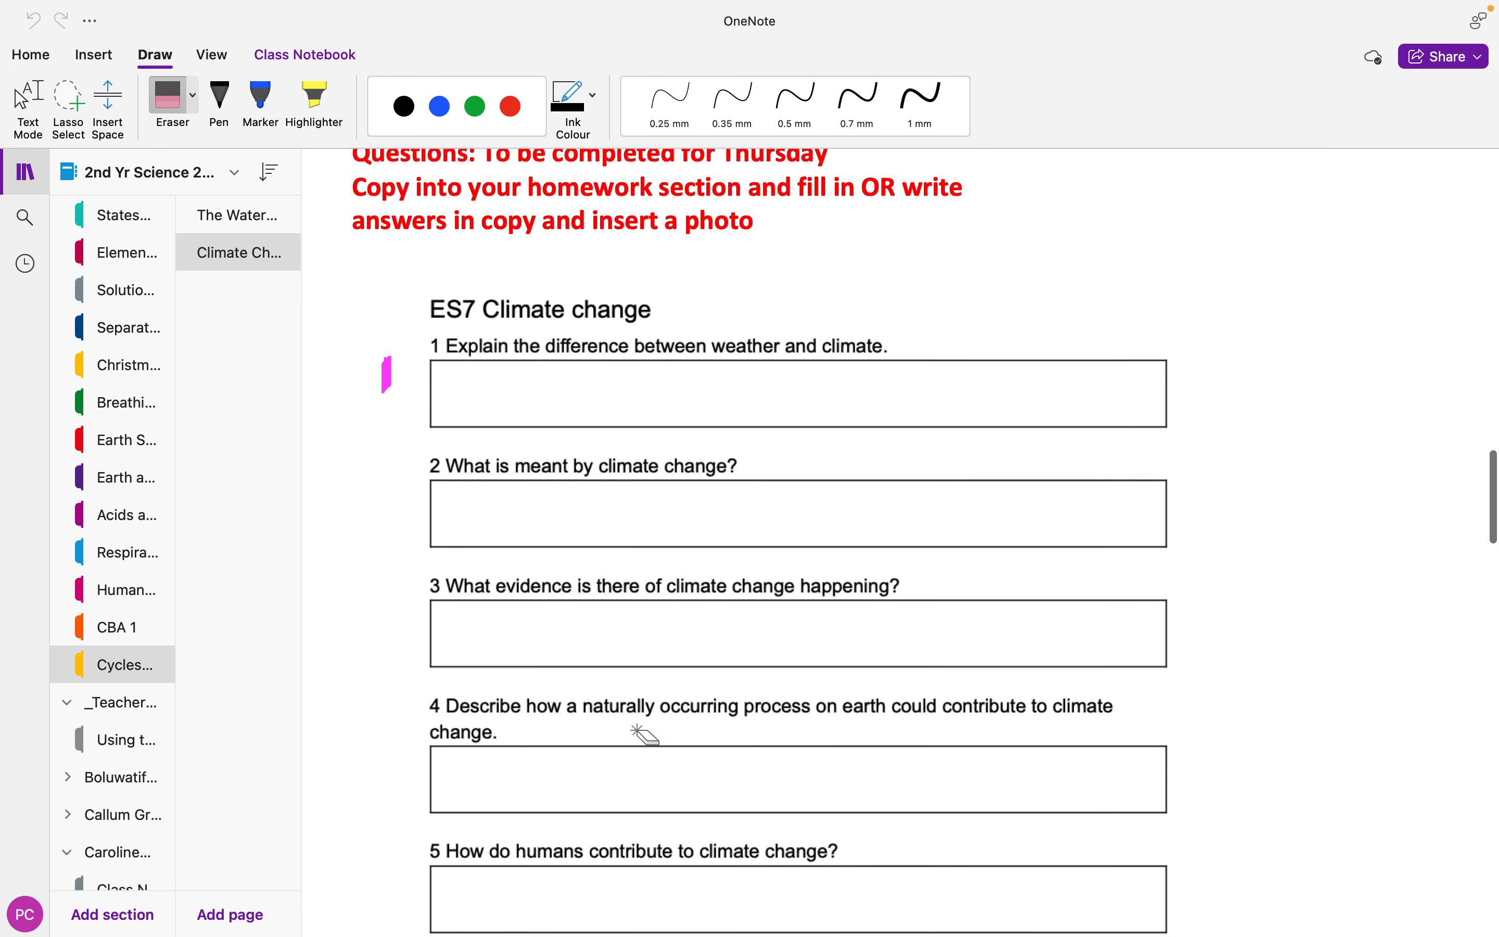
scroll("down", 3)
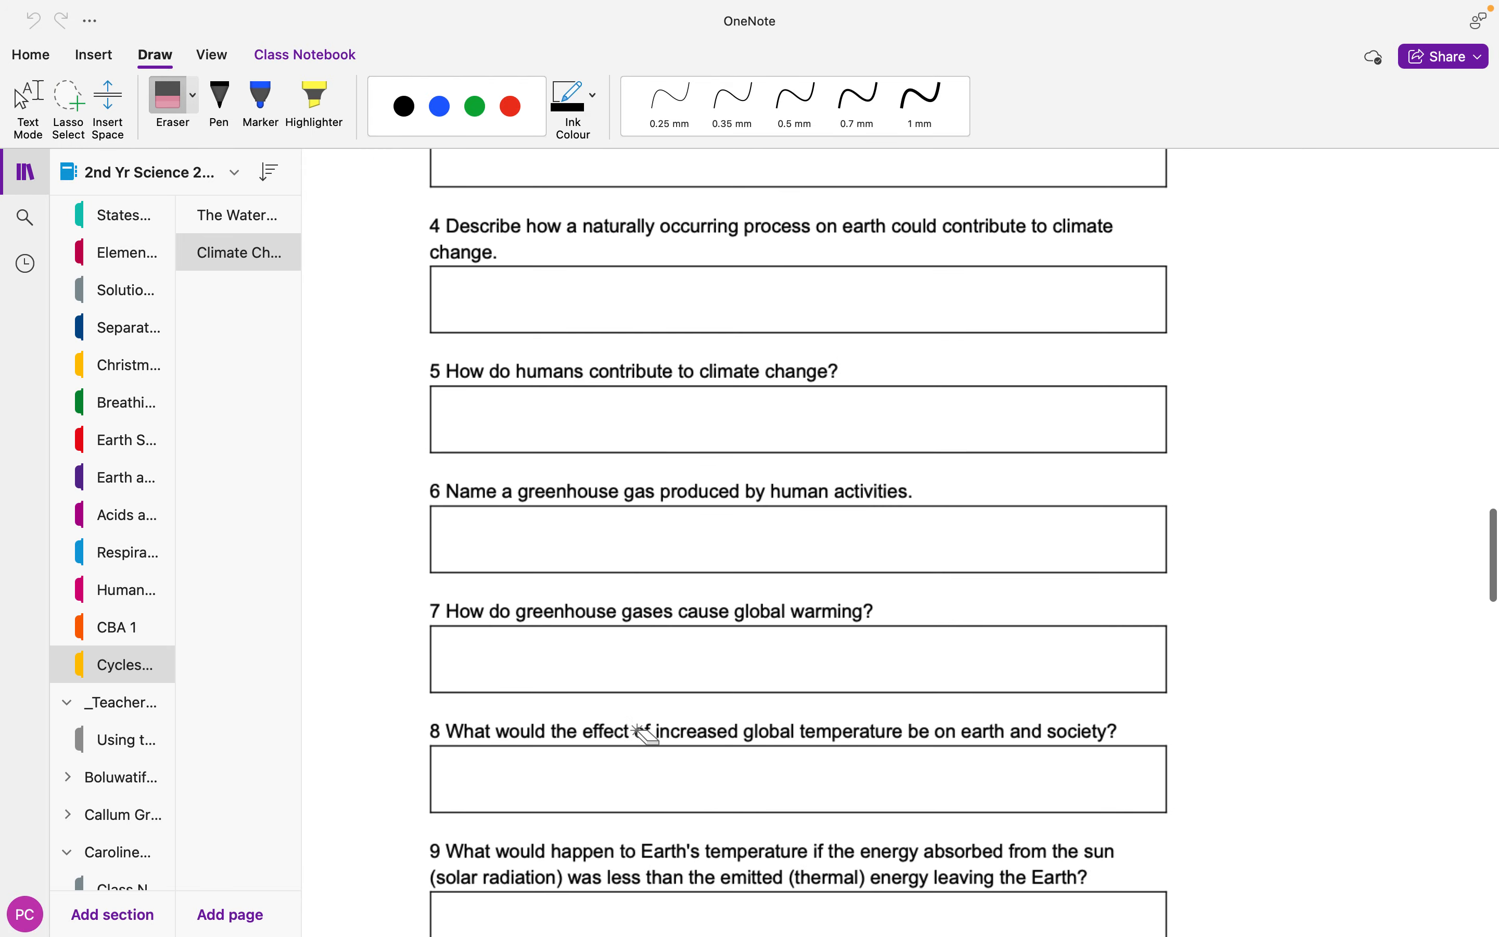
scroll("down", 3)
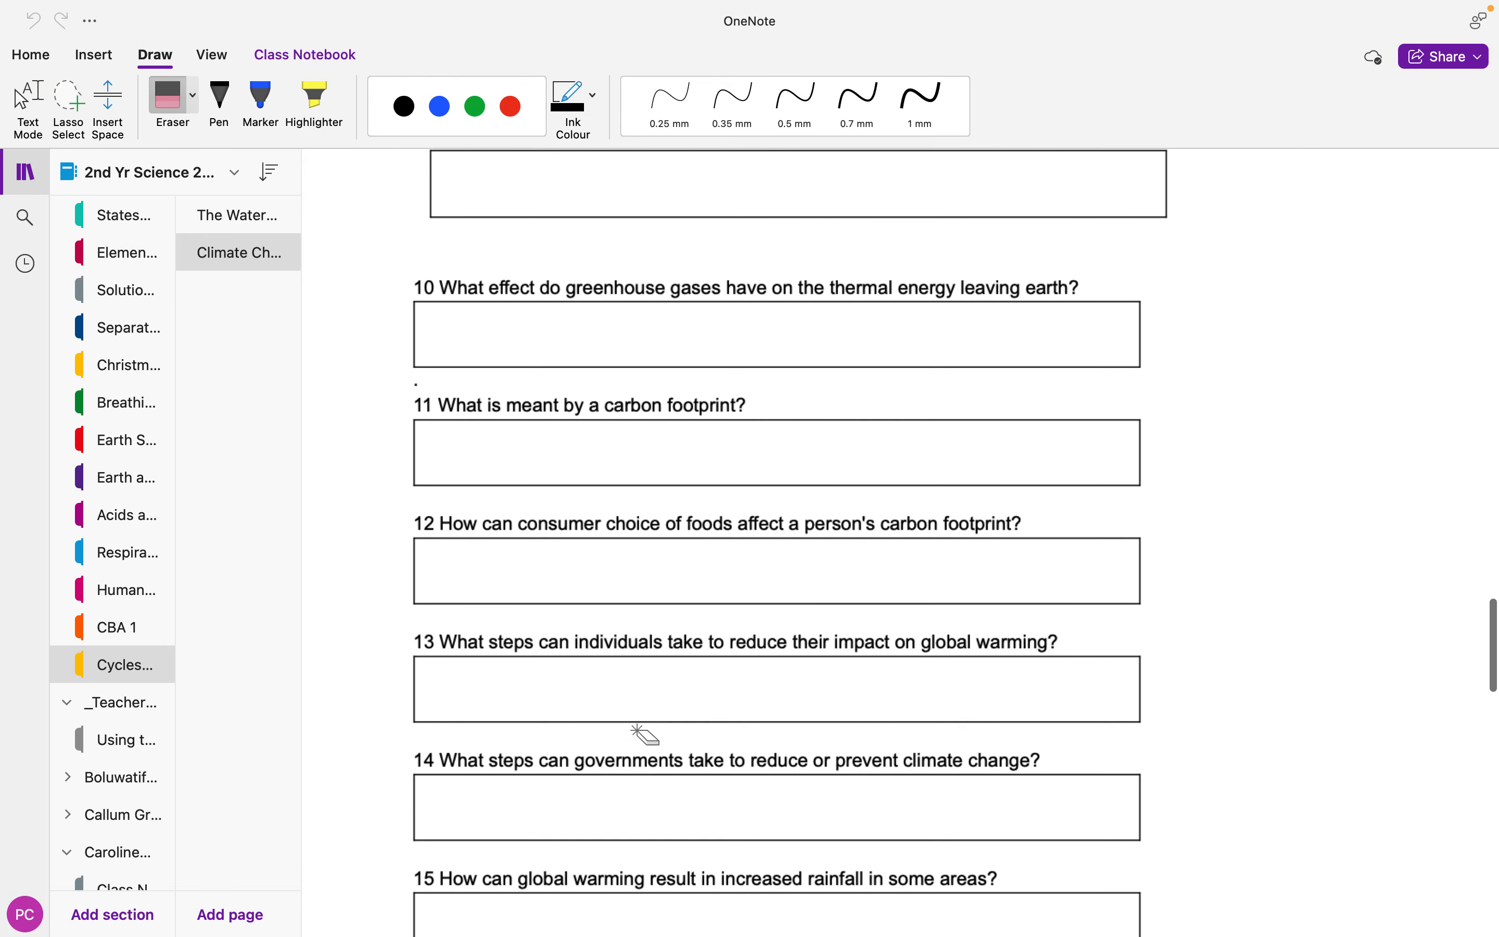
scroll("down", 3)
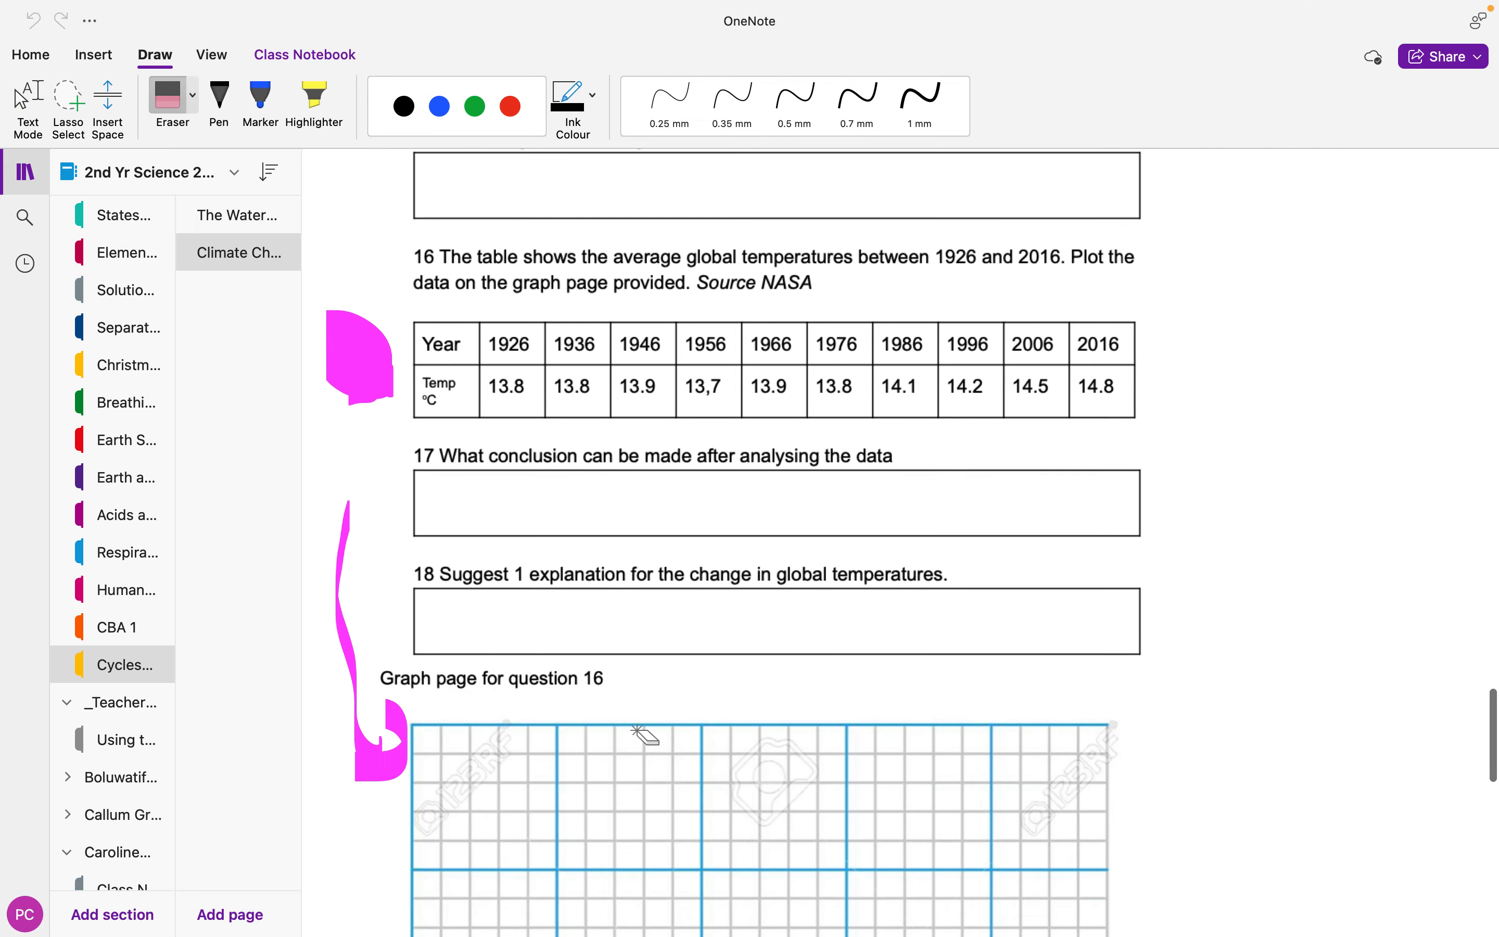
scroll("up", 3)
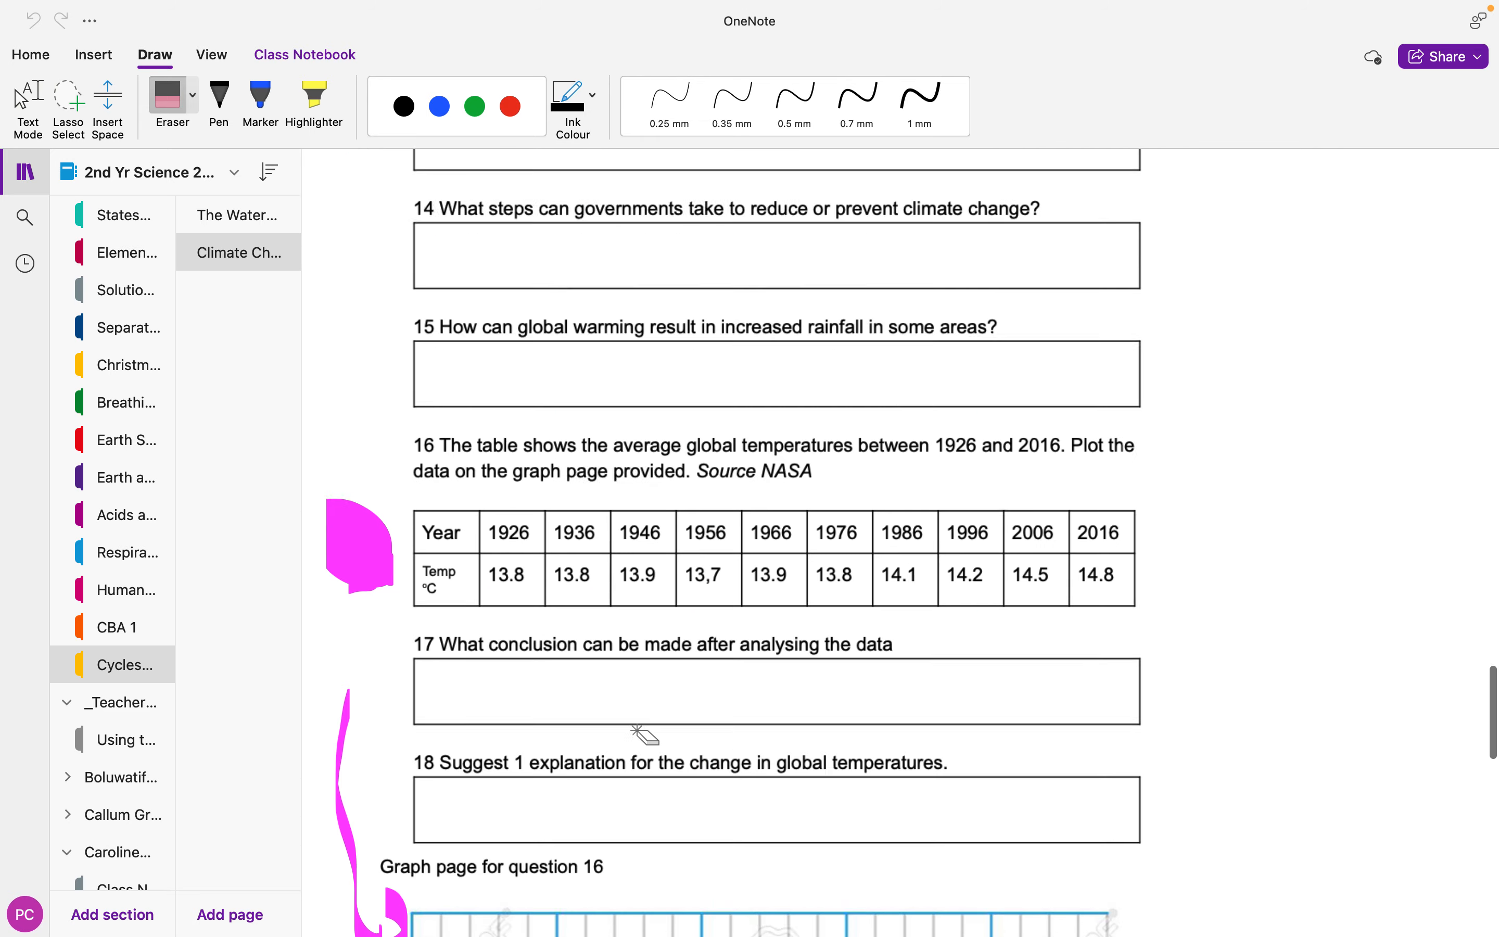
scroll("up", 3)
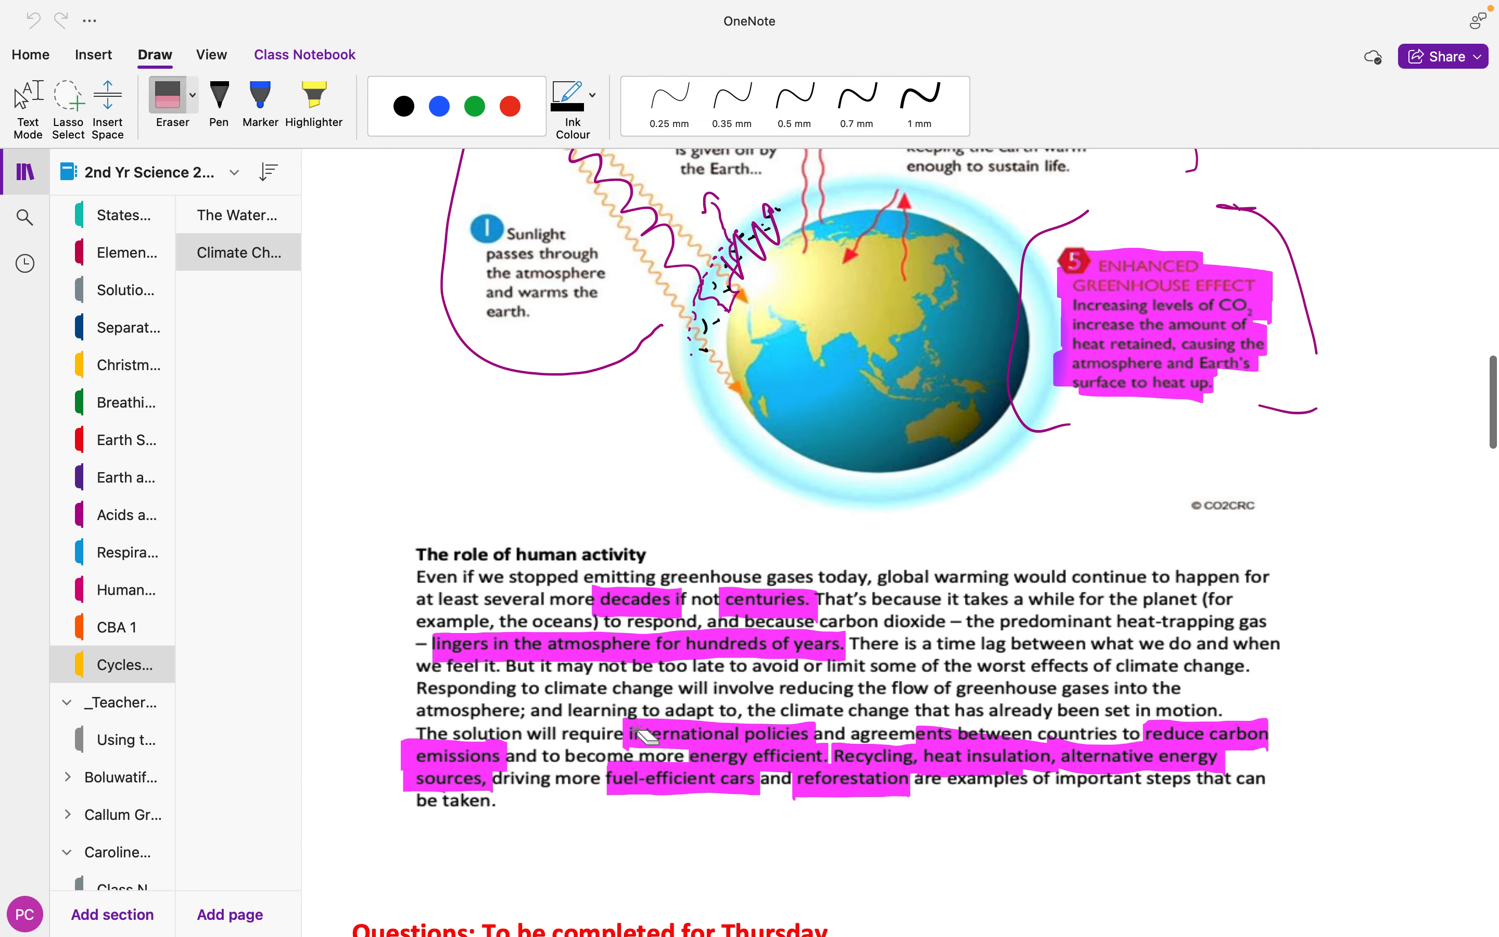
scroll("up", 3)
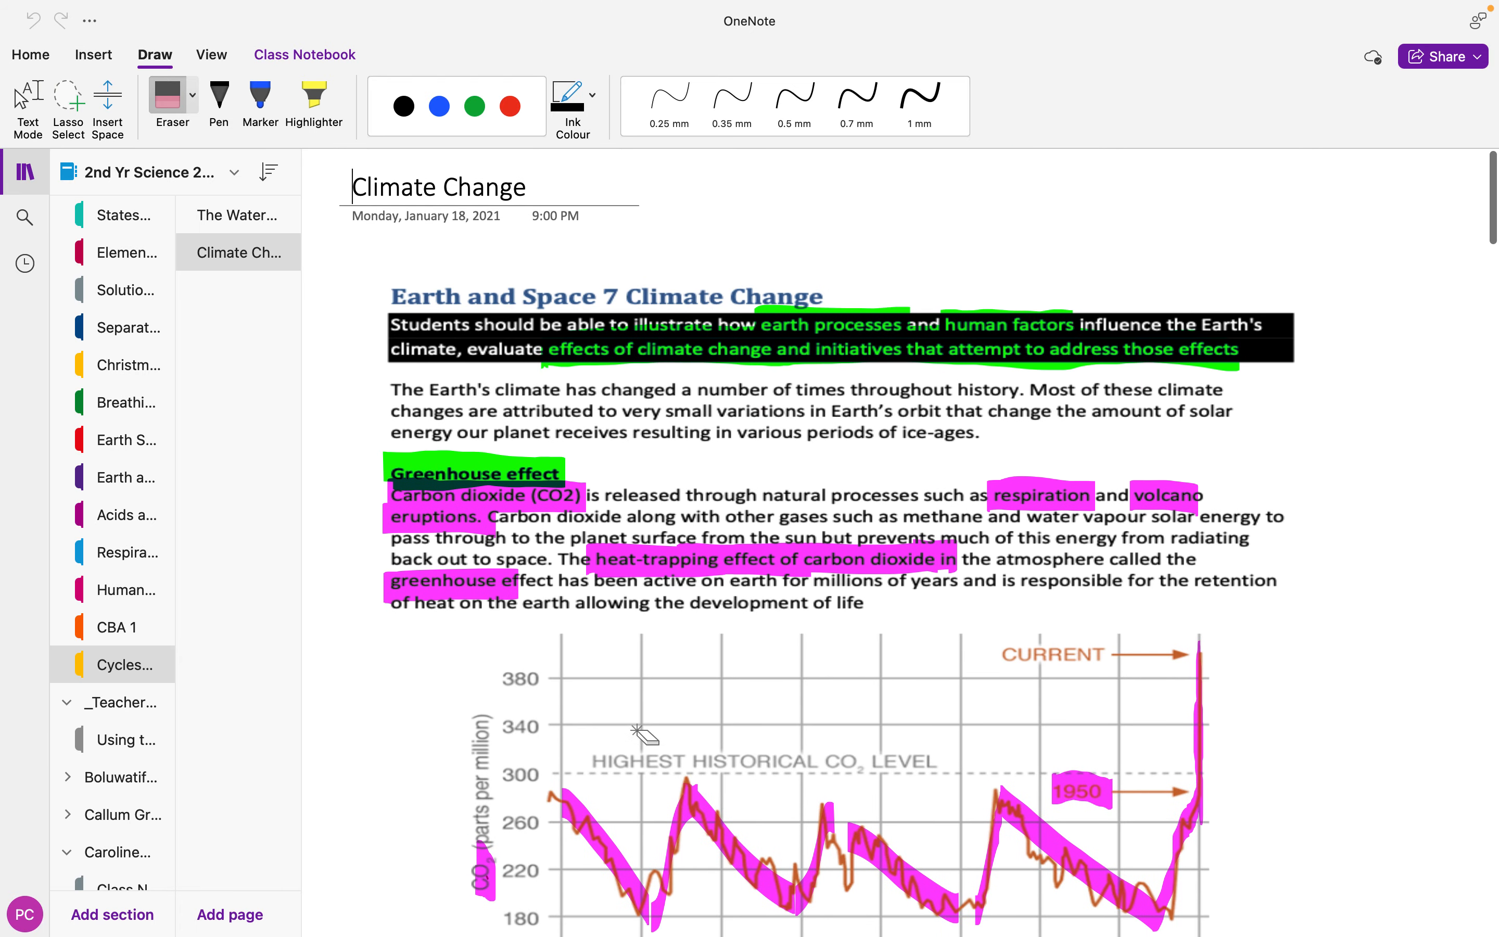
mouse_move(127, 553)
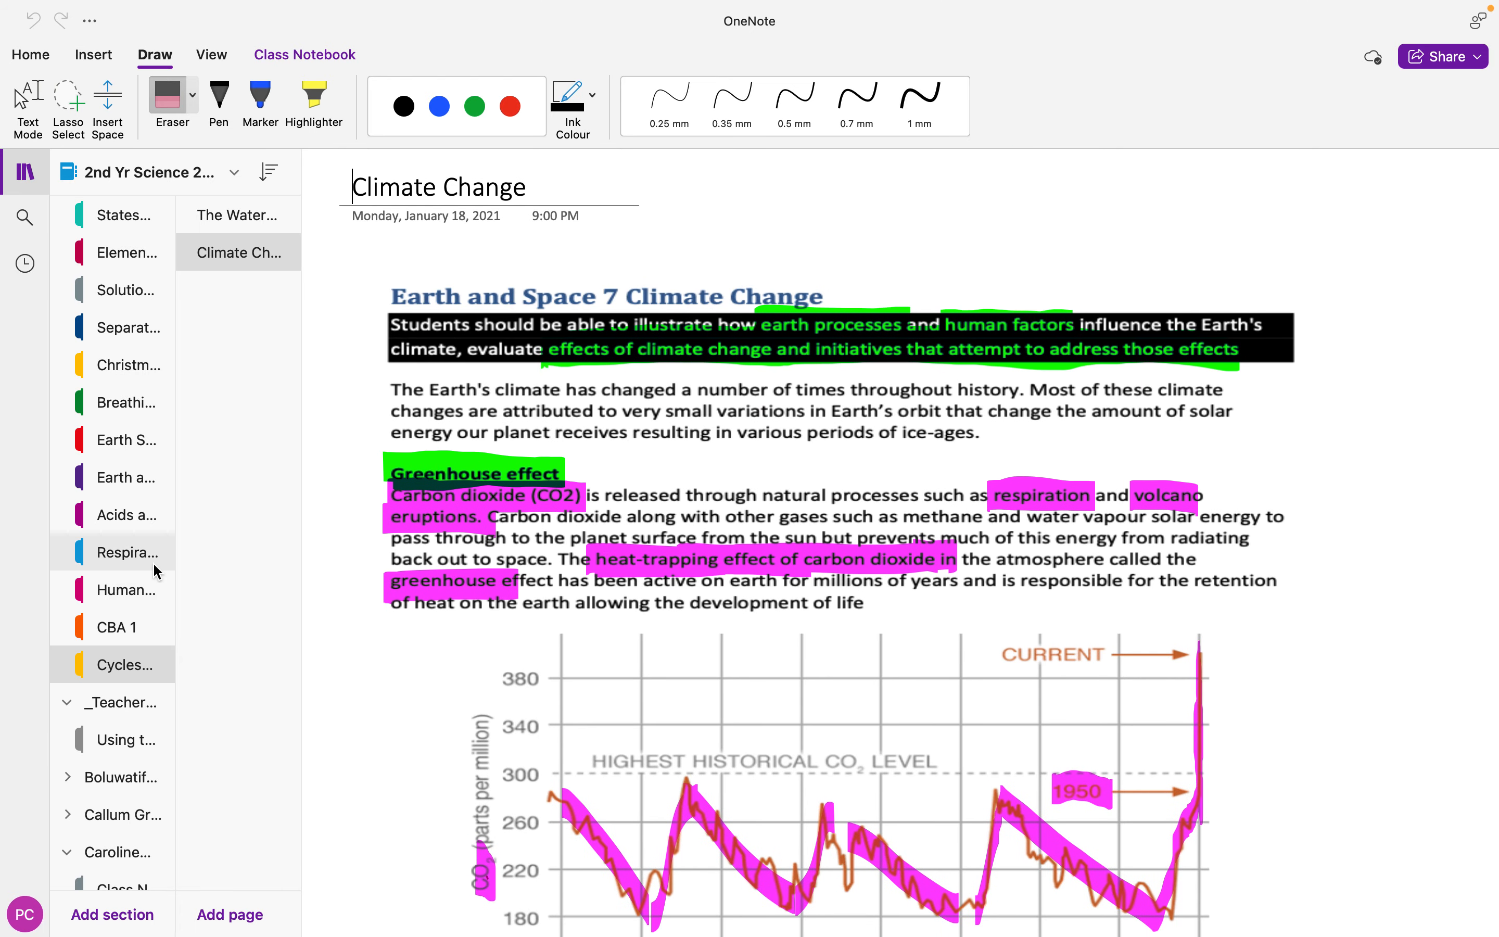
scroll("down", 3)
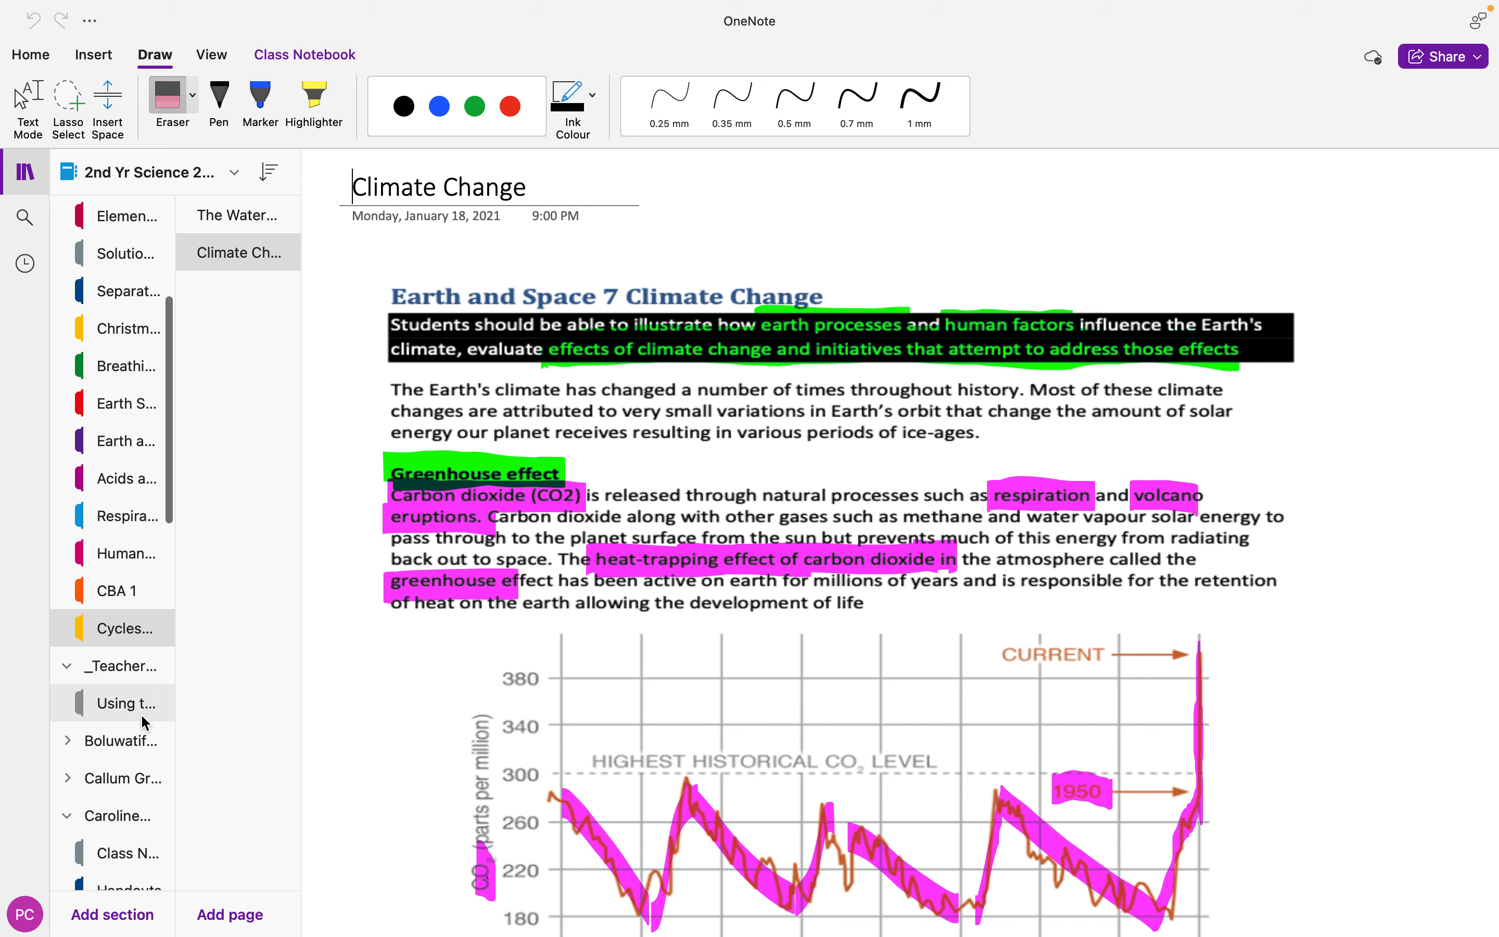
scroll("down", 3)
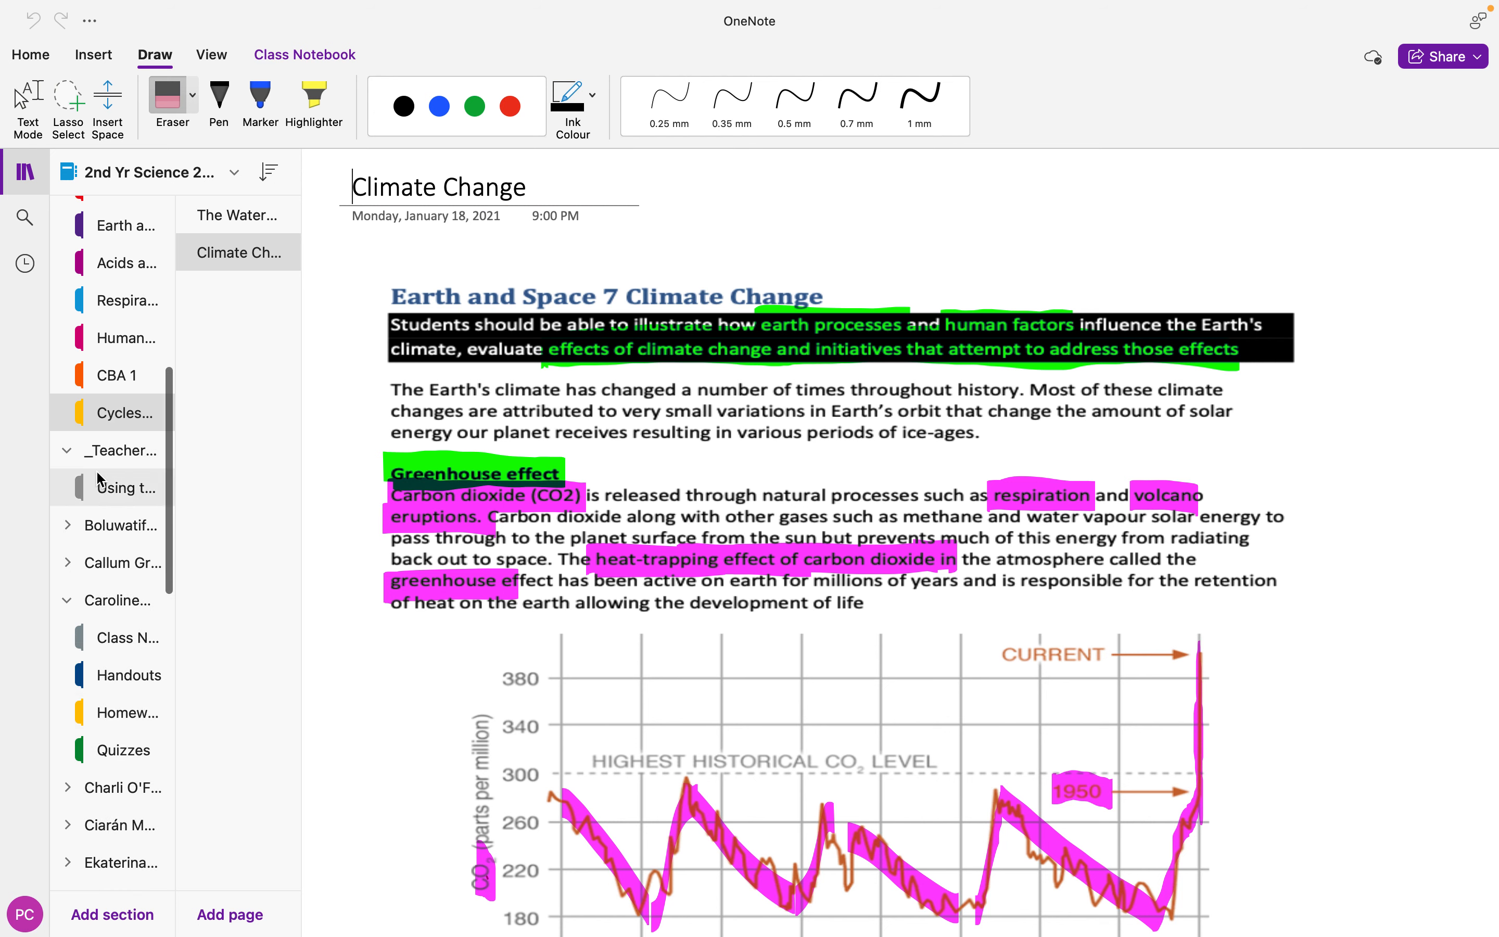